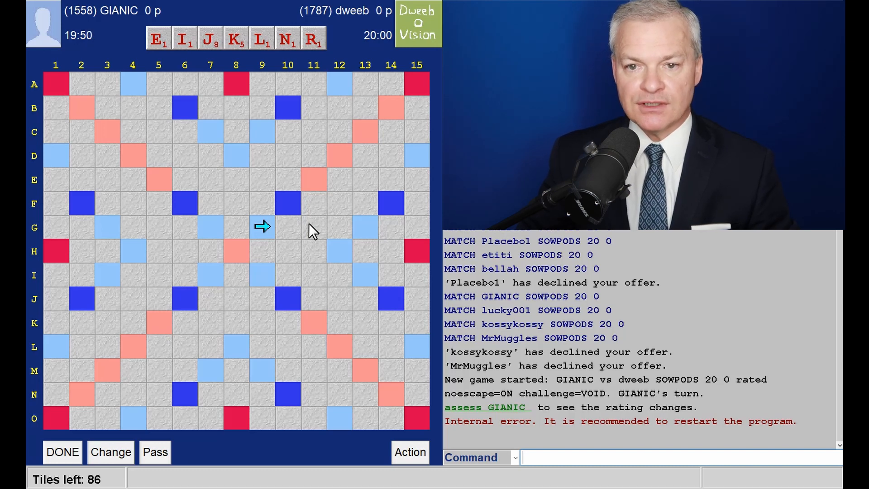
{"action": "mouse_move", "coordinate": [294, 161]}
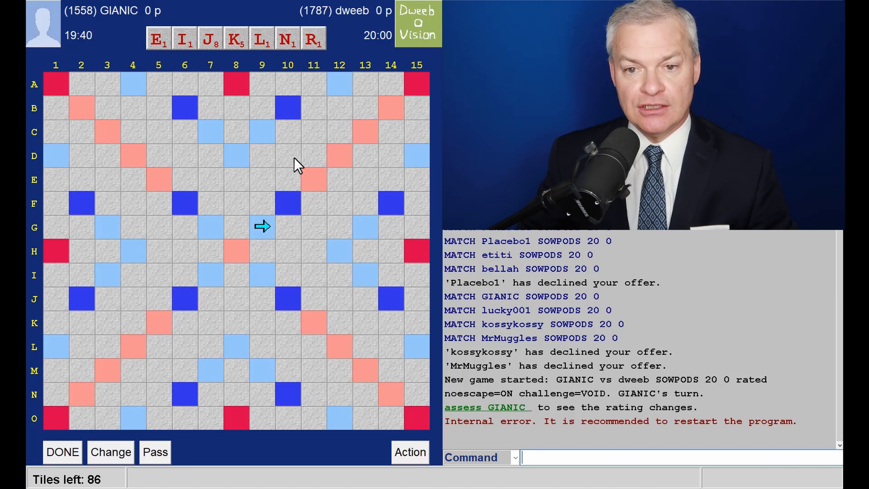
{"action": "mouse_move", "coordinate": [302, 173]}
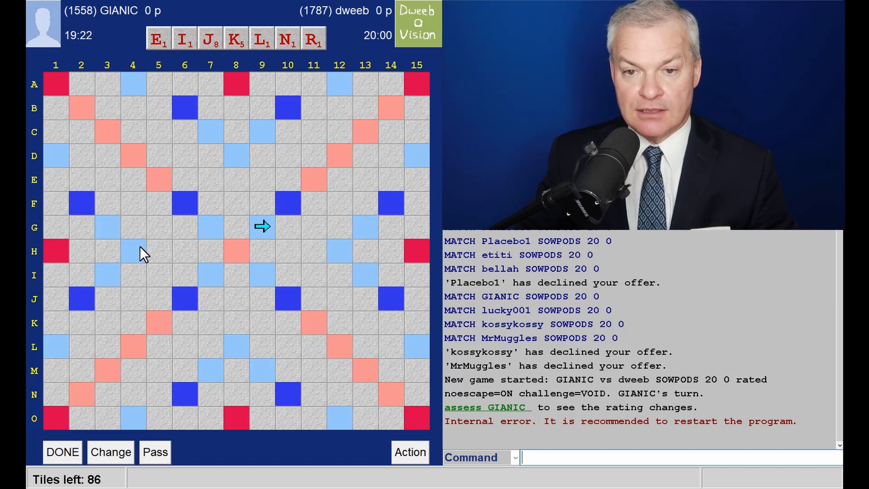
{"action": "mouse_move", "coordinate": [271, 249]}
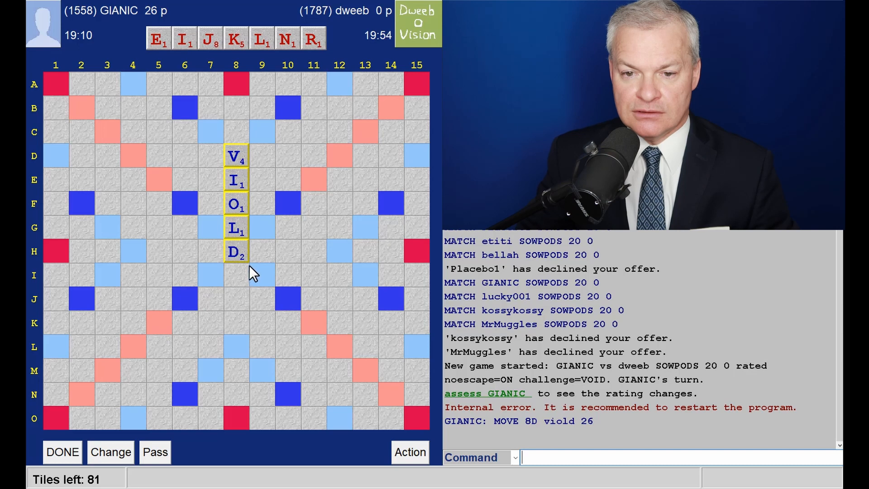
{"action": "mouse_move", "coordinate": [271, 208]}
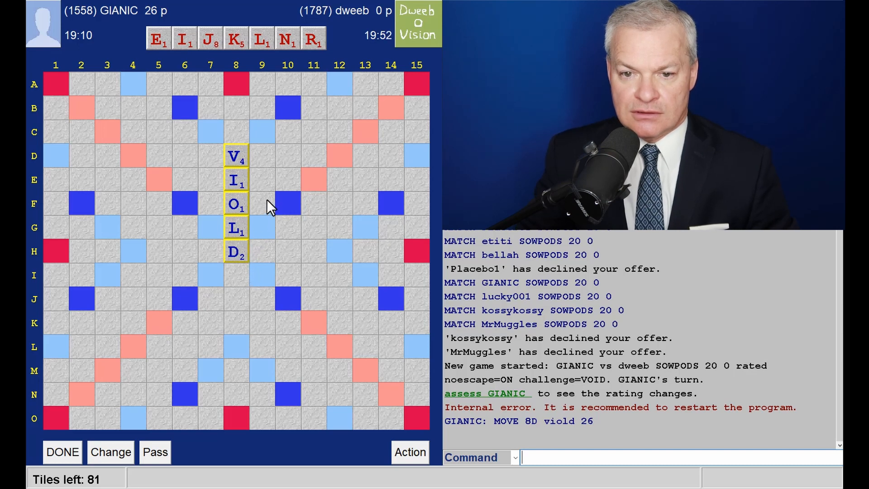
{"action": "mouse_move", "coordinate": [269, 218]}
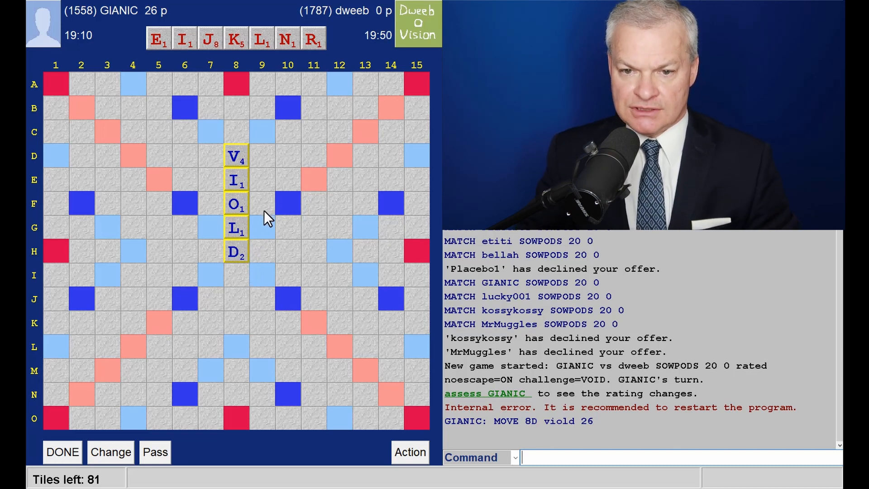
{"action": "mouse_move", "coordinate": [255, 246]}
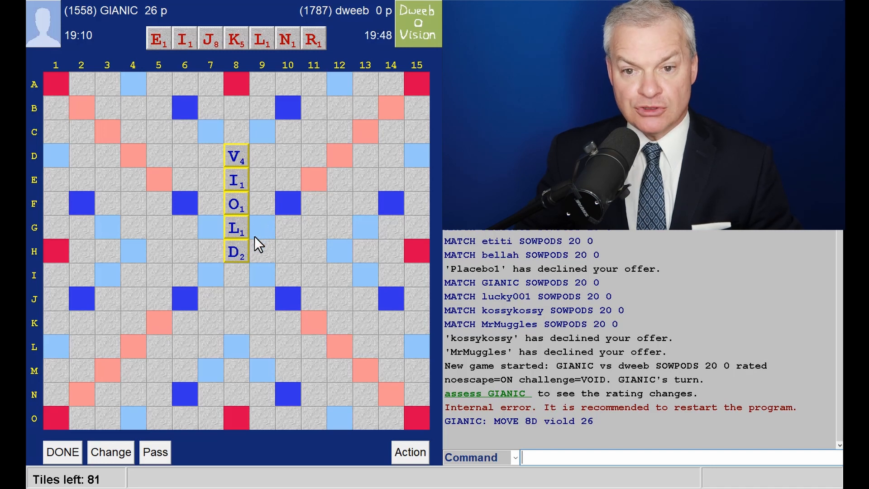
{"action": "mouse_move", "coordinate": [254, 263]}
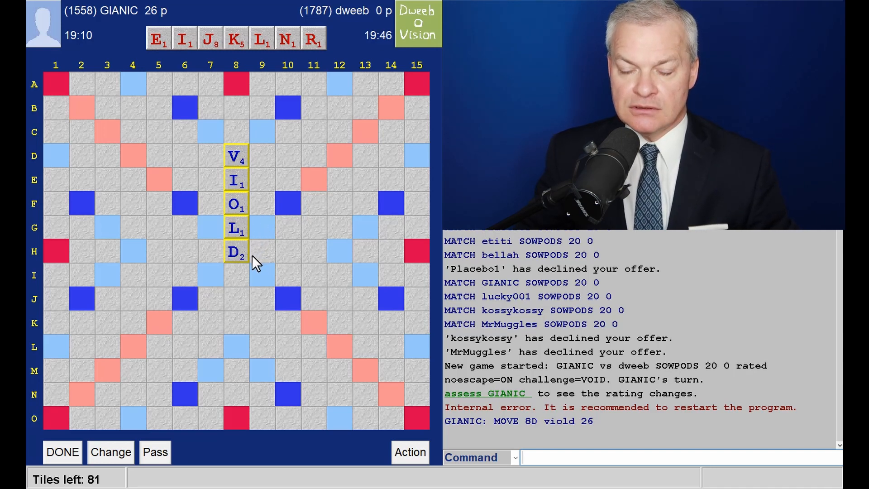
{"action": "mouse_move", "coordinate": [263, 197]}
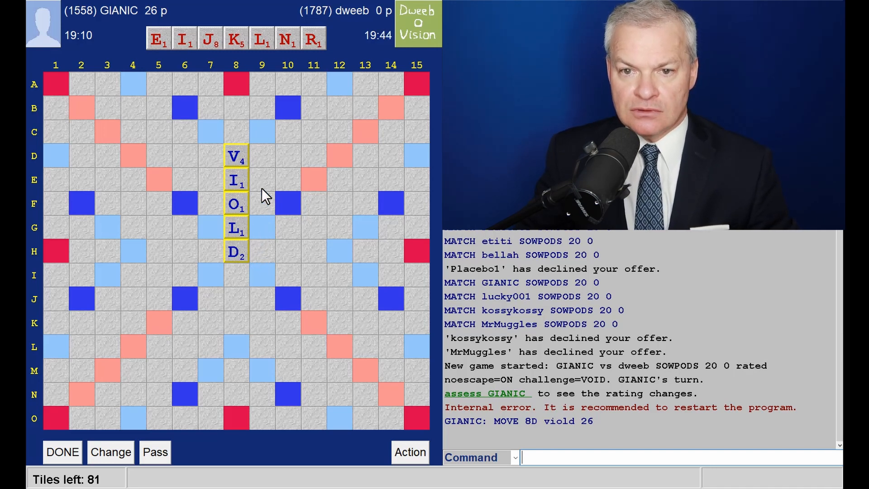
{"action": "mouse_move", "coordinate": [167, 188]}
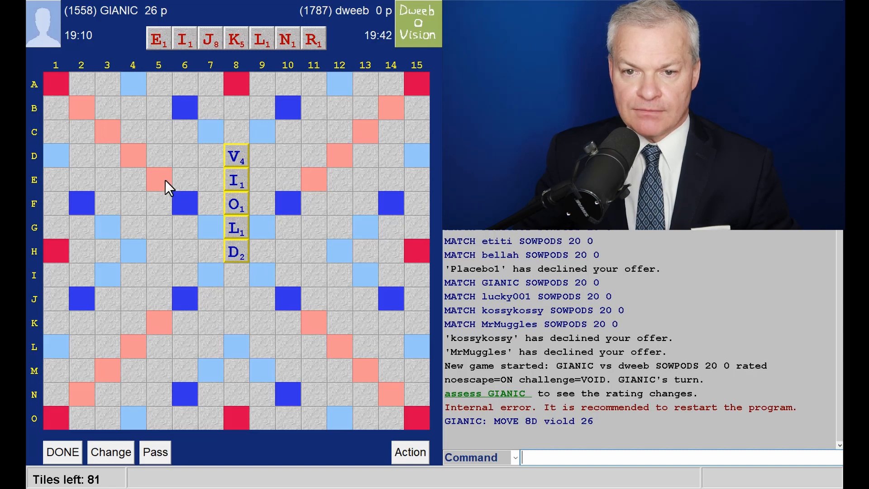
{"action": "mouse_move", "coordinate": [313, 191]}
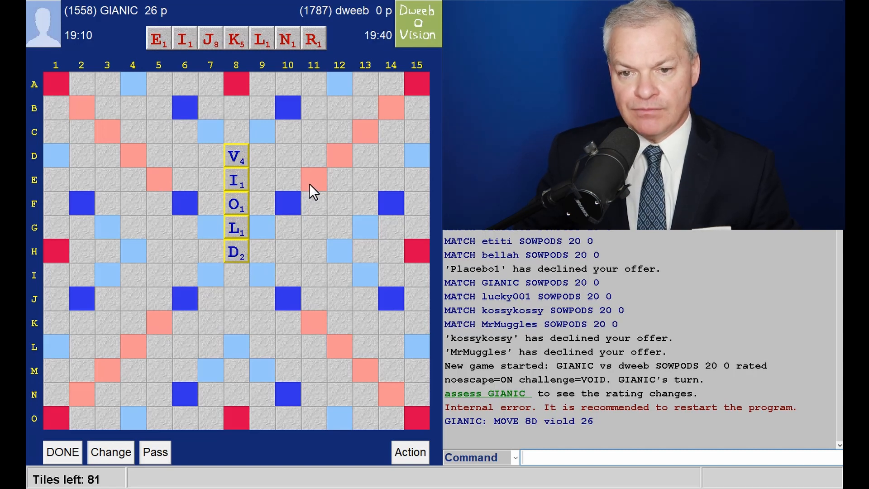
{"action": "mouse_move", "coordinate": [225, 191]}
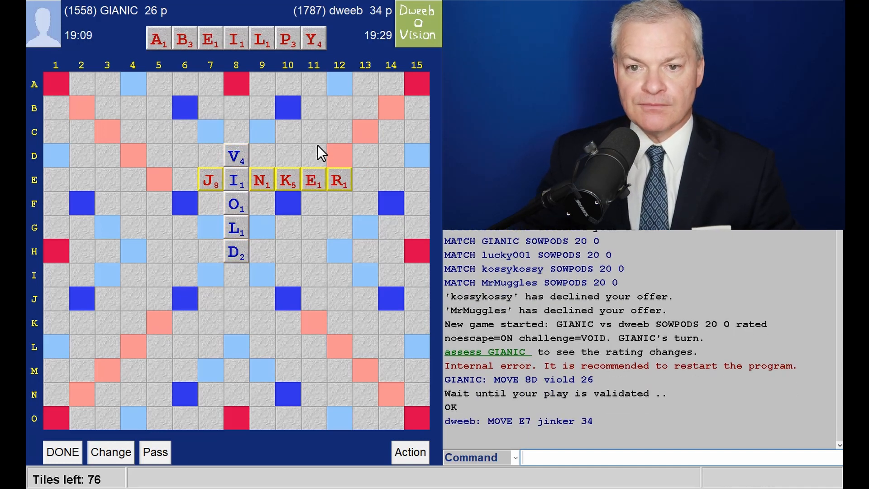
{"action": "mouse_move", "coordinate": [372, 106]}
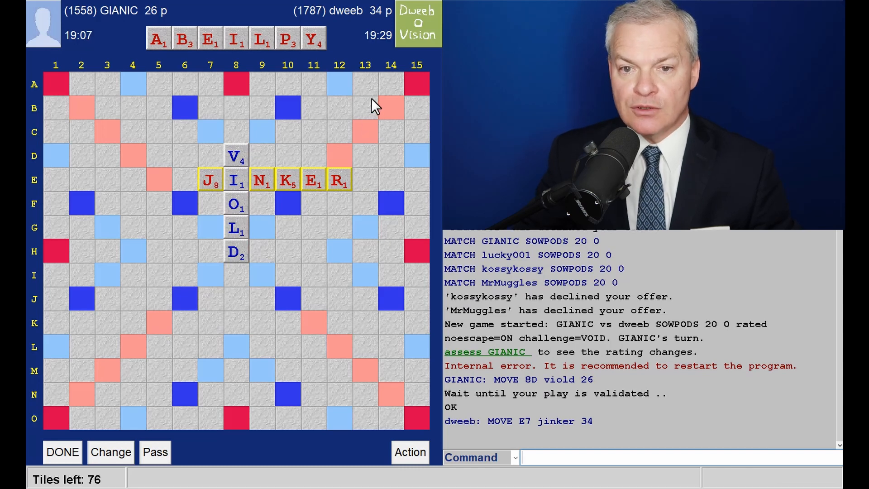
{"action": "mouse_move", "coordinate": [353, 108]}
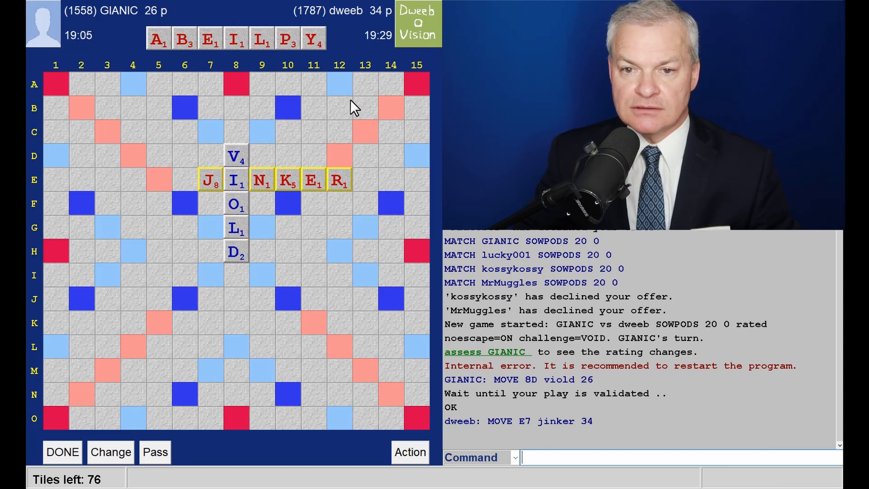
{"action": "mouse_move", "coordinate": [261, 61]}
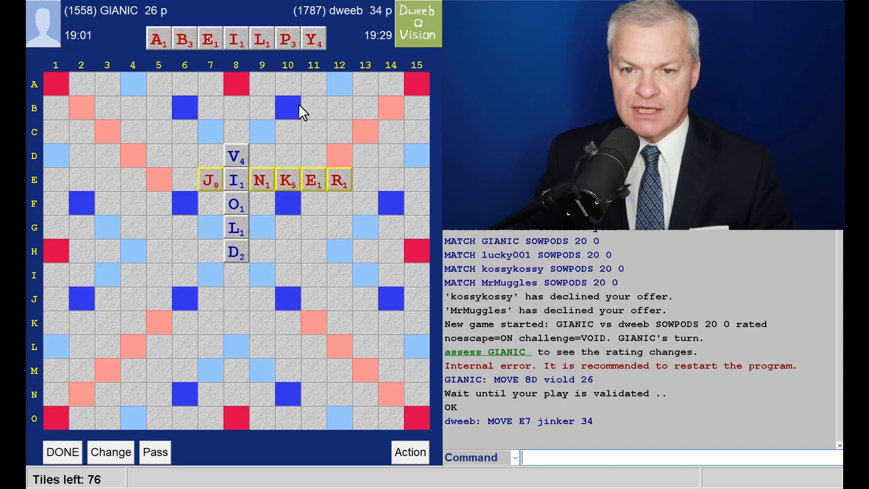
{"action": "mouse_move", "coordinate": [266, 55]}
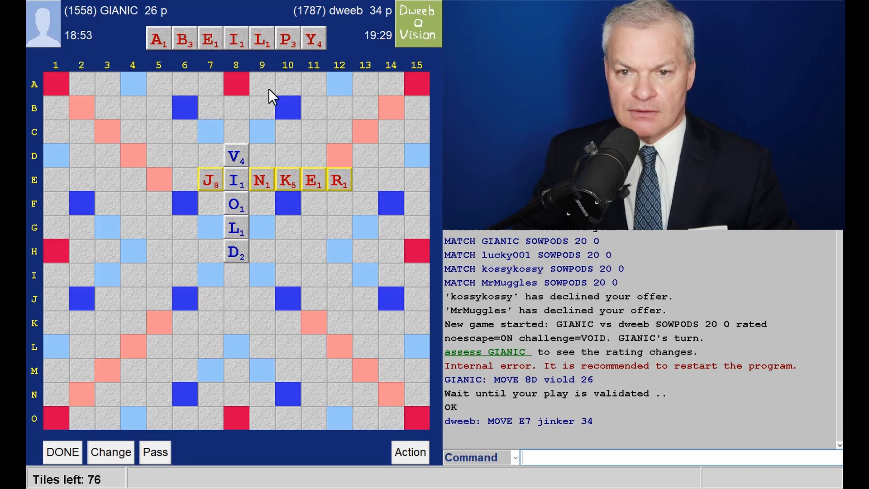
{"action": "mouse_move", "coordinate": [222, 61]}
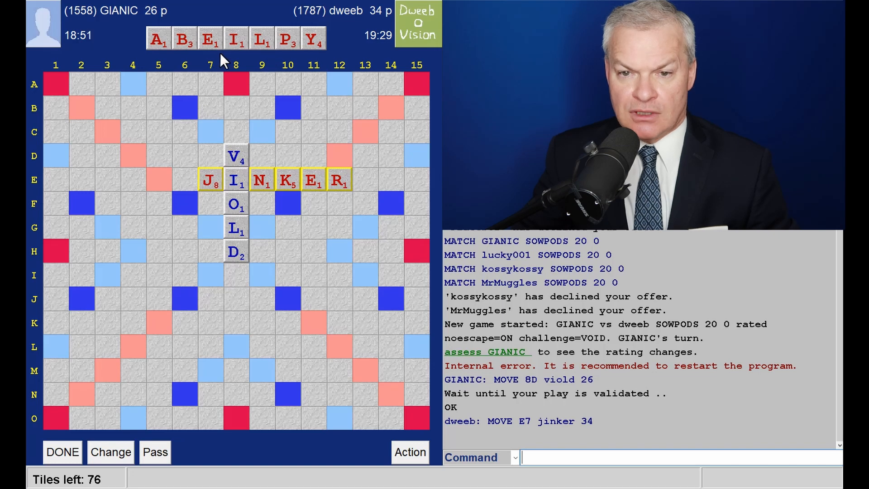
{"action": "mouse_move", "coordinate": [306, 58]}
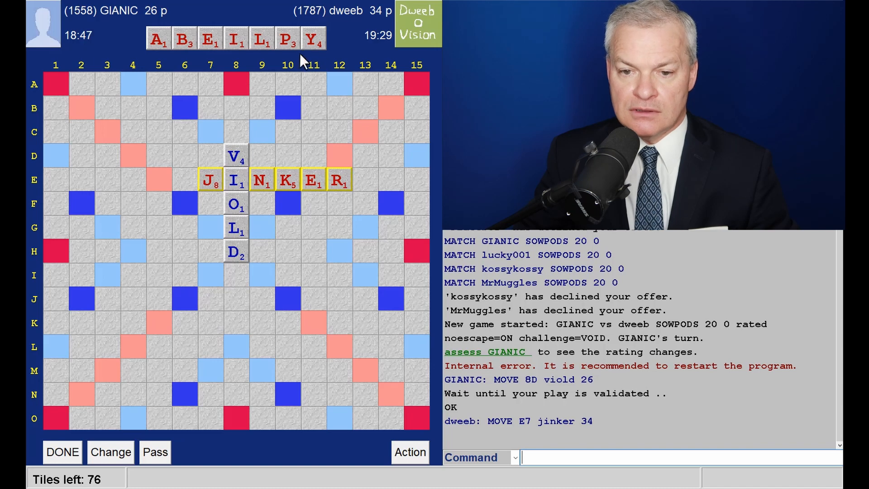
{"action": "mouse_move", "coordinate": [242, 231]}
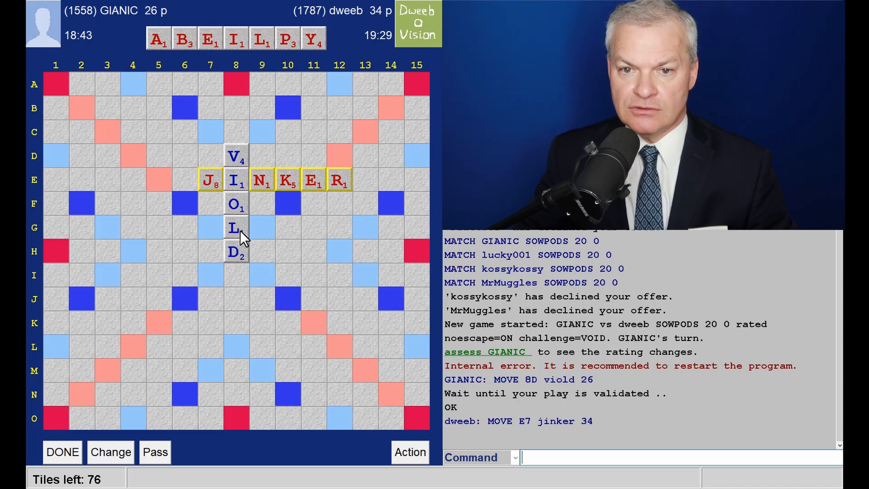
{"action": "mouse_move", "coordinate": [245, 275]}
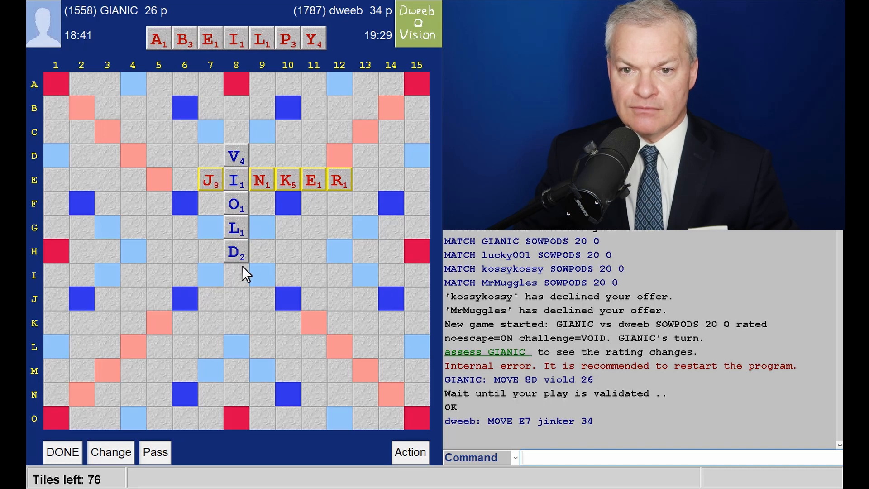
{"action": "mouse_move", "coordinate": [247, 266]}
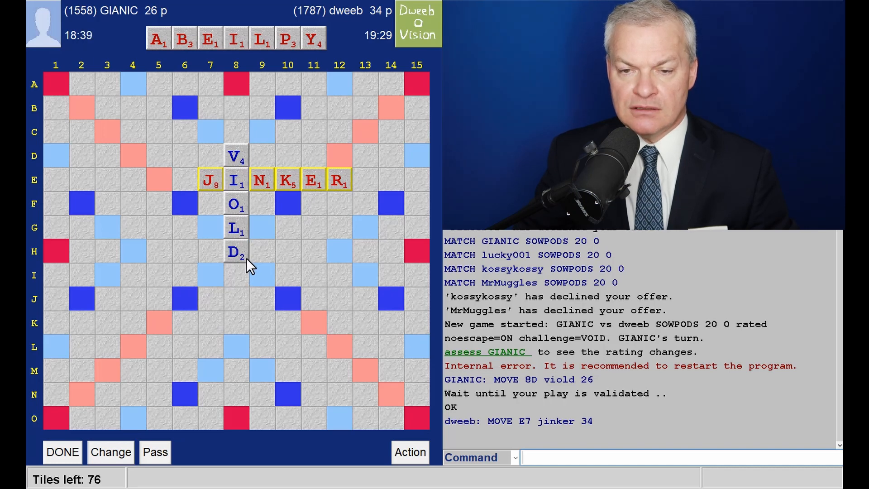
{"action": "mouse_move", "coordinate": [255, 264]}
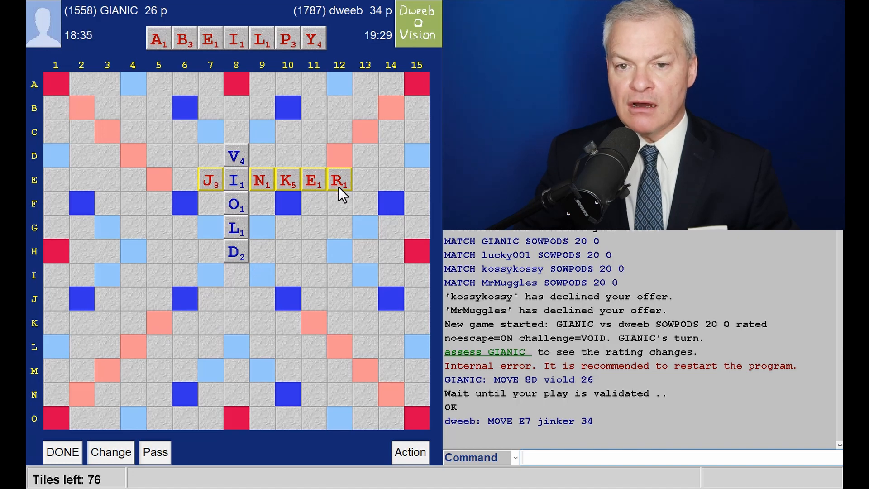
{"action": "mouse_move", "coordinate": [308, 94]}
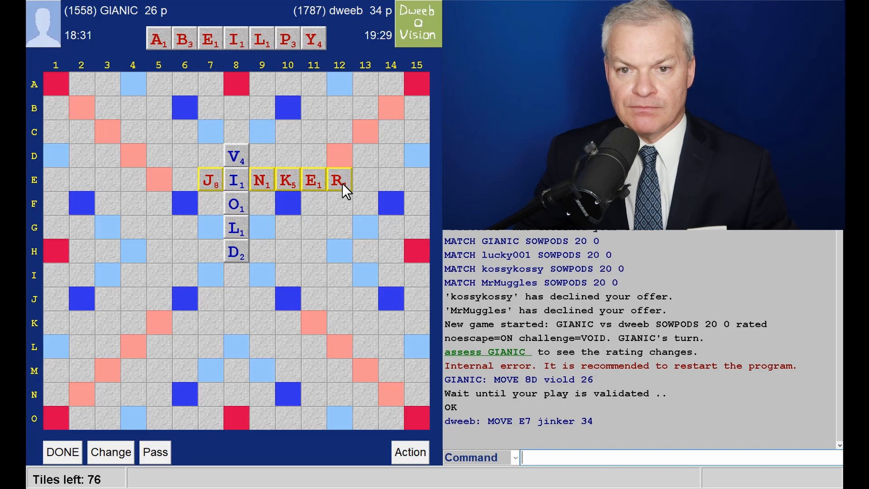
{"action": "mouse_move", "coordinate": [321, 191]}
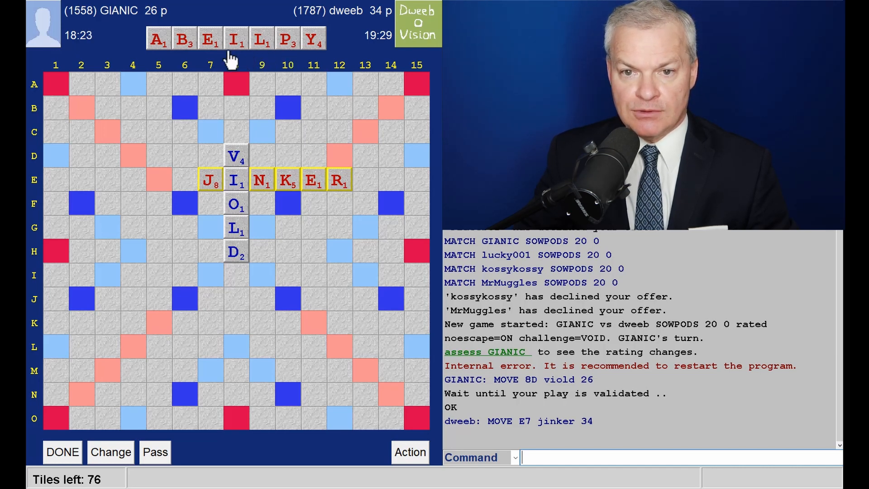
{"action": "mouse_move", "coordinate": [299, 61]}
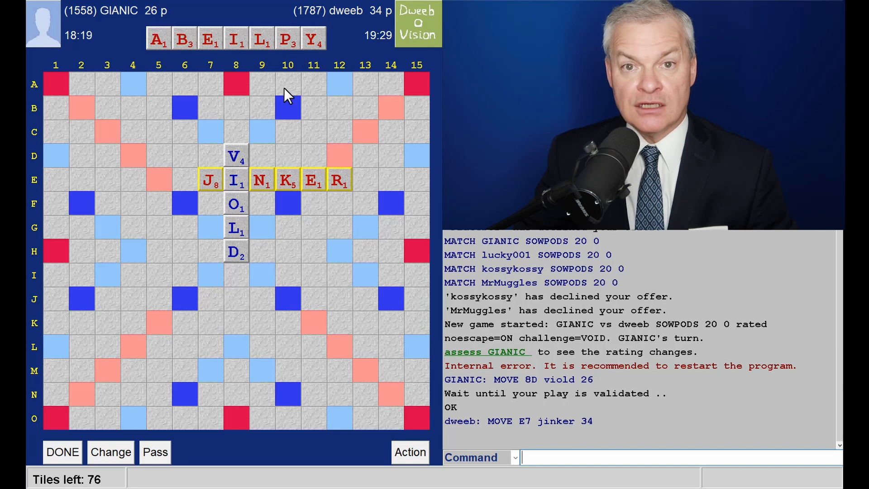
{"action": "mouse_move", "coordinate": [289, 145]}
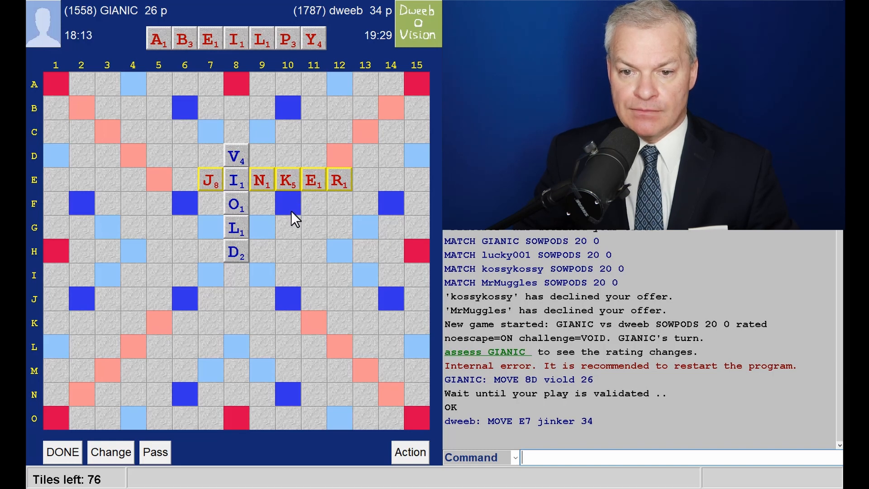
{"action": "mouse_move", "coordinate": [324, 210]}
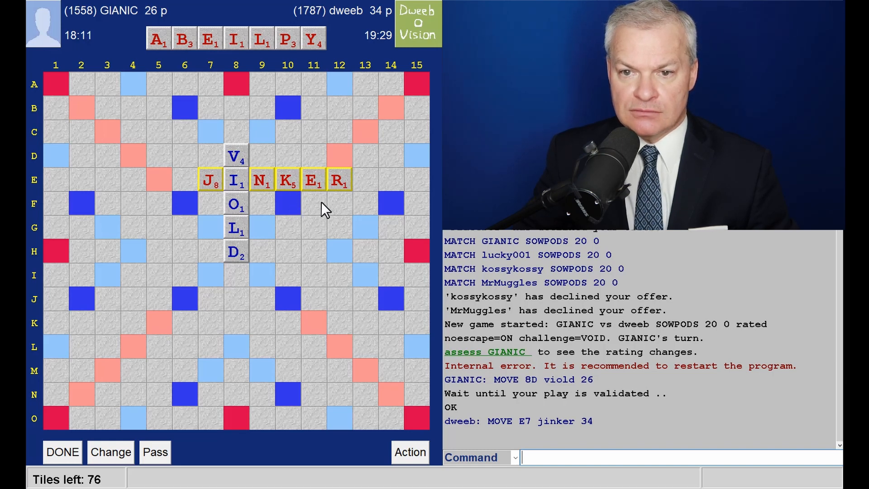
{"action": "mouse_move", "coordinate": [296, 210]}
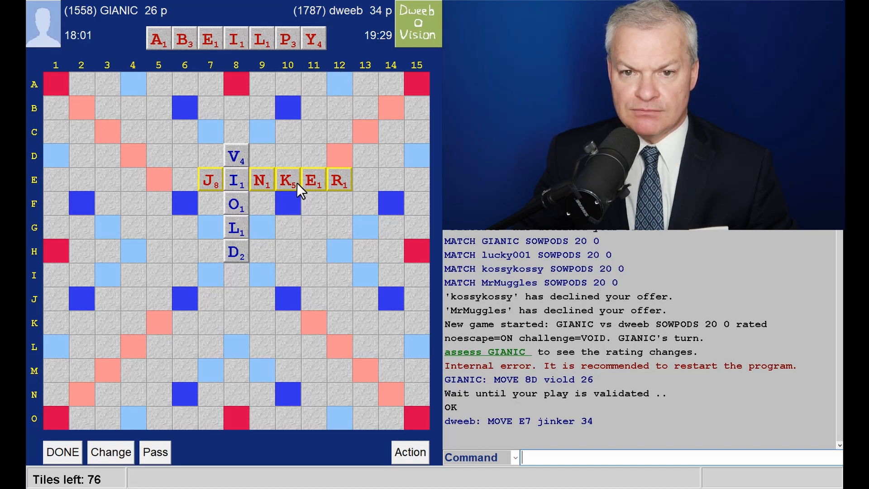
{"action": "mouse_move", "coordinate": [293, 216]}
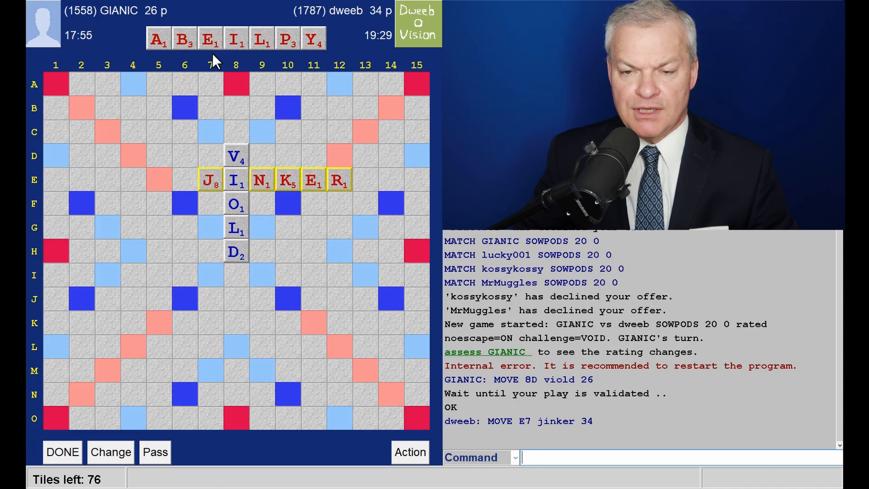
{"action": "mouse_move", "coordinate": [287, 59]}
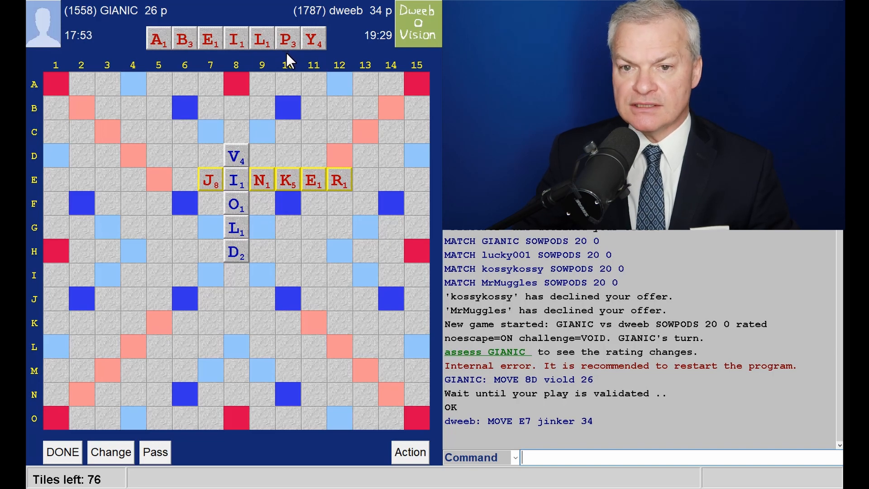
{"action": "mouse_move", "coordinate": [308, 124]}
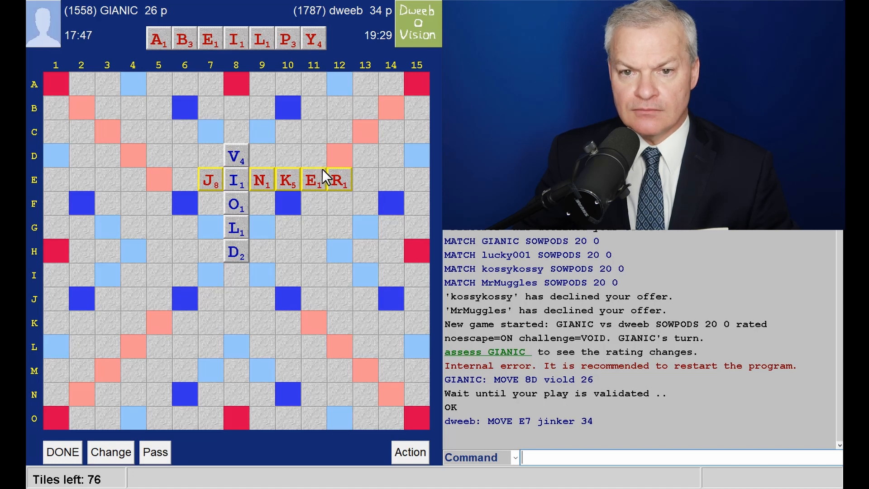
{"action": "mouse_move", "coordinate": [360, 155]}
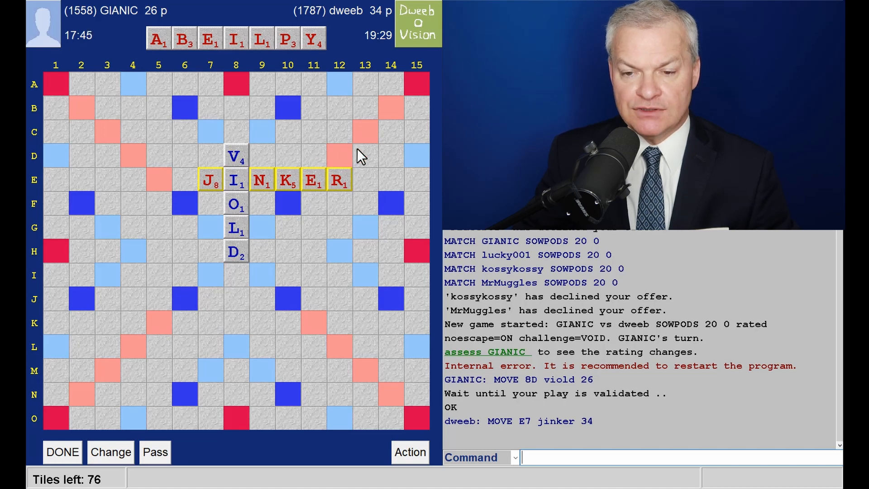
{"action": "mouse_move", "coordinate": [370, 161]}
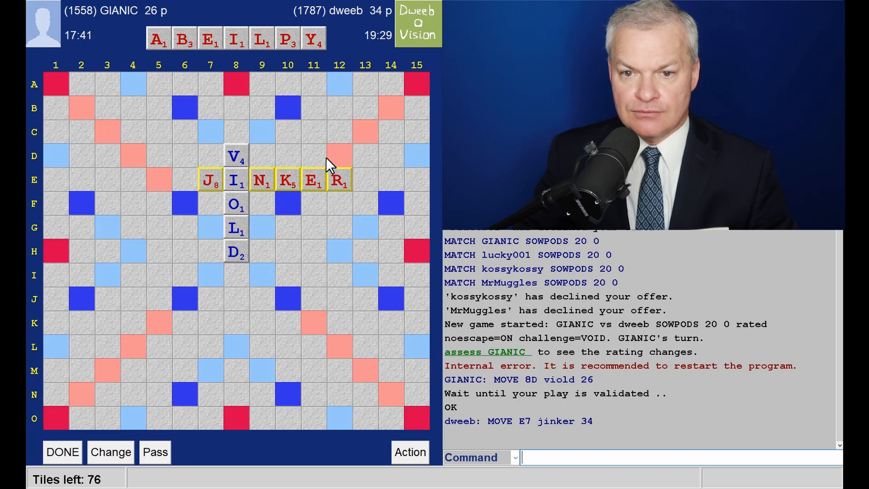
{"action": "mouse_move", "coordinate": [322, 163]}
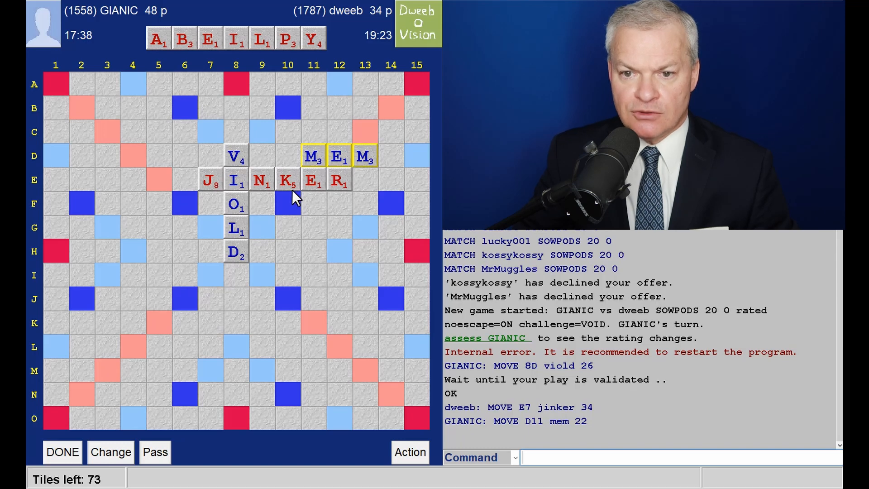
{"action": "mouse_move", "coordinate": [294, 213]}
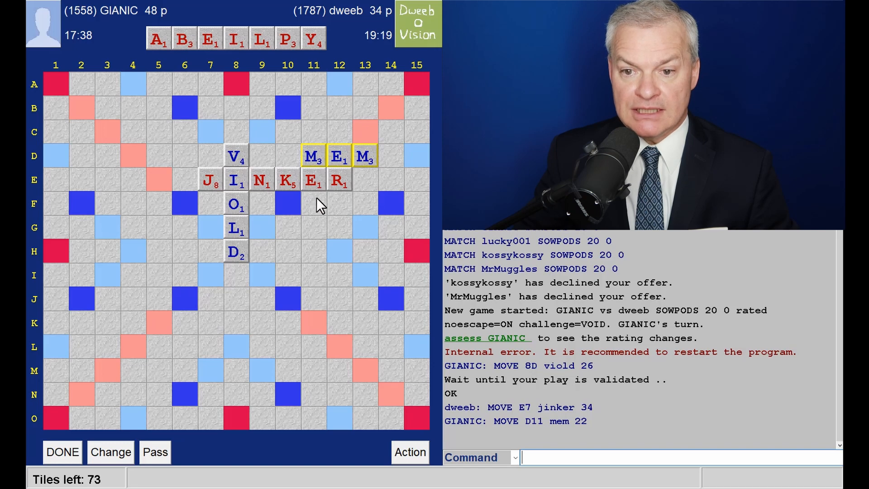
{"action": "mouse_move", "coordinate": [294, 213]}
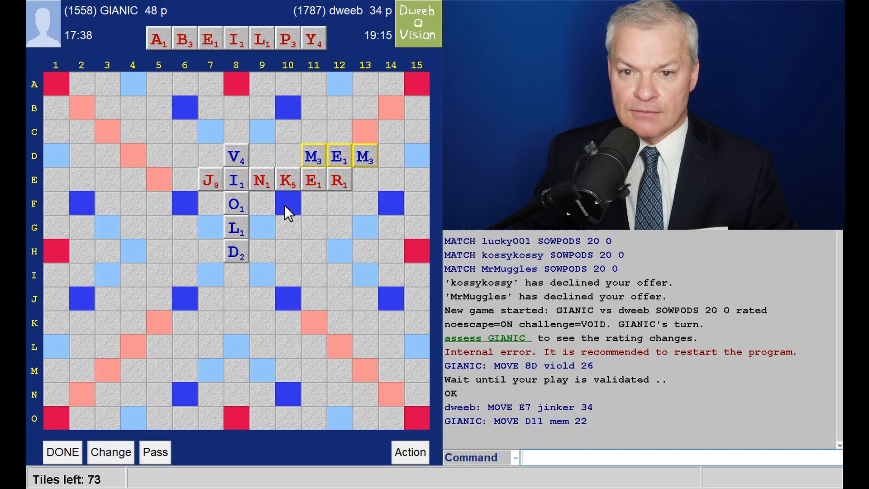
{"action": "mouse_move", "coordinate": [296, 209]}
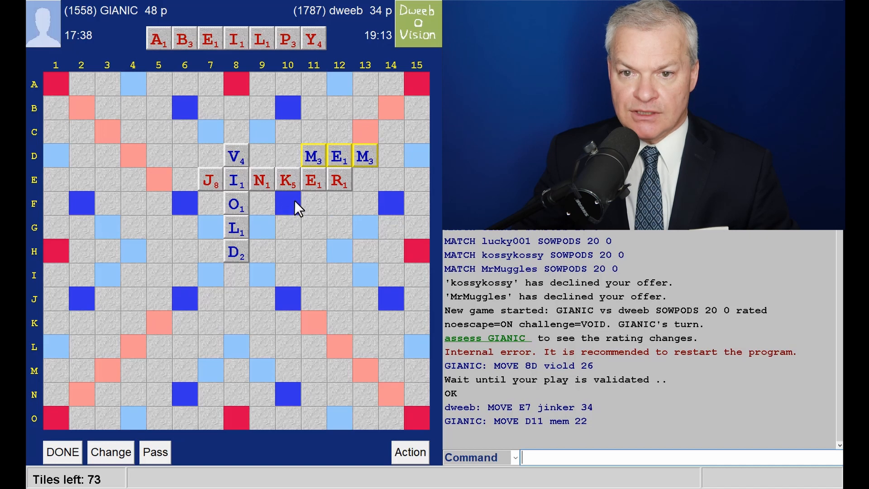
{"action": "mouse_move", "coordinate": [339, 209]}
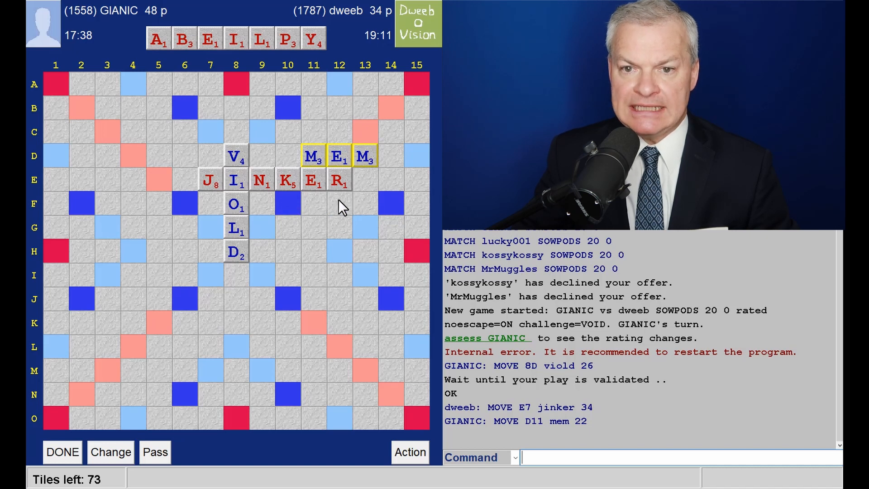
{"action": "mouse_move", "coordinate": [303, 68]}
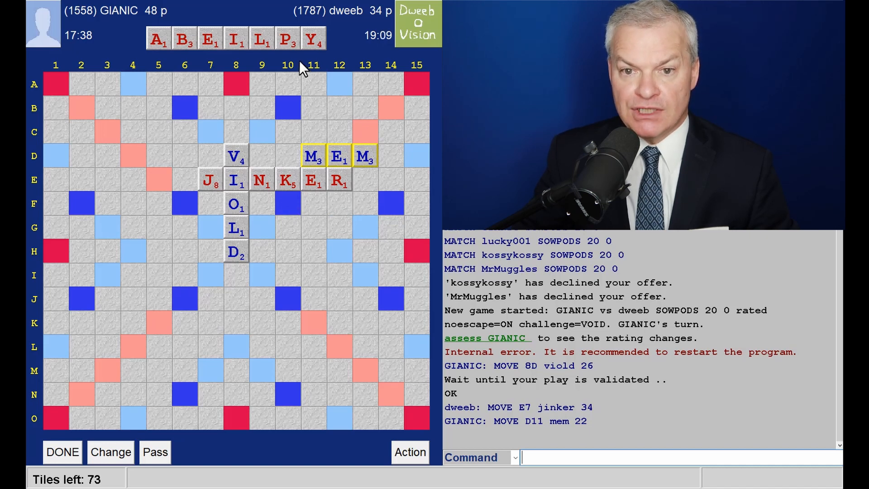
{"action": "mouse_move", "coordinate": [291, 61]}
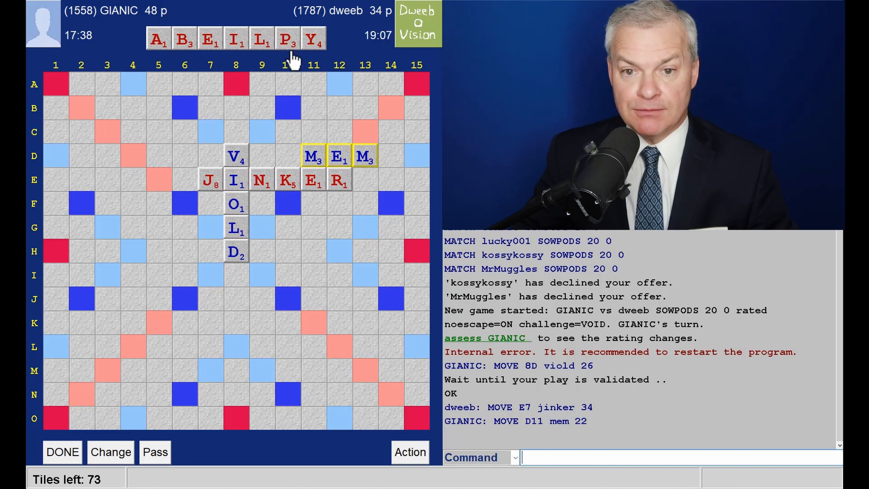
{"action": "mouse_move", "coordinate": [281, 144]}
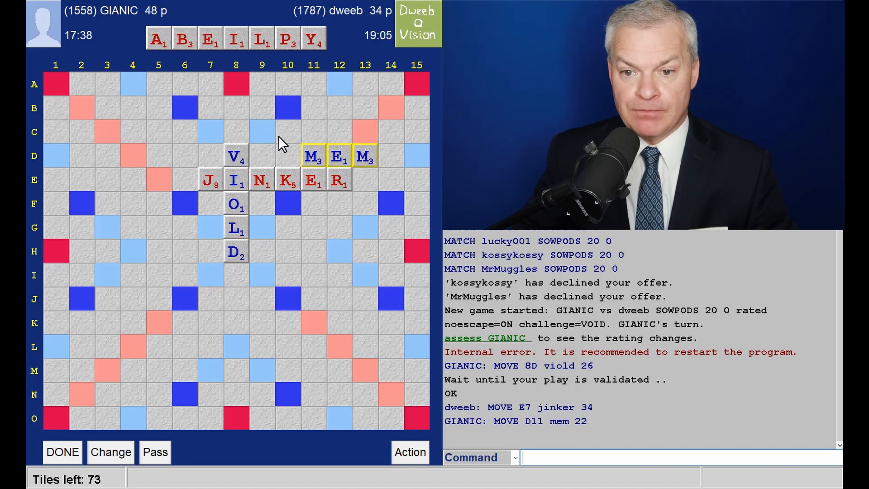
{"action": "mouse_move", "coordinate": [318, 142]}
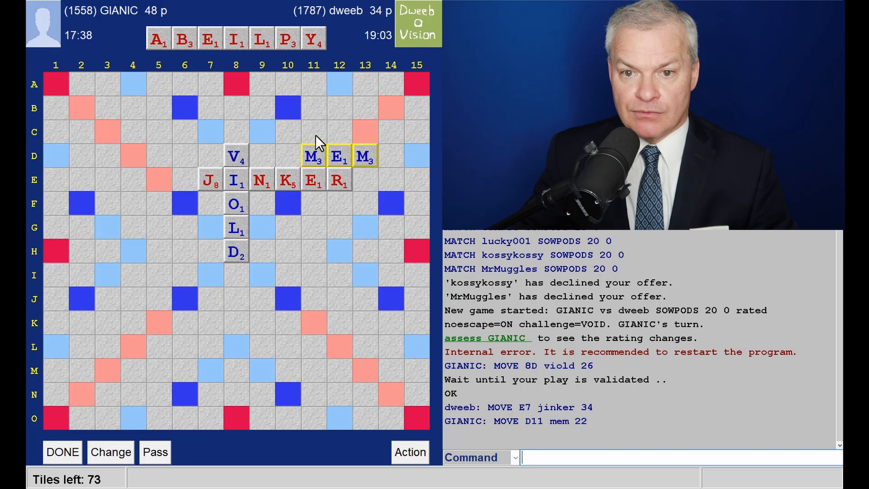
{"action": "mouse_move", "coordinate": [294, 144]}
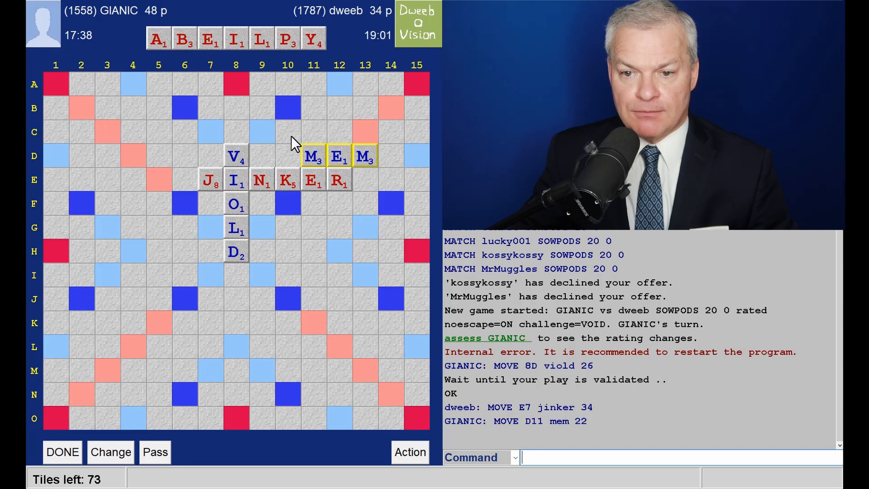
{"action": "mouse_move", "coordinate": [338, 139]}
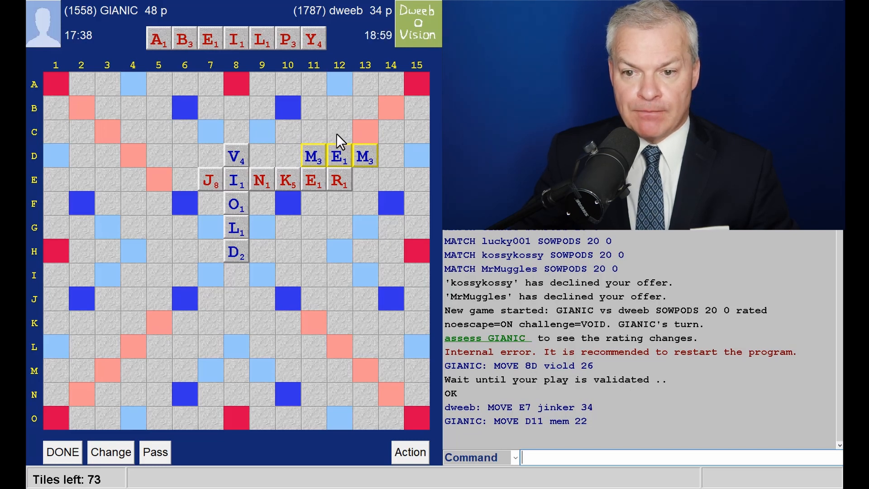
{"action": "mouse_move", "coordinate": [402, 128]}
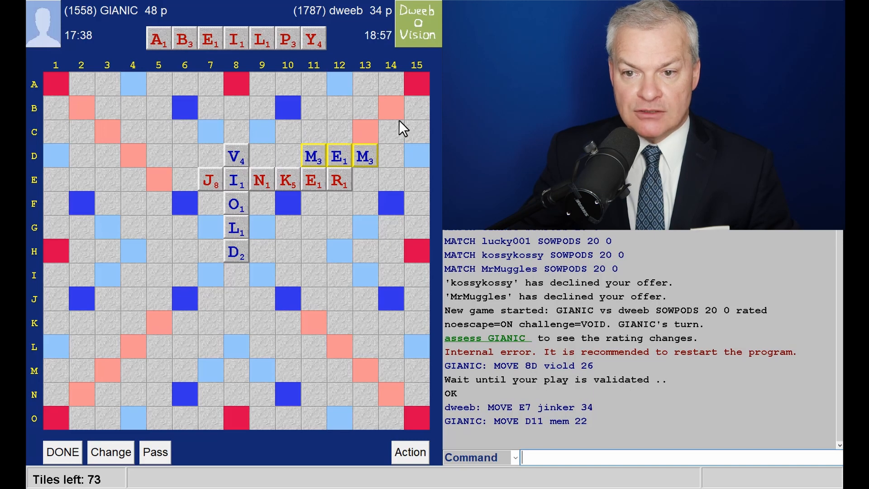
{"action": "mouse_move", "coordinate": [392, 121]}
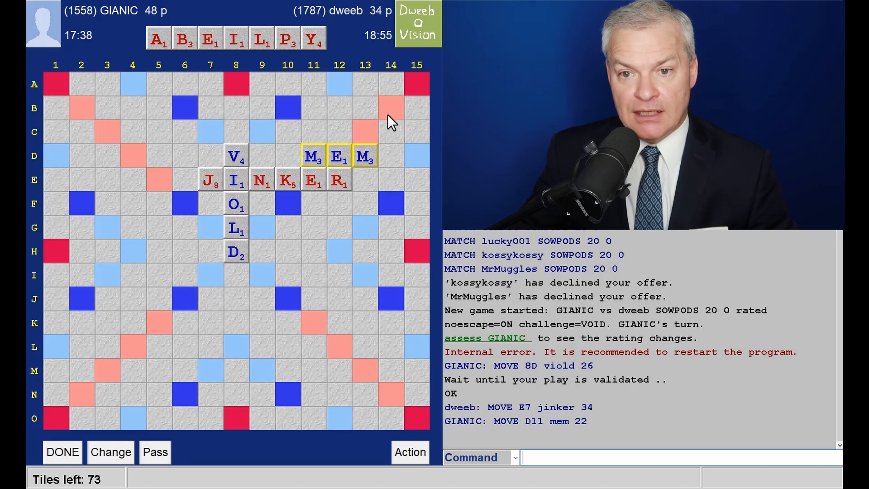
{"action": "mouse_move", "coordinate": [395, 123]}
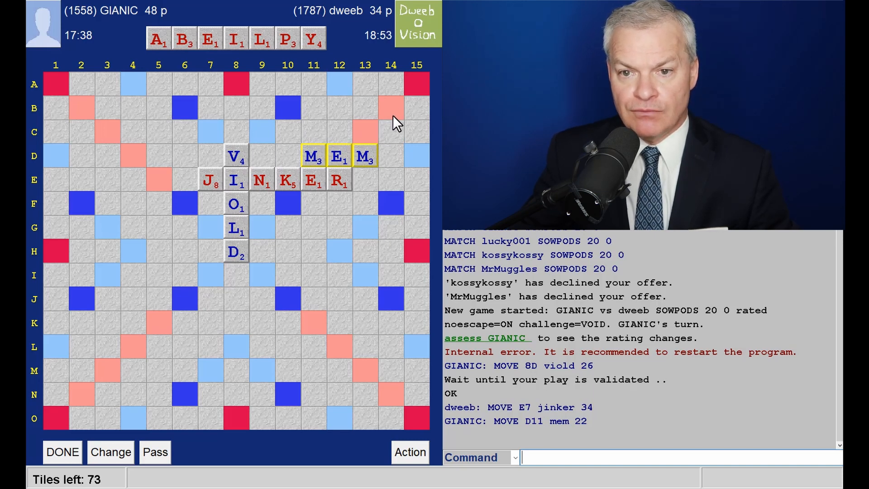
{"action": "mouse_move", "coordinate": [394, 164]}
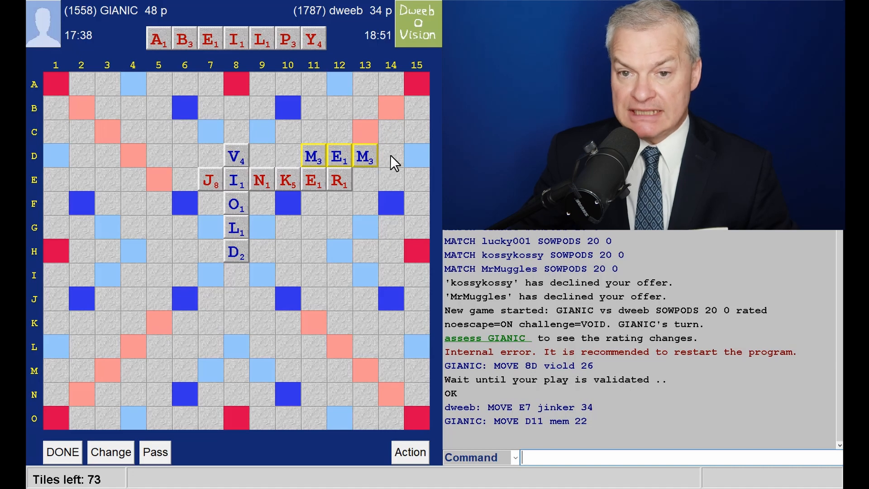
{"action": "mouse_move", "coordinate": [405, 115]}
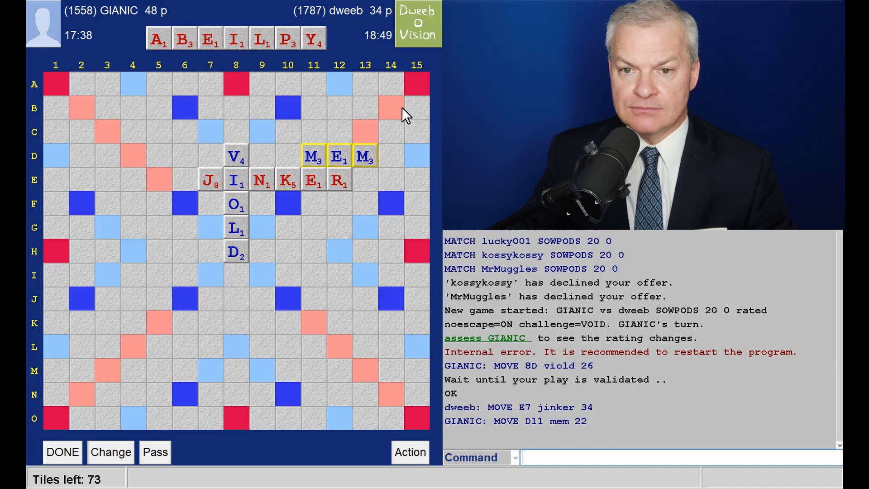
{"action": "mouse_move", "coordinate": [394, 199]}
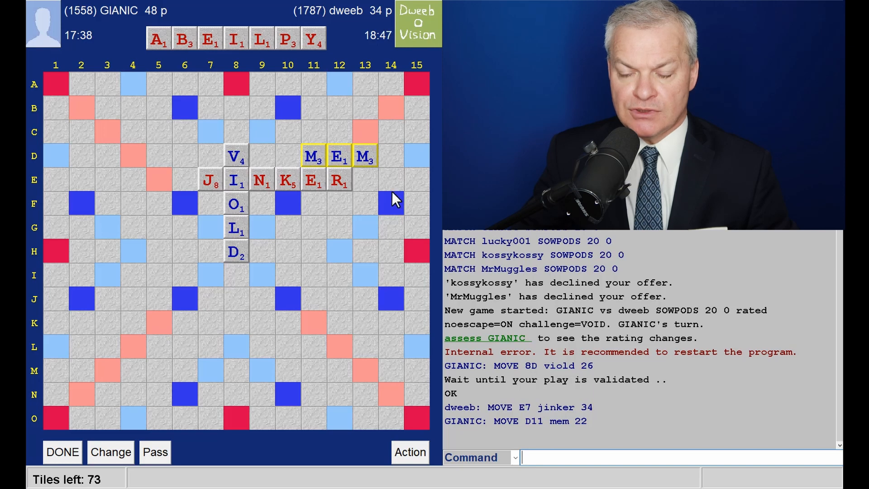
{"action": "mouse_move", "coordinate": [398, 205]}
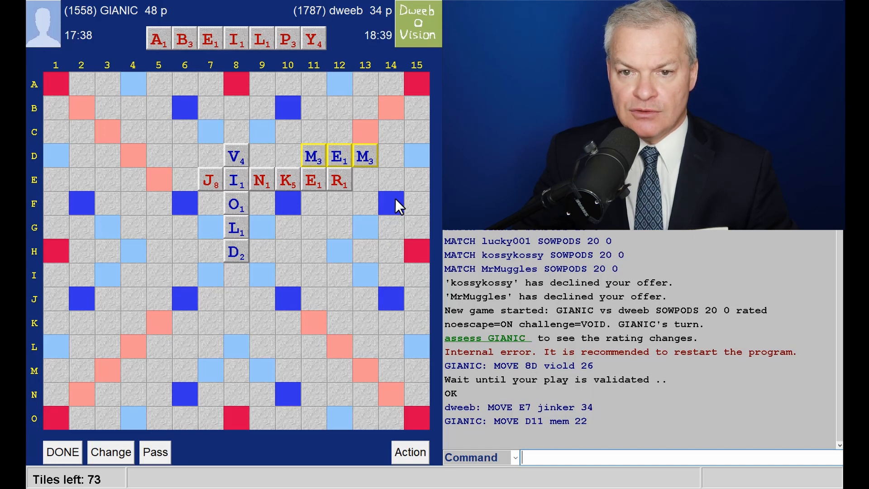
{"action": "mouse_move", "coordinate": [397, 165]}
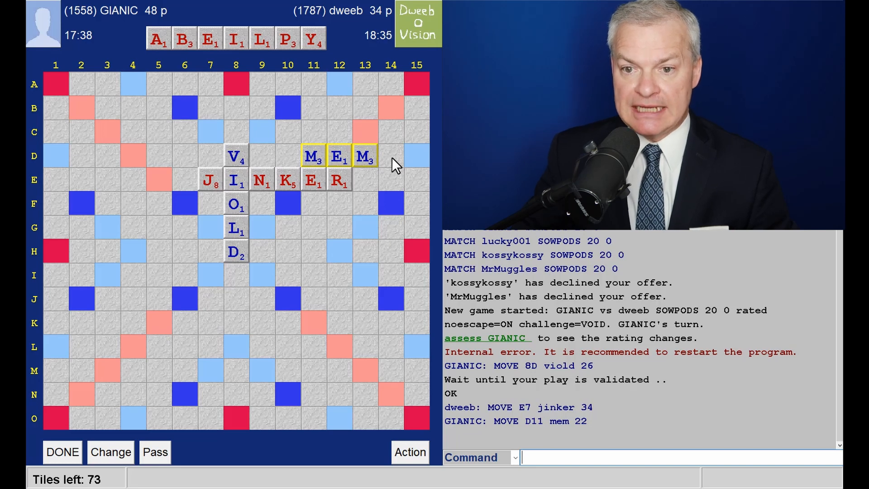
{"action": "mouse_move", "coordinate": [299, 139]}
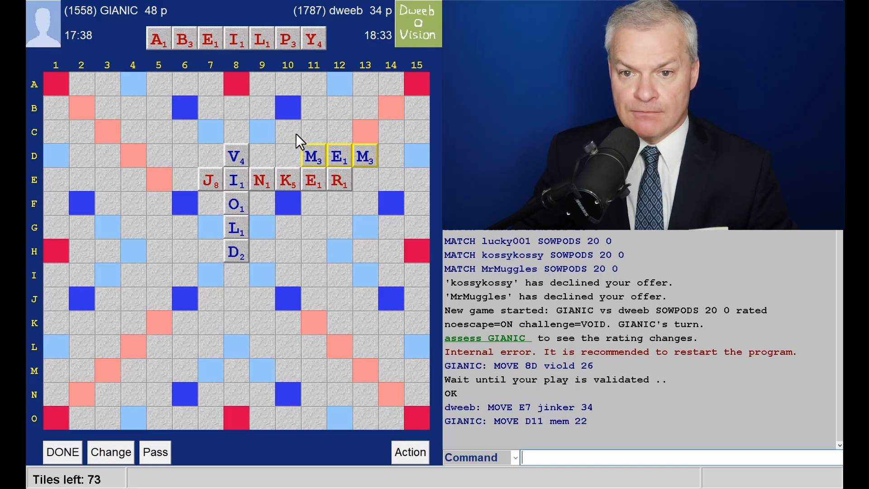
{"action": "mouse_move", "coordinate": [335, 136]}
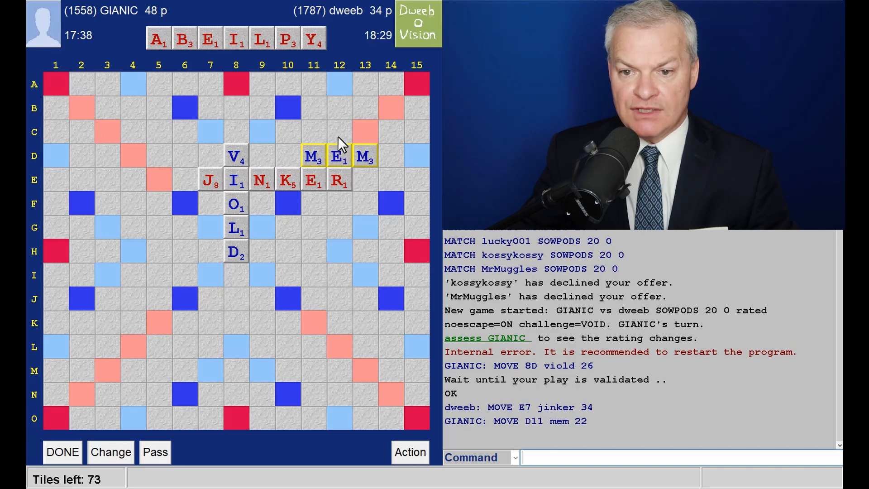
{"action": "mouse_move", "coordinate": [343, 140]}
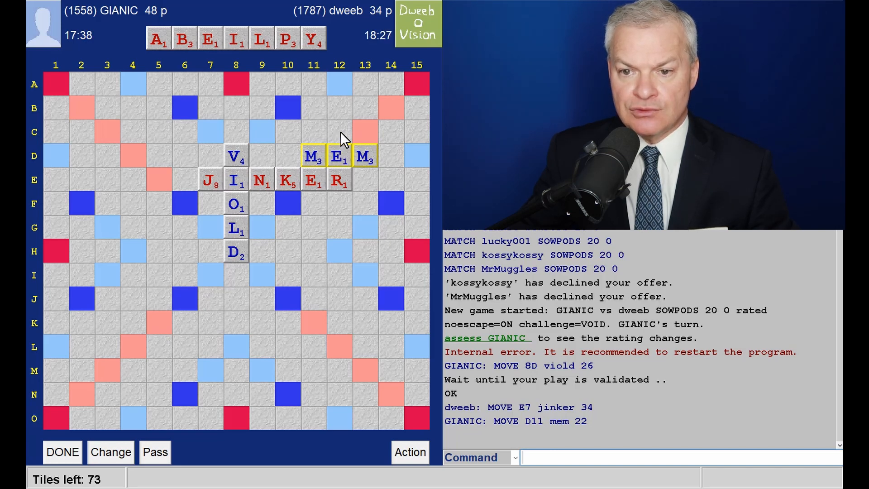
{"action": "mouse_move", "coordinate": [302, 139]}
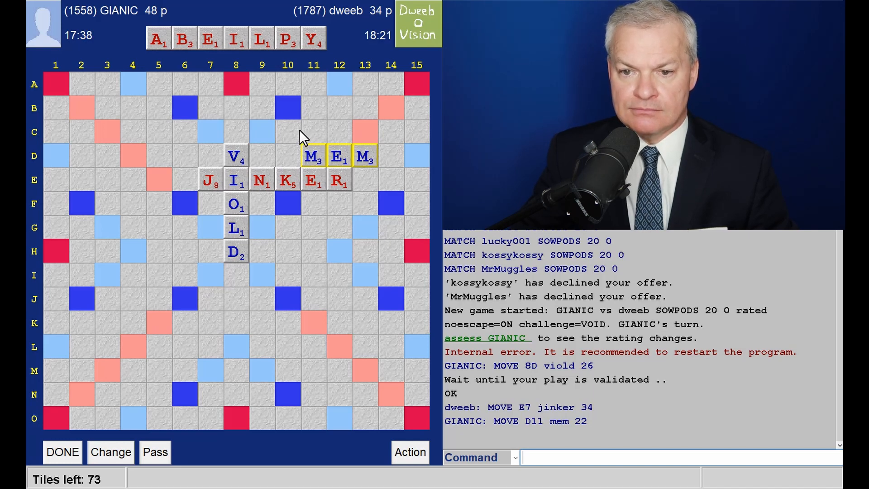
{"action": "mouse_move", "coordinate": [341, 136]}
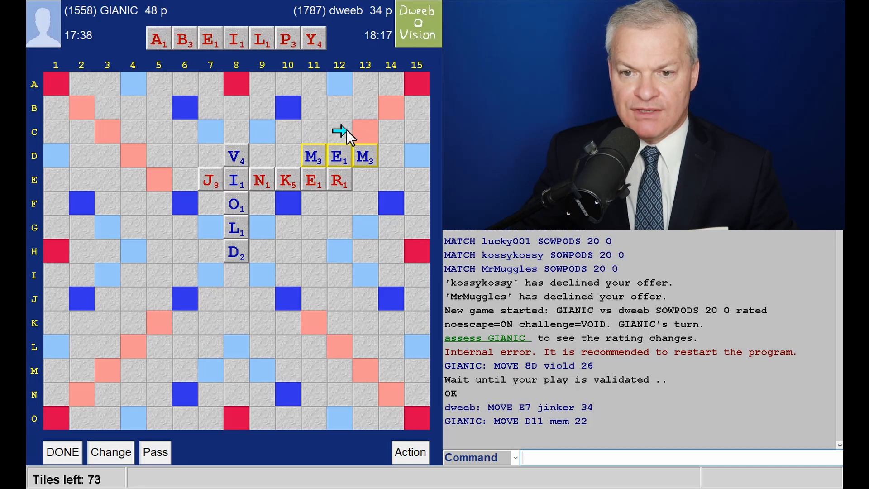
{"action": "mouse_move", "coordinate": [336, 107]}
{"action": "type", "text": "YAP"}
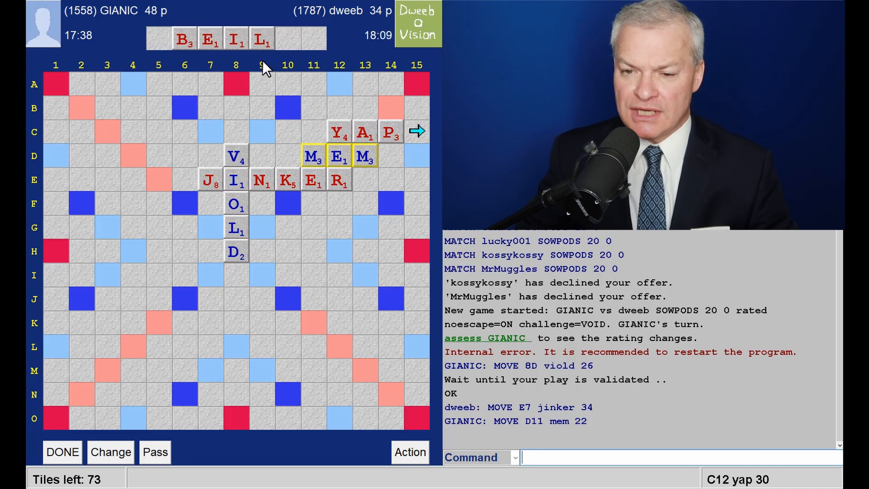
{"action": "mouse_move", "coordinate": [399, 191]}
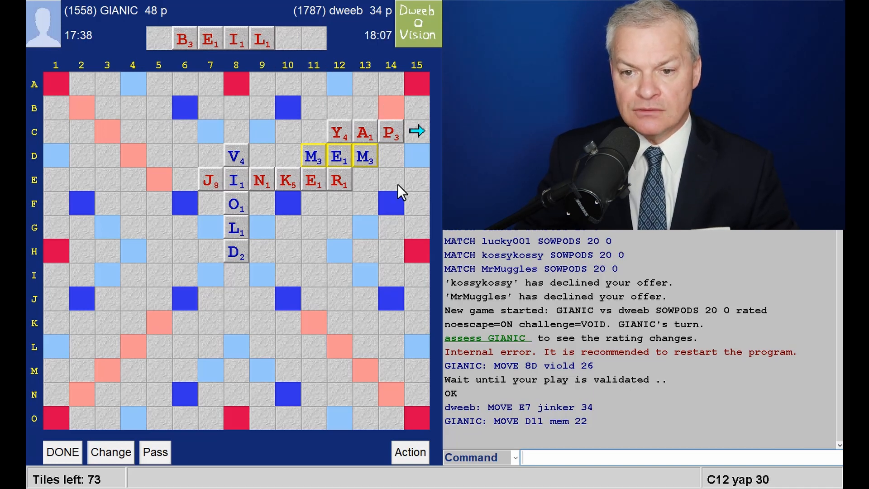
{"action": "mouse_move", "coordinate": [362, 280]}
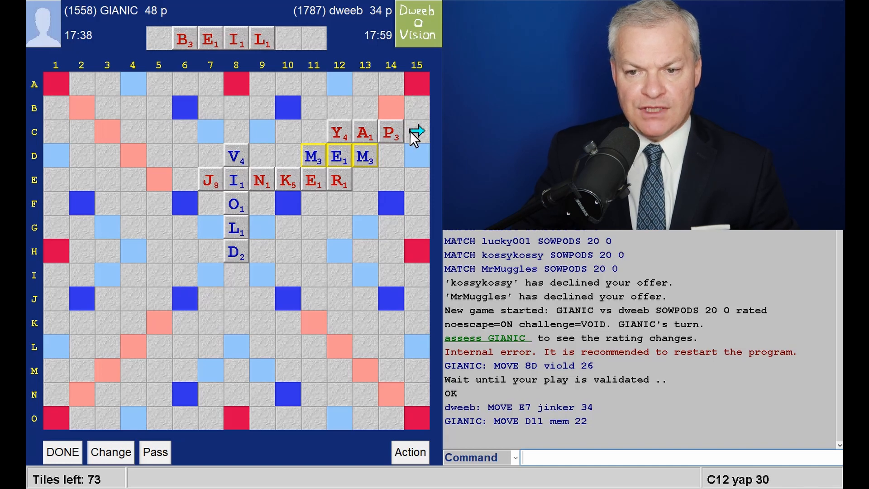
{"action": "mouse_move", "coordinate": [379, 256]}
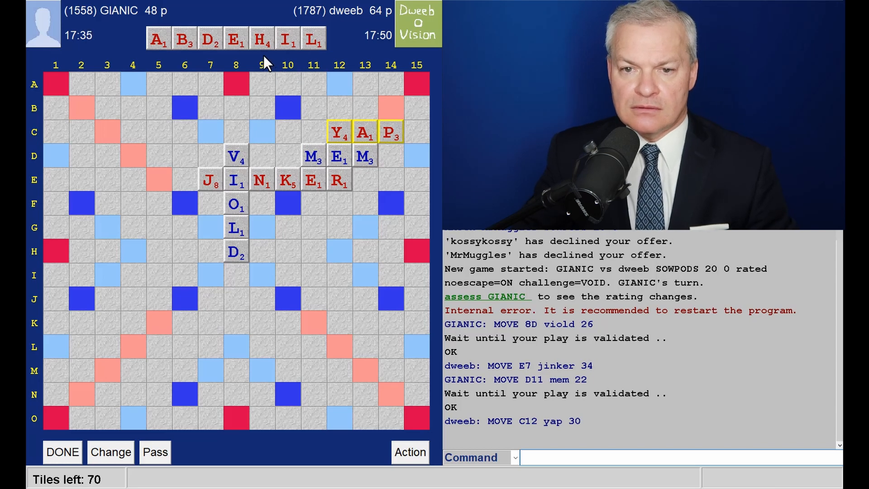
{"action": "mouse_move", "coordinate": [197, 64]}
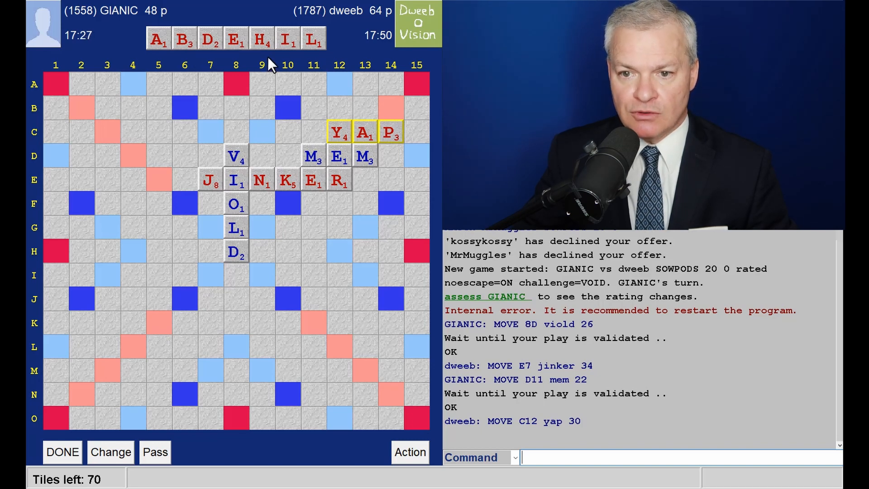
{"action": "mouse_move", "coordinate": [247, 123]}
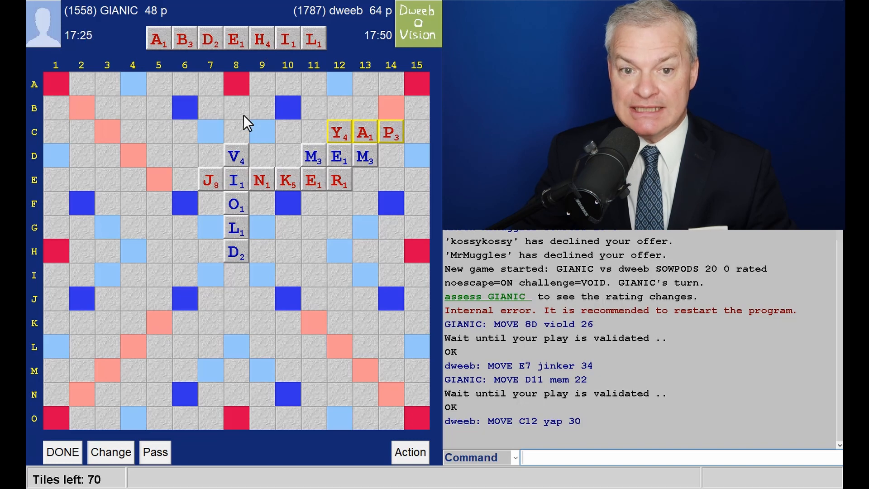
{"action": "mouse_move", "coordinate": [345, 163]}
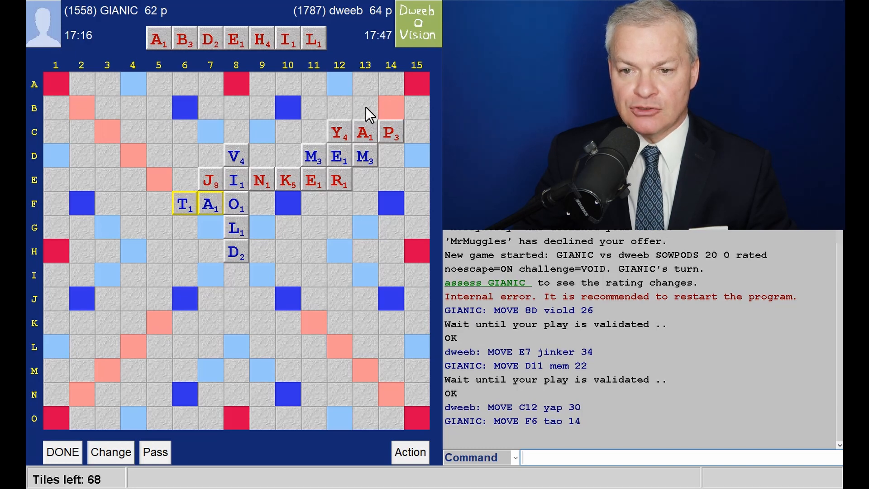
{"action": "mouse_move", "coordinate": [369, 137]}
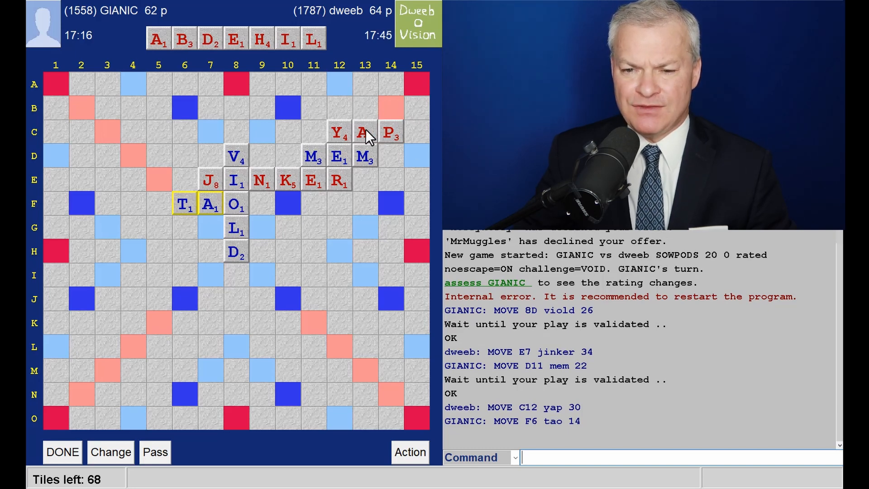
{"action": "mouse_move", "coordinate": [344, 119]}
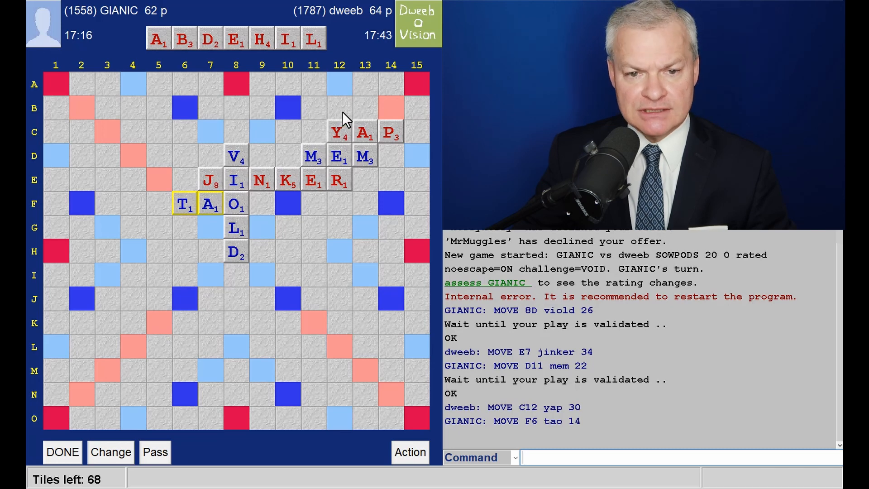
{"action": "mouse_move", "coordinate": [338, 223]}
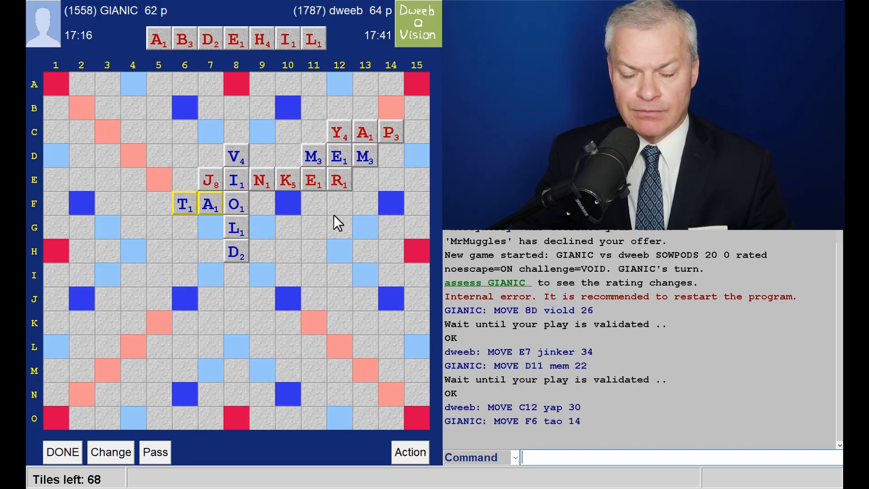
{"action": "mouse_move", "coordinate": [320, 242]}
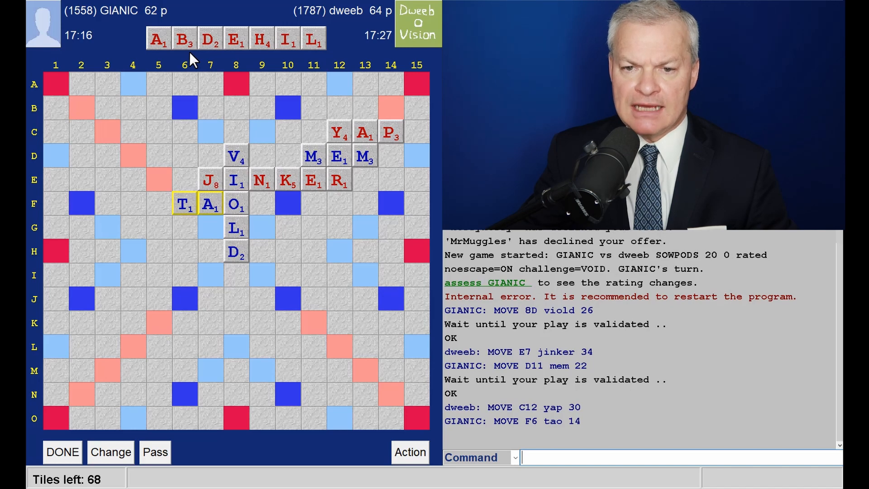
{"action": "mouse_move", "coordinate": [208, 233]}
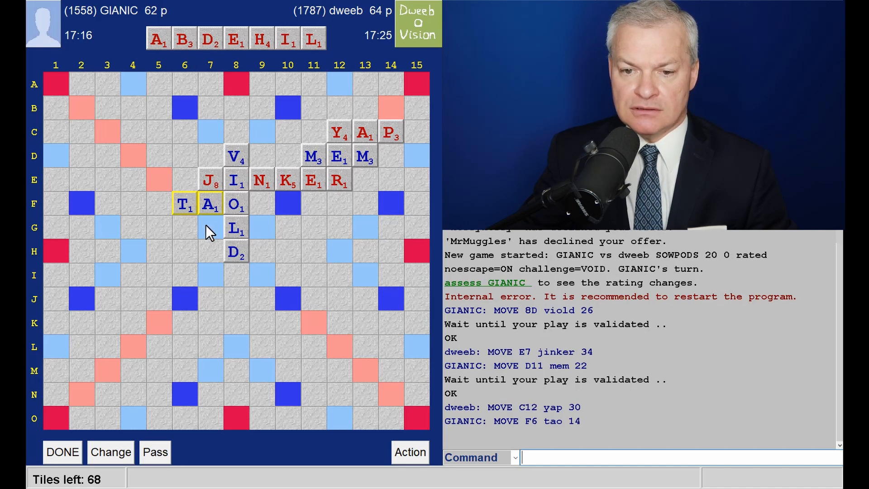
{"action": "mouse_move", "coordinate": [204, 222]}
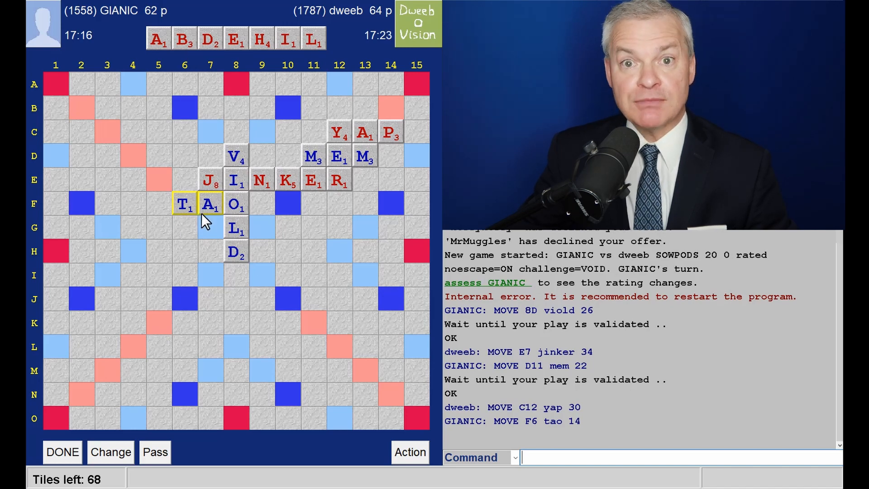
{"action": "mouse_move", "coordinate": [153, 117]}
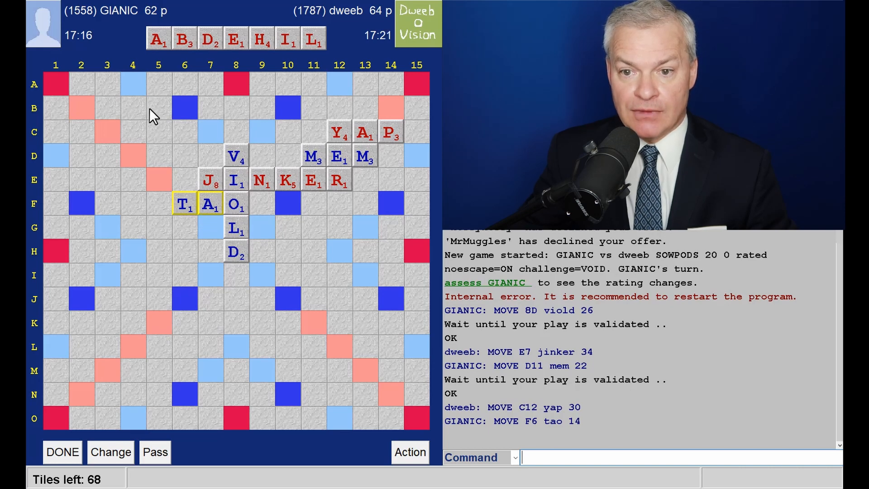
Begin placing tiles on the board for the reply to GIANIC's TAO at F6.
{"action": "left_click", "coordinate": [184, 107]}
{"action": "type", "text": "HIDABLE"}
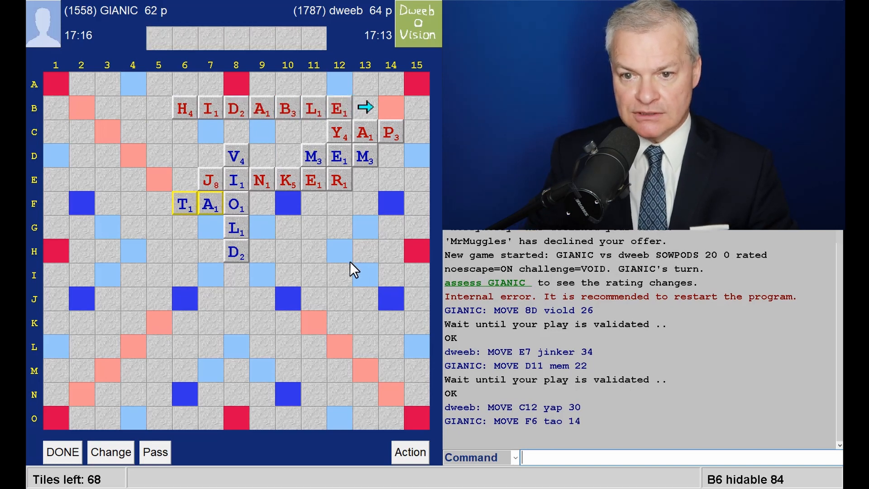
{"action": "mouse_move", "coordinate": [349, 133]}
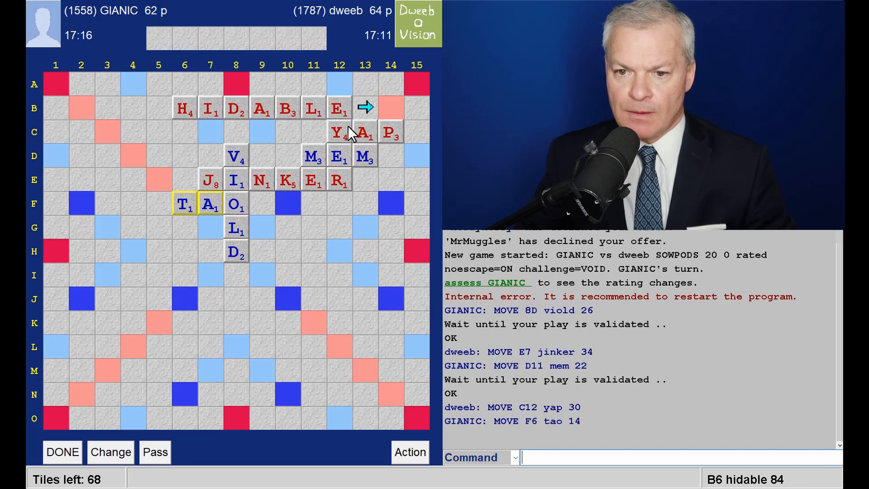
{"action": "mouse_move", "coordinate": [344, 116]}
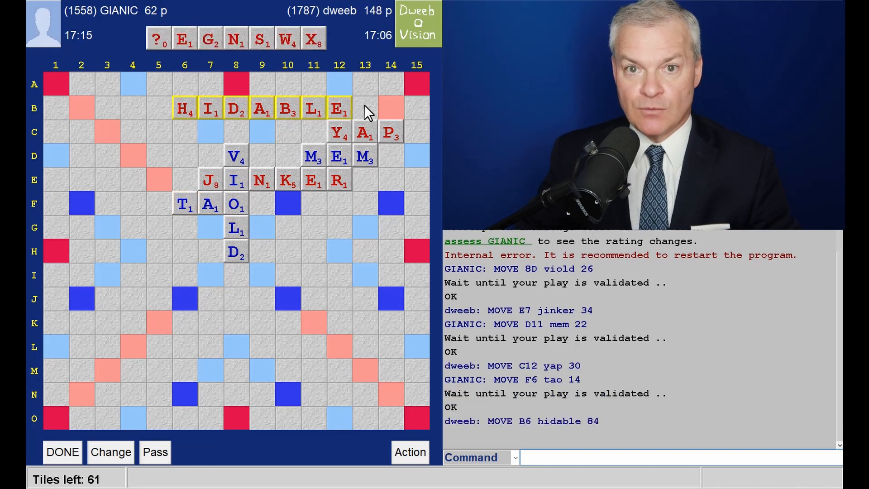
{"action": "mouse_move", "coordinate": [197, 64]}
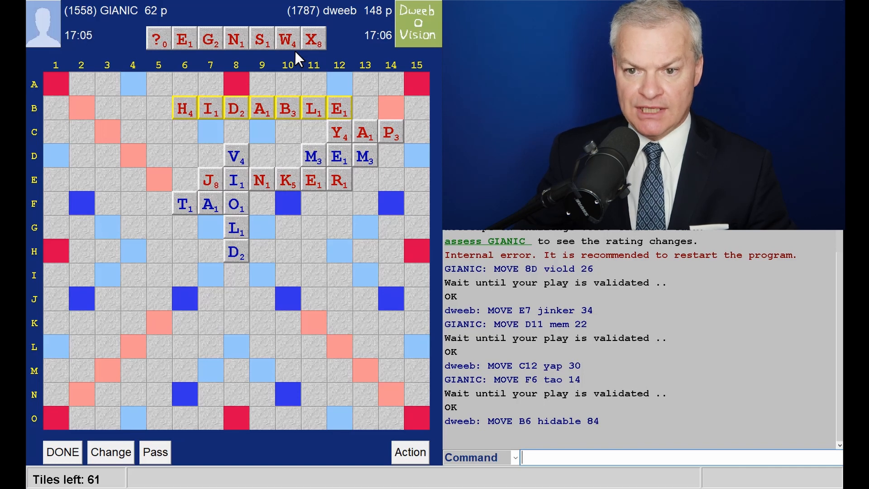
{"action": "mouse_move", "coordinate": [339, 92]}
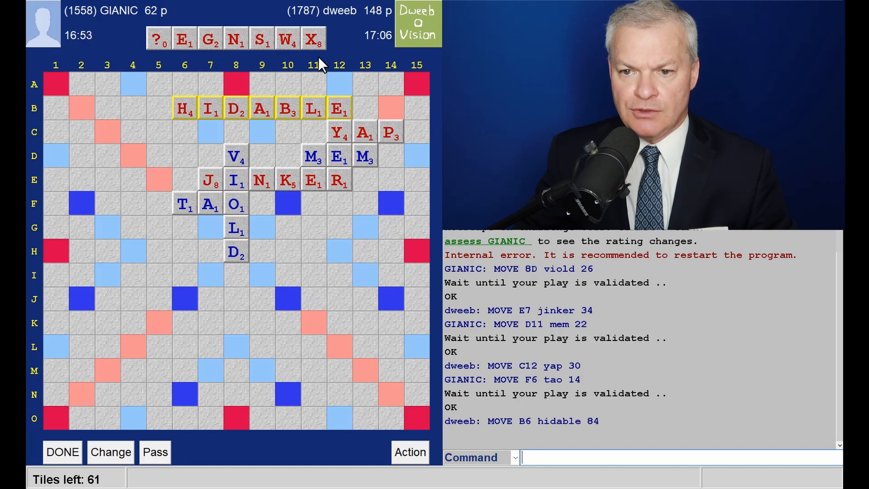
{"action": "mouse_move", "coordinate": [294, 61]}
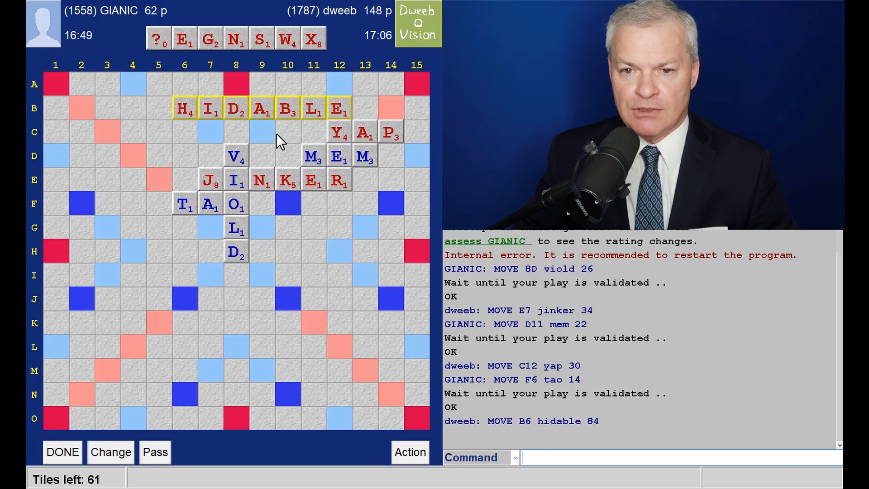
{"action": "mouse_move", "coordinate": [313, 88]}
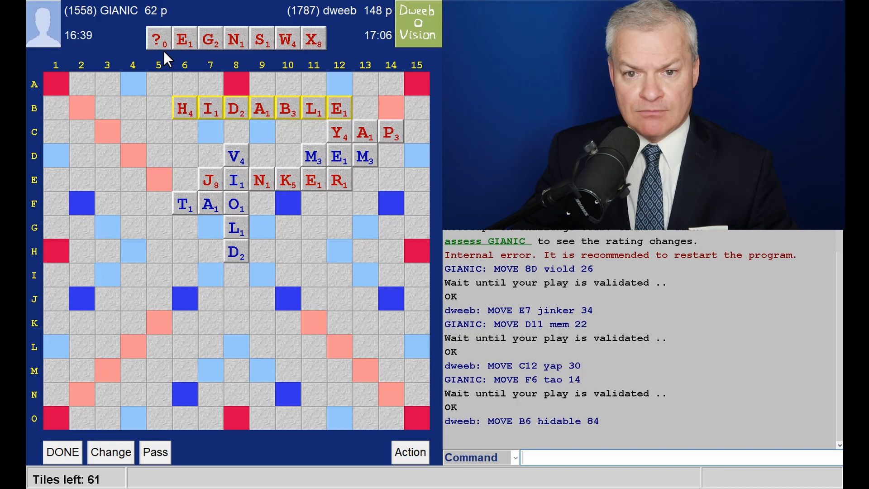
{"action": "mouse_move", "coordinate": [308, 75]}
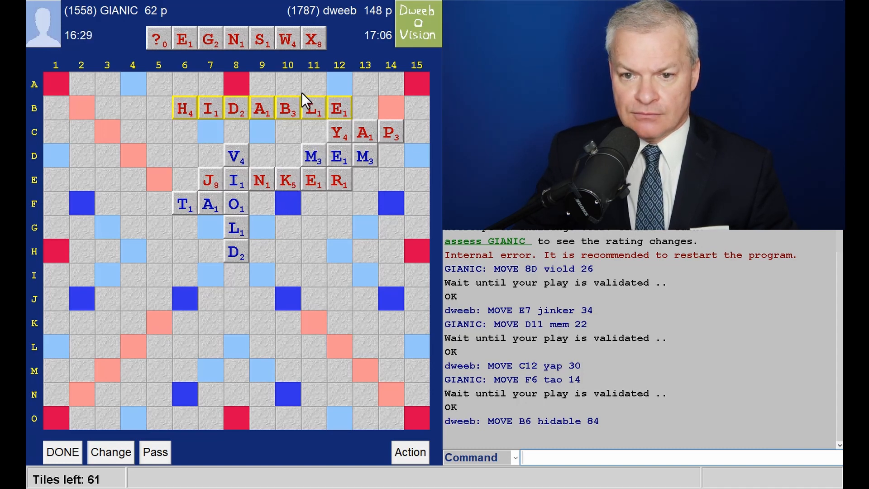
{"action": "mouse_move", "coordinate": [155, 91]}
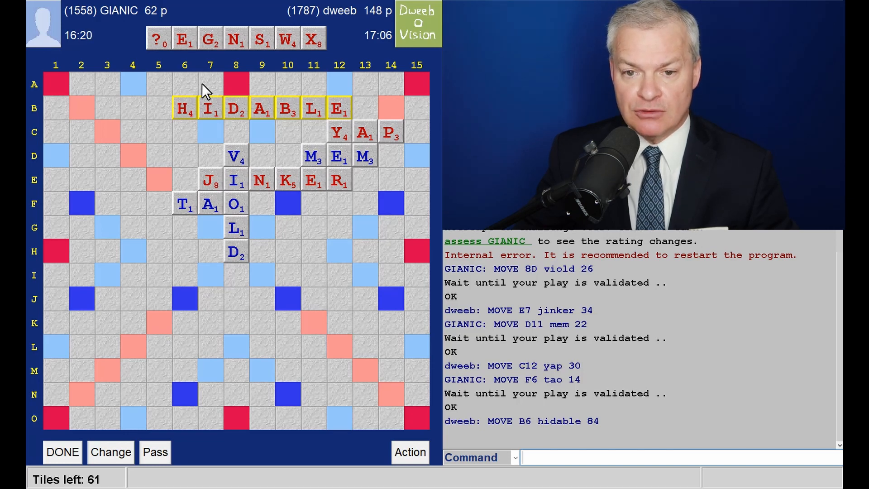
{"action": "mouse_move", "coordinate": [216, 81]}
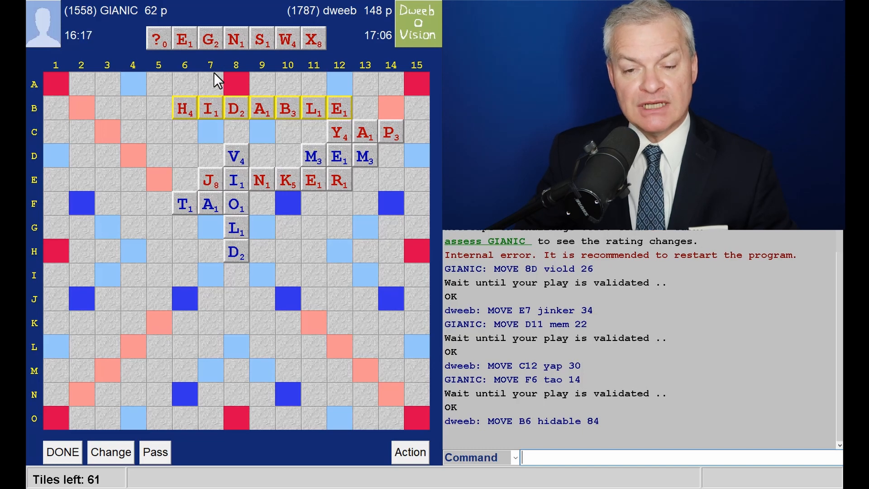
{"action": "mouse_move", "coordinate": [217, 132]}
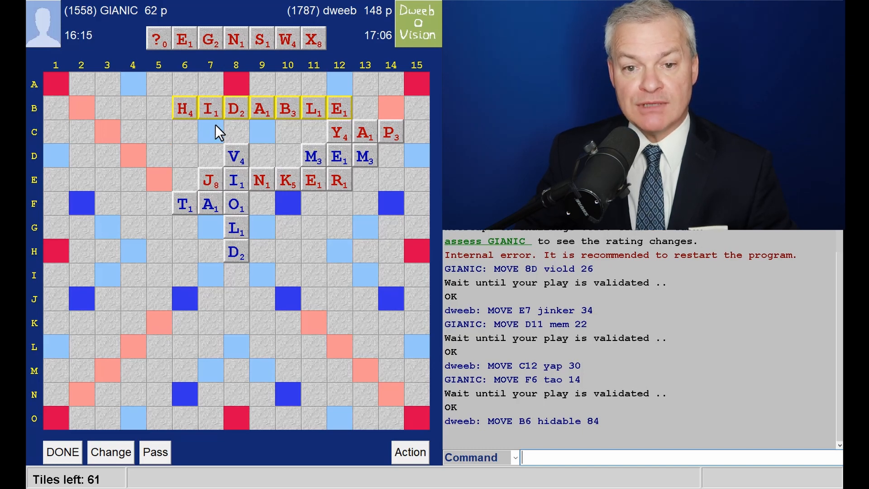
{"action": "mouse_move", "coordinate": [213, 138]}
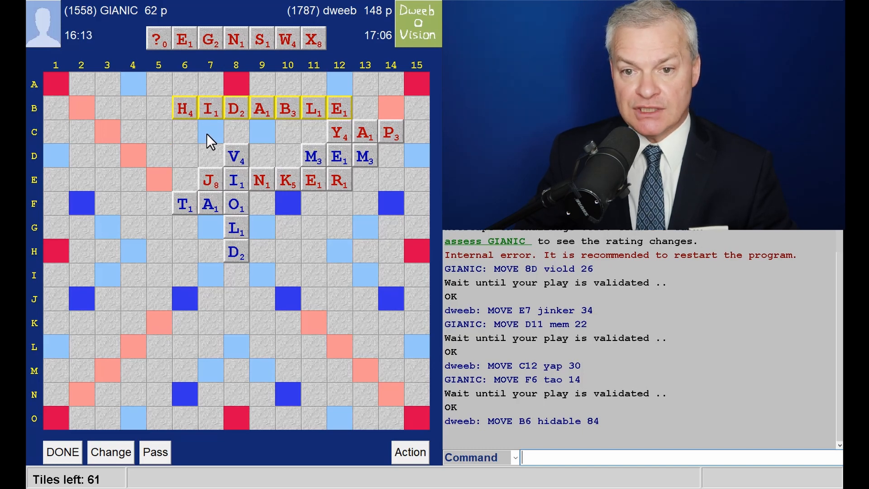
{"action": "mouse_move", "coordinate": [200, 165]}
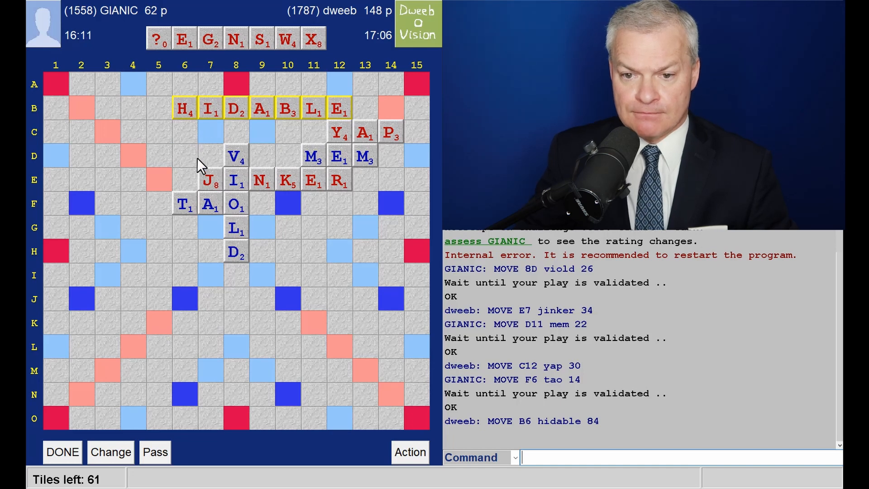
{"action": "mouse_move", "coordinate": [328, 216]}
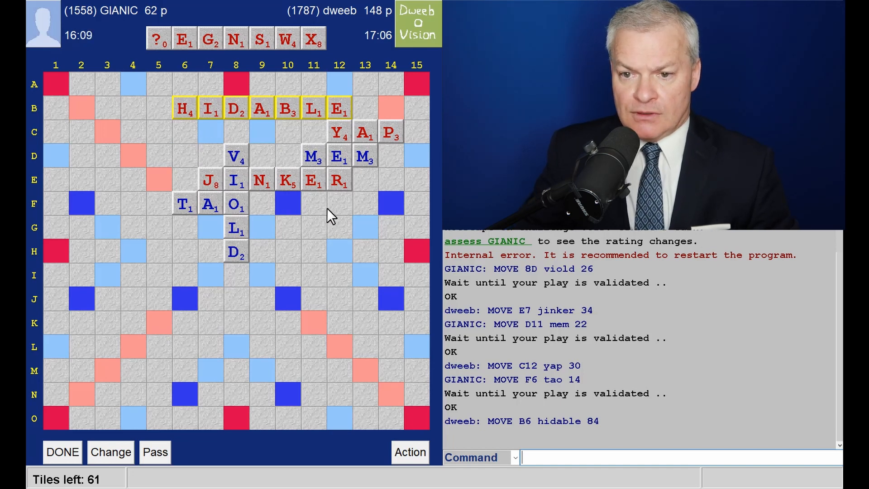
{"action": "mouse_move", "coordinate": [385, 133]}
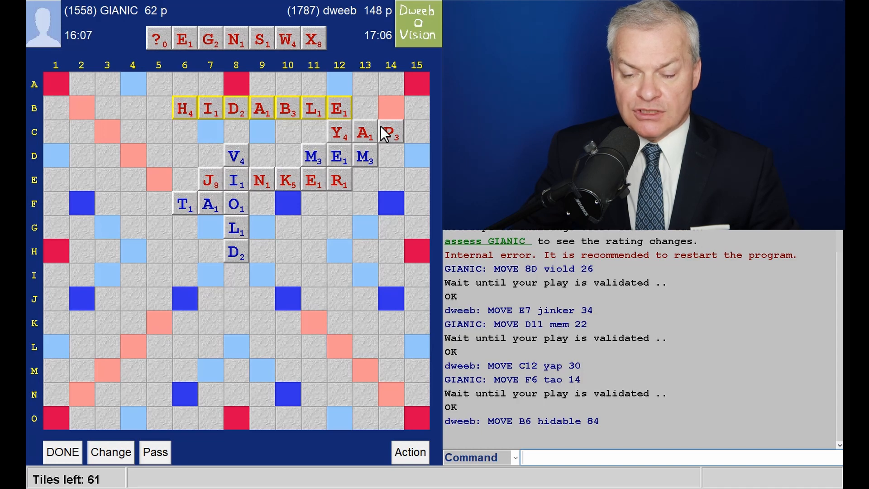
{"action": "mouse_move", "coordinate": [415, 148]}
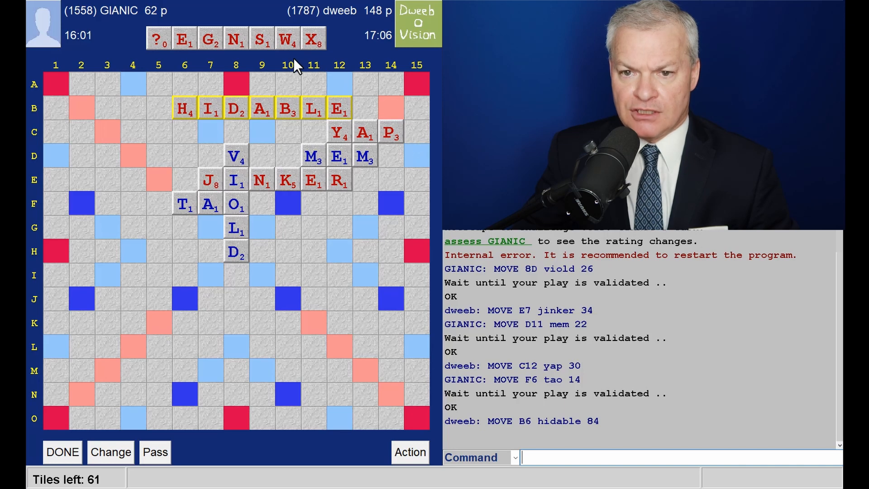
{"action": "mouse_move", "coordinate": [311, 59]}
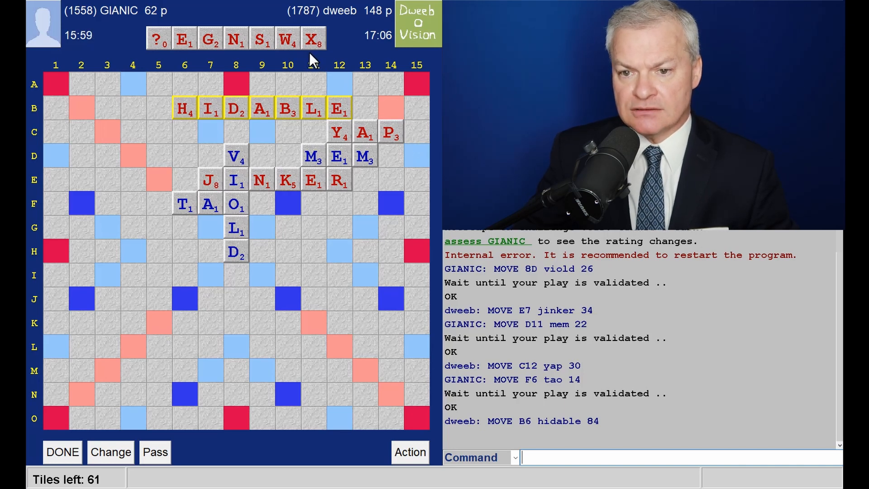
{"action": "mouse_move", "coordinate": [342, 95]}
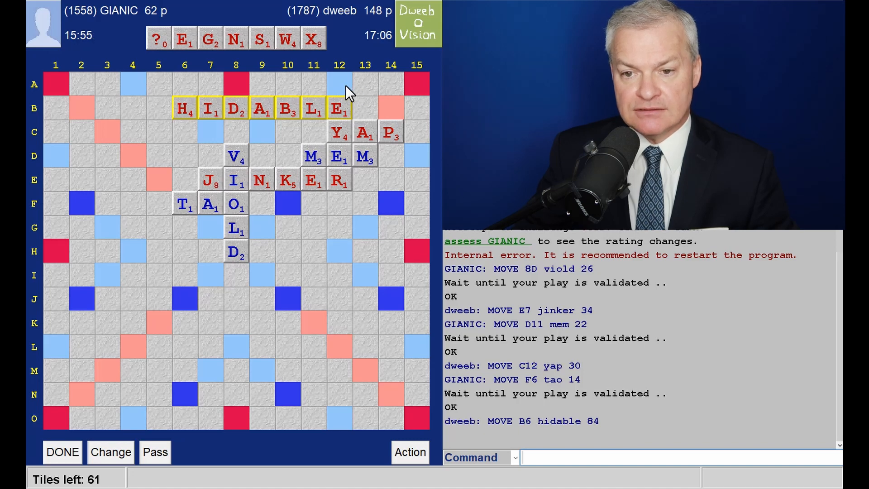
{"action": "mouse_move", "coordinate": [341, 84]}
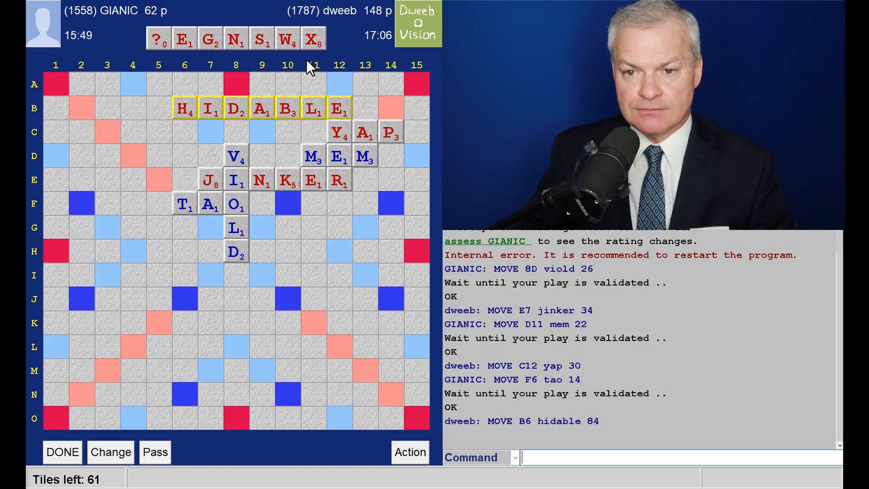
{"action": "mouse_move", "coordinate": [175, 63]}
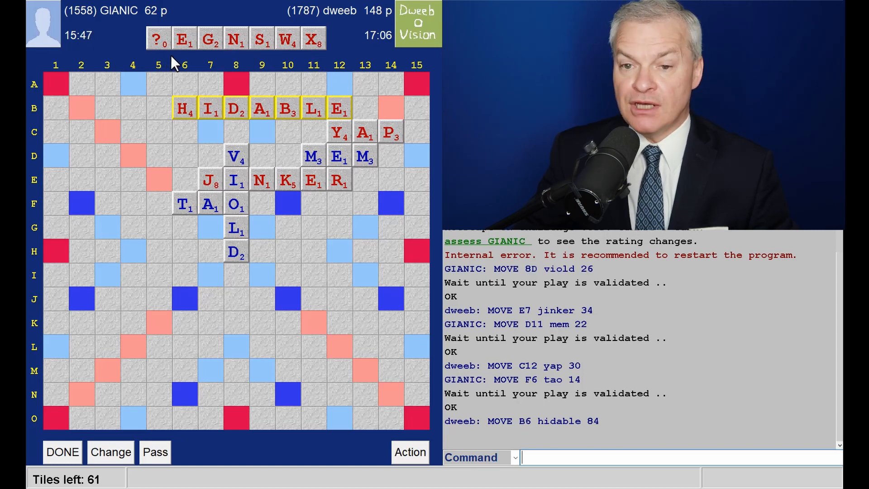
{"action": "mouse_move", "coordinate": [340, 103]}
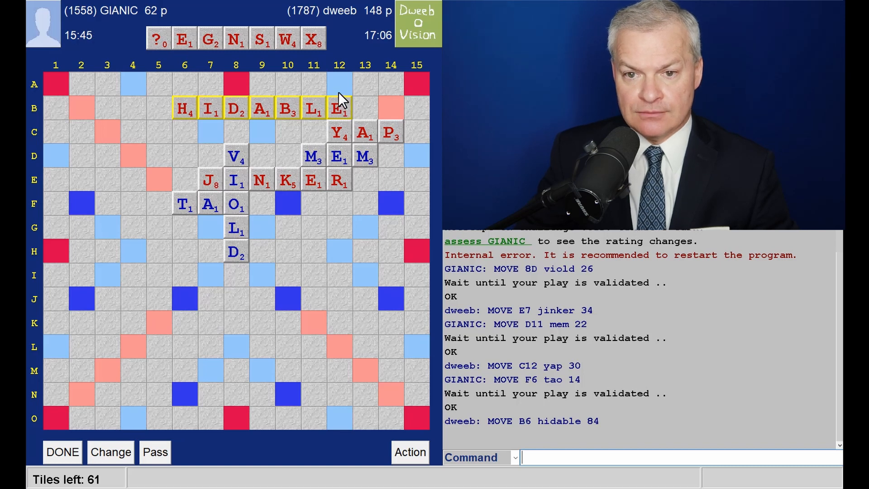
{"action": "mouse_move", "coordinate": [343, 97]}
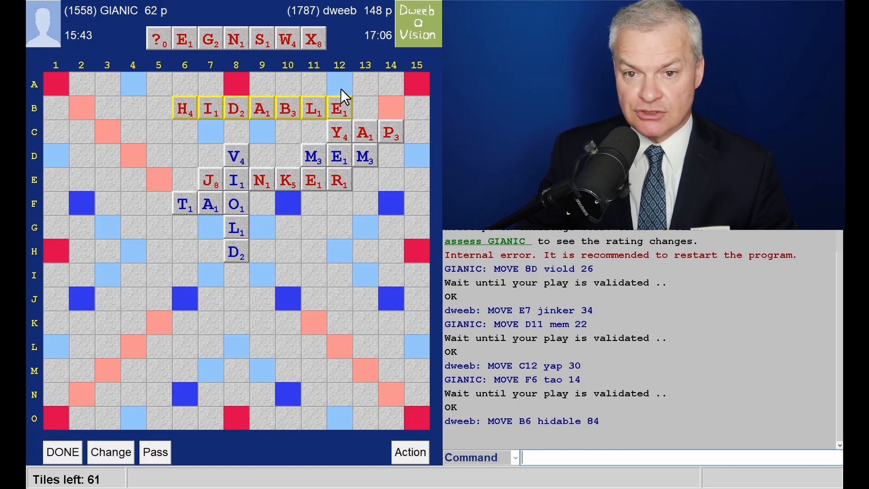
{"action": "mouse_move", "coordinate": [359, 94]}
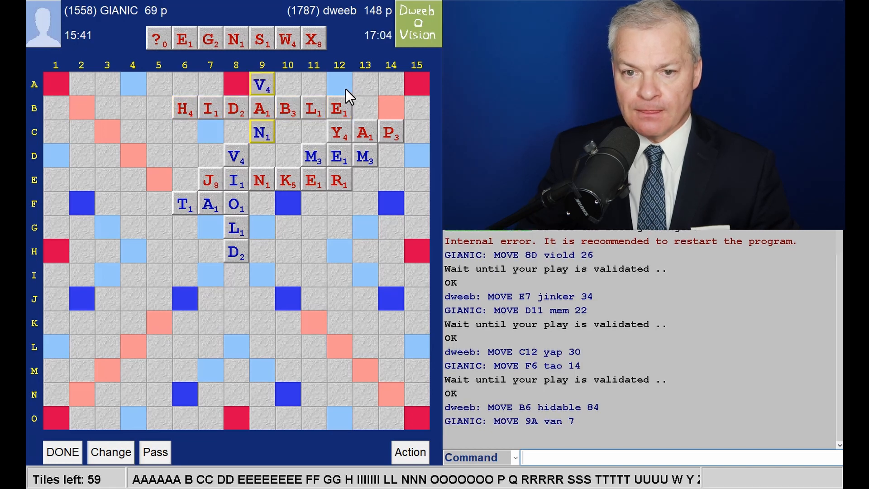
{"action": "mouse_move", "coordinate": [166, 91]}
{"action": "type", "text": "WEX"}
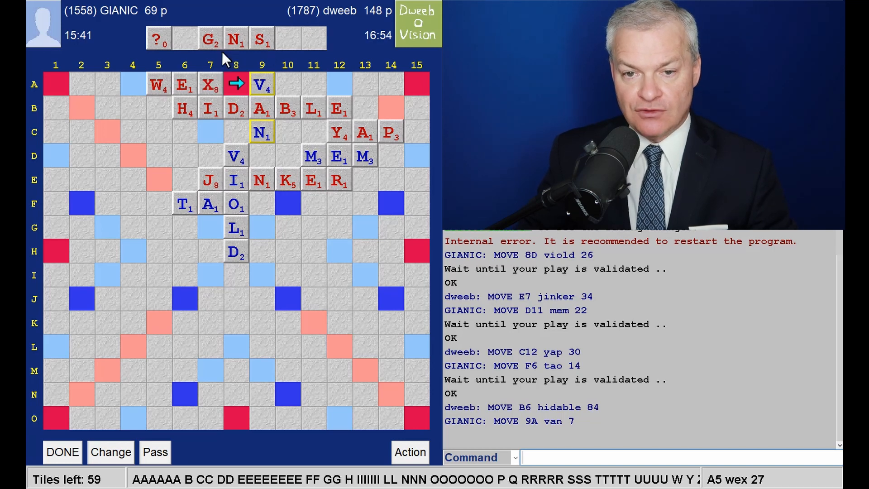
{"action": "mouse_move", "coordinate": [342, 227]}
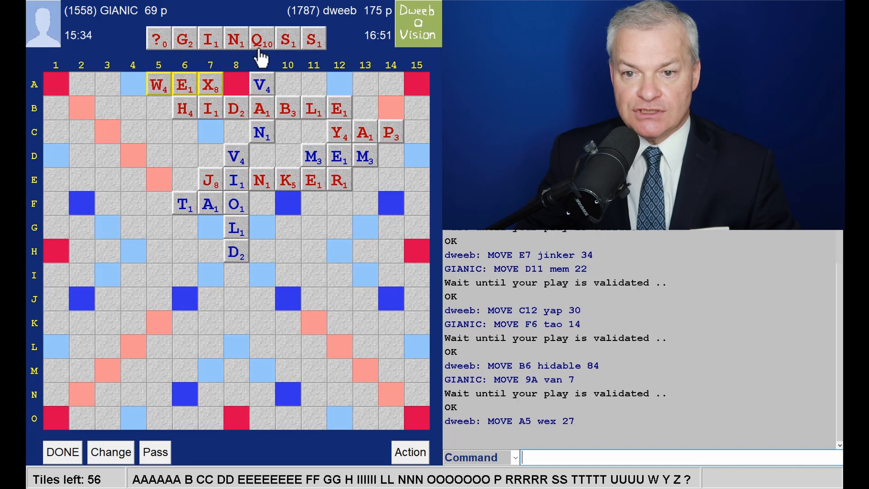
{"action": "mouse_move", "coordinate": [433, 149]}
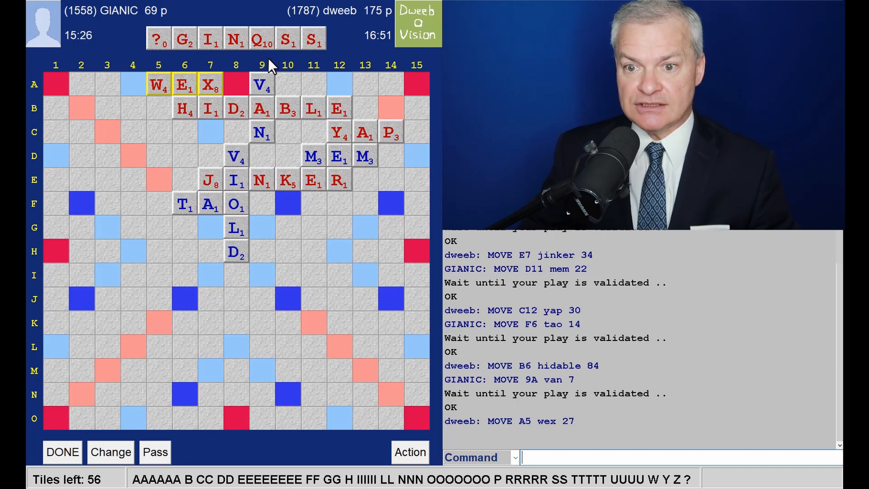
{"action": "mouse_move", "coordinate": [353, 285]}
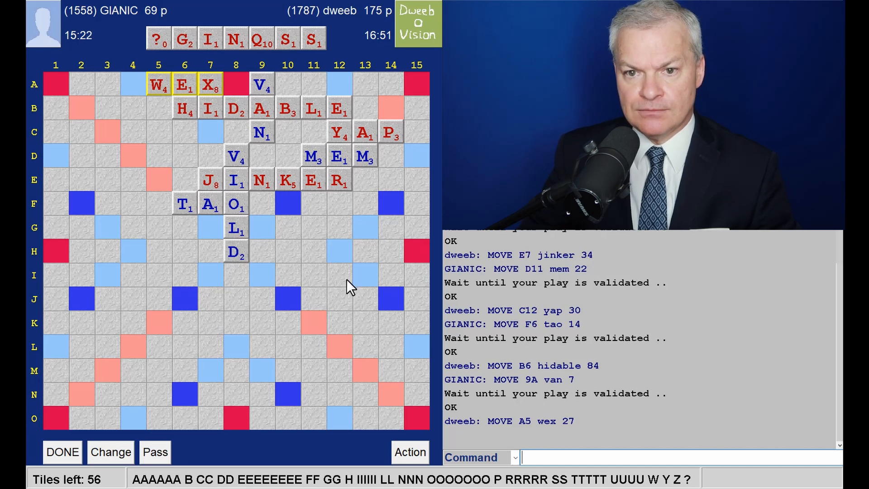
{"action": "mouse_move", "coordinate": [183, 67]}
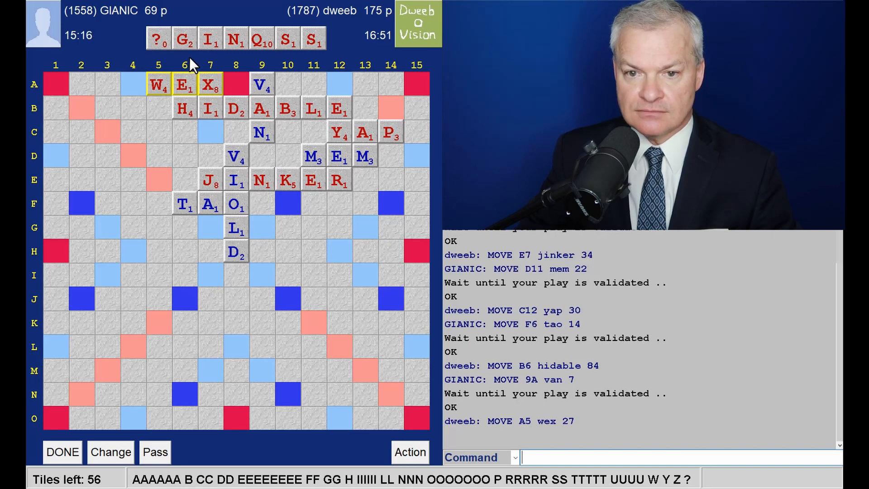
{"action": "mouse_move", "coordinate": [304, 233]}
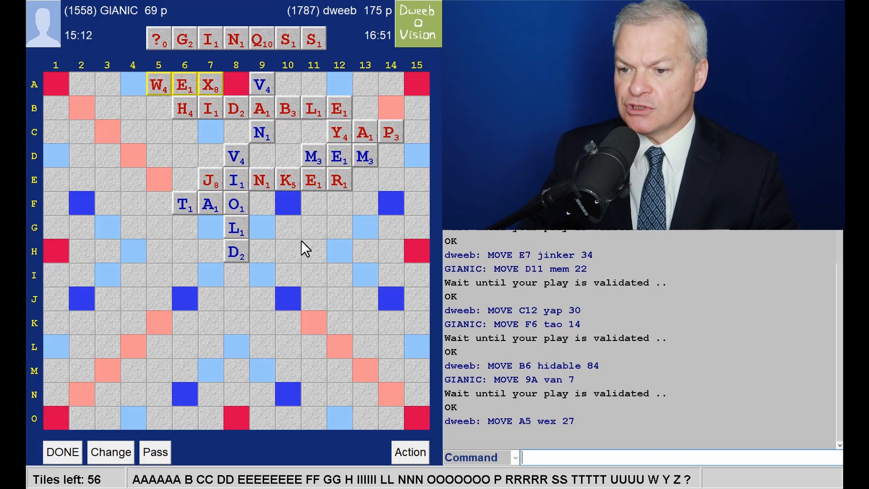
{"action": "mouse_move", "coordinate": [205, 313]}
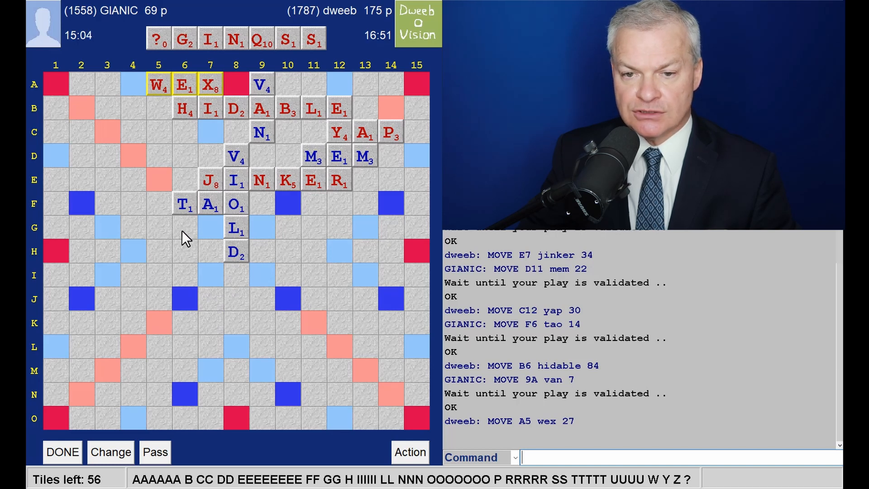
{"action": "mouse_move", "coordinate": [144, 169]}
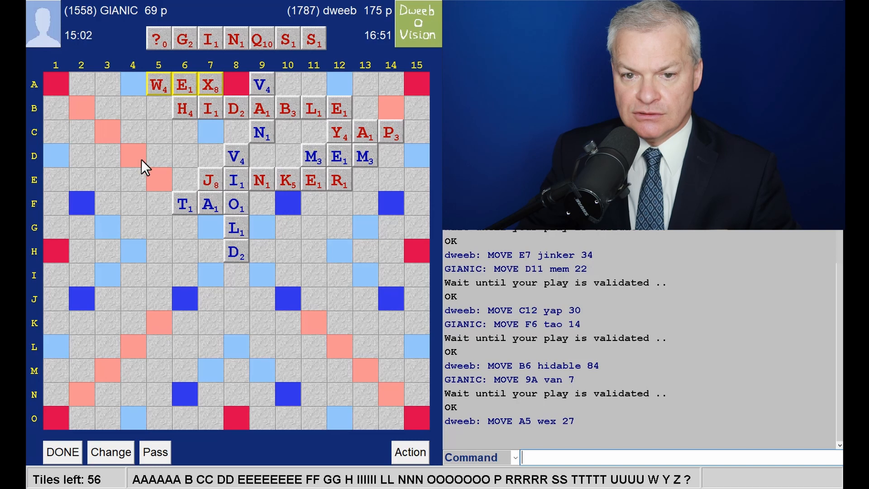
{"action": "mouse_move", "coordinate": [180, 141]}
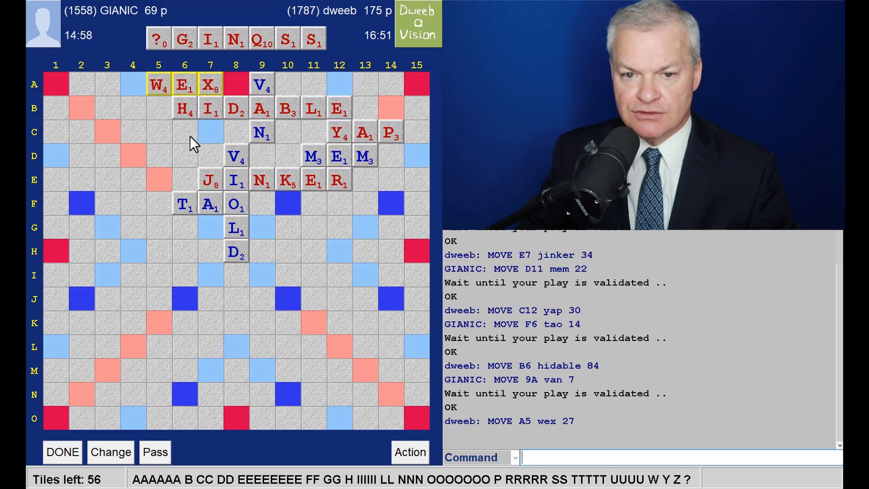
{"action": "mouse_move", "coordinate": [140, 169]}
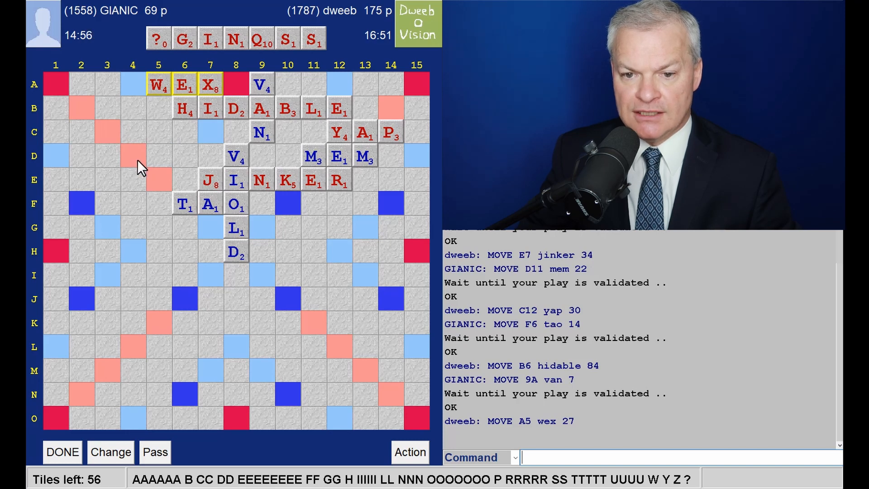
{"action": "mouse_move", "coordinate": [133, 178]}
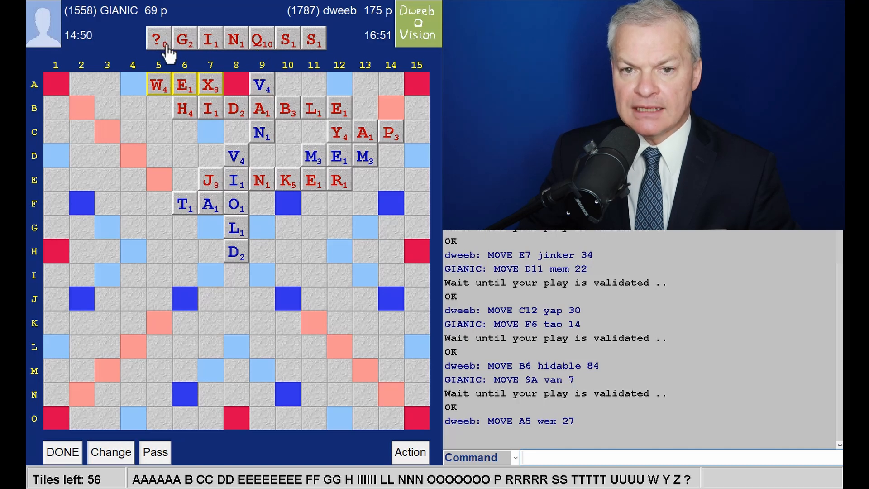
{"action": "mouse_move", "coordinate": [258, 58]}
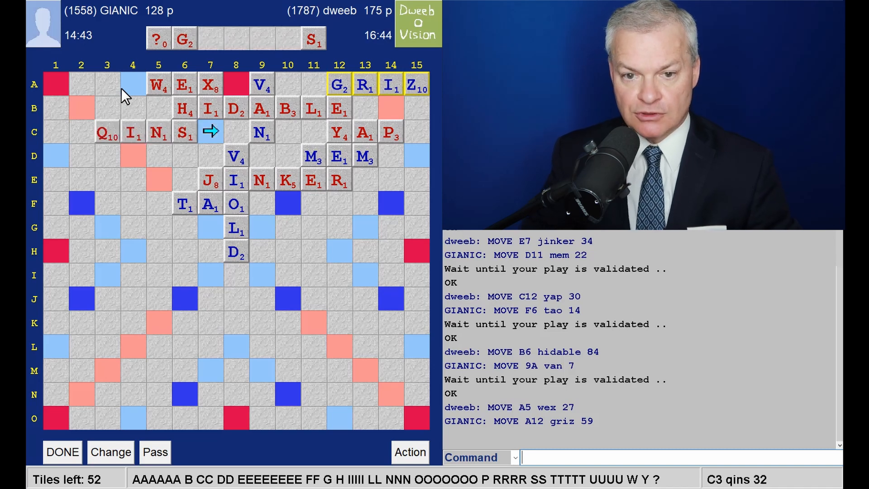
{"action": "mouse_move", "coordinate": [168, 252]}
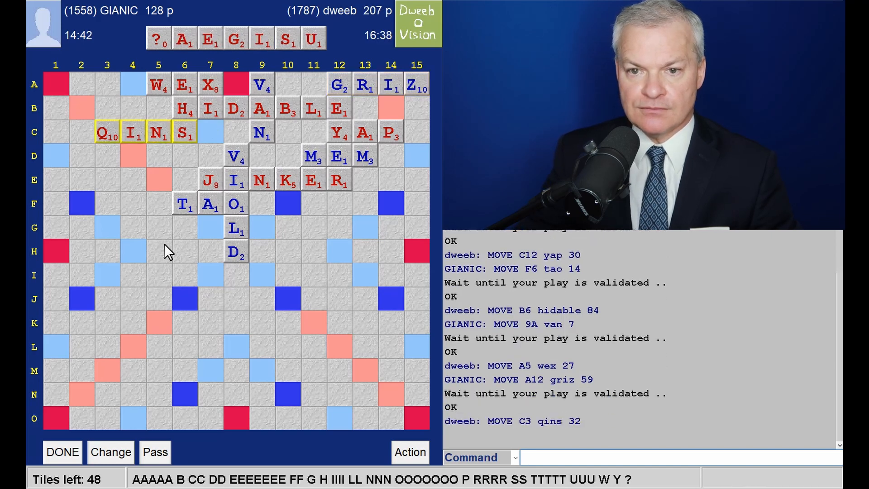
{"action": "mouse_move", "coordinate": [261, 166]}
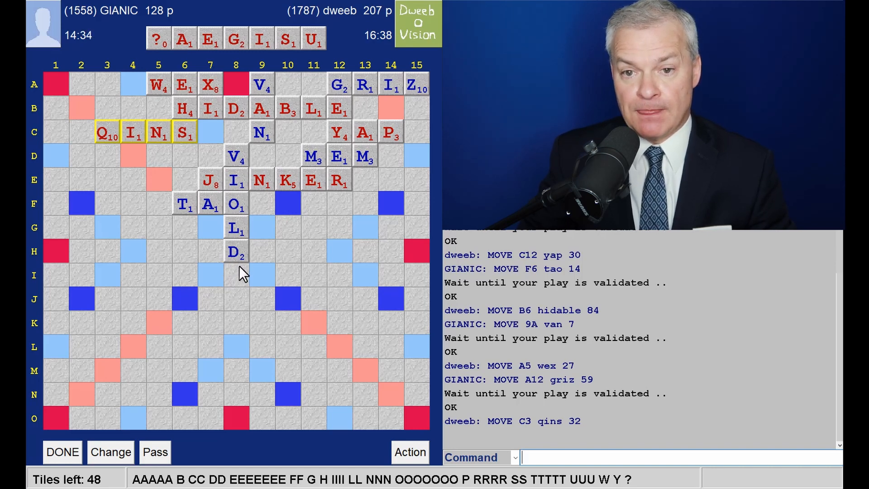
{"action": "mouse_move", "coordinate": [418, 265]}
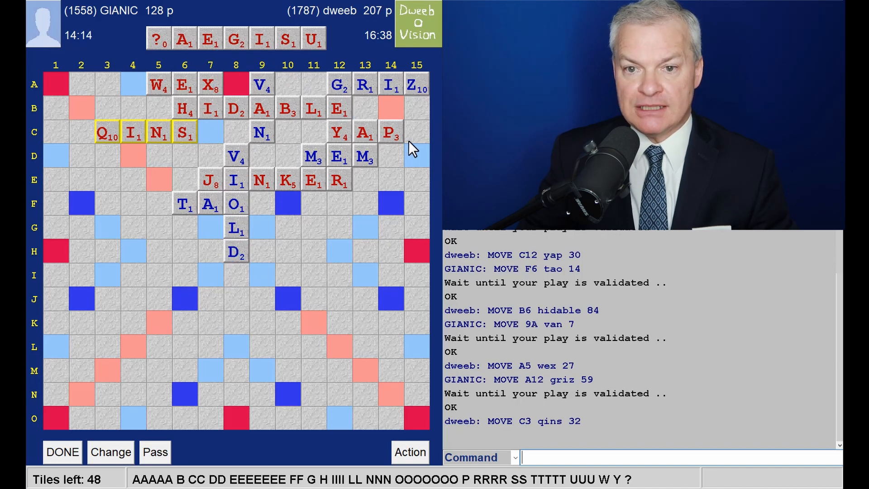
{"action": "mouse_move", "coordinate": [366, 244]}
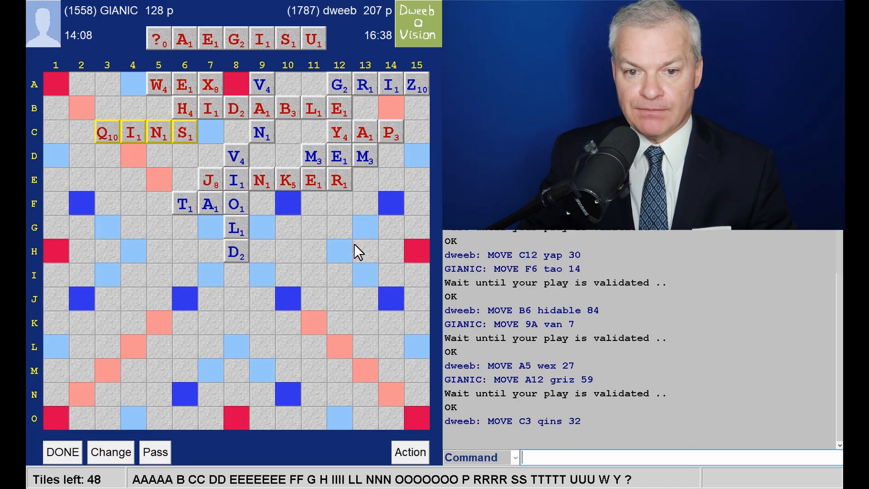
{"action": "mouse_move", "coordinate": [417, 150]}
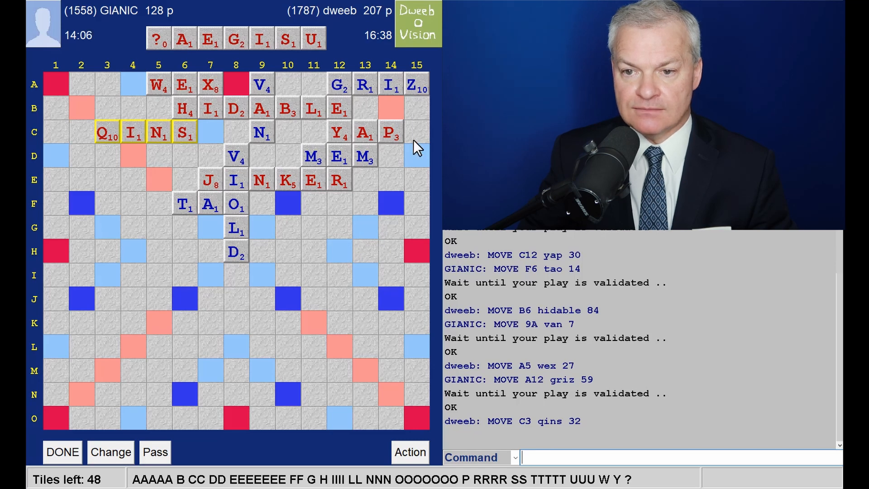
{"action": "mouse_move", "coordinate": [412, 147]}
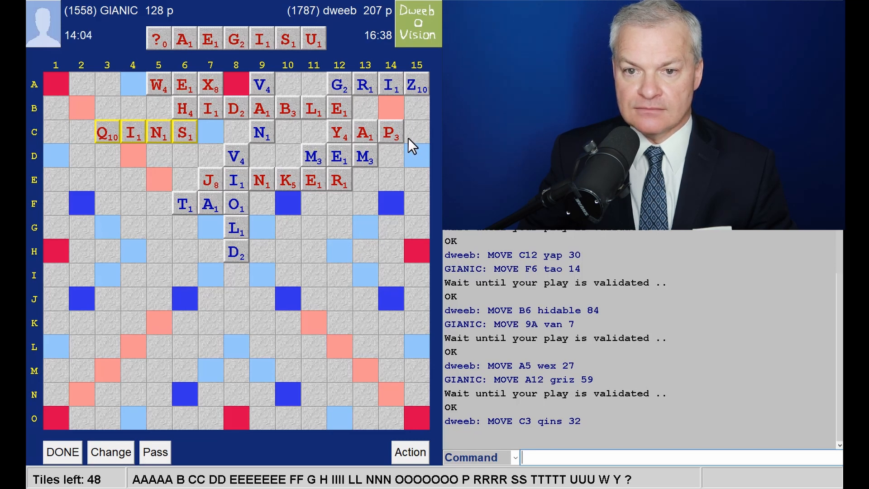
Submit QINS at C3 for 32 points via DONE, taking dweeb to 207.
{"action": "left_click", "coordinate": [62, 452]}
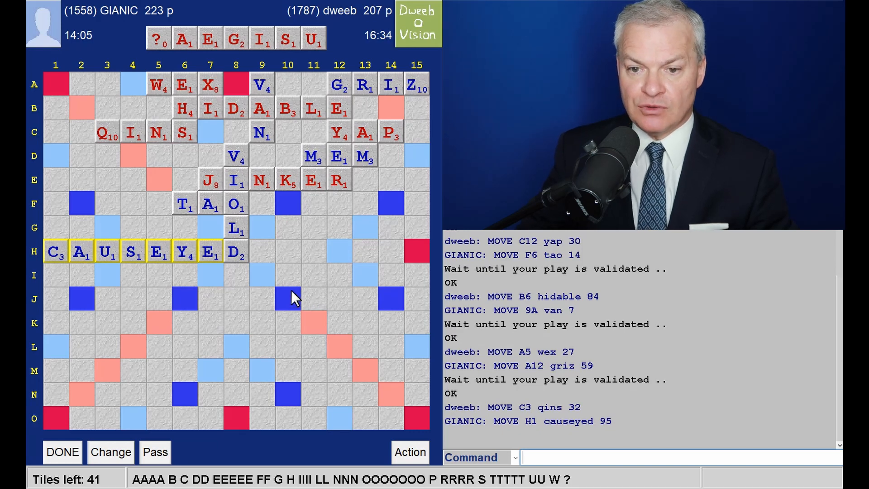
{"action": "mouse_move", "coordinate": [258, 257]}
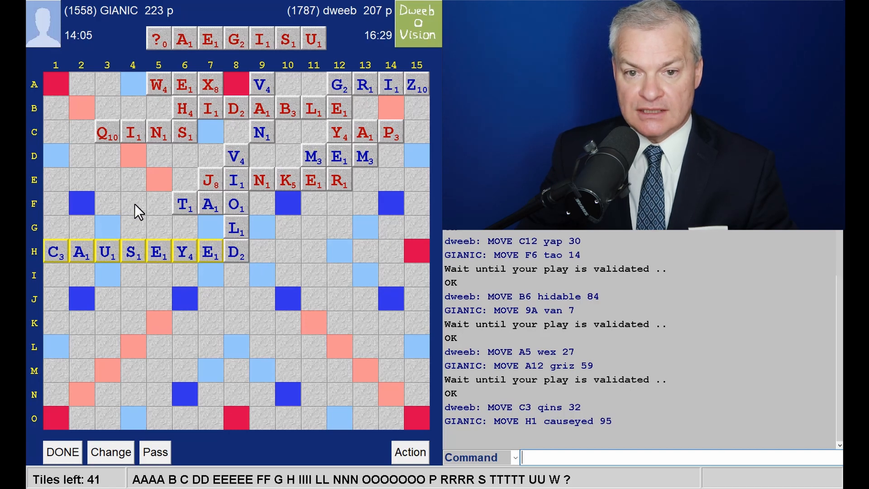
{"action": "mouse_move", "coordinate": [54, 264]}
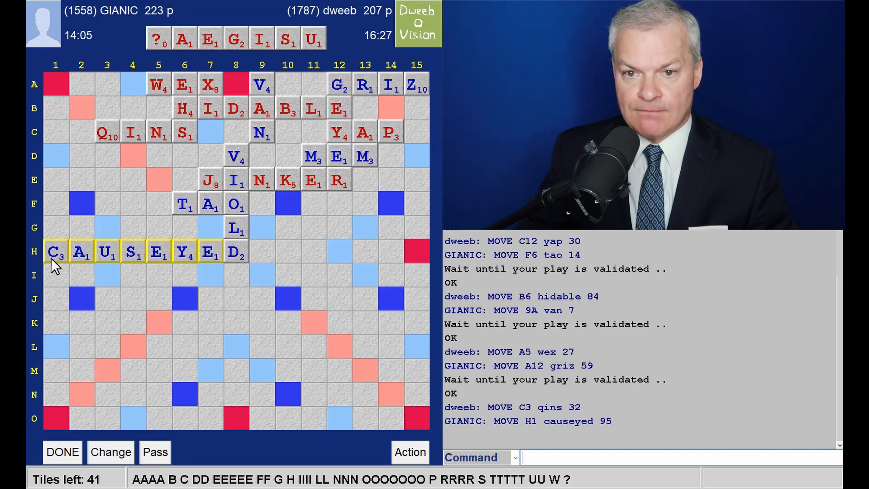
{"action": "mouse_move", "coordinate": [69, 264]}
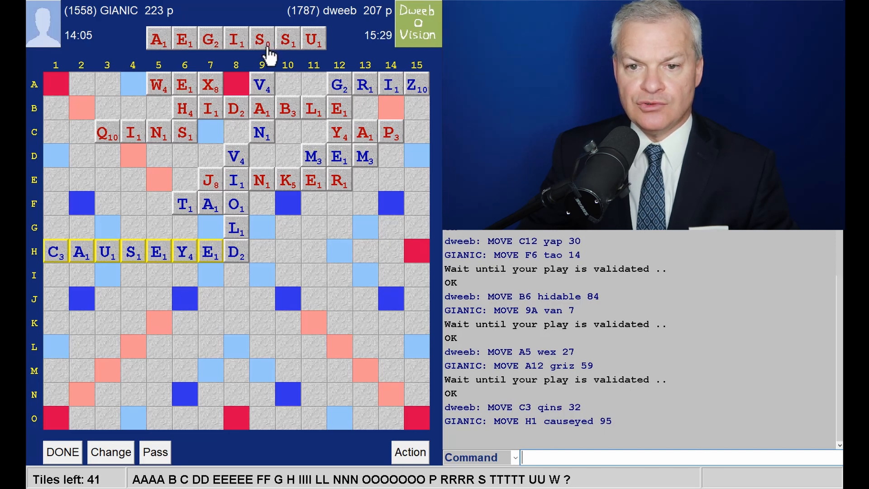
Adjust the rack tiles, leaving ?AEGISU with the blank unassigned.
{"action": "left_click", "coordinate": [287, 39]}
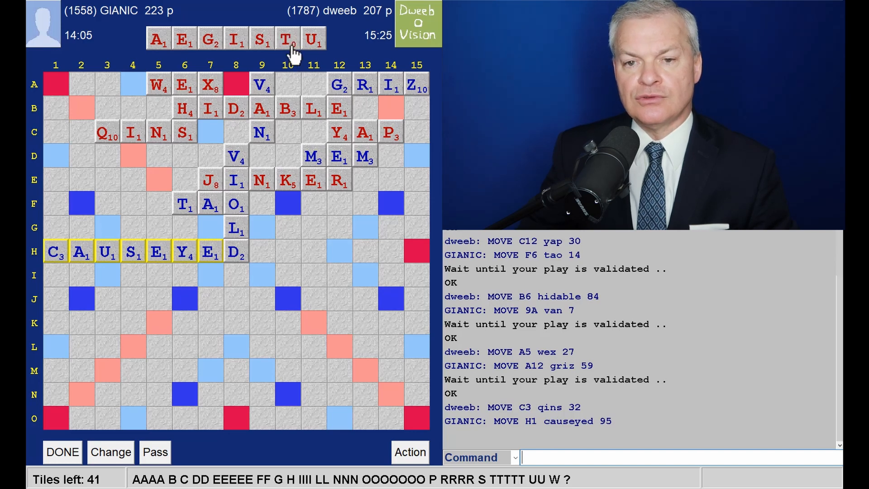
{"action": "left_click", "coordinate": [287, 40]}
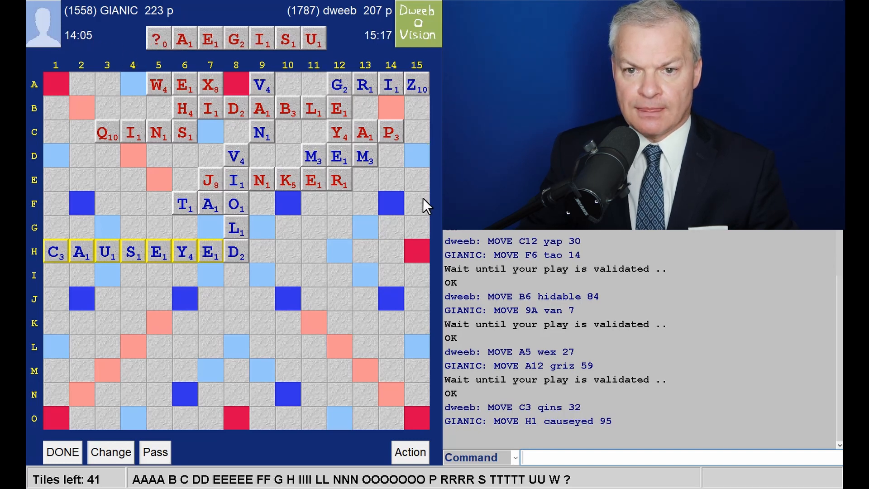
{"action": "mouse_move", "coordinate": [66, 277]}
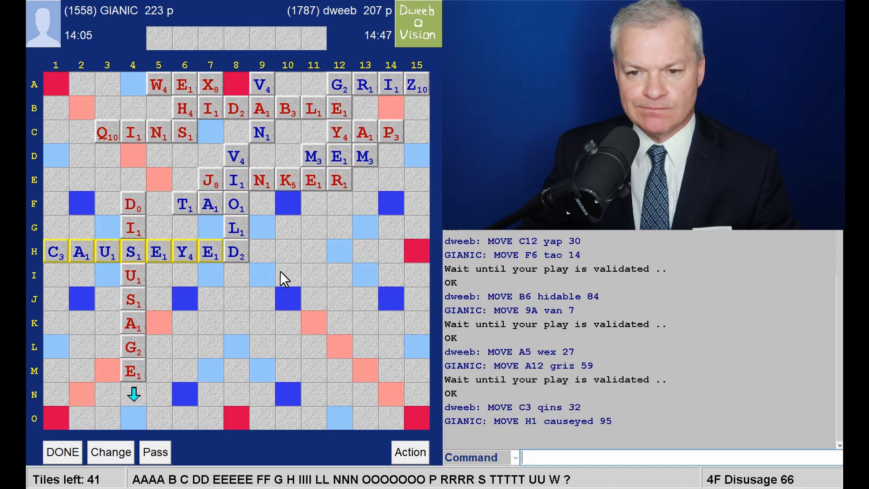
{"action": "mouse_move", "coordinate": [257, 308]}
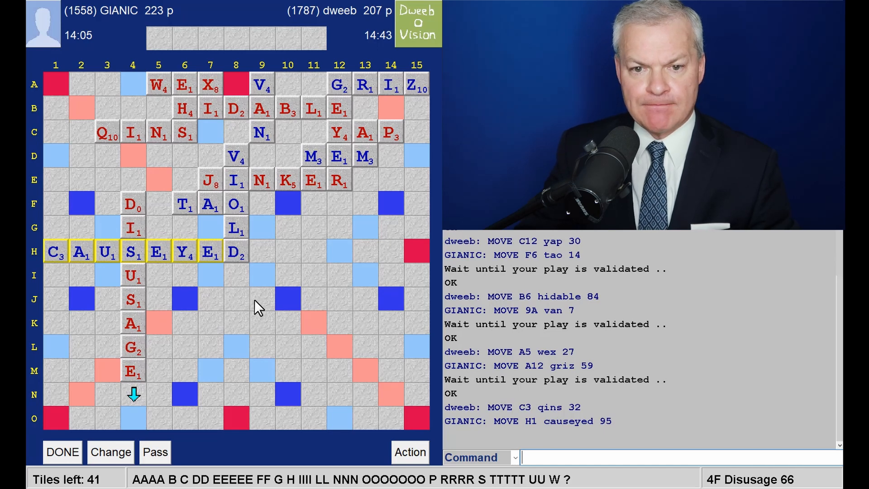
{"action": "mouse_move", "coordinate": [271, 322]}
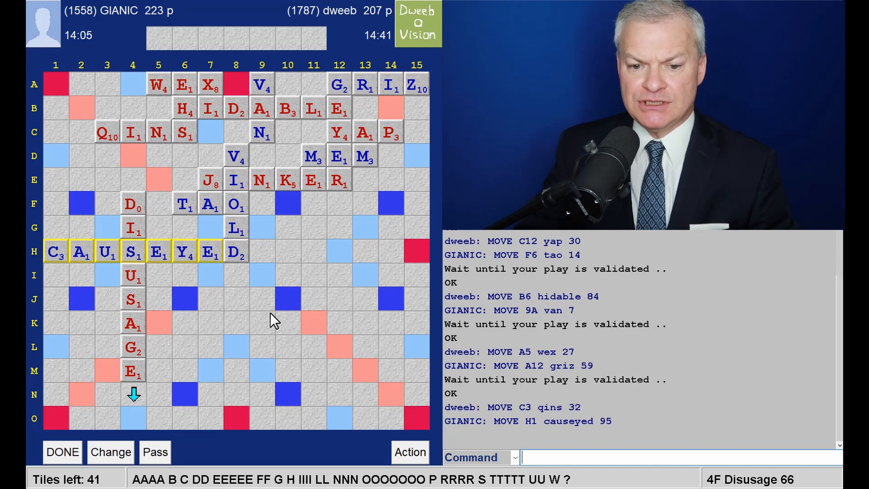
{"action": "mouse_move", "coordinate": [288, 326]}
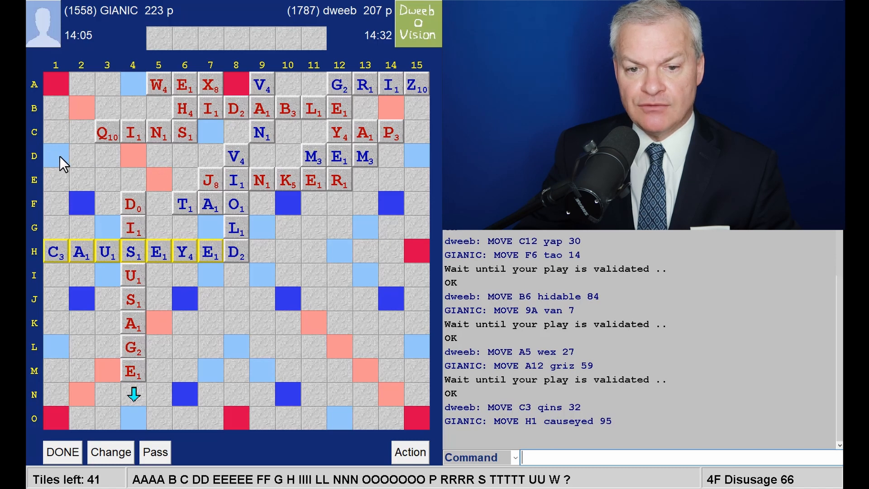
{"action": "mouse_move", "coordinate": [115, 148]}
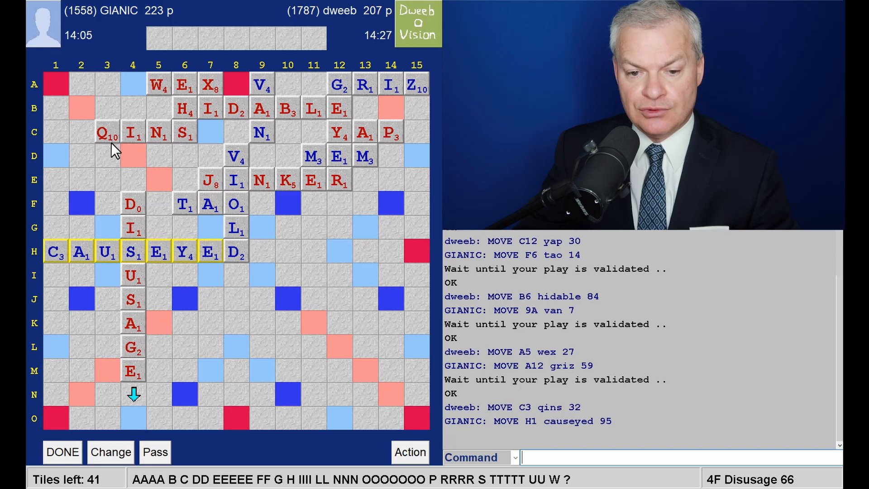
{"action": "mouse_move", "coordinate": [113, 155]}
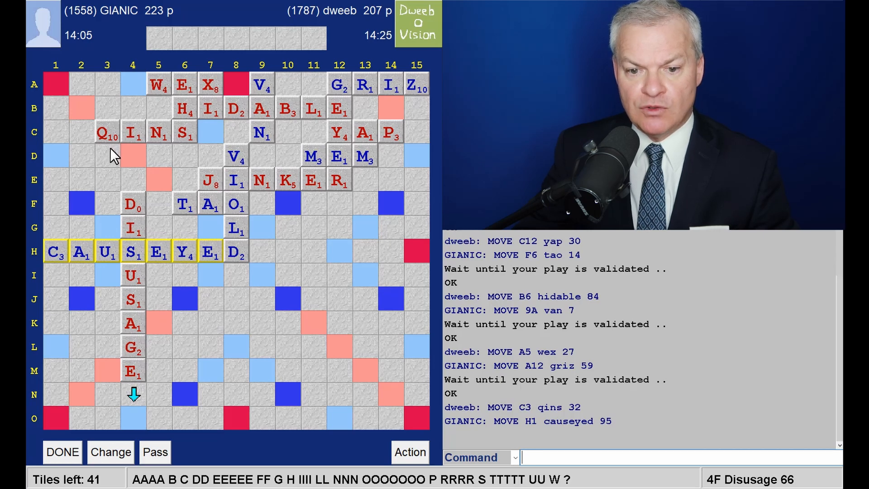
{"action": "mouse_move", "coordinate": [252, 329]}
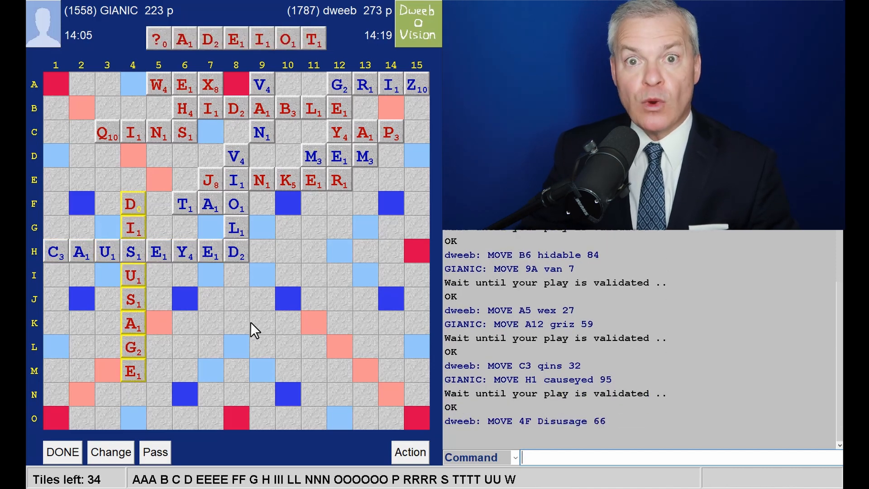
{"action": "mouse_move", "coordinate": [267, 168]}
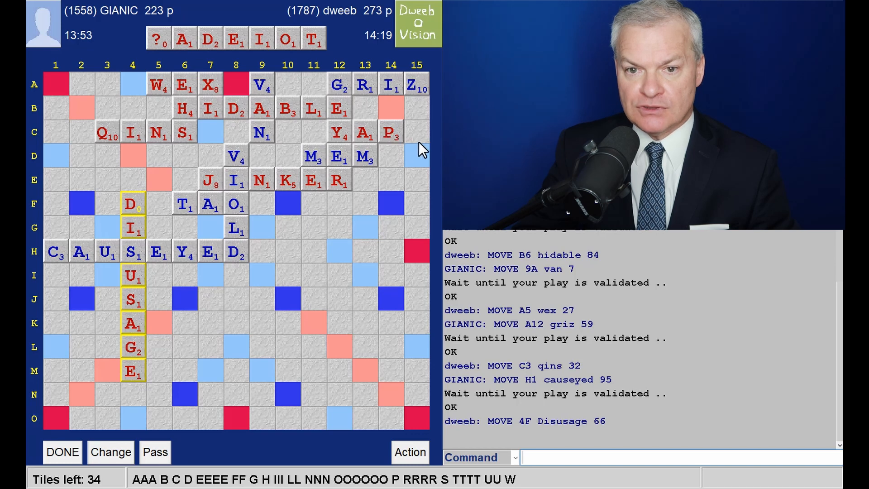
{"action": "mouse_move", "coordinate": [422, 145]}
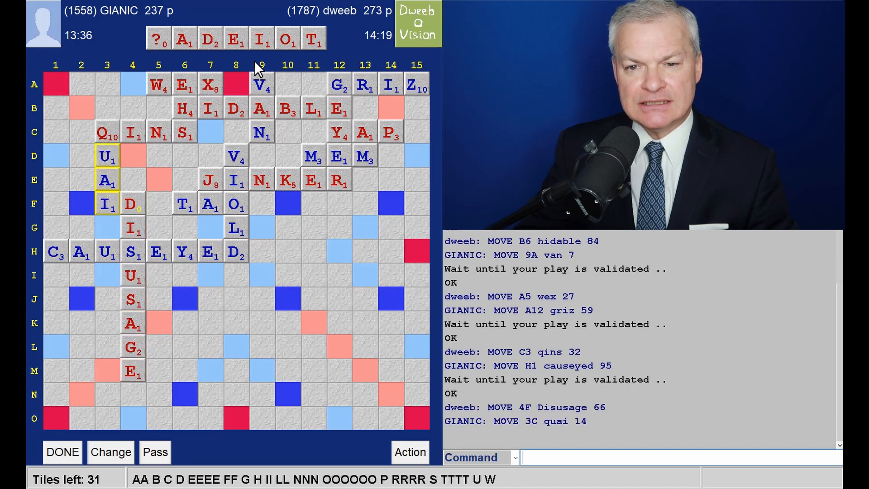
{"action": "mouse_move", "coordinate": [262, 69]}
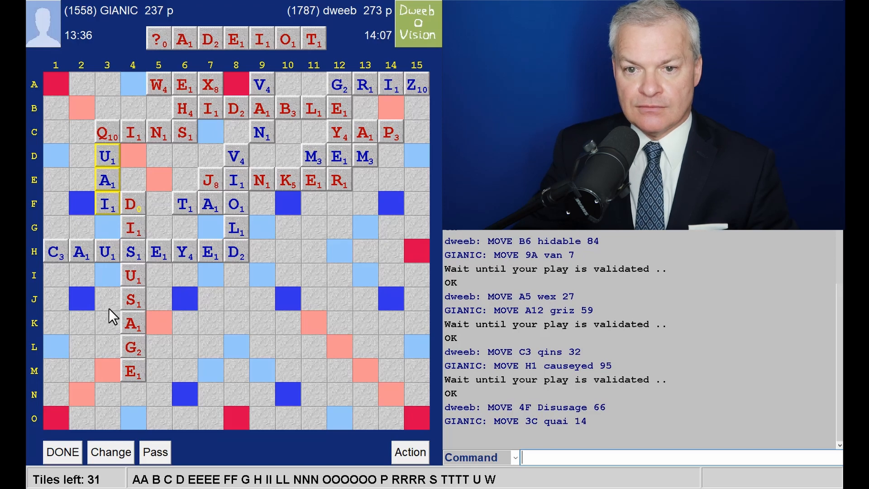
{"action": "mouse_move", "coordinate": [59, 280]}
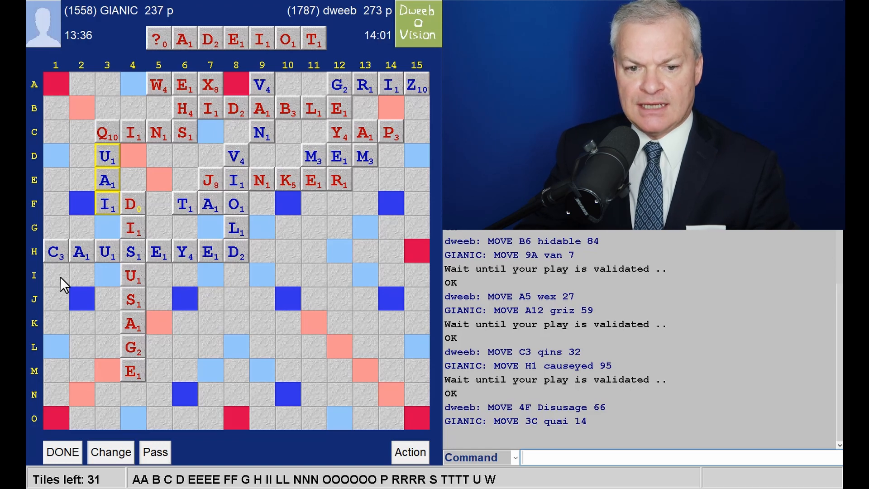
{"action": "mouse_move", "coordinate": [61, 359]}
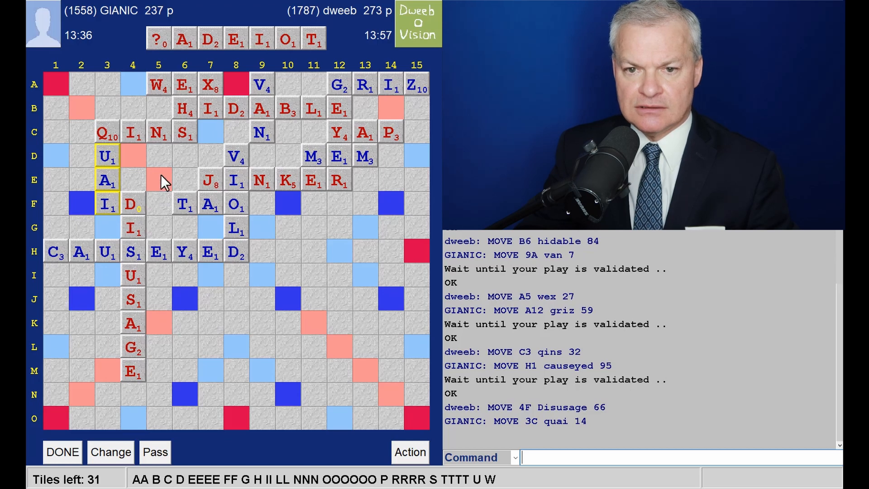
{"action": "mouse_move", "coordinate": [169, 65]}
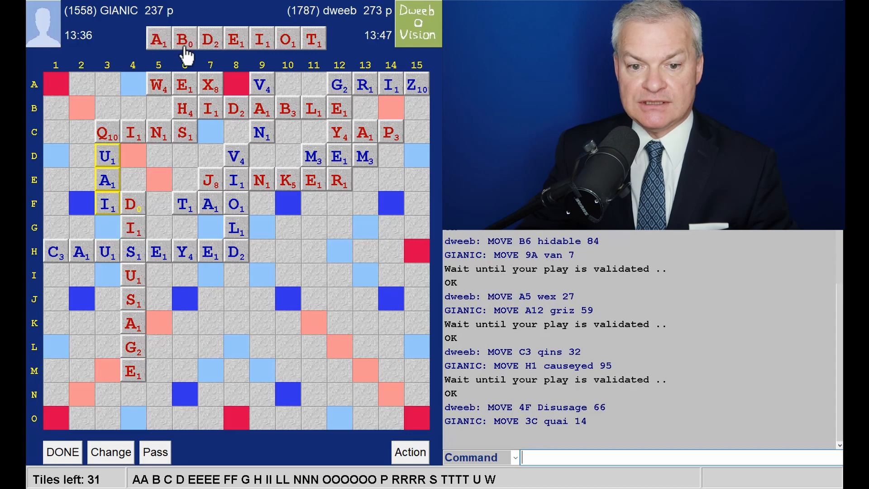
Set the rack blank to P so the rack reads ADEIOPT.
{"action": "left_click", "coordinate": [185, 39]}
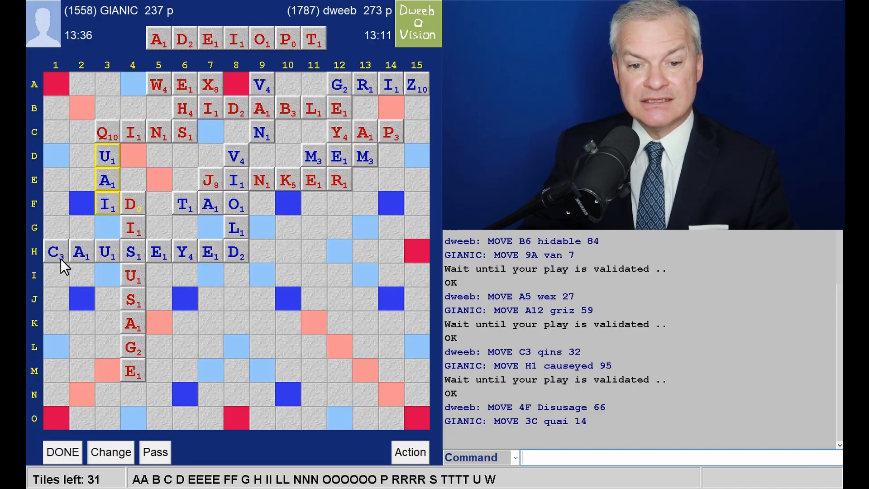
{"action": "mouse_move", "coordinate": [143, 323]}
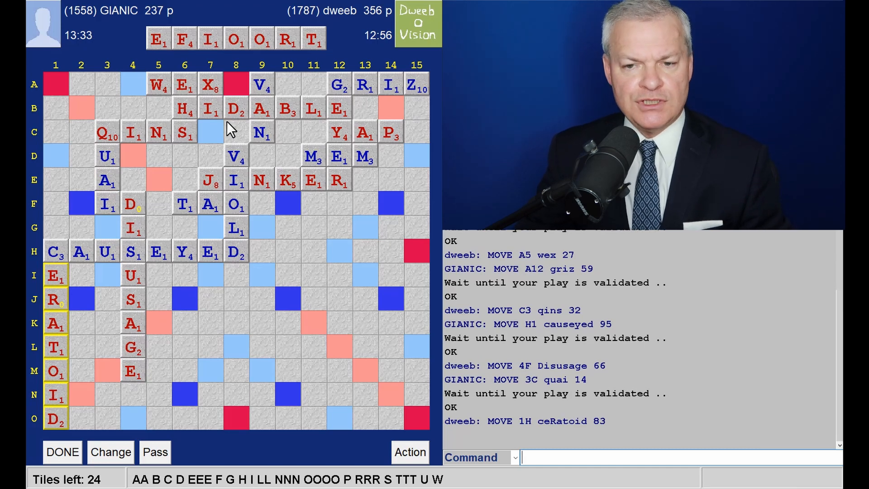
{"action": "mouse_move", "coordinate": [294, 250]}
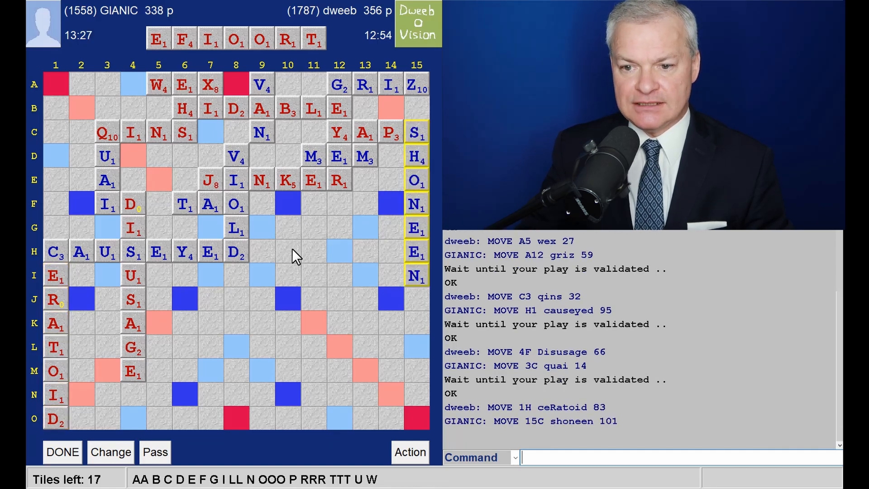
{"action": "mouse_move", "coordinate": [395, 257]}
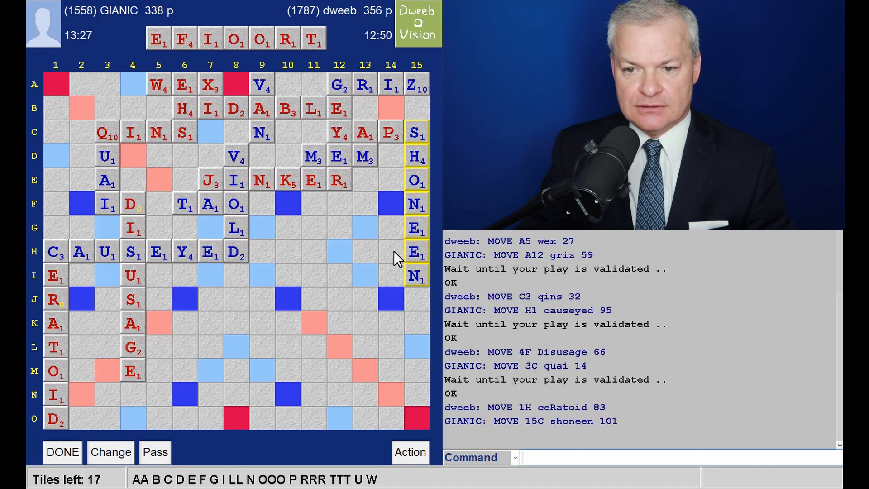
{"action": "mouse_move", "coordinate": [424, 388]}
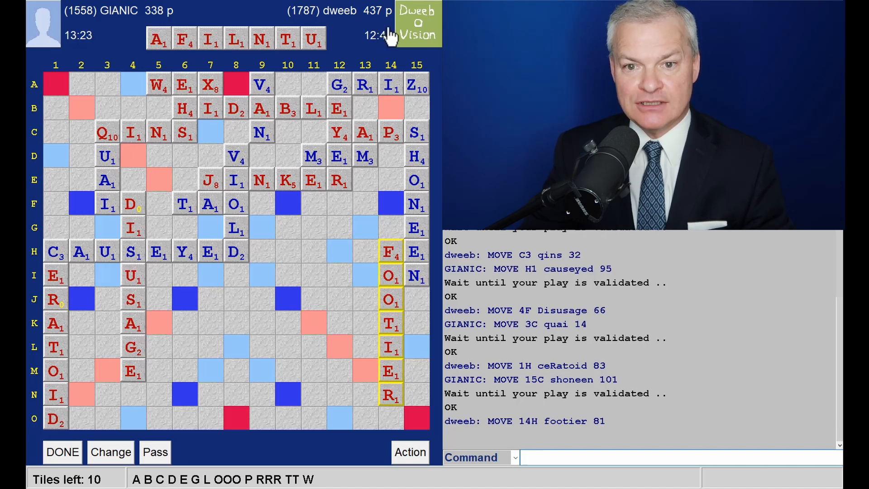
{"action": "mouse_move", "coordinate": [302, 59]}
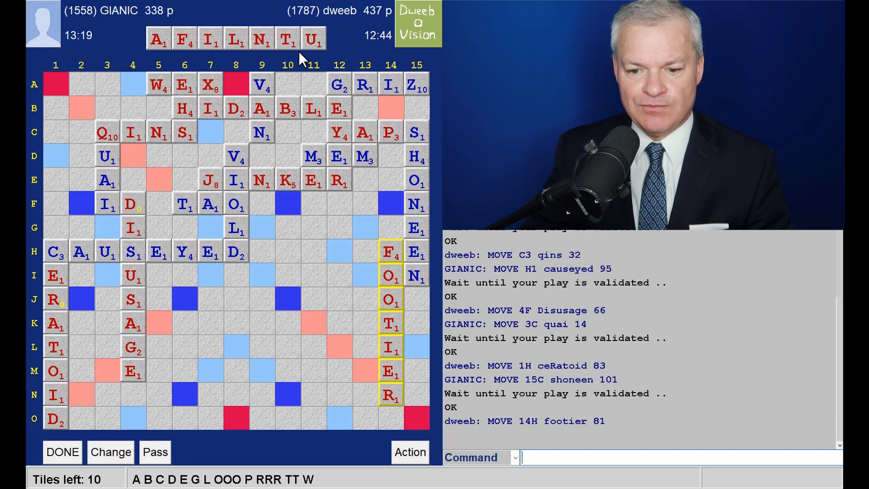
{"action": "mouse_move", "coordinate": [279, 322]}
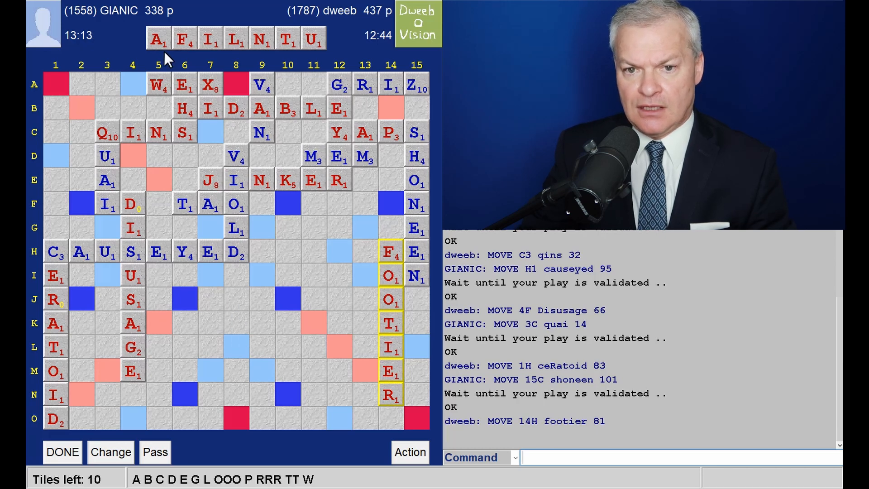
{"action": "mouse_move", "coordinate": [189, 55]}
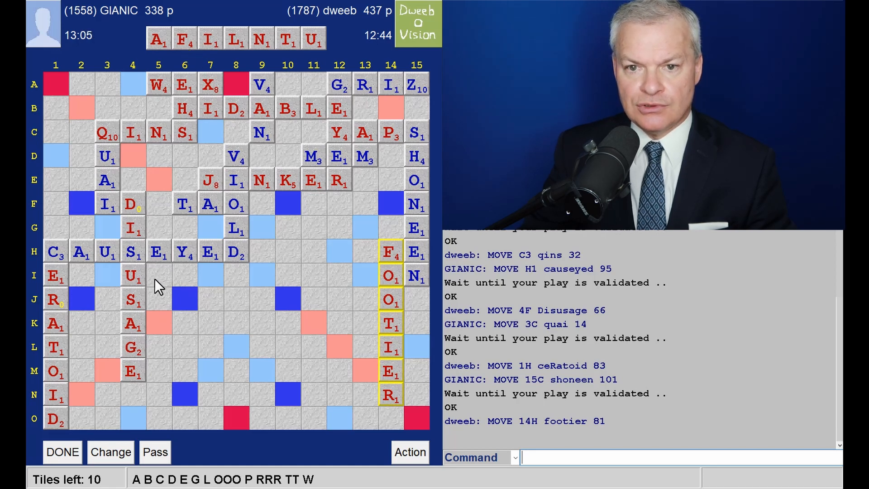
{"action": "mouse_move", "coordinate": [138, 329]}
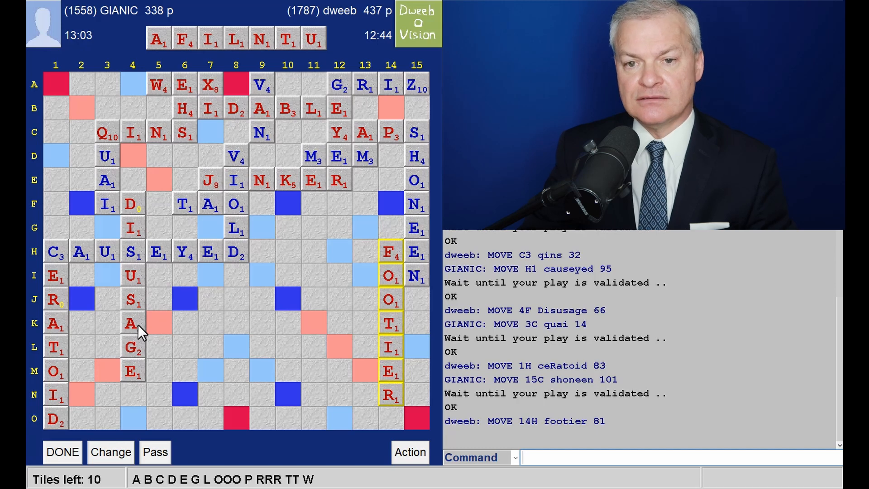
{"action": "mouse_move", "coordinate": [135, 313]}
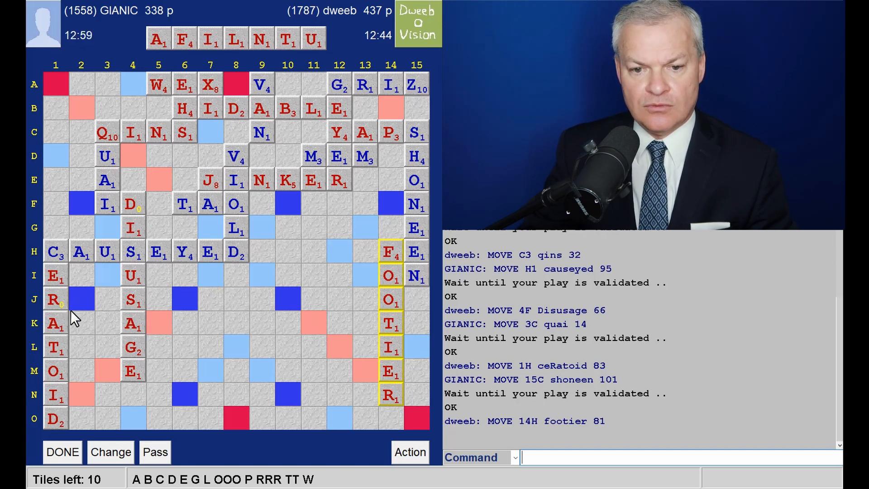
{"action": "mouse_move", "coordinate": [145, 324]}
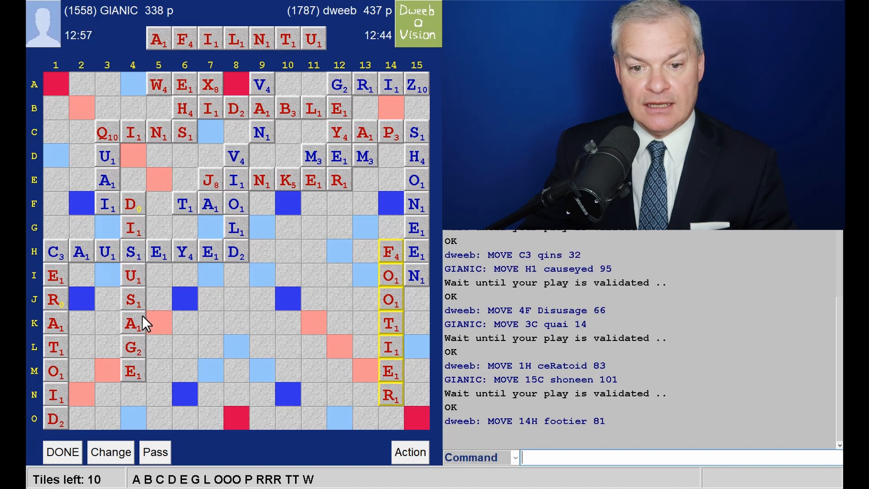
{"action": "mouse_move", "coordinate": [195, 328]}
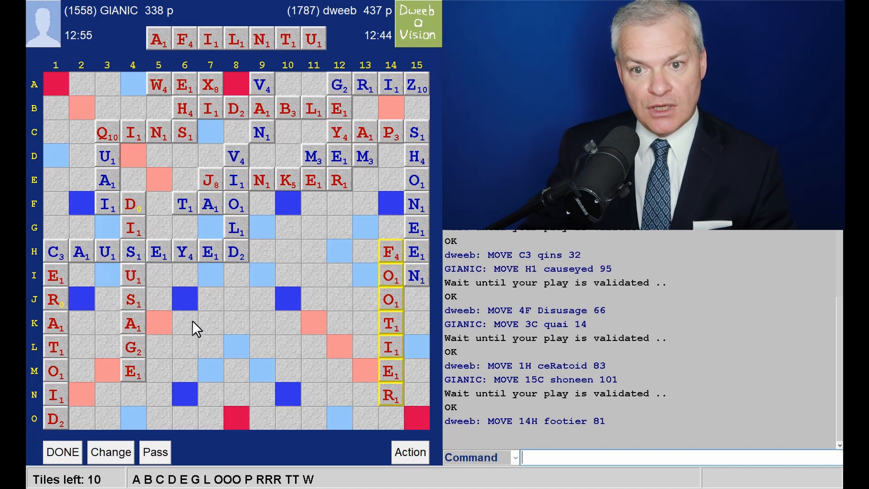
{"action": "mouse_move", "coordinate": [437, 311]}
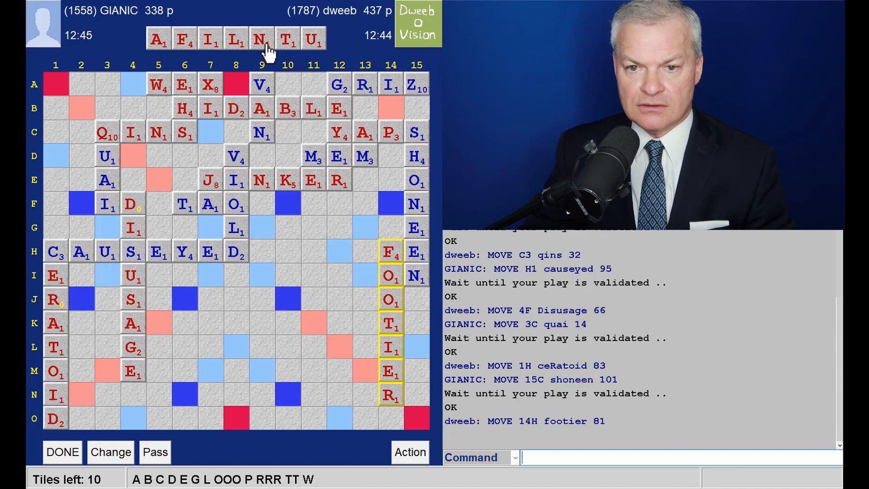
{"action": "mouse_move", "coordinate": [395, 347]}
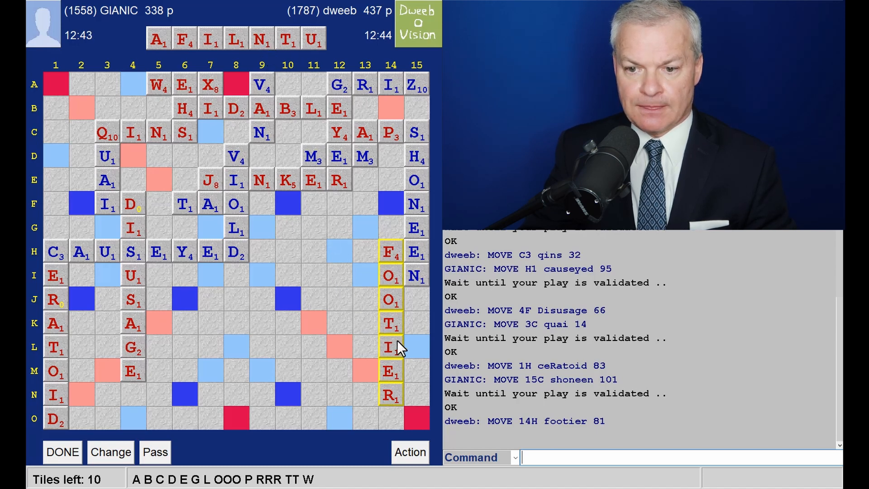
{"action": "mouse_move", "coordinate": [400, 333]}
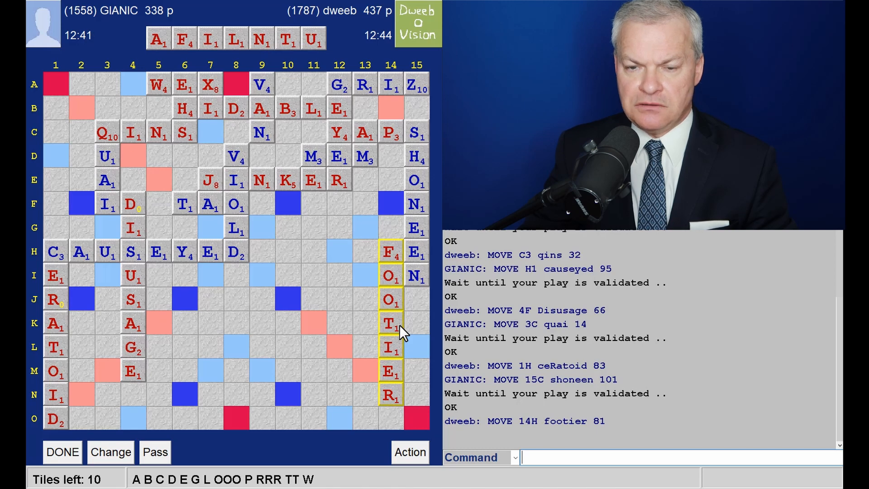
{"action": "mouse_move", "coordinate": [402, 357]}
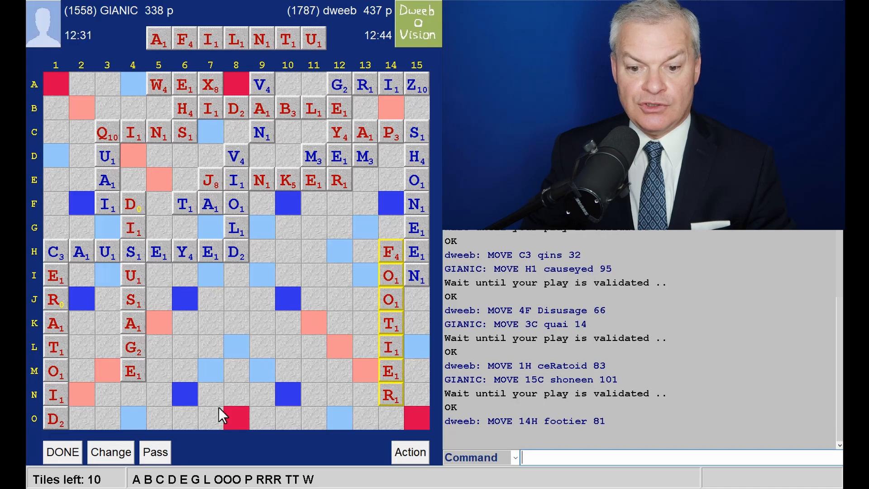
{"action": "mouse_move", "coordinate": [283, 355]}
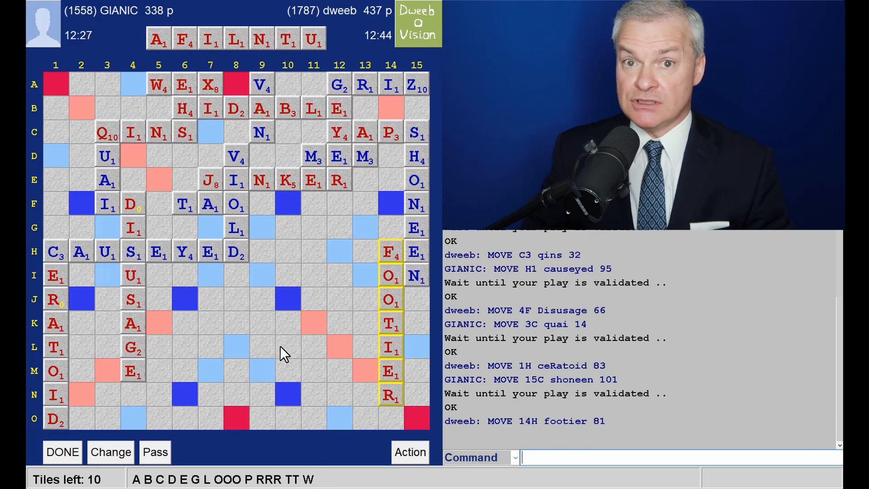
{"action": "mouse_move", "coordinate": [360, 422]}
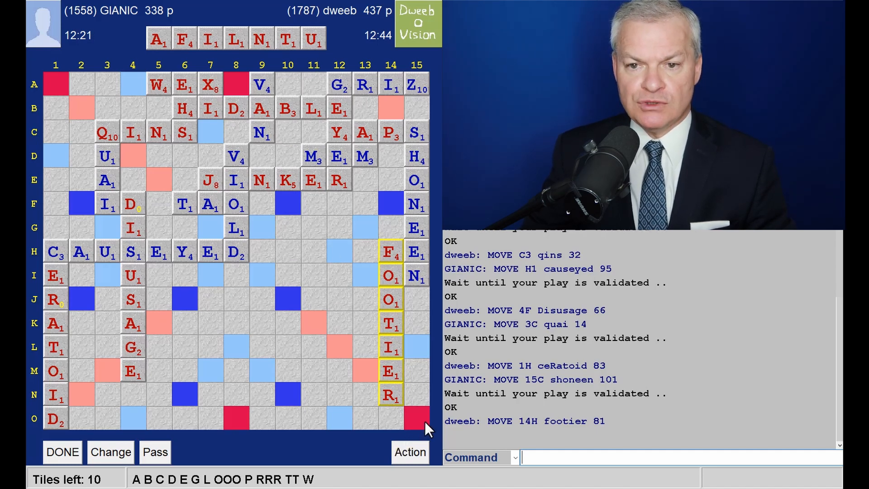
{"action": "mouse_move", "coordinate": [408, 402]}
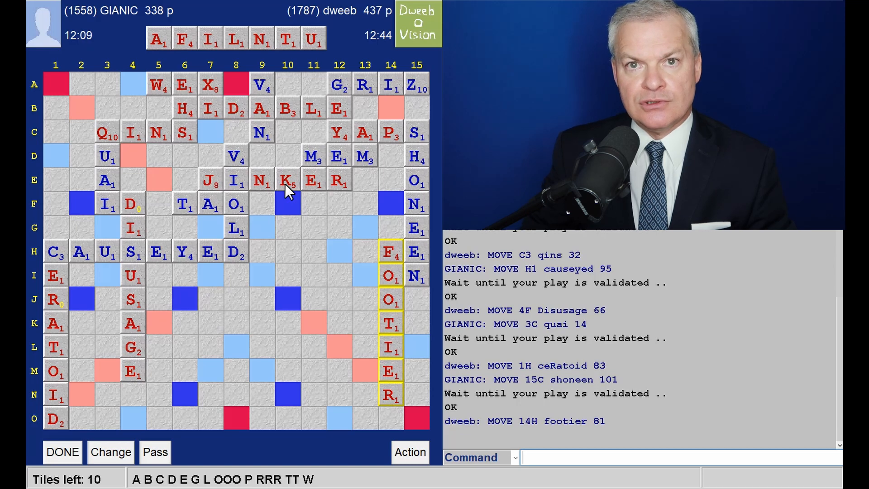
{"action": "mouse_move", "coordinate": [324, 202]}
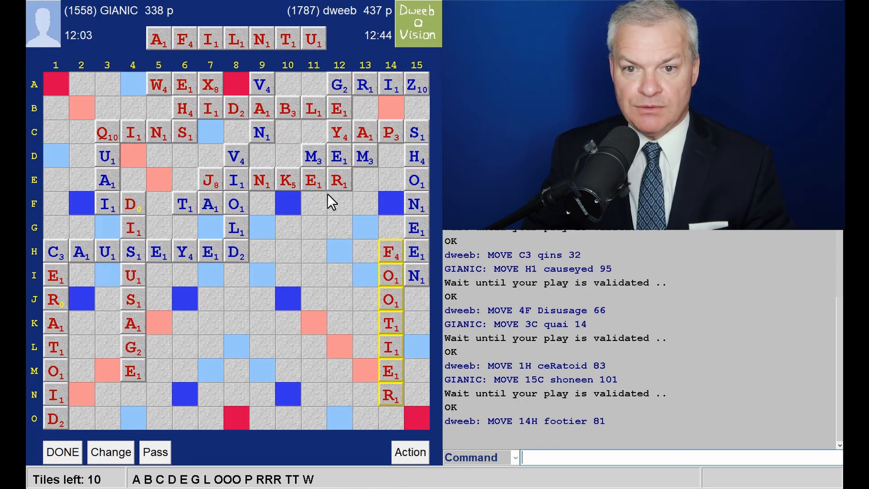
{"action": "mouse_move", "coordinate": [92, 213]}
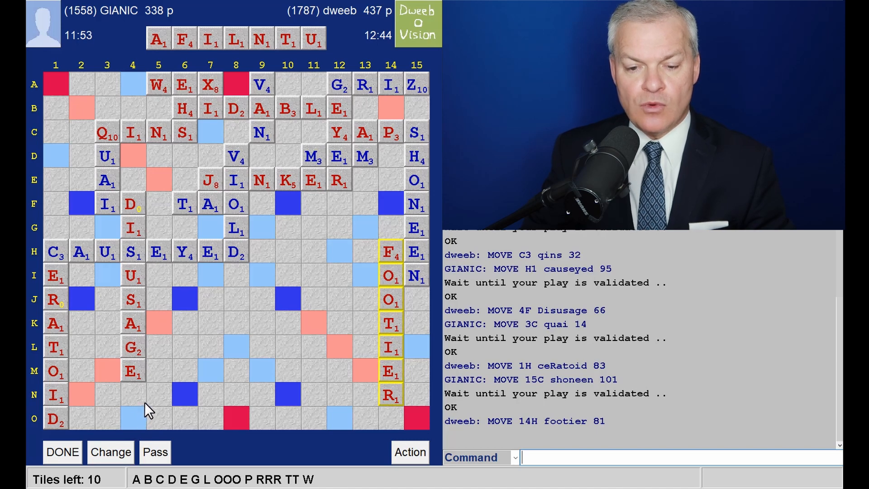
{"action": "mouse_move", "coordinate": [159, 408]}
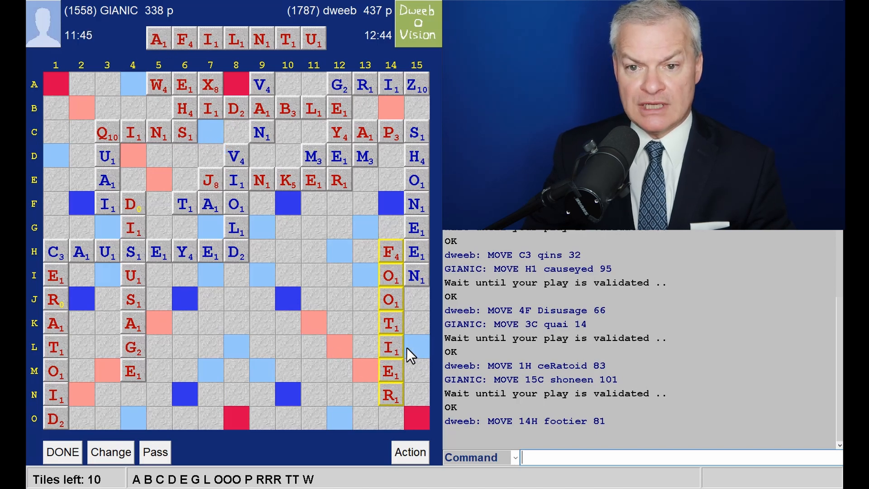
{"action": "mouse_move", "coordinate": [424, 402]}
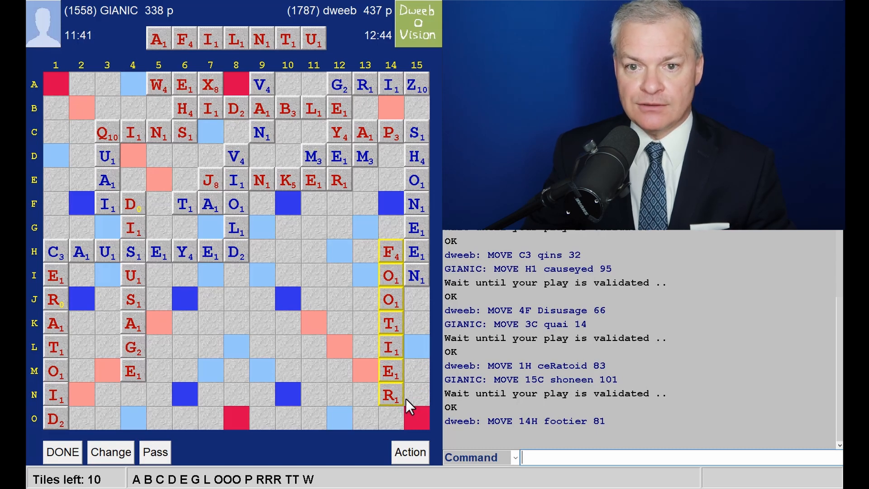
{"action": "mouse_move", "coordinate": [334, 373]}
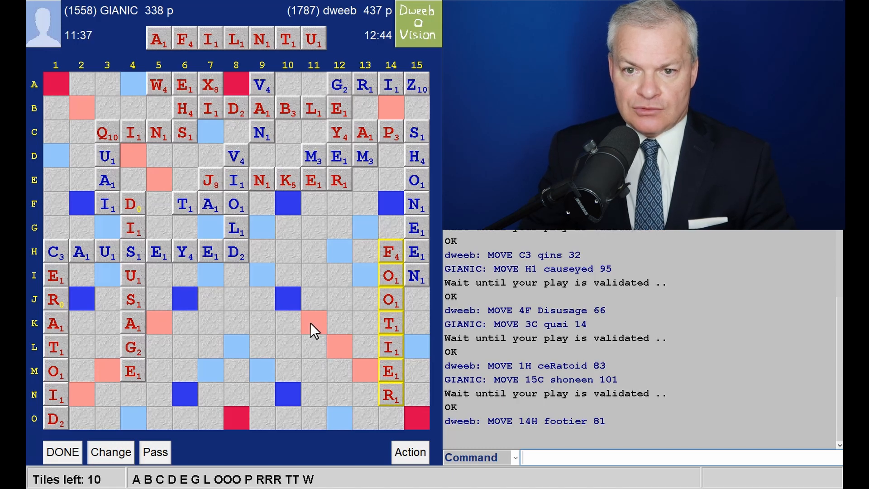
{"action": "mouse_move", "coordinate": [303, 265]}
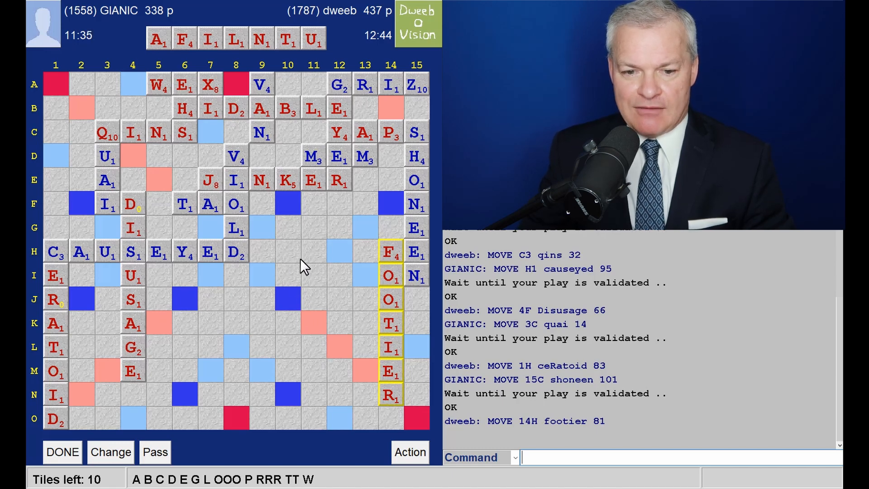
{"action": "mouse_move", "coordinate": [141, 366]}
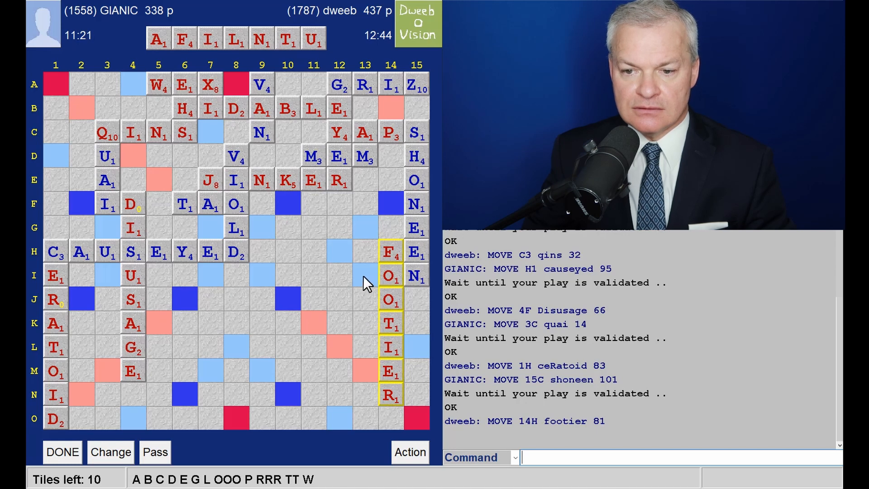
{"action": "mouse_move", "coordinate": [323, 350]}
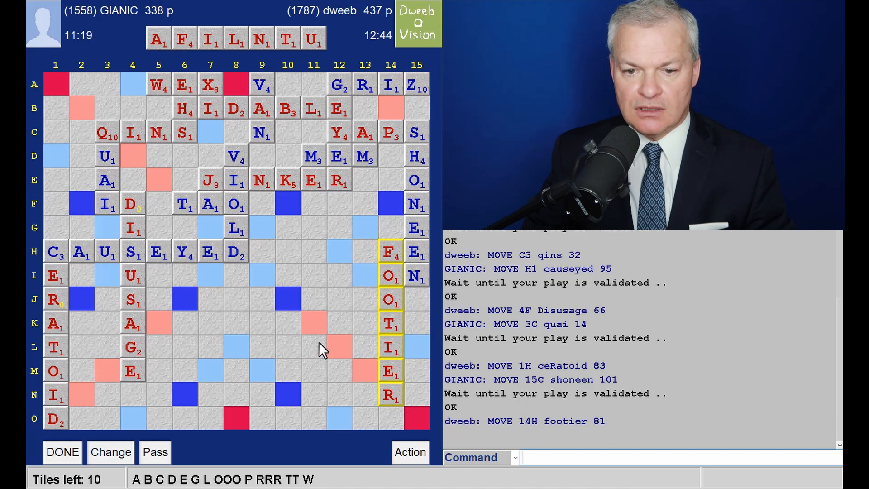
{"action": "mouse_move", "coordinate": [255, 343]}
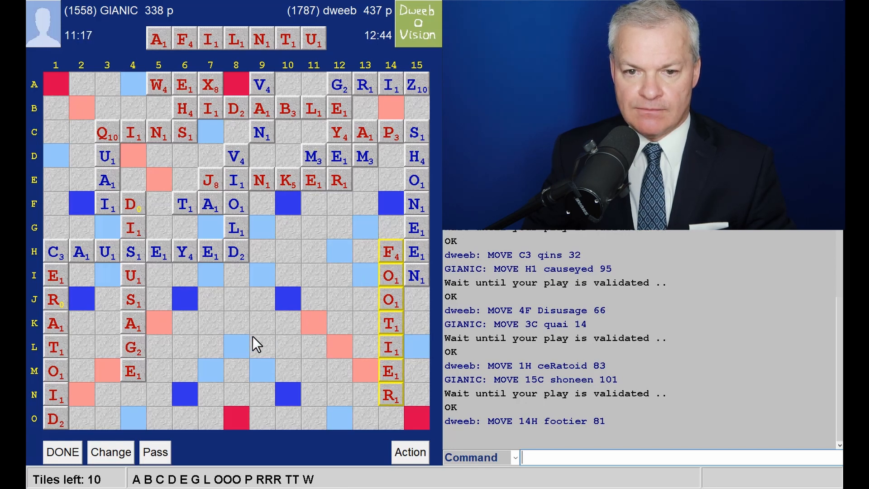
{"action": "mouse_move", "coordinate": [261, 338]}
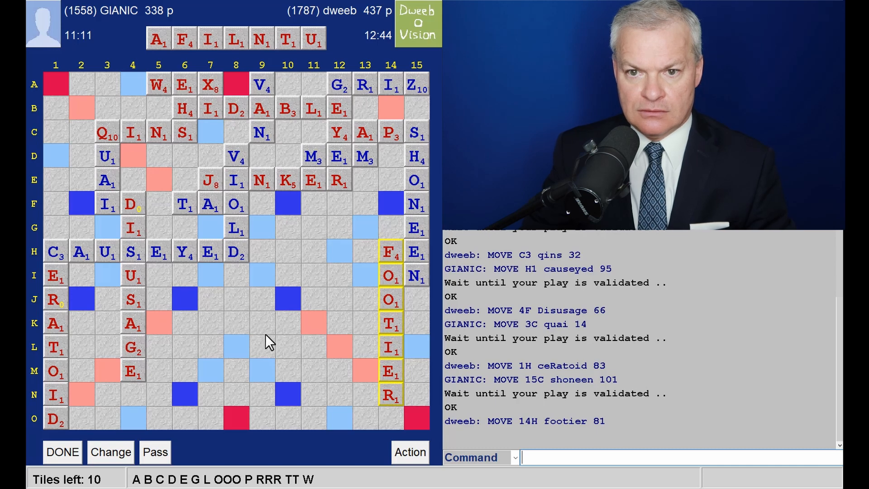
{"action": "mouse_move", "coordinate": [245, 343]}
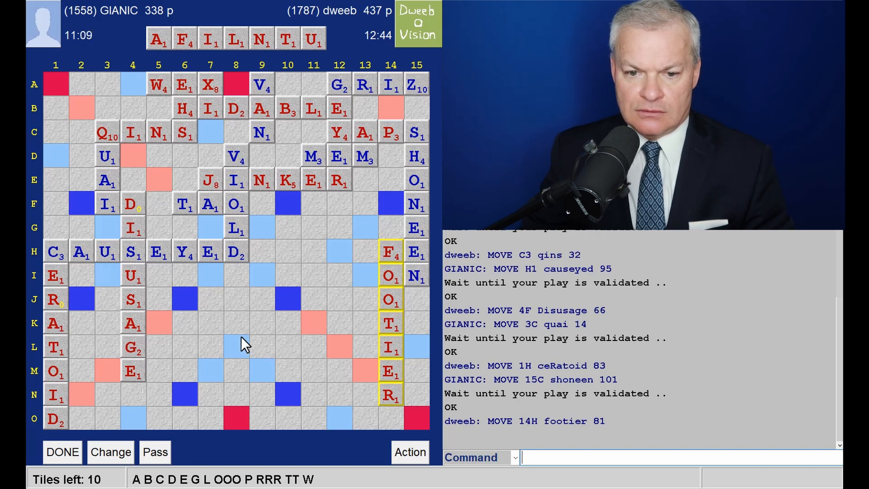
{"action": "mouse_move", "coordinate": [150, 357]}
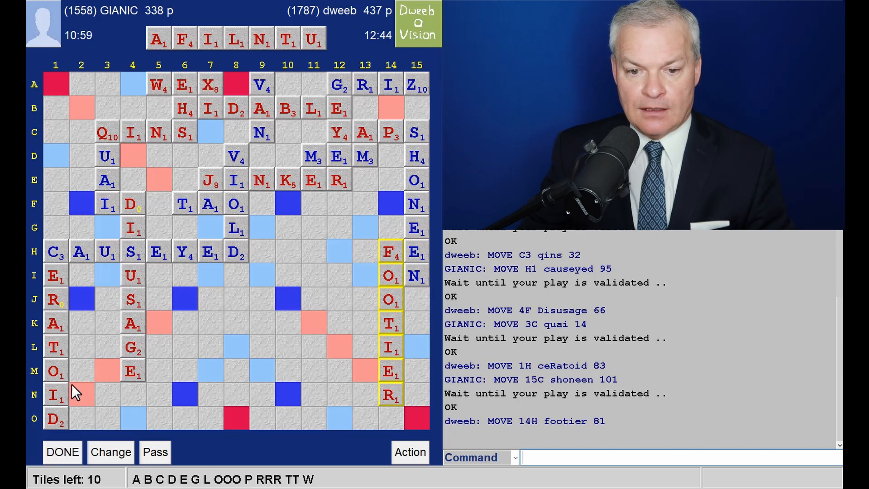
{"action": "mouse_move", "coordinate": [154, 316]}
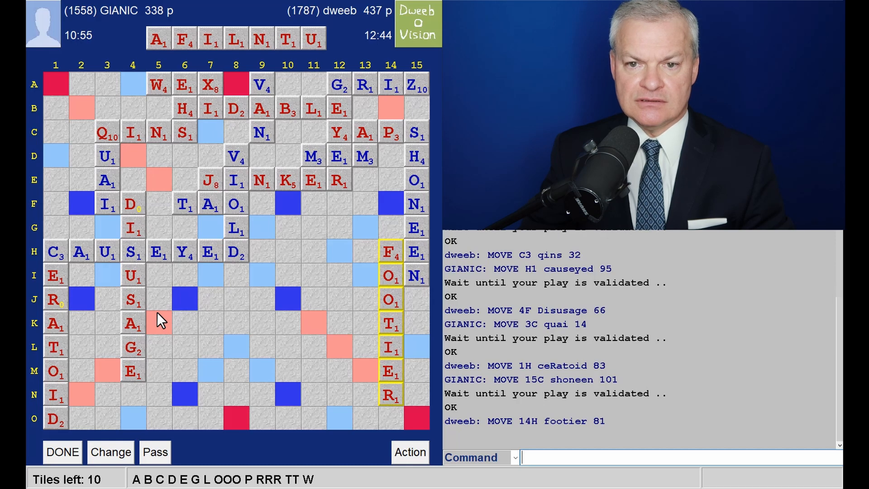
{"action": "mouse_move", "coordinate": [144, 319]}
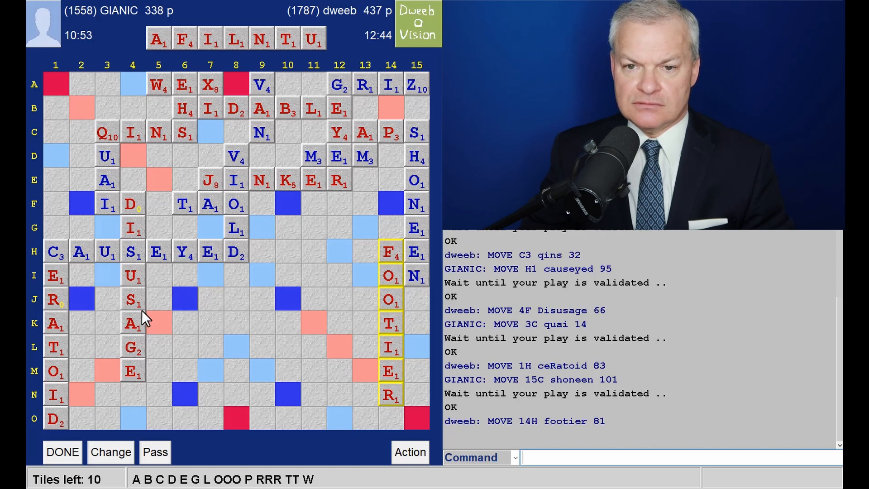
{"action": "mouse_move", "coordinate": [62, 332]}
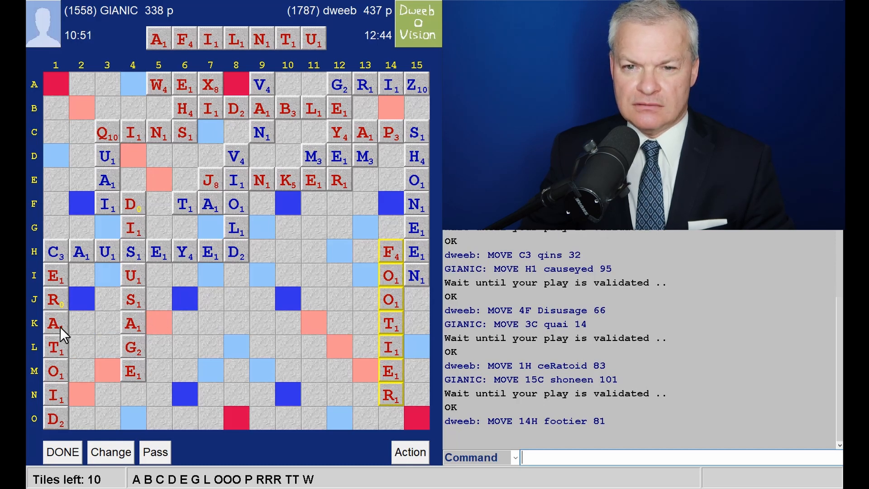
{"action": "mouse_move", "coordinate": [139, 365]}
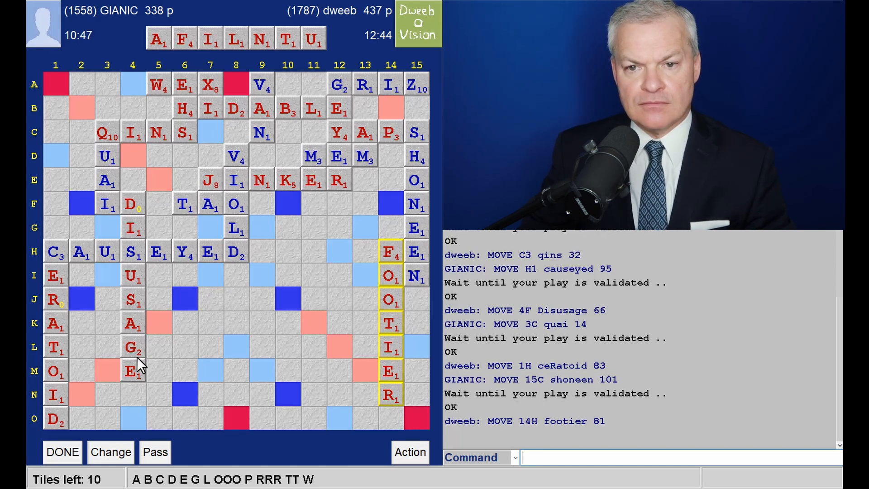
{"action": "mouse_move", "coordinate": [138, 381]}
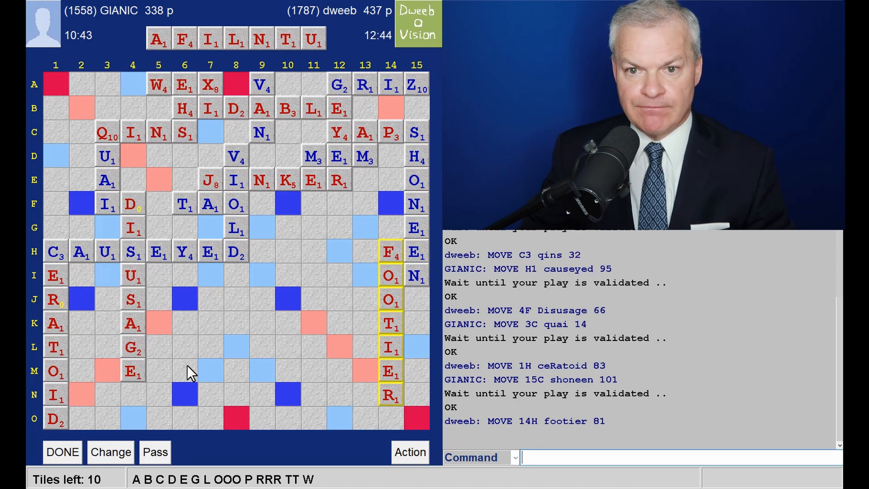
{"action": "mouse_move", "coordinate": [136, 374]}
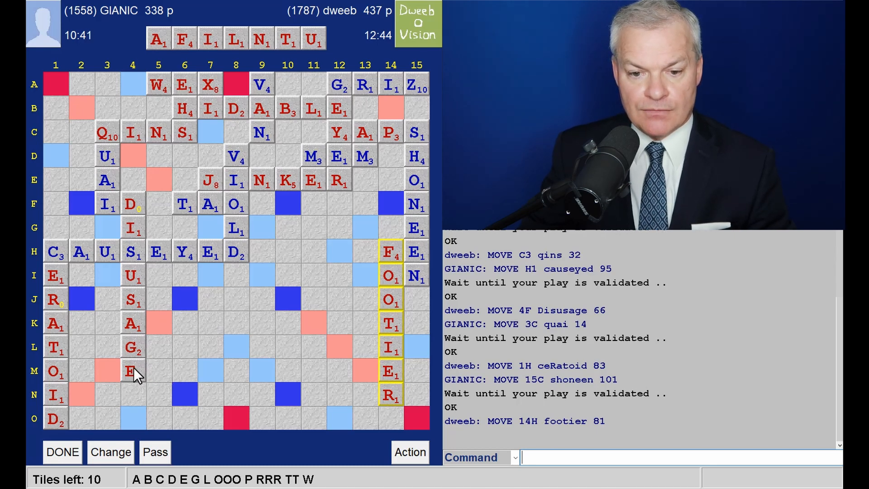
{"action": "mouse_move", "coordinate": [115, 400]}
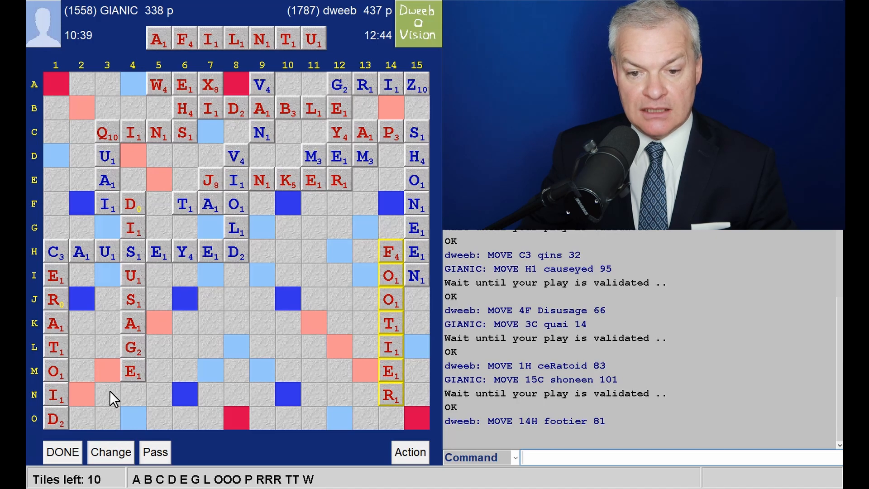
{"action": "mouse_move", "coordinate": [138, 385]}
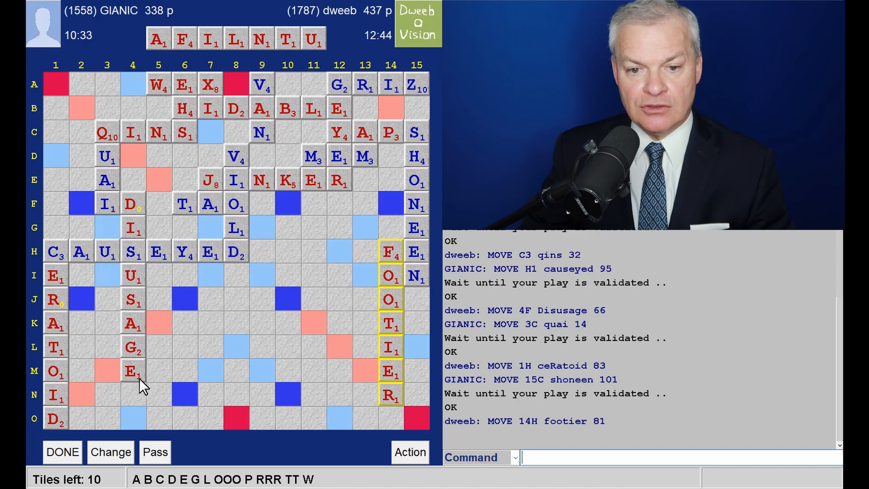
{"action": "mouse_move", "coordinate": [197, 374]}
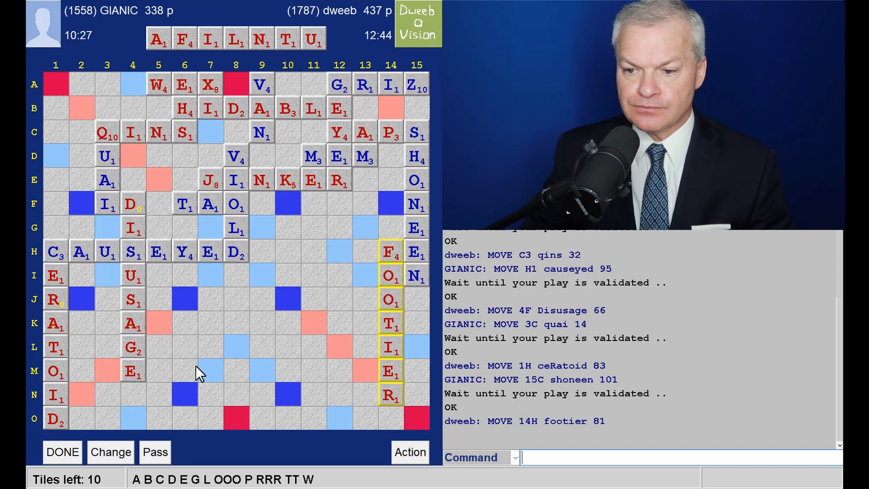
{"action": "mouse_move", "coordinate": [438, 414]}
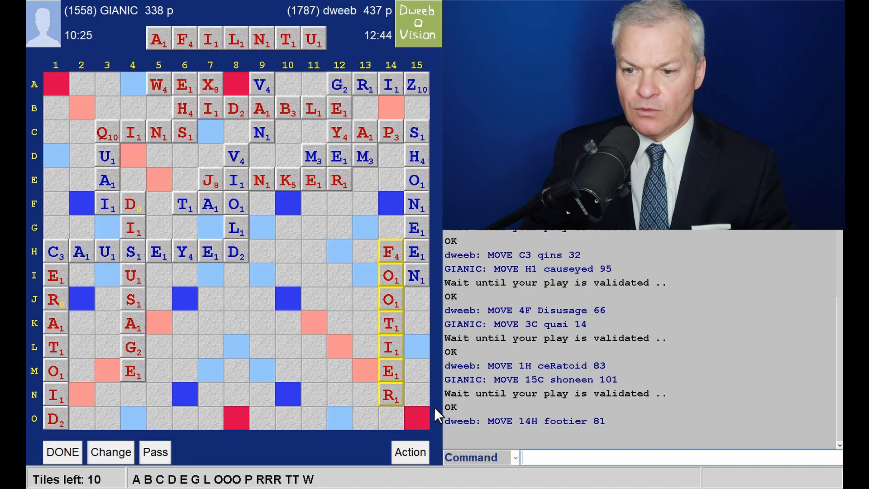
{"action": "mouse_move", "coordinate": [576, 316]}
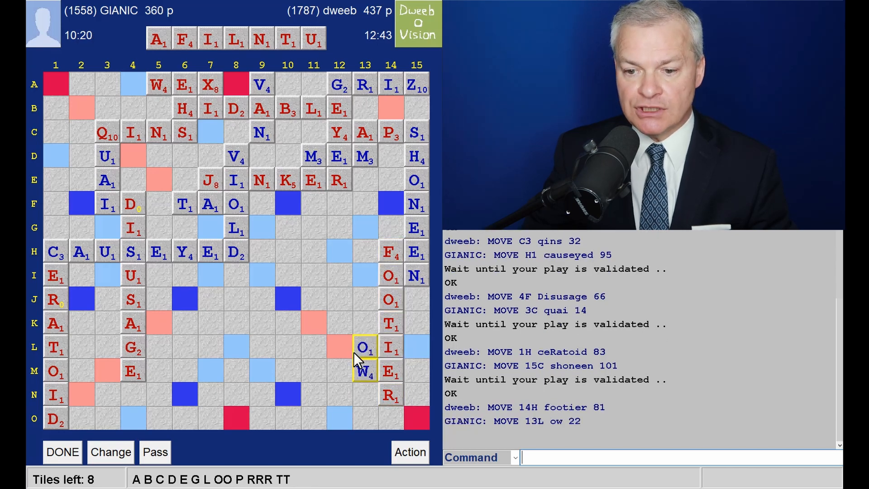
{"action": "mouse_move", "coordinate": [376, 405]}
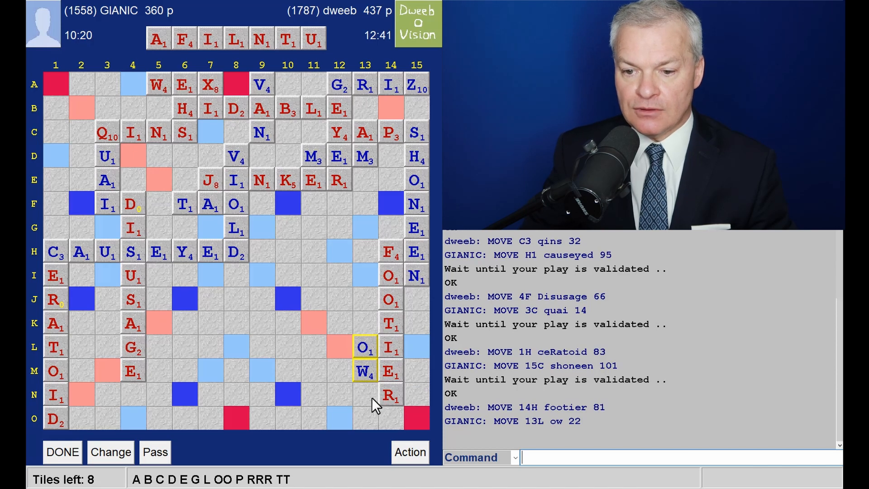
{"action": "mouse_move", "coordinate": [360, 360]}
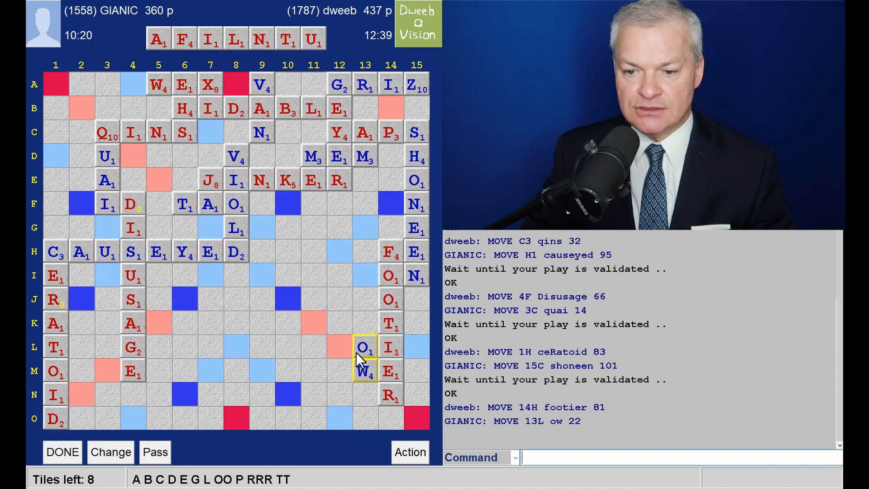
{"action": "mouse_move", "coordinate": [358, 368]}
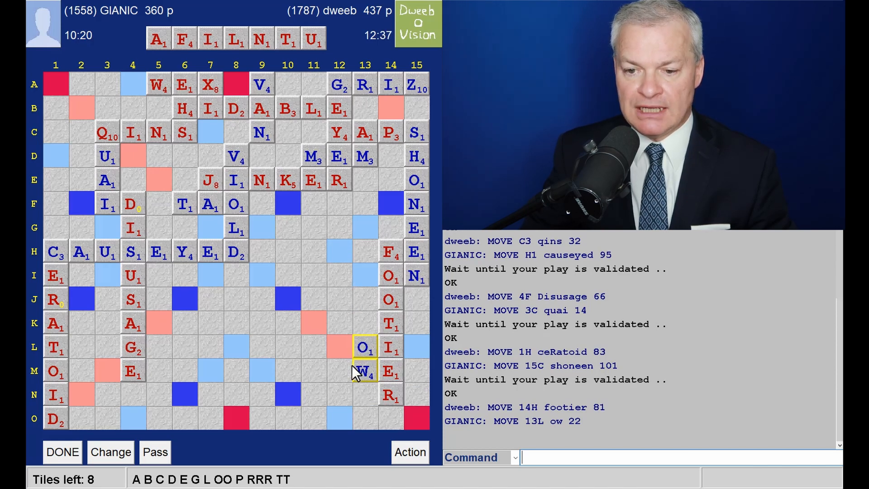
{"action": "mouse_move", "coordinate": [344, 385]}
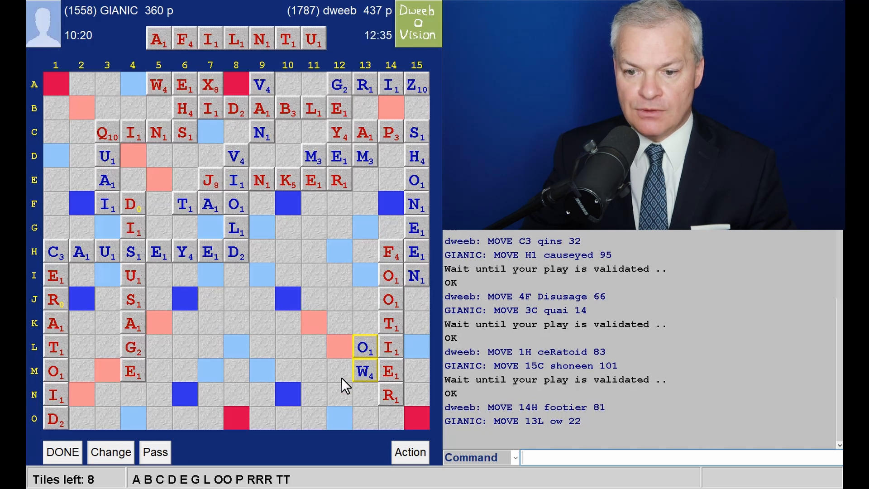
{"action": "mouse_move", "coordinate": [381, 363]}
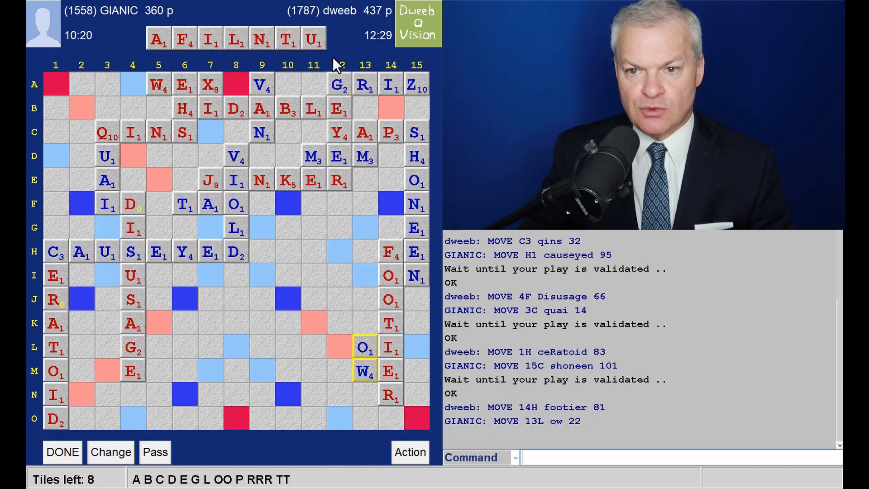
{"action": "mouse_move", "coordinate": [368, 58]}
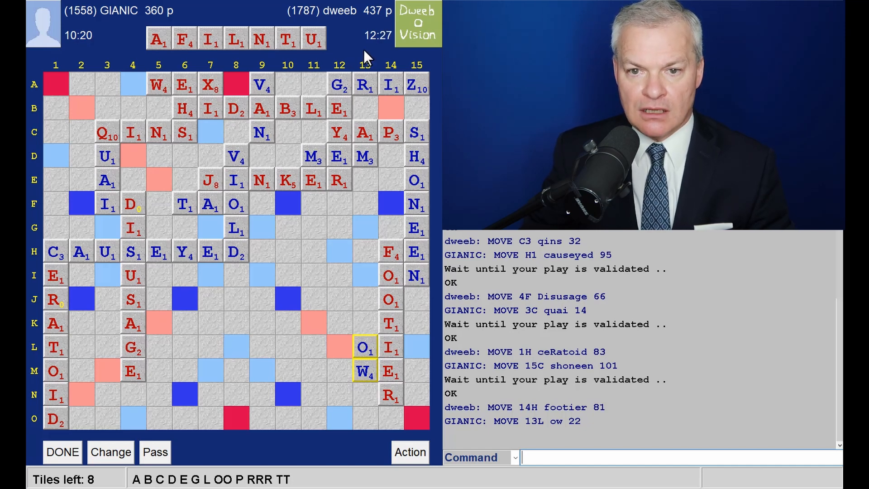
{"action": "mouse_move", "coordinate": [326, 71]}
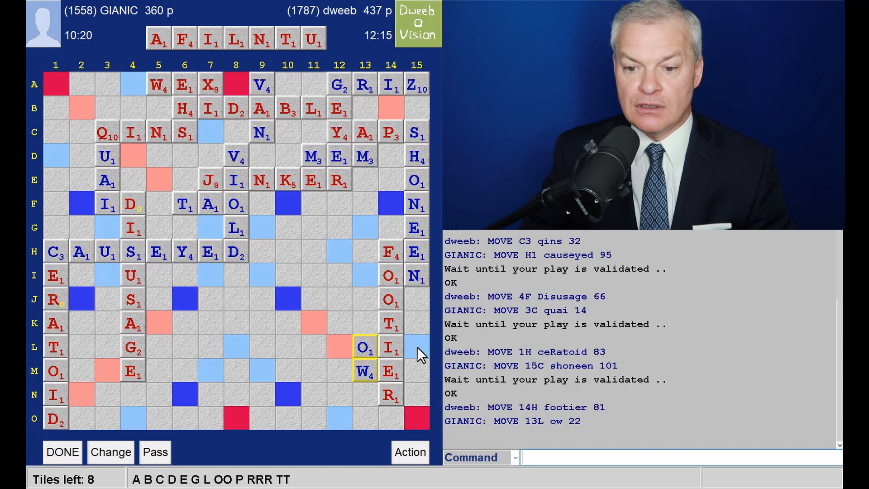
{"action": "mouse_move", "coordinate": [393, 405]}
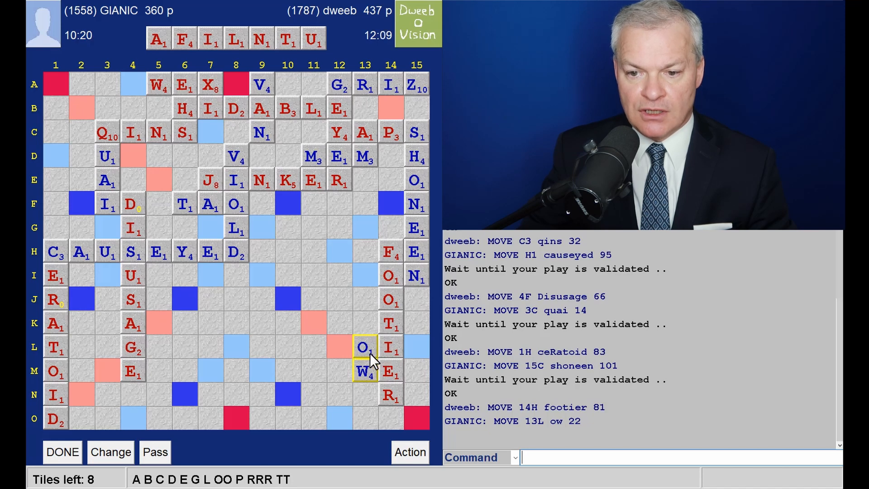
{"action": "mouse_move", "coordinate": [291, 332]}
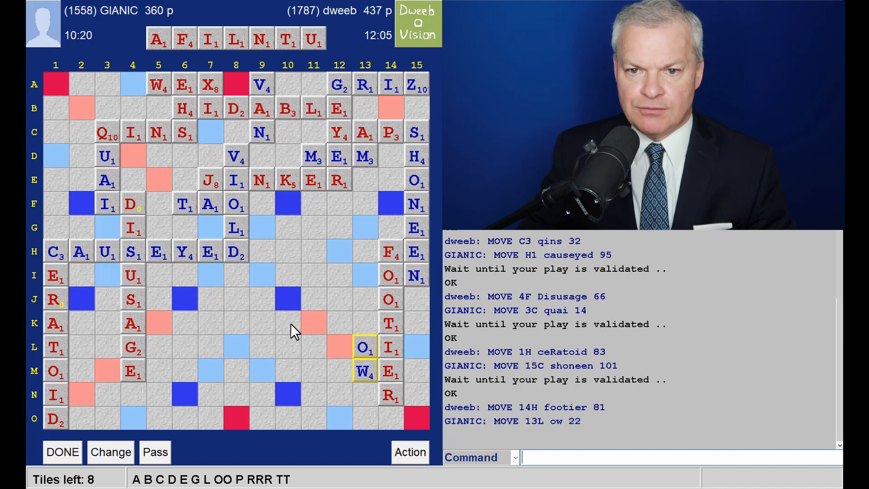
{"action": "mouse_move", "coordinate": [357, 333]}
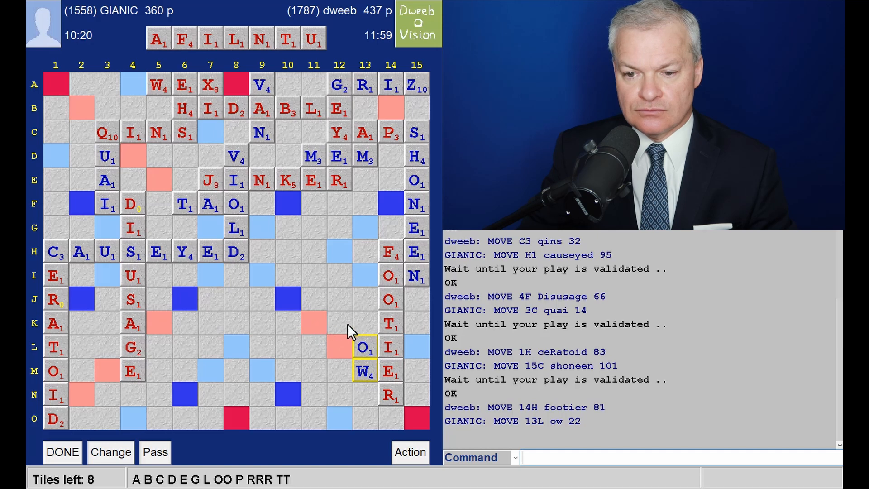
{"action": "mouse_move", "coordinate": [324, 324]}
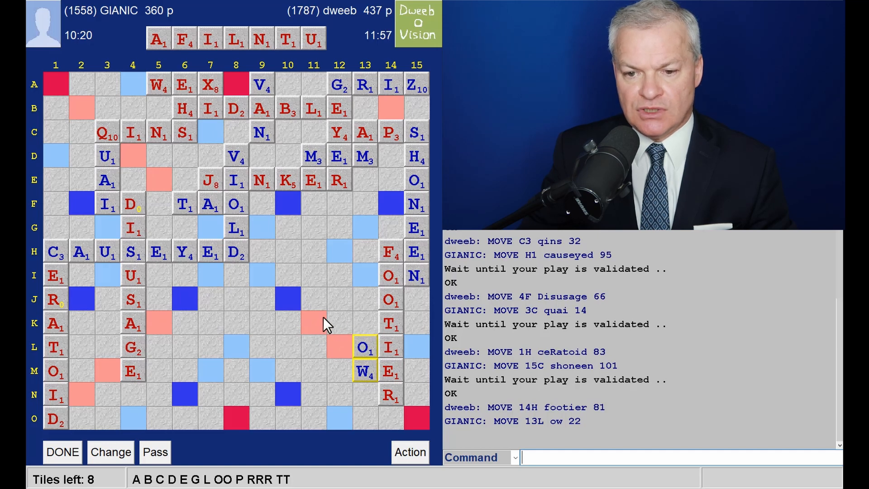
{"action": "mouse_move", "coordinate": [302, 331]}
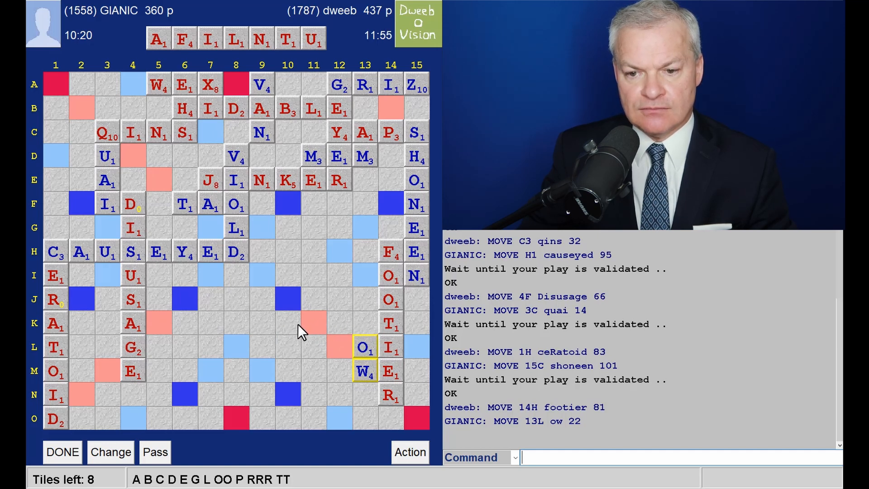
{"action": "mouse_move", "coordinate": [205, 402]}
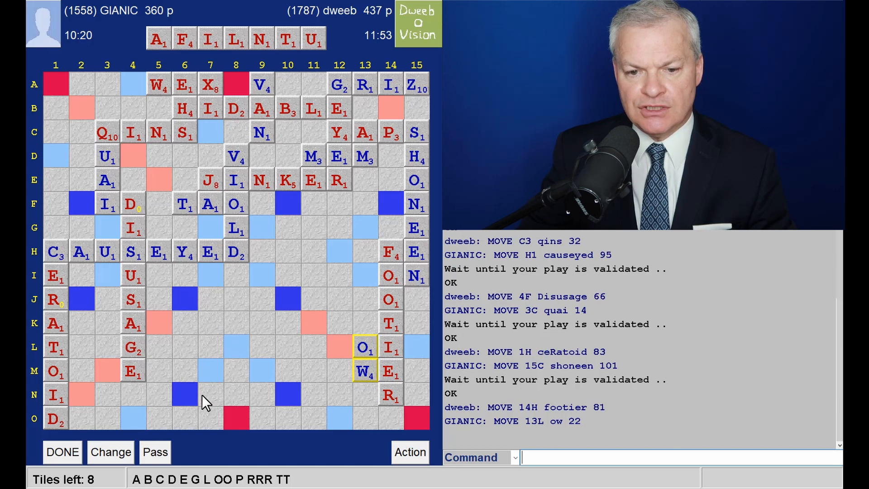
{"action": "mouse_move", "coordinate": [117, 332]}
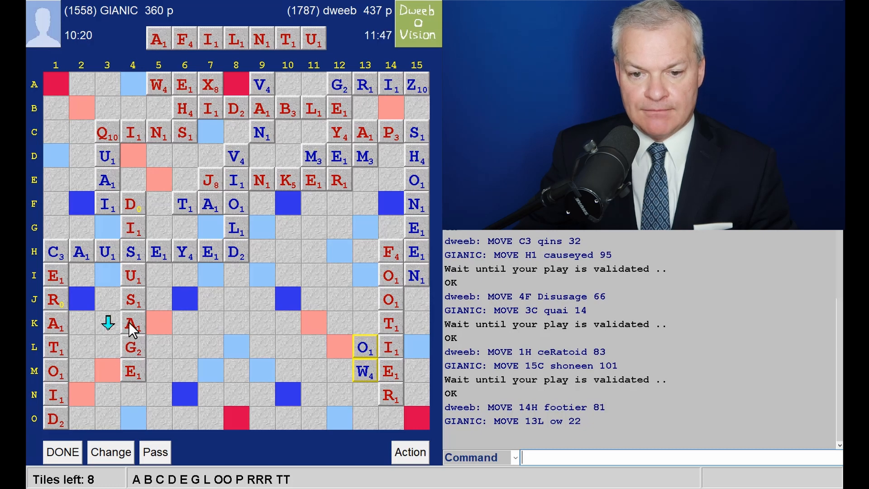
{"action": "mouse_move", "coordinate": [200, 331]}
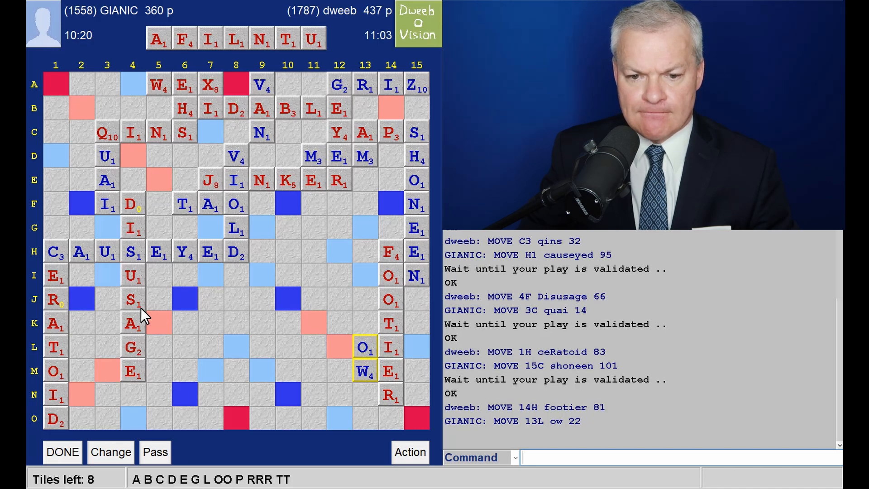
{"action": "mouse_move", "coordinate": [132, 330]}
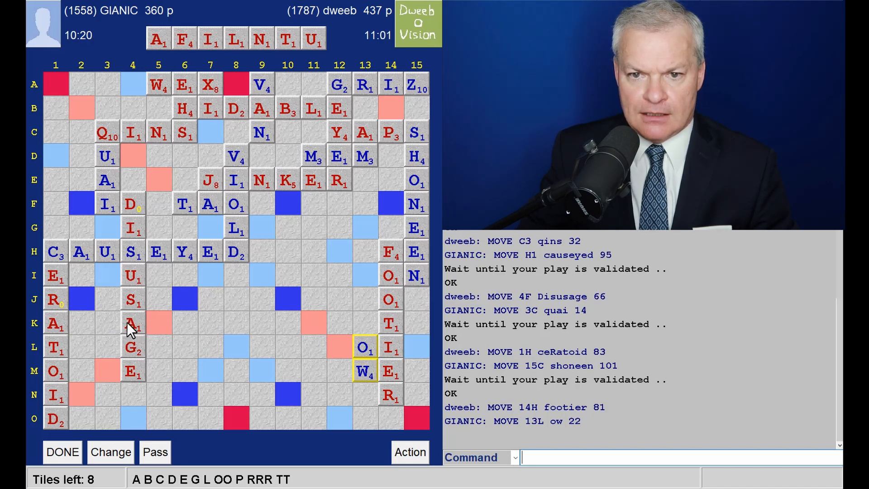
{"action": "mouse_move", "coordinate": [116, 321]}
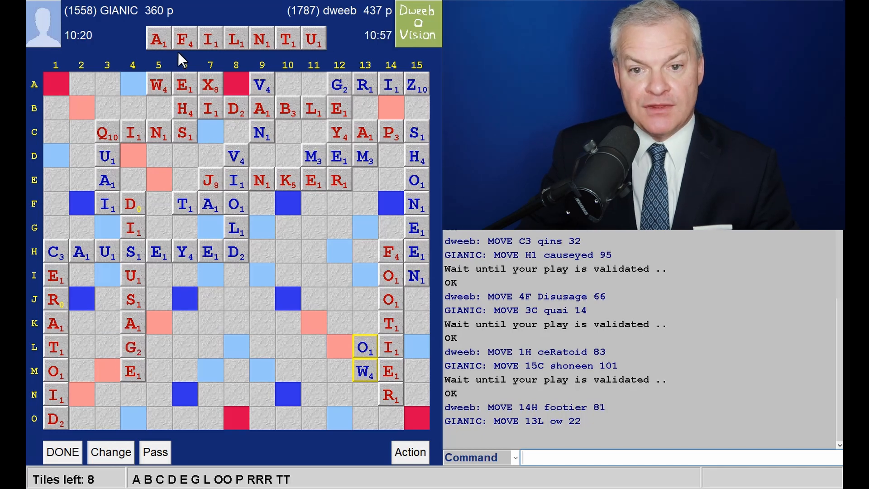
{"action": "mouse_move", "coordinate": [330, 47]}
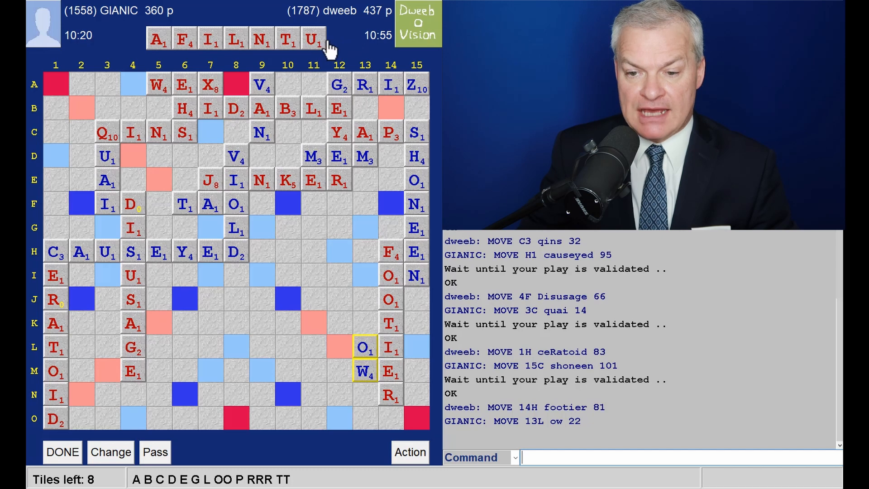
{"action": "mouse_move", "coordinate": [125, 337]}
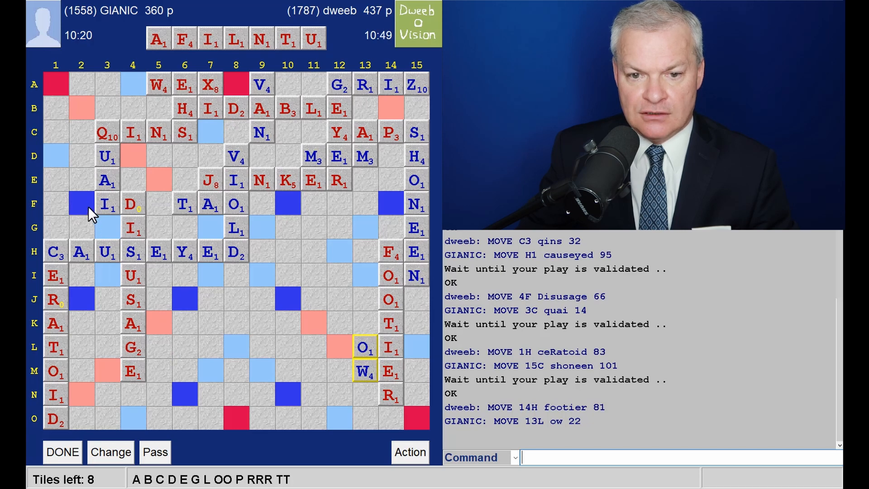
{"action": "mouse_move", "coordinate": [86, 213]}
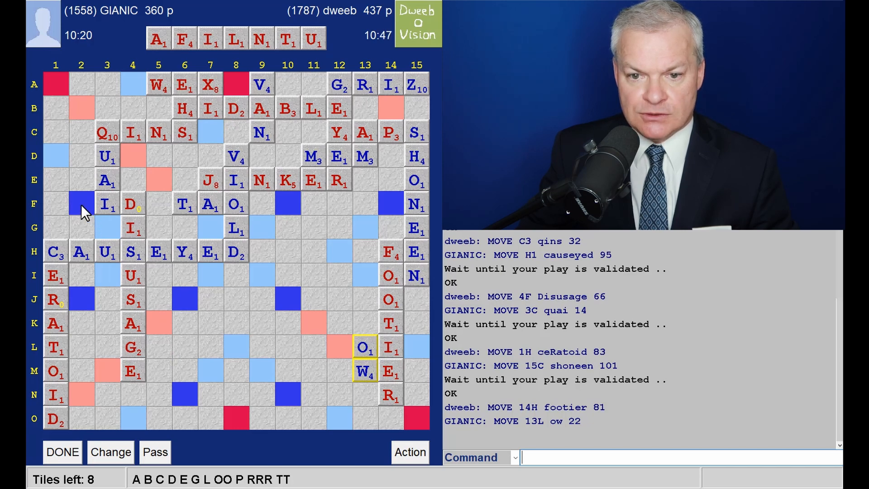
{"action": "mouse_move", "coordinate": [111, 323]}
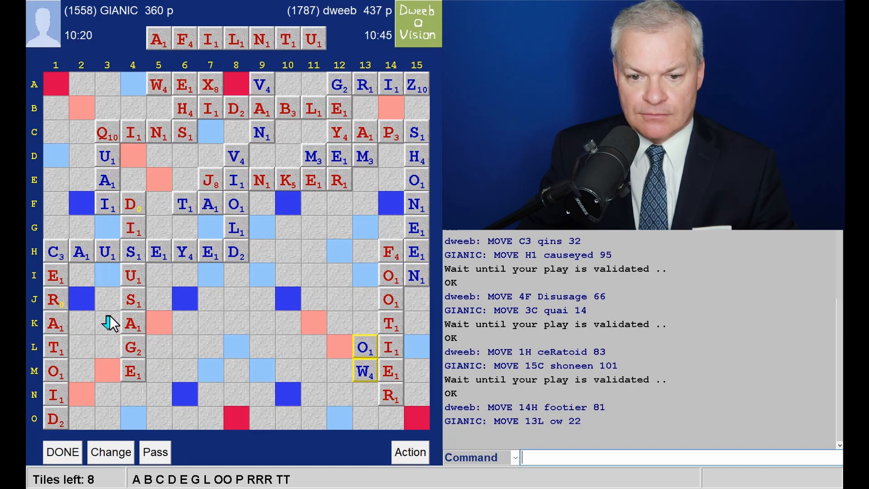
{"action": "mouse_move", "coordinate": [208, 327]}
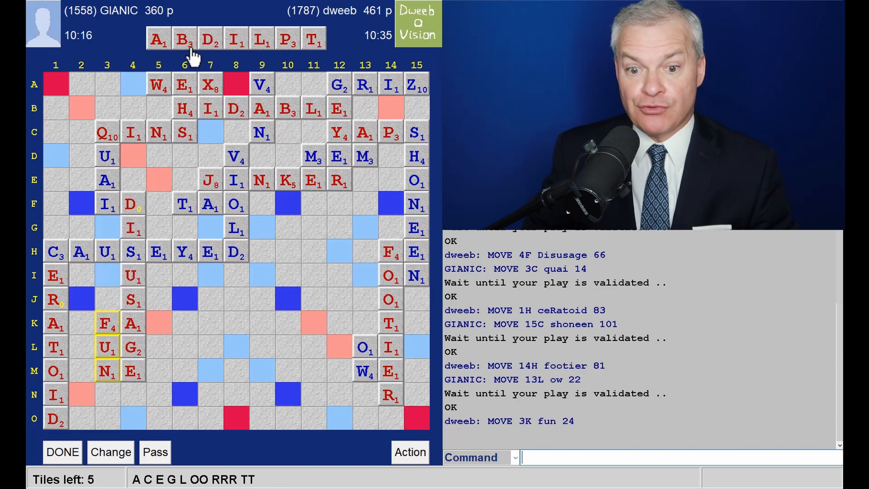
{"action": "mouse_move", "coordinate": [185, 446]}
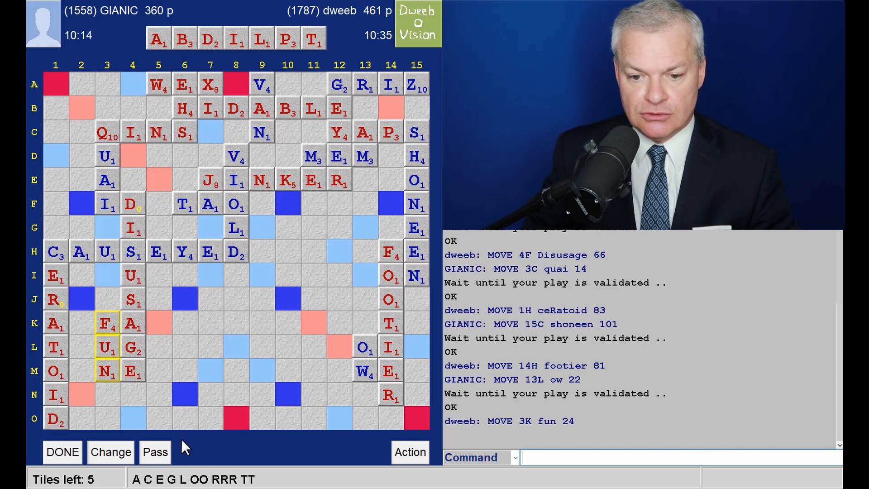
{"action": "mouse_move", "coordinate": [216, 385]}
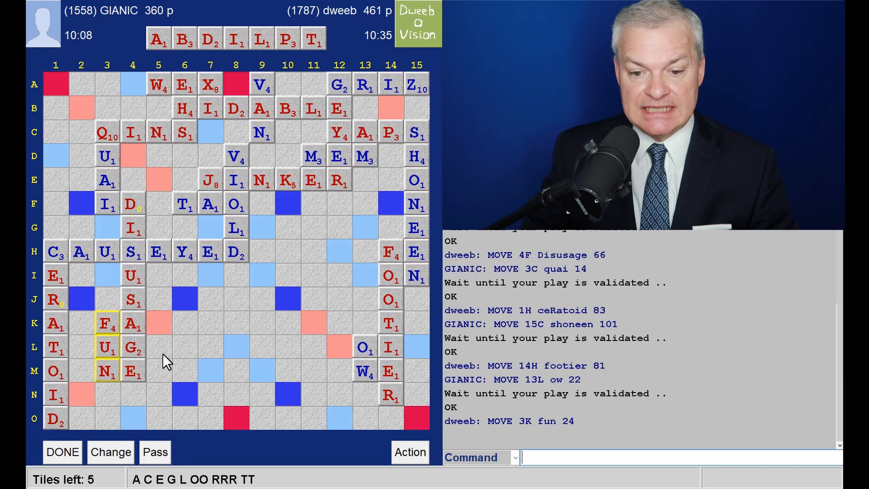
{"action": "mouse_move", "coordinate": [162, 333]}
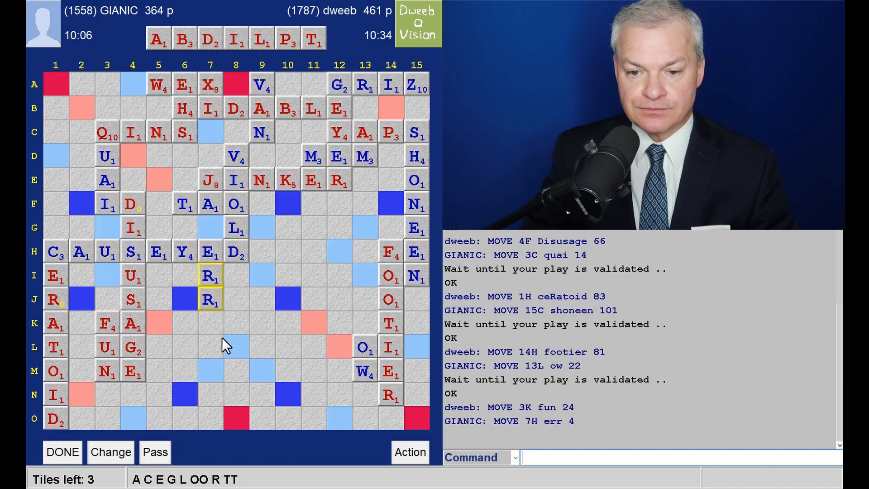
{"action": "mouse_move", "coordinate": [216, 319]}
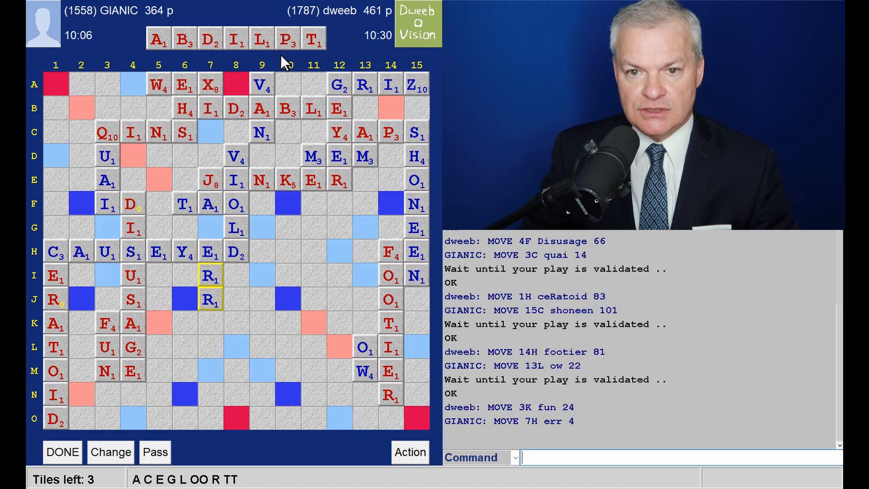
{"action": "mouse_move", "coordinate": [257, 53]}
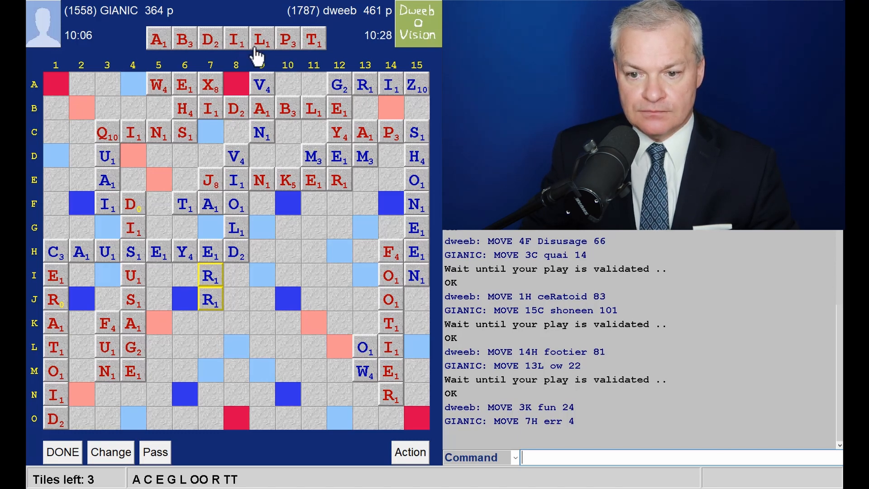
{"action": "mouse_move", "coordinate": [373, 403]}
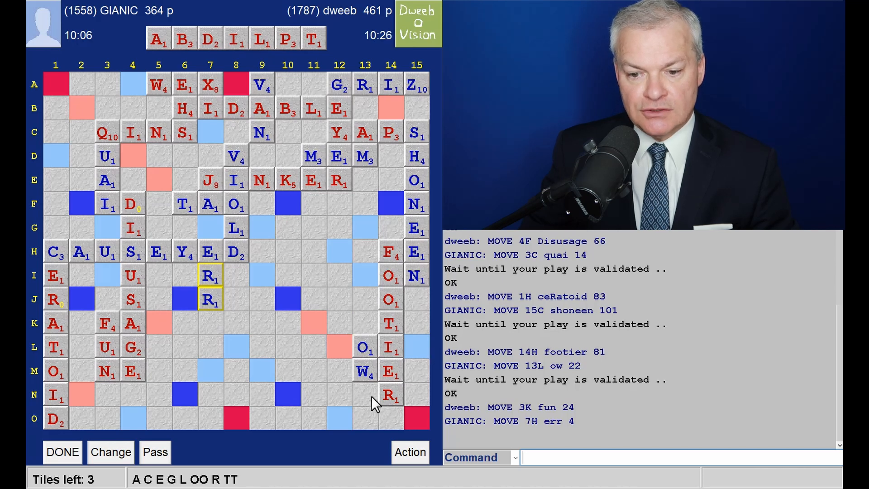
{"action": "mouse_move", "coordinate": [413, 363]}
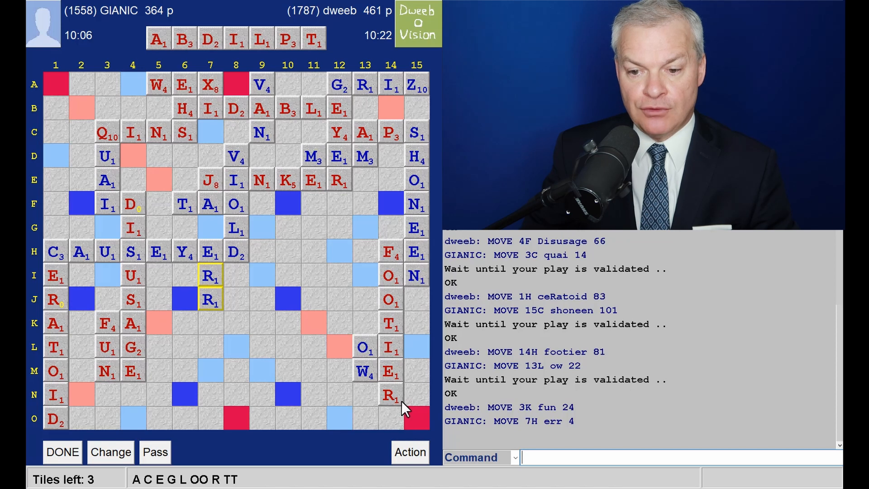
{"action": "mouse_move", "coordinate": [315, 361]}
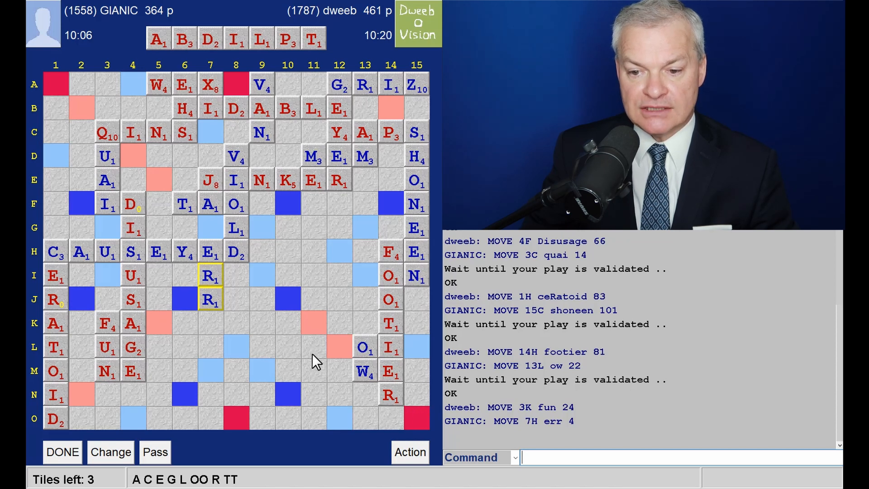
{"action": "mouse_move", "coordinate": [292, 333]}
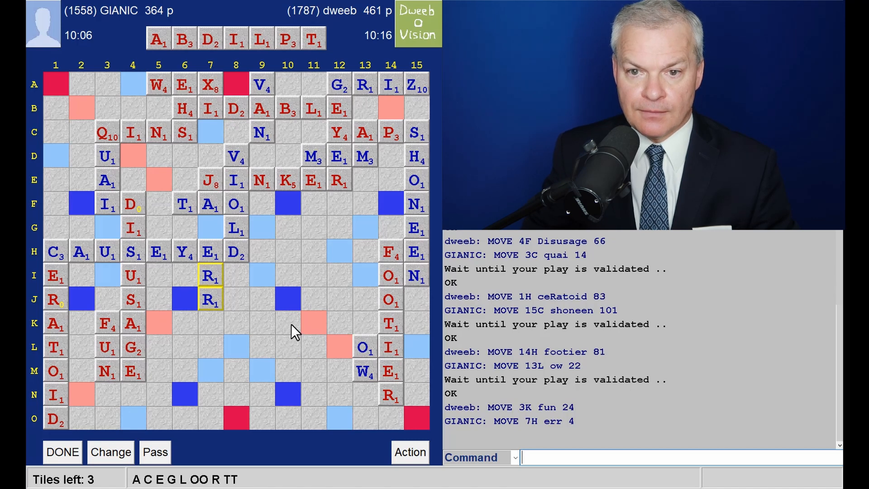
{"action": "mouse_move", "coordinate": [284, 67]}
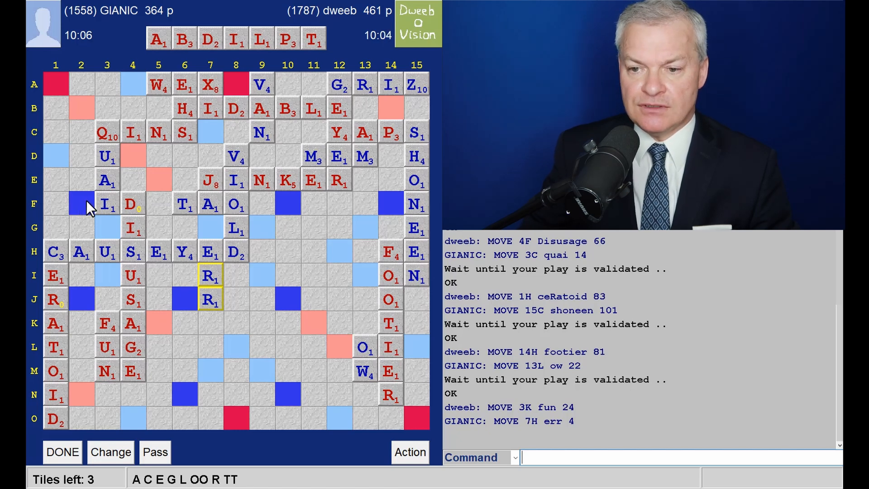
{"action": "mouse_move", "coordinate": [140, 121]}
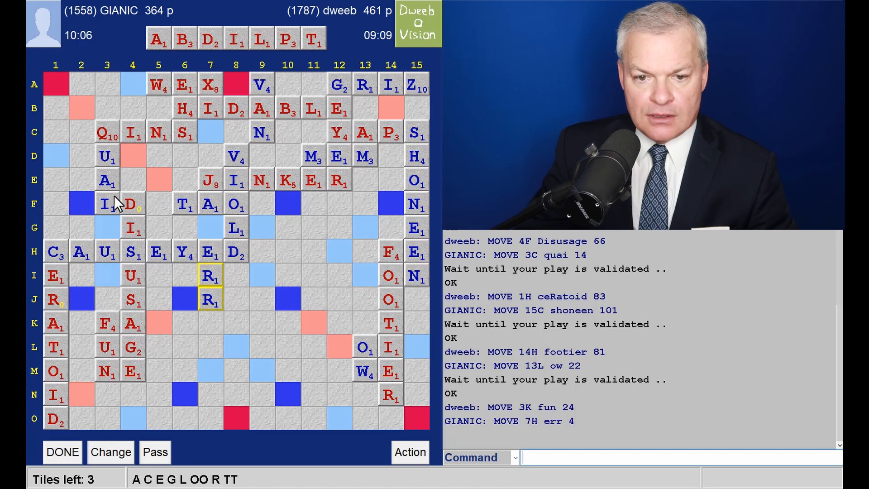
{"action": "mouse_move", "coordinate": [98, 216]}
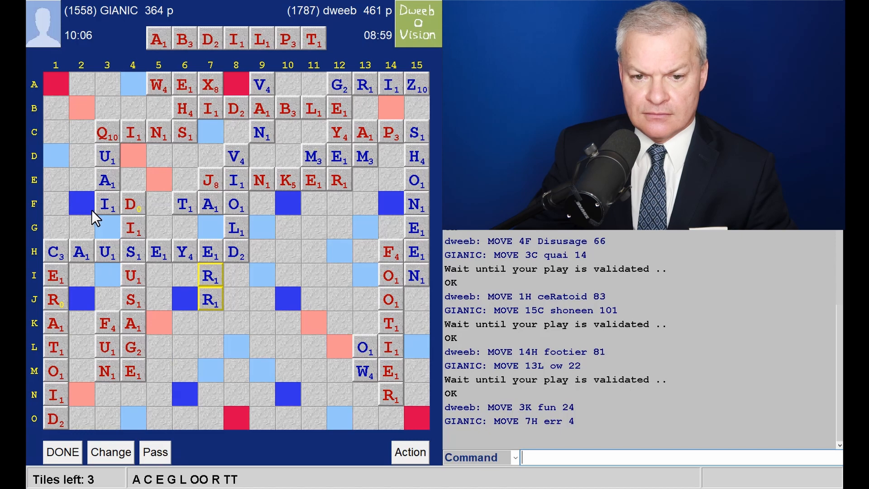
{"action": "mouse_move", "coordinate": [86, 213]}
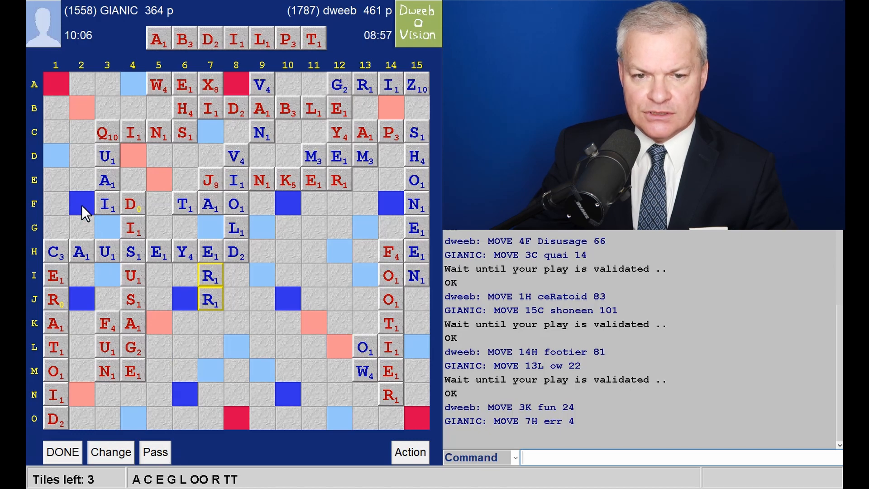
{"action": "mouse_move", "coordinate": [88, 226]}
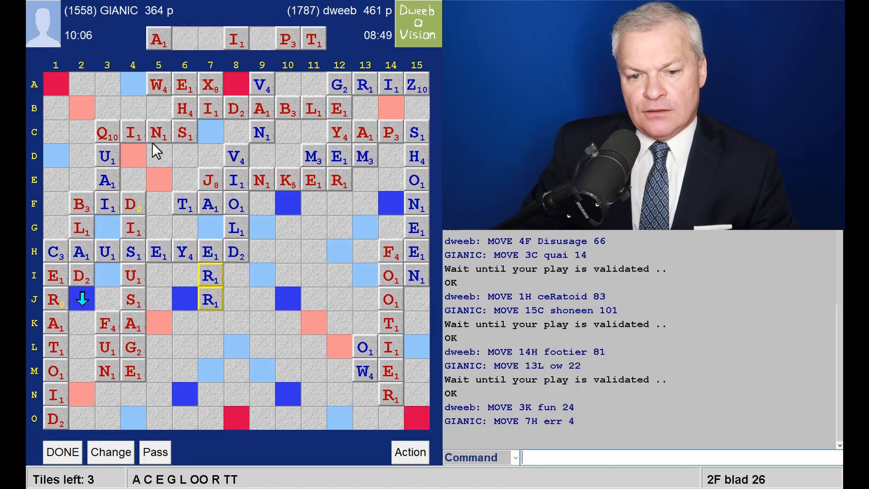
{"action": "mouse_move", "coordinate": [102, 313]}
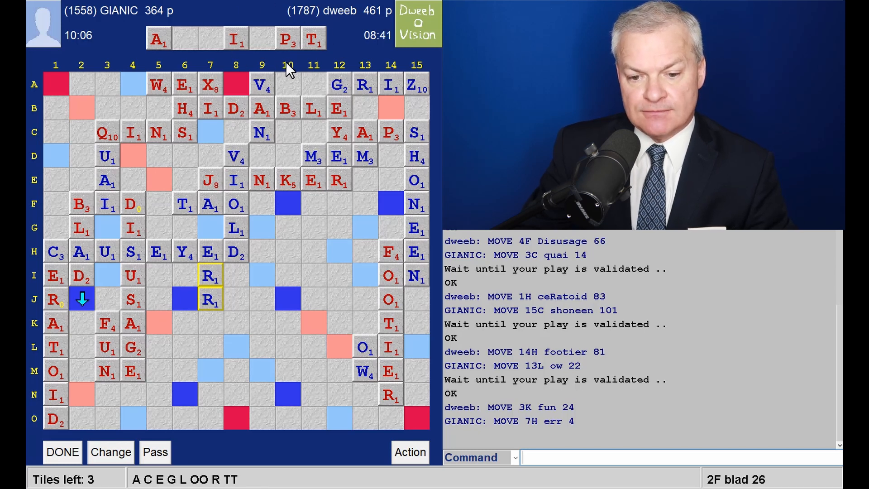
{"action": "mouse_move", "coordinate": [293, 77]}
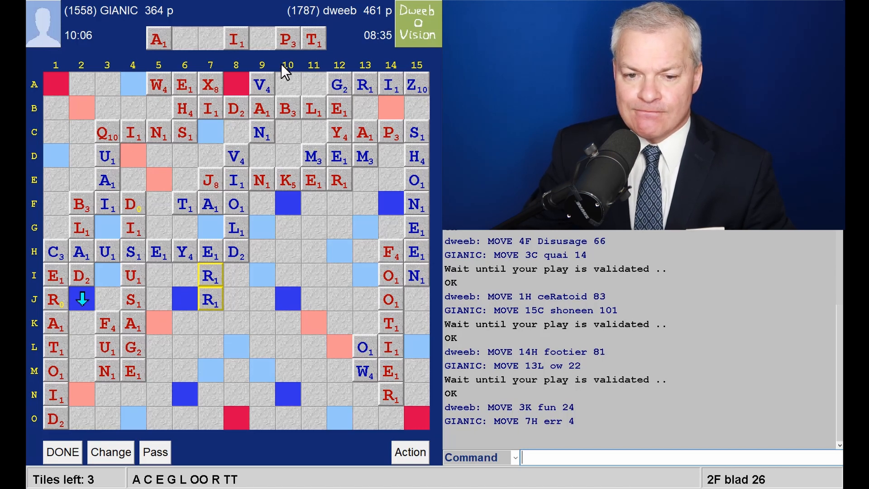
{"action": "mouse_move", "coordinate": [264, 69]}
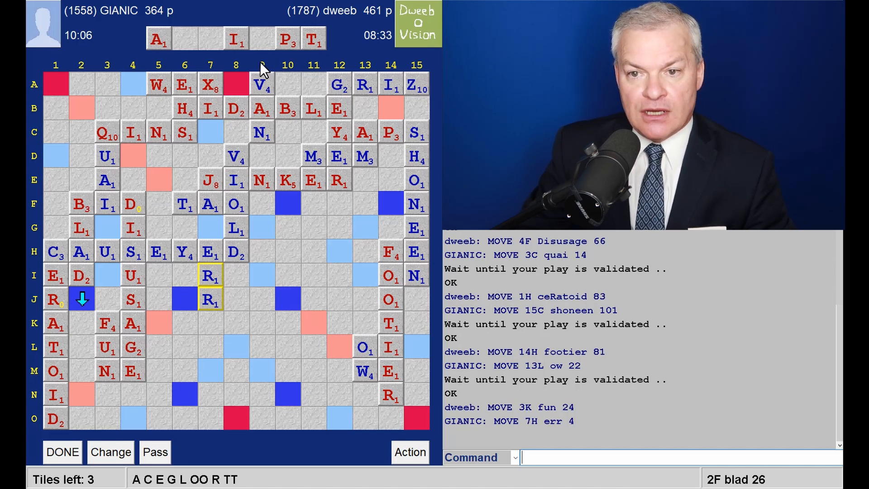
{"action": "mouse_move", "coordinate": [359, 42]}
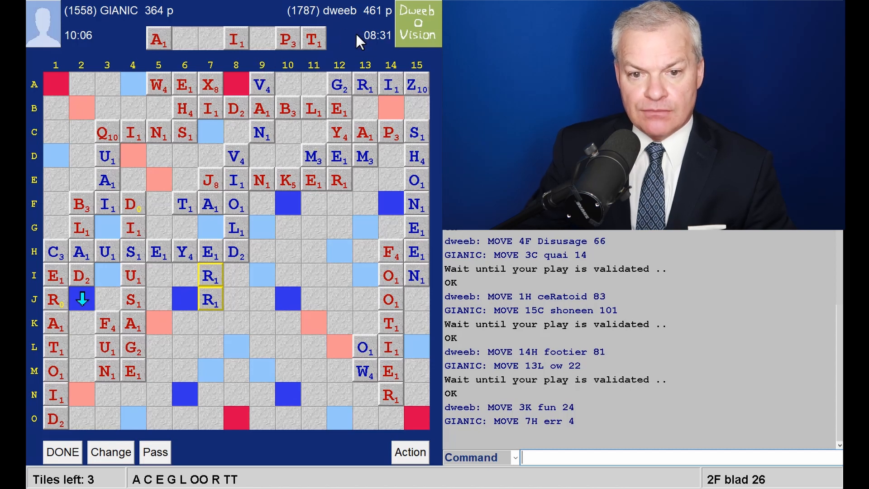
{"action": "mouse_move", "coordinate": [375, 60]}
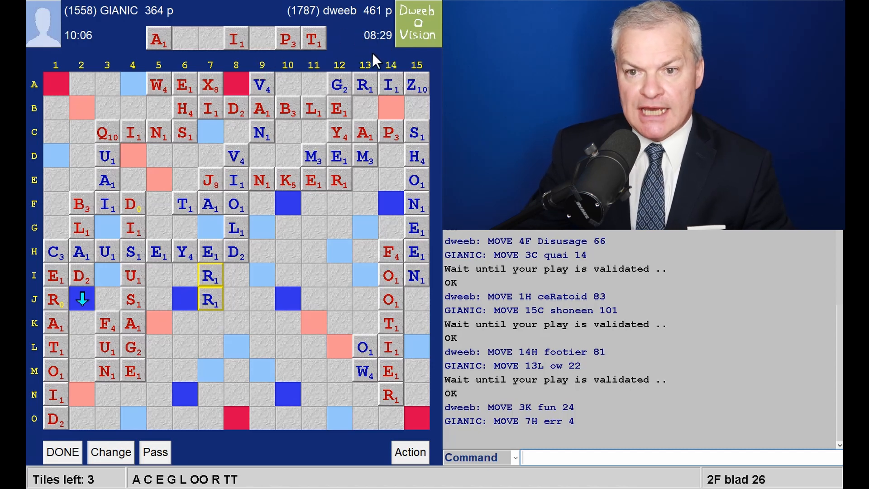
{"action": "mouse_move", "coordinate": [333, 304]}
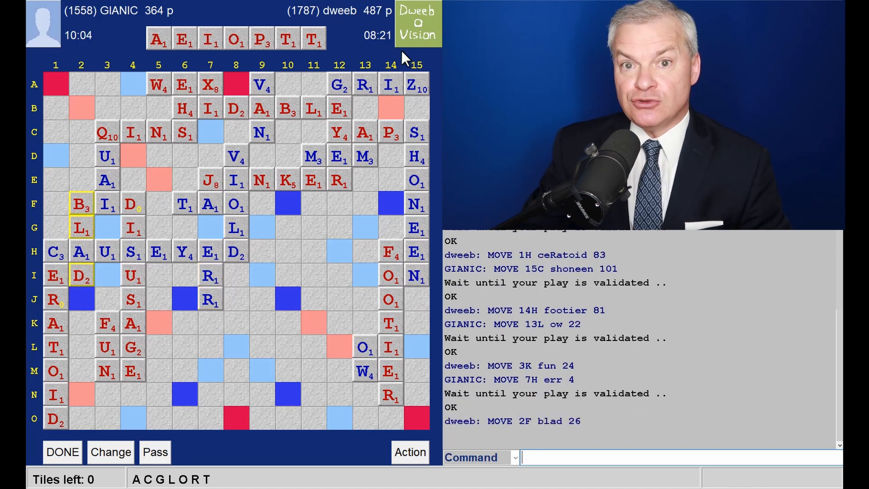
{"action": "mouse_move", "coordinate": [215, 154]}
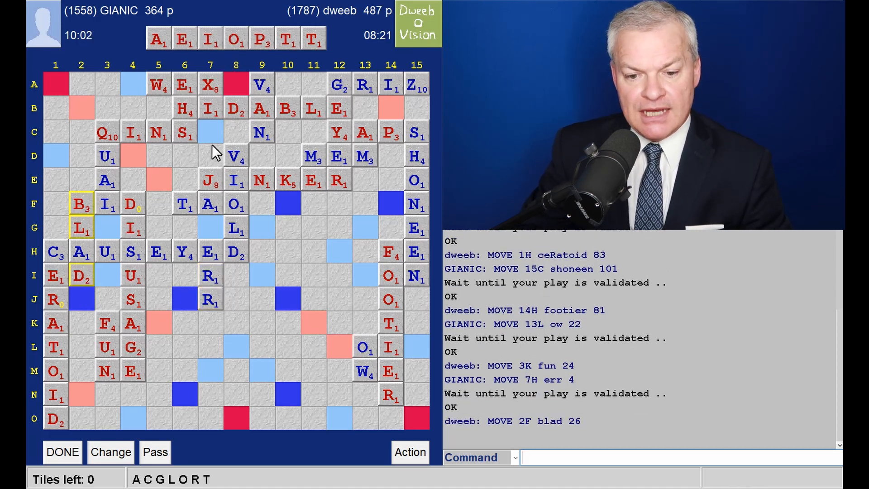
{"action": "mouse_move", "coordinate": [220, 360]}
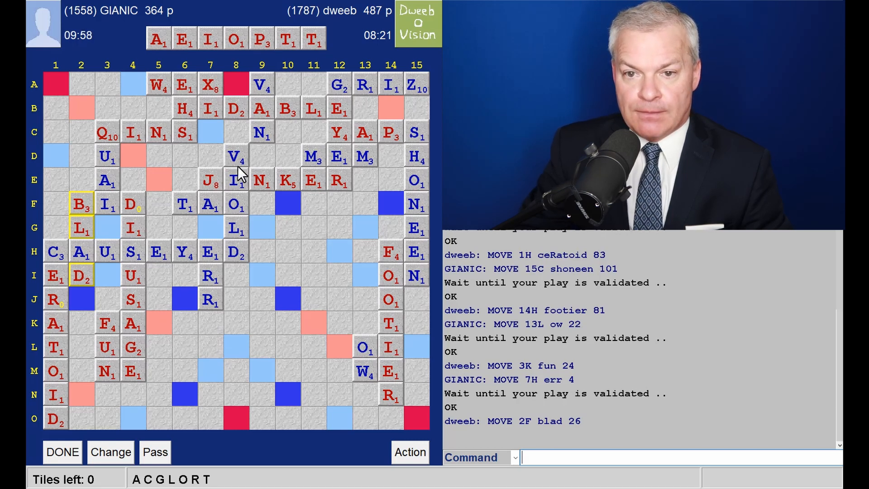
{"action": "mouse_move", "coordinate": [243, 310]}
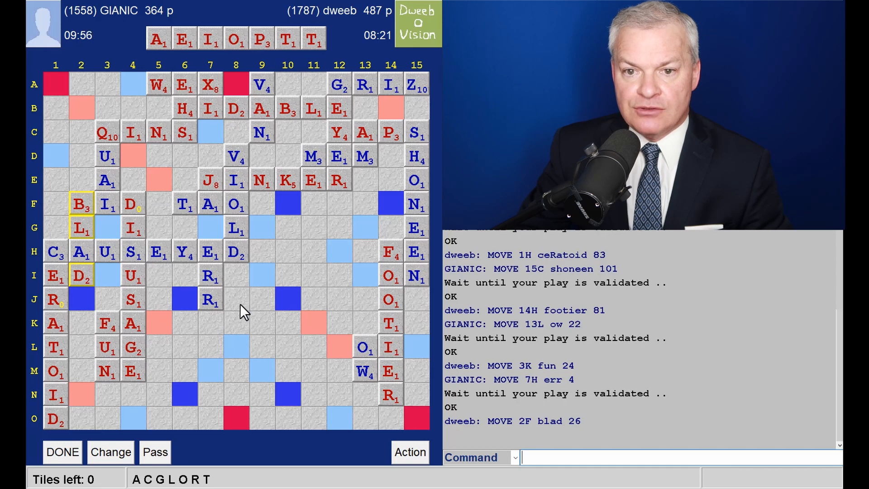
{"action": "mouse_move", "coordinate": [216, 310]}
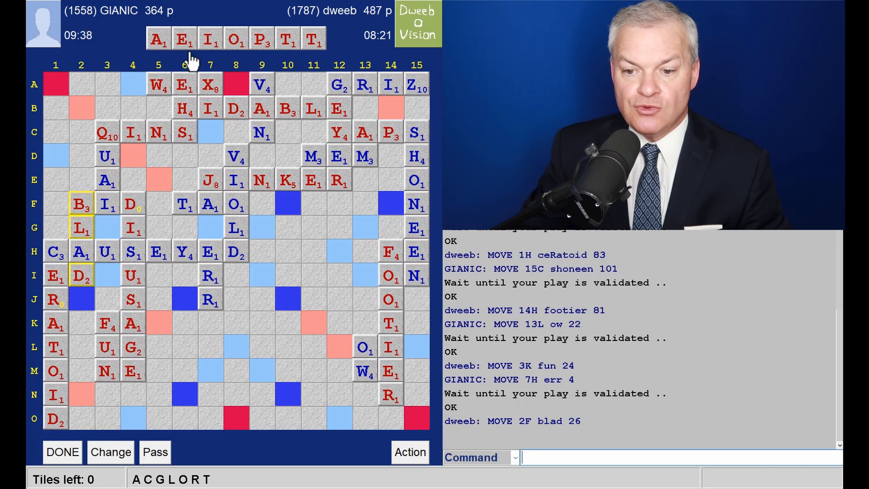
{"action": "mouse_move", "coordinate": [427, 402]}
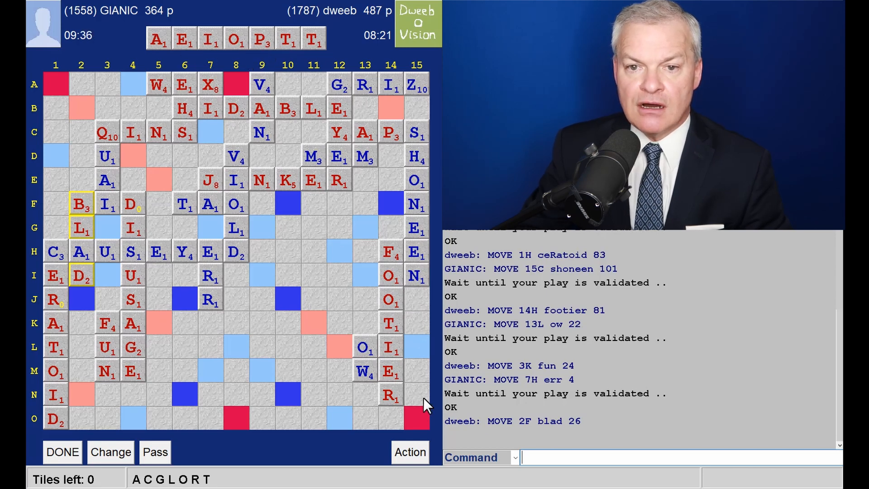
{"action": "mouse_move", "coordinate": [316, 324]}
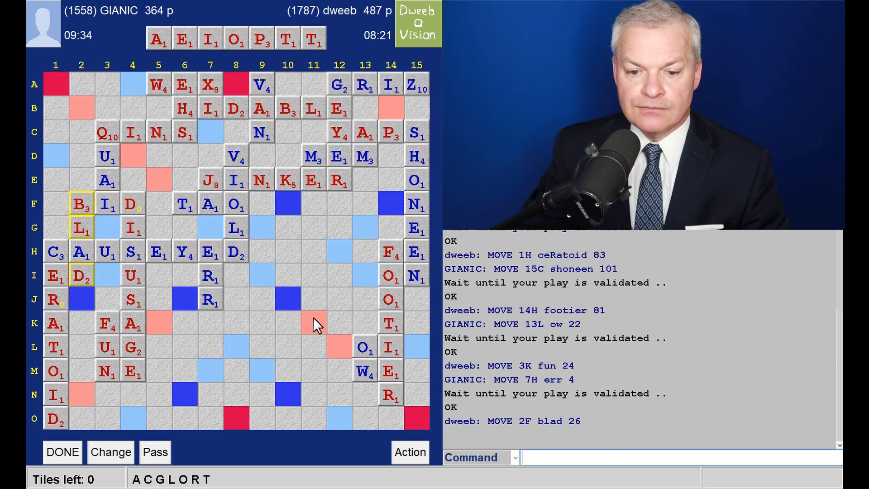
{"action": "mouse_move", "coordinate": [133, 291]}
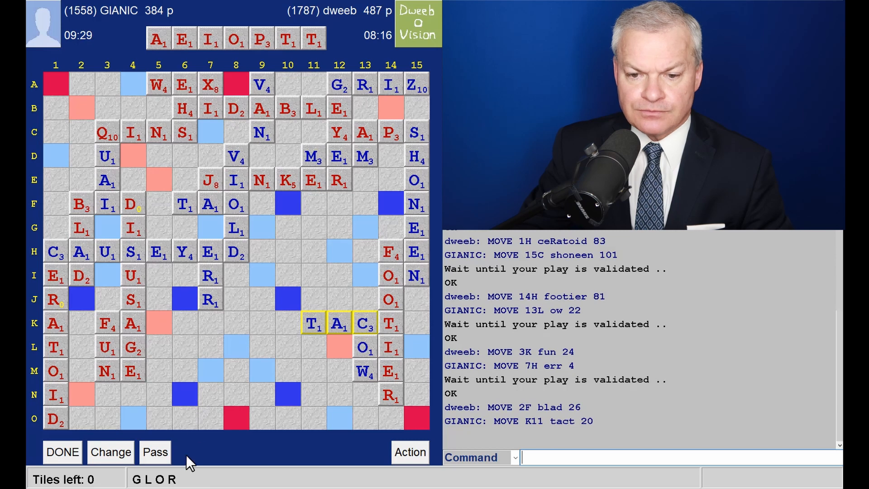
{"action": "mouse_move", "coordinate": [194, 314]}
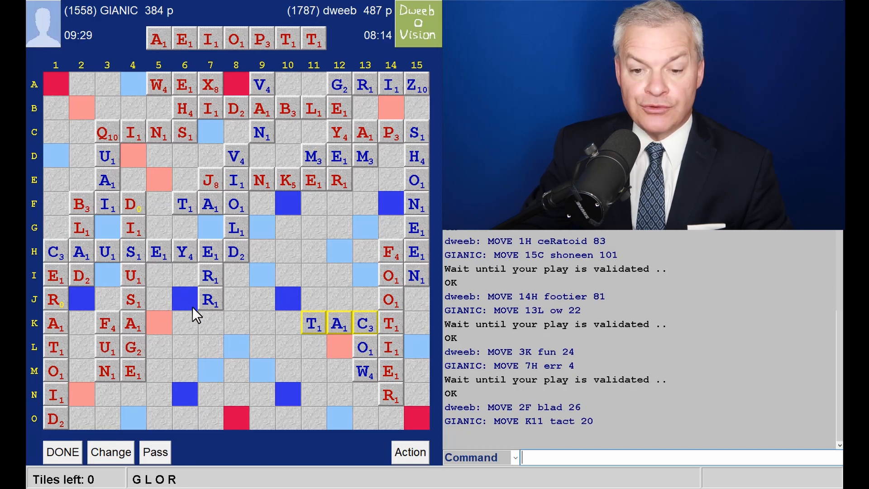
{"action": "mouse_move", "coordinate": [217, 326]}
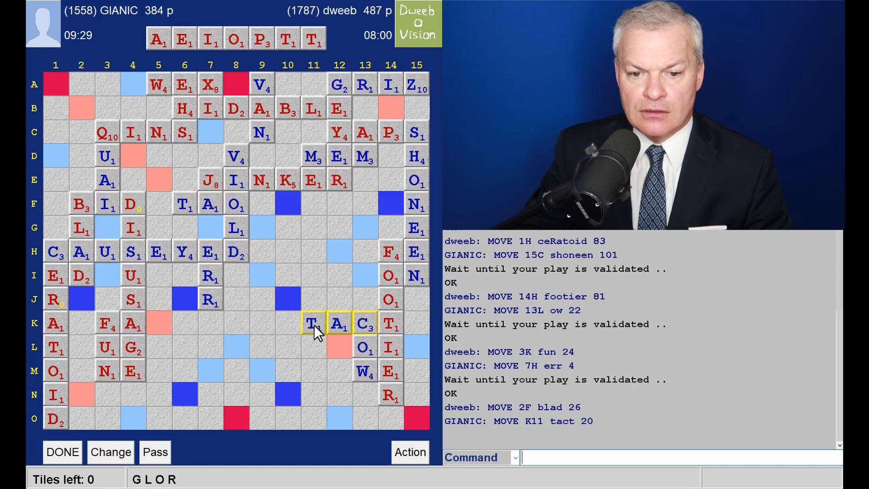
{"action": "mouse_move", "coordinate": [161, 380]}
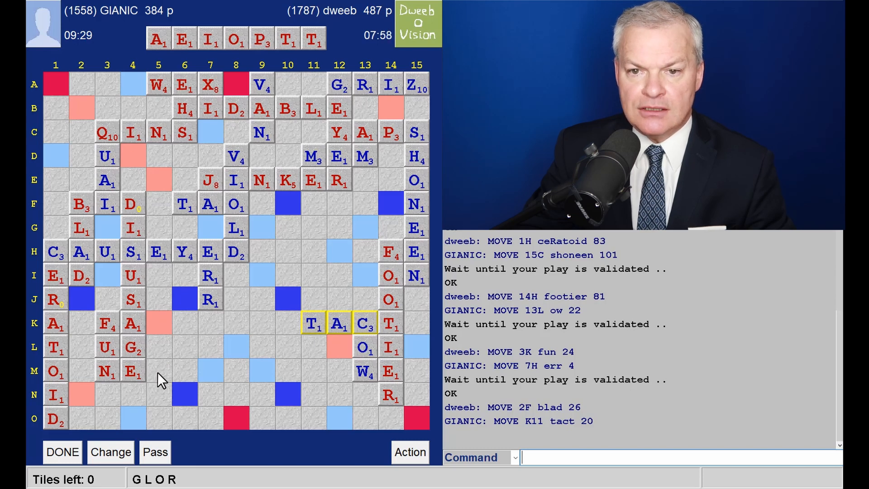
{"action": "mouse_move", "coordinate": [61, 435]}
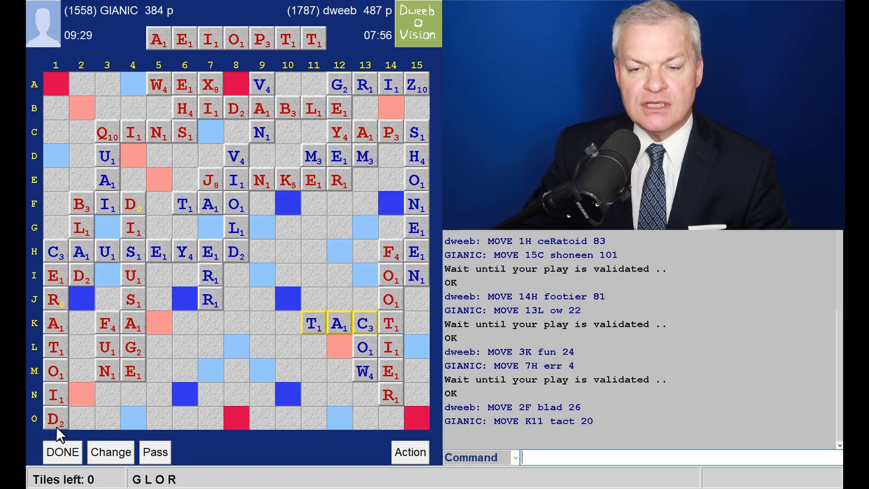
{"action": "mouse_move", "coordinate": [83, 426]}
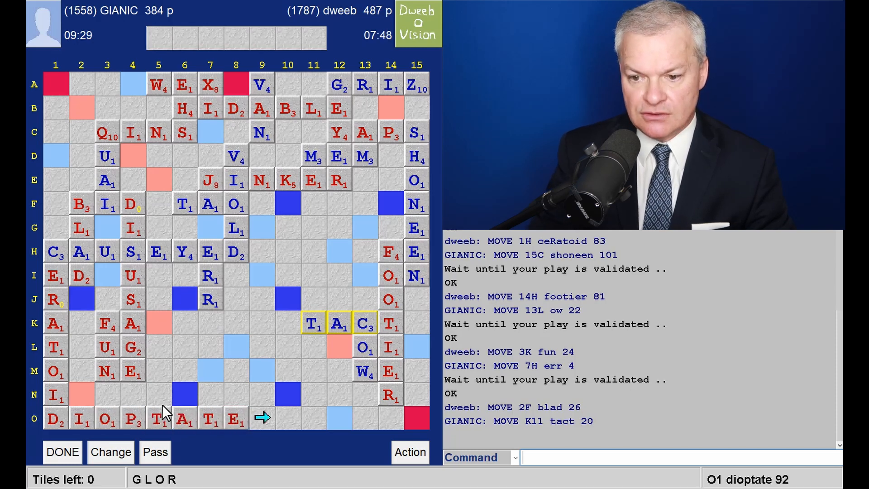
Submit DIOPTATE from O1 for 92; the server rejects it as invalid.
{"action": "left_click", "coordinate": [62, 451]}
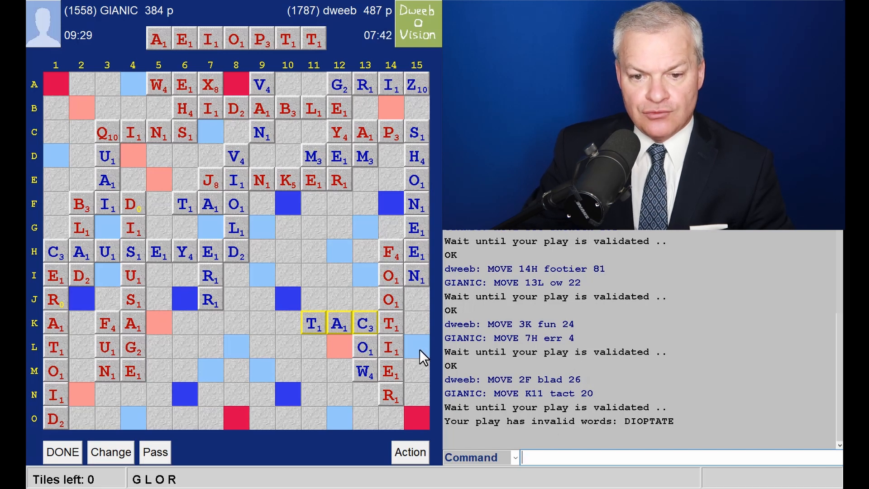
{"action": "mouse_move", "coordinate": [152, 343]}
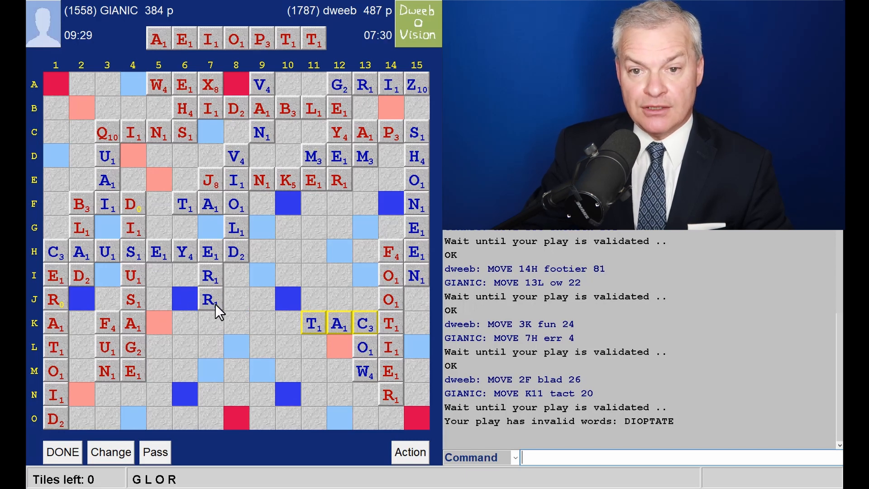
{"action": "mouse_move", "coordinate": [160, 310]}
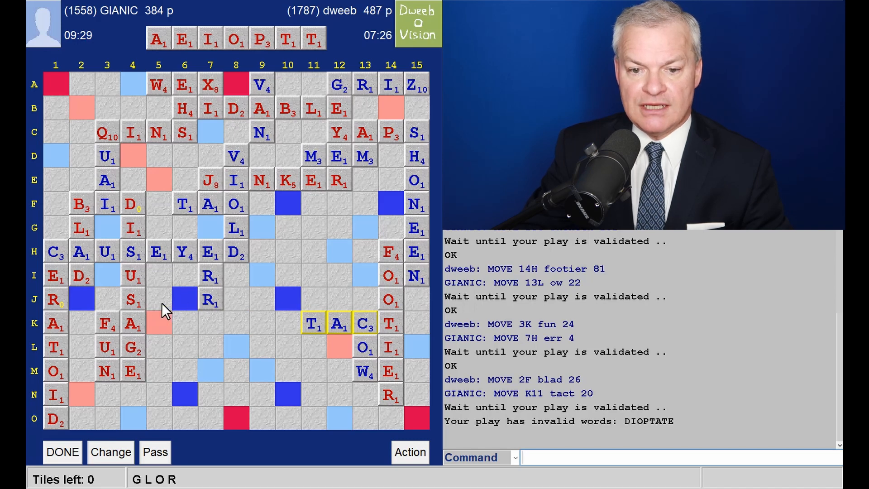
{"action": "mouse_move", "coordinate": [222, 310]}
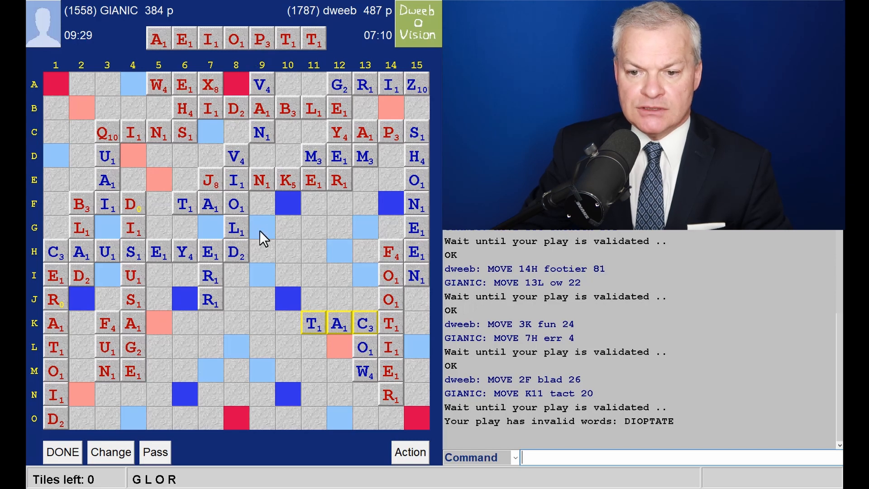
{"action": "mouse_move", "coordinate": [282, 299]}
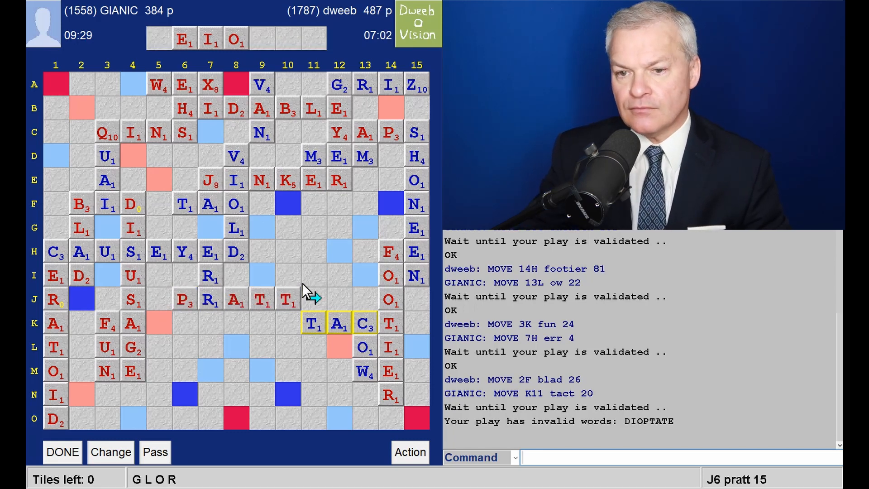
{"action": "mouse_move", "coordinate": [153, 119]}
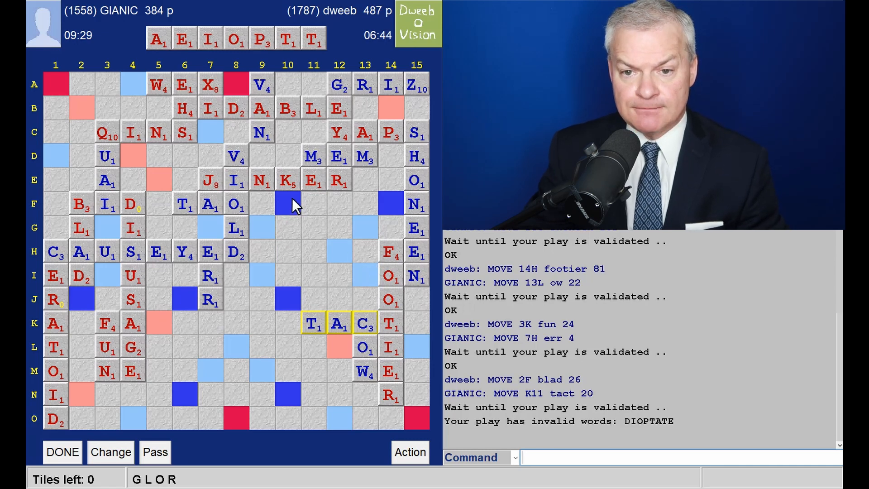
{"action": "mouse_move", "coordinate": [304, 244]}
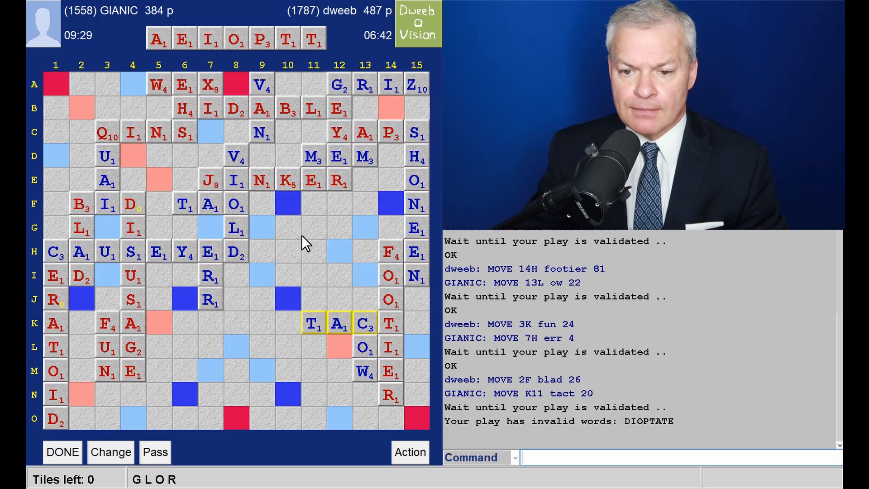
{"action": "mouse_move", "coordinate": [313, 343]}
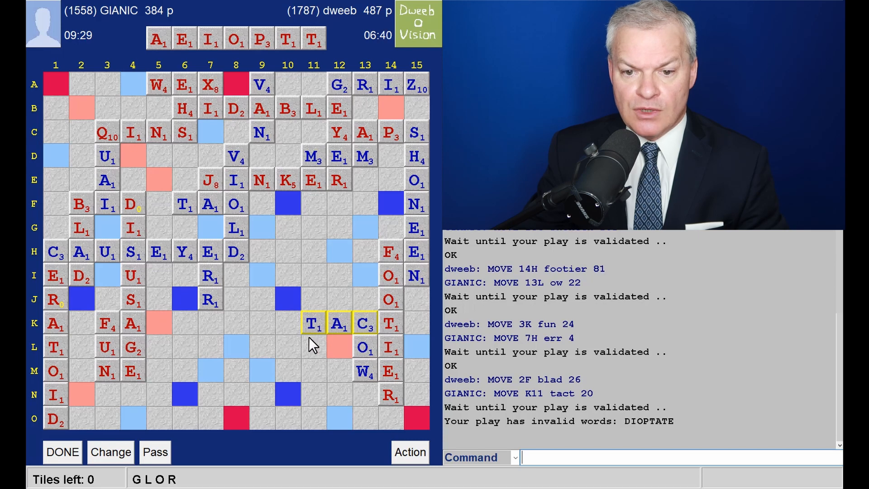
{"action": "mouse_move", "coordinate": [275, 323]}
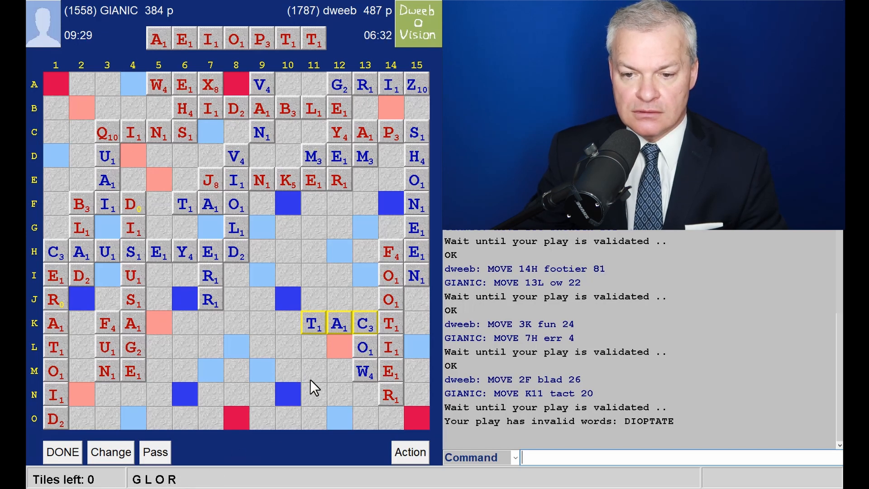
{"action": "mouse_move", "coordinate": [313, 299]}
{"action": "type", "text": "PATIO"}
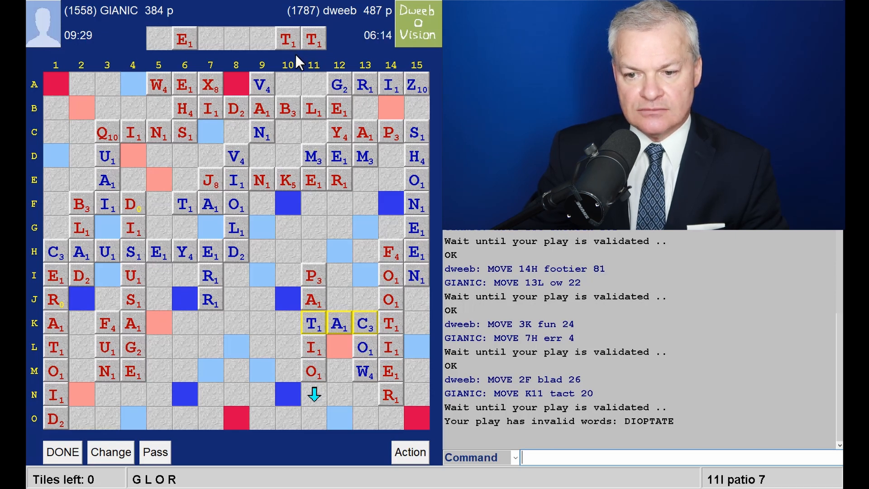
{"action": "mouse_move", "coordinate": [417, 381]}
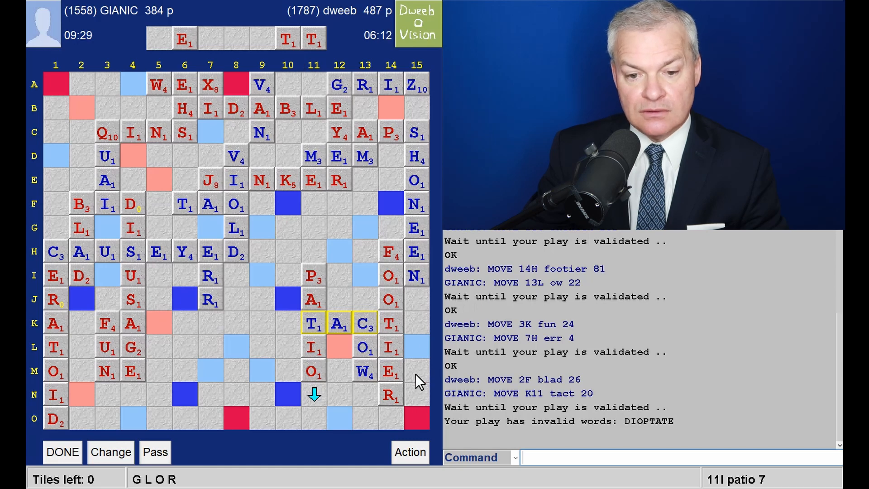
{"action": "mouse_move", "coordinate": [301, 113]}
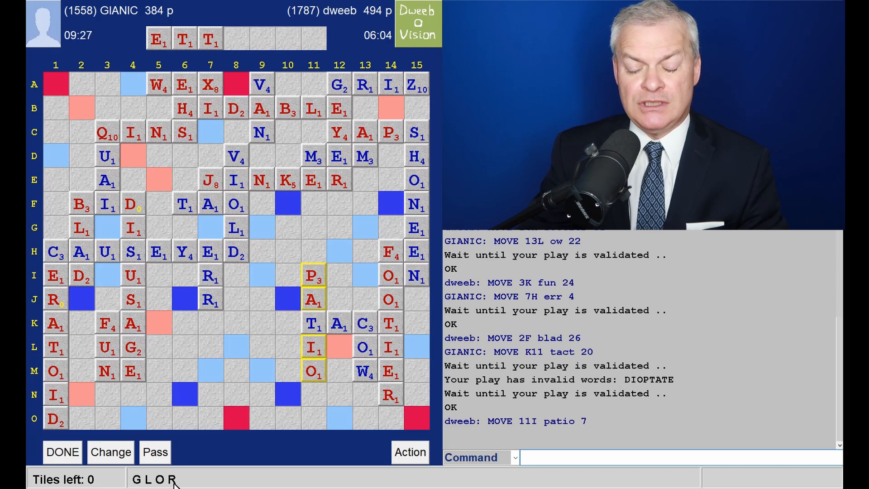
{"action": "mouse_move", "coordinate": [239, 413]}
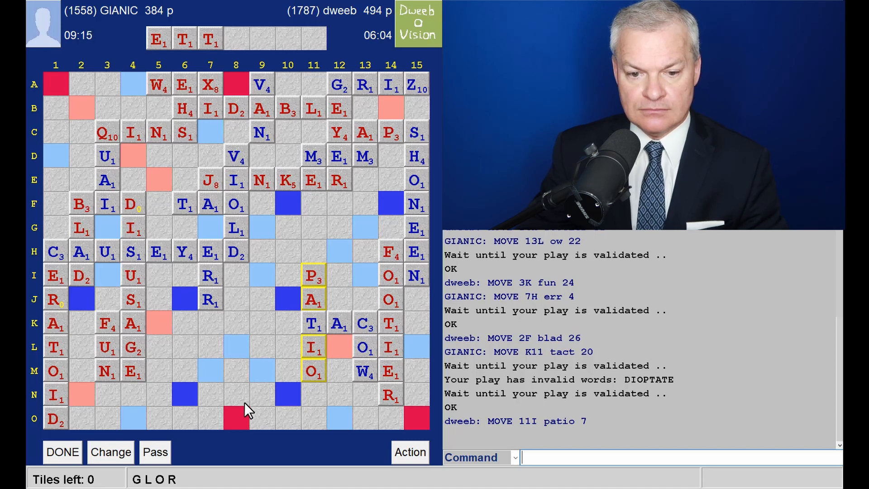
{"action": "mouse_move", "coordinate": [253, 399]}
{"action": "type", "text": "say t"}
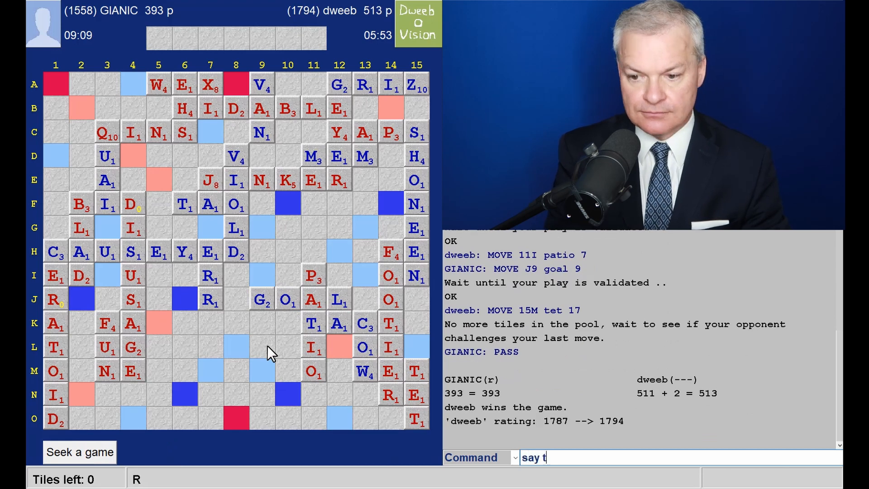
Send the 'tygg' thank-you message to GIANIC in chat.
{"action": "key", "text": "Return"}
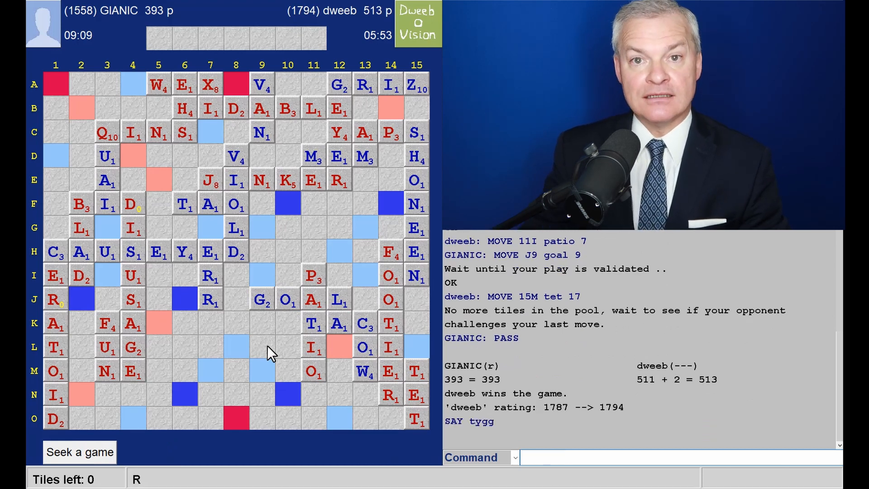
{"action": "mouse_move", "coordinate": [245, 281]}
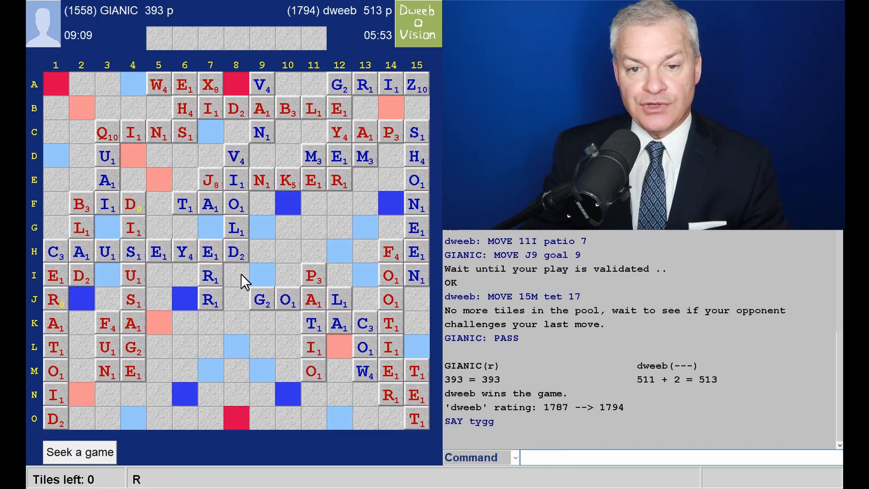
{"action": "mouse_move", "coordinate": [625, 294]}
{"action": "type", "text": "HISTORY dweeb"}
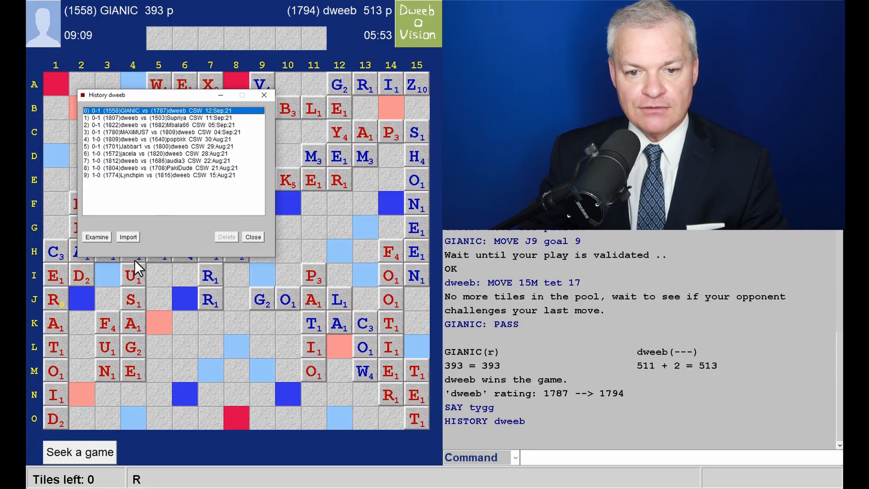
Load the finished game into review, step to the first move and show its suggested plays.
{"action": "left_click", "coordinate": [96, 237]}
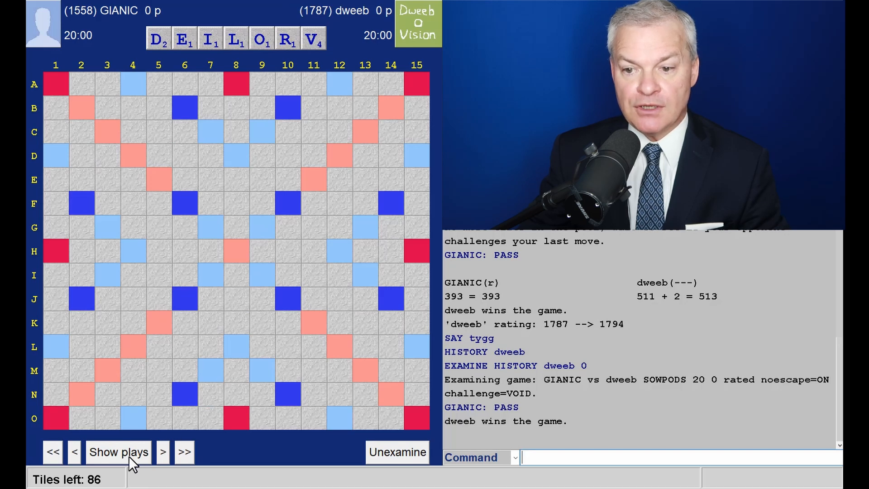
{"action": "left_click", "coordinate": [163, 452]}
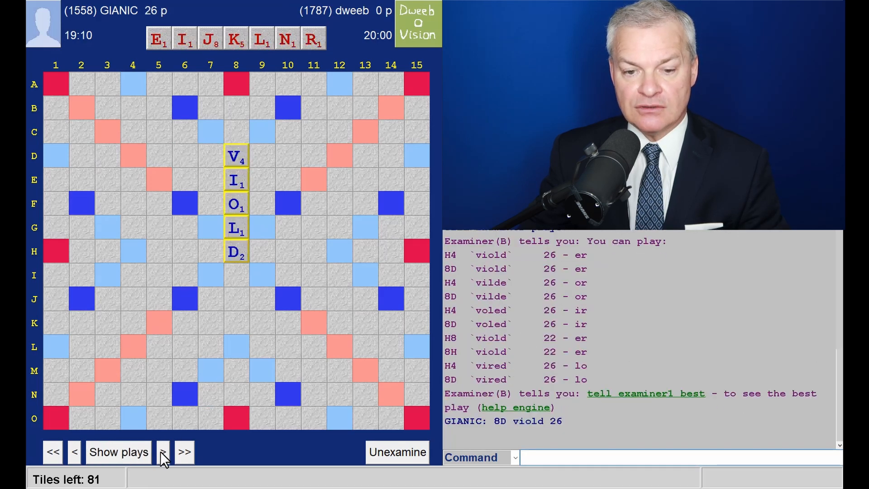
{"action": "left_click", "coordinate": [163, 451]}
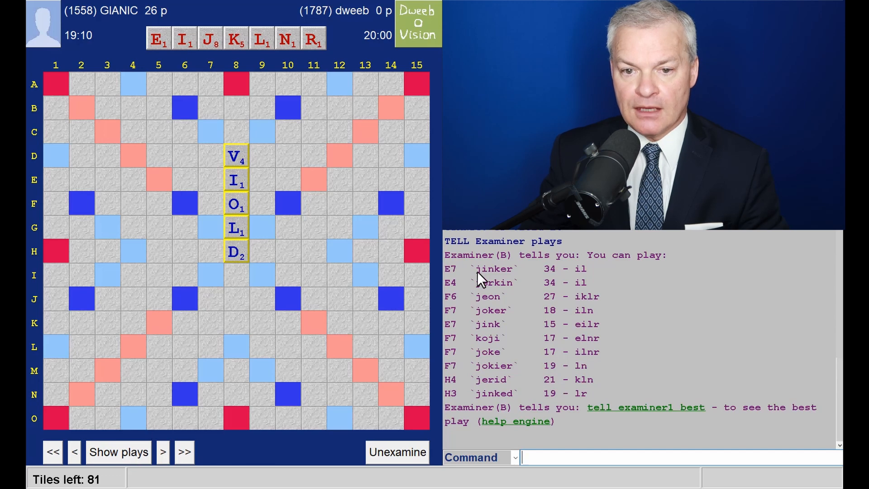
{"action": "mouse_move", "coordinate": [193, 446]}
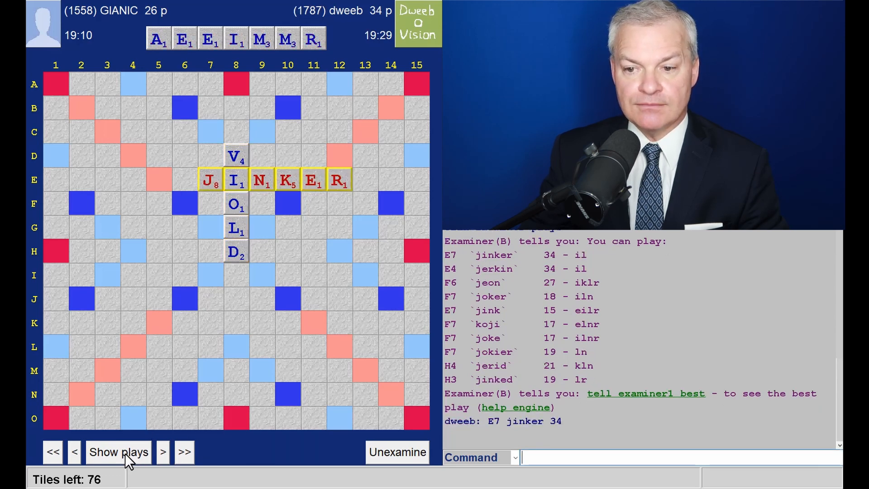
Advance through GIANIC's MEM to dweeb's YAP for 30, listing engine plays (ZIT B10 for 39).
{"action": "left_click", "coordinate": [162, 451]}
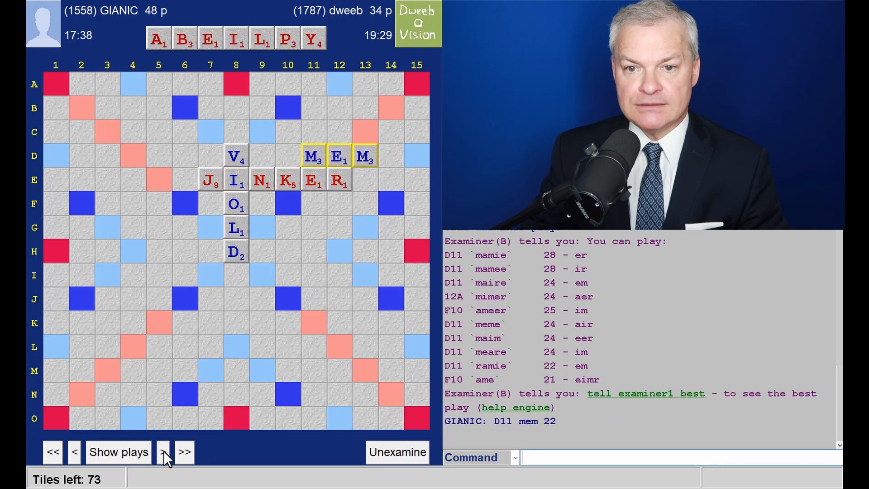
{"action": "left_click", "coordinate": [118, 452]}
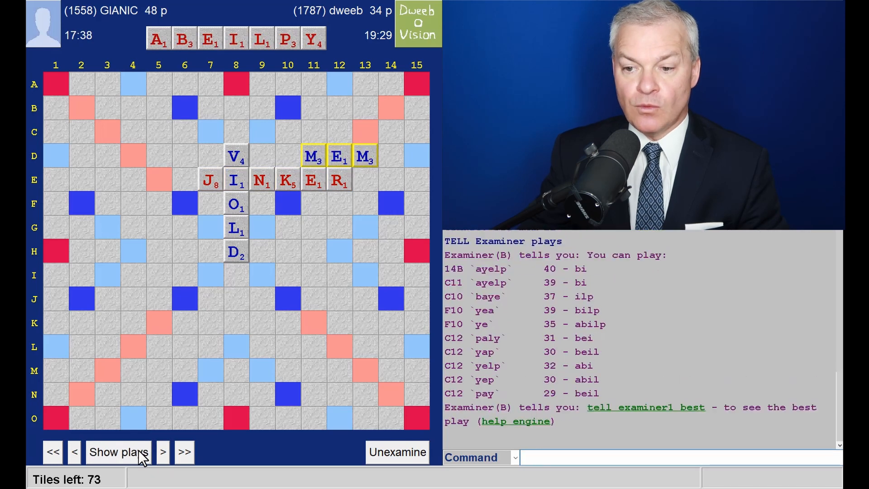
{"action": "mouse_move", "coordinate": [50, 127]}
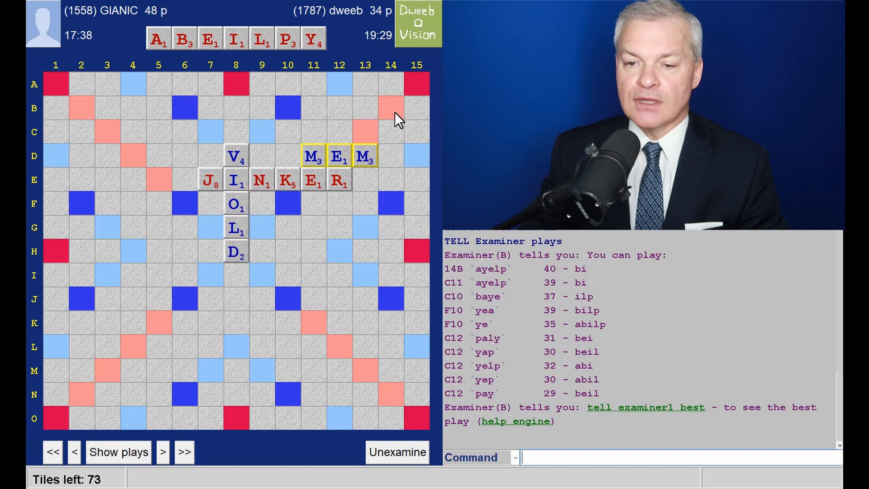
{"action": "mouse_move", "coordinate": [396, 215]}
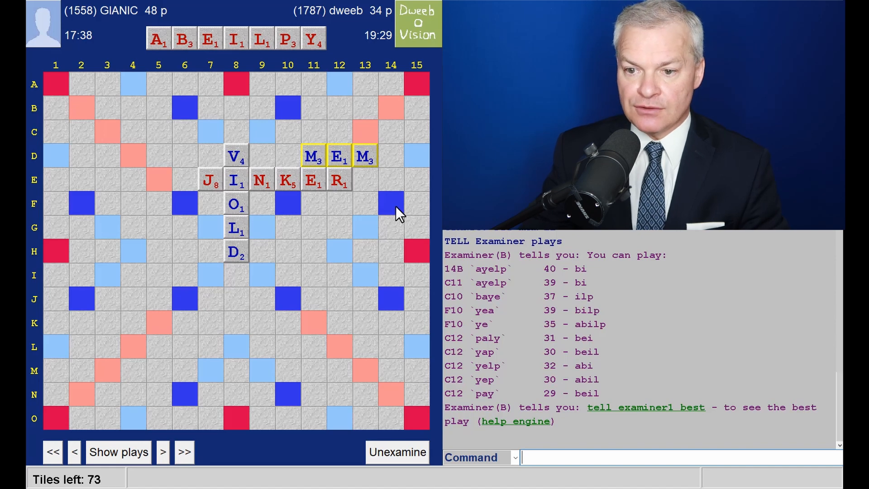
{"action": "mouse_move", "coordinate": [277, 425]}
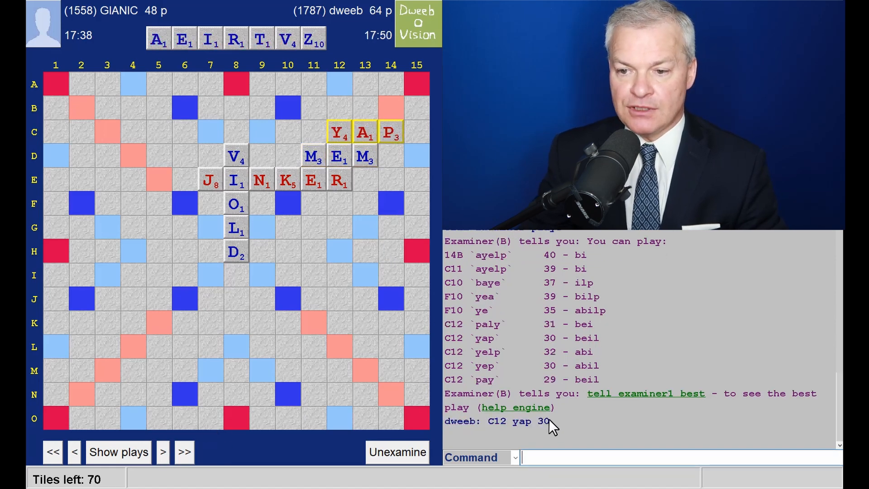
{"action": "mouse_move", "coordinate": [390, 204]}
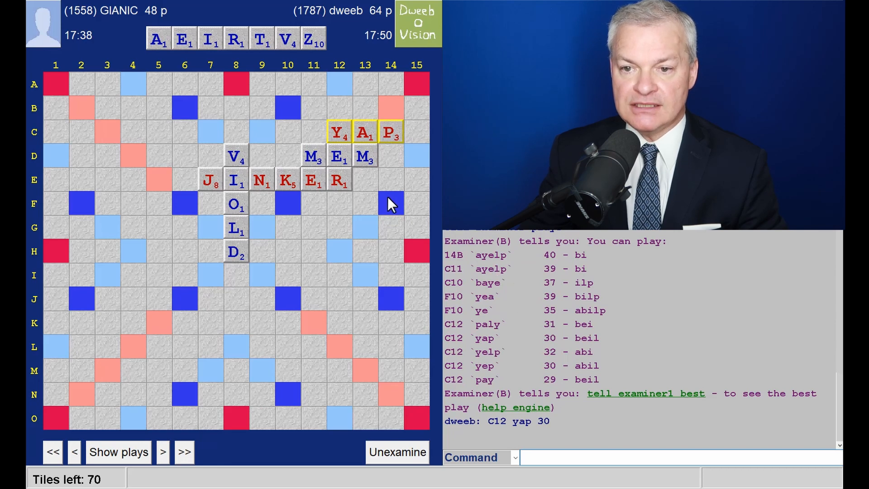
{"action": "mouse_move", "coordinate": [409, 201]}
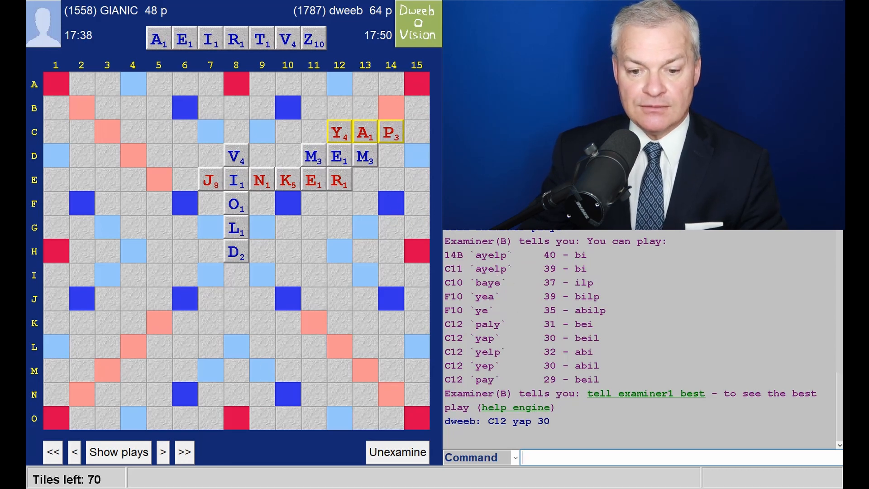
{"action": "left_click", "coordinate": [162, 451]}
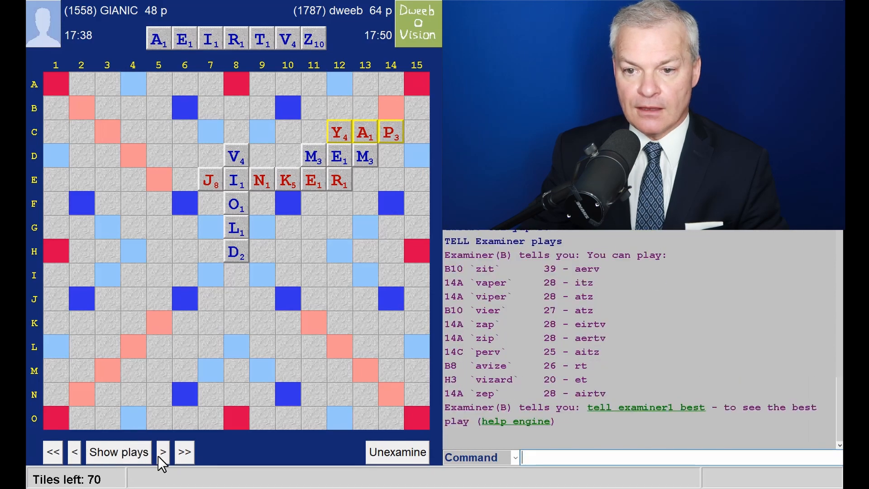
Replay GIANIC's TAO and dweeb's HIDABLE for 84, checking suggested plays after each.
{"action": "left_click", "coordinate": [163, 452]}
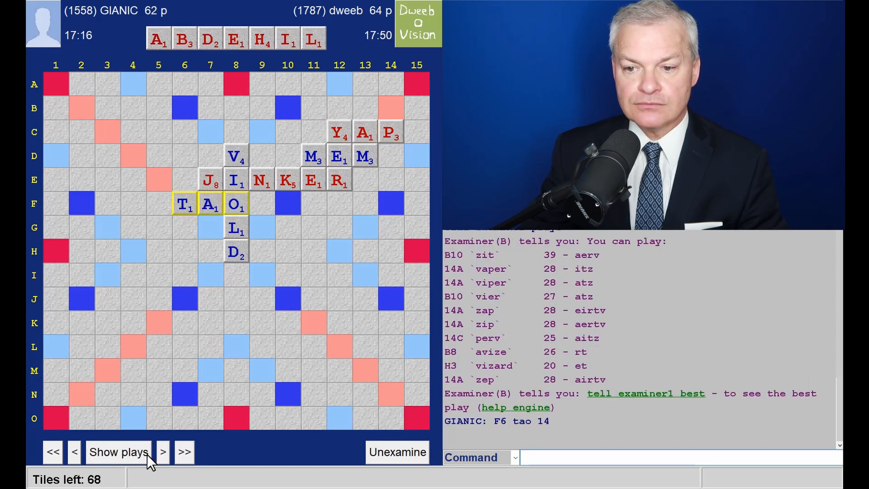
{"action": "left_click", "coordinate": [118, 451]}
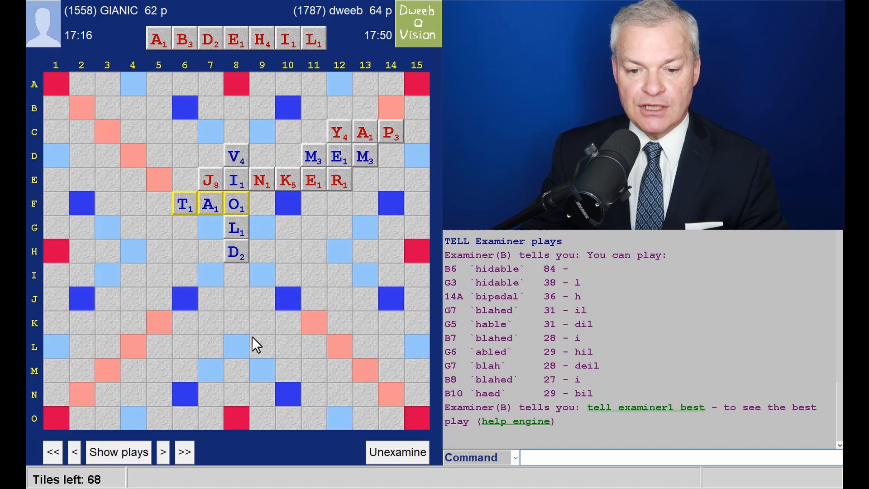
{"action": "left_click", "coordinate": [163, 451]}
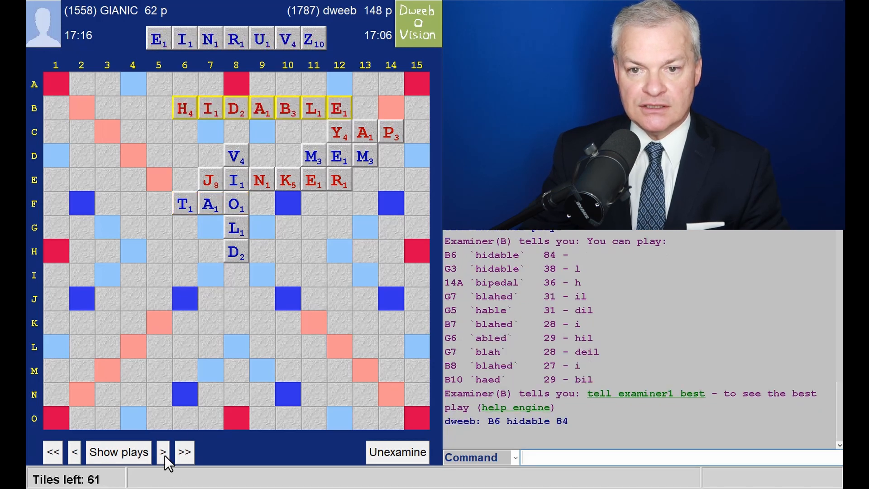
{"action": "left_click", "coordinate": [118, 451]}
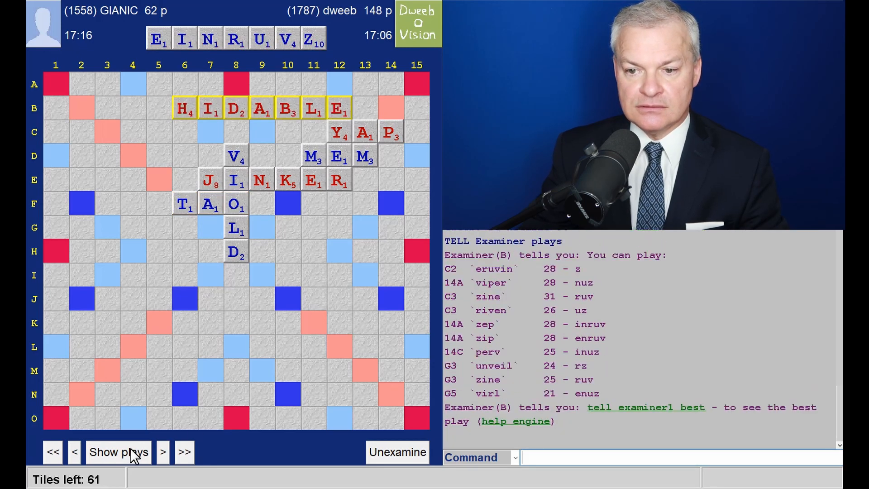
Step through VAN, GRIZ, QINS for 32 and CAUSEYED, listing engine plays for the rack.
{"action": "left_click", "coordinate": [163, 451]}
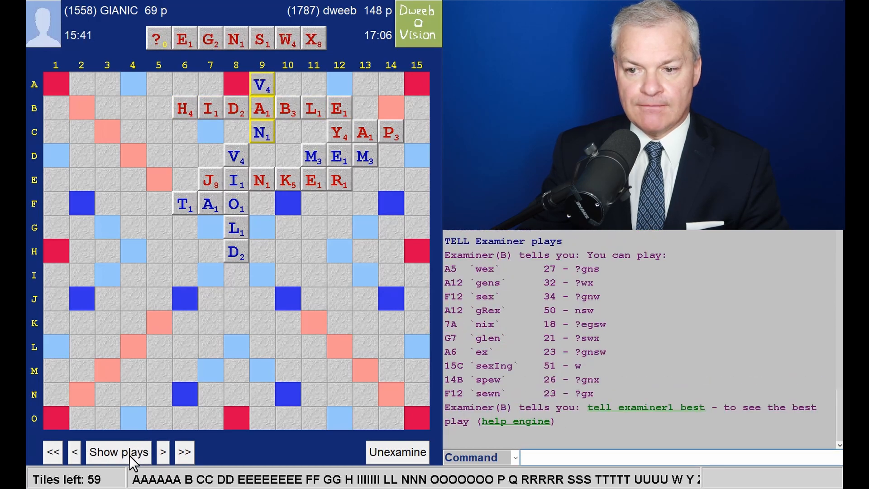
{"action": "mouse_move", "coordinate": [490, 285]}
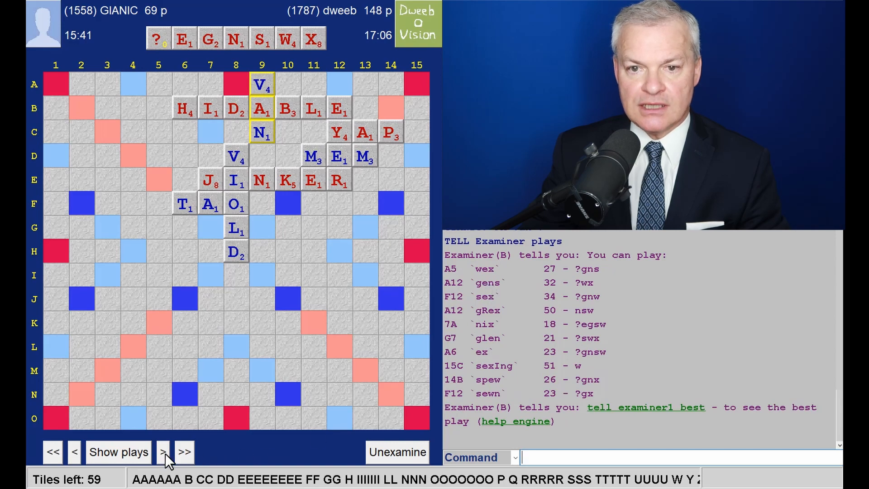
{"action": "left_click", "coordinate": [162, 451]}
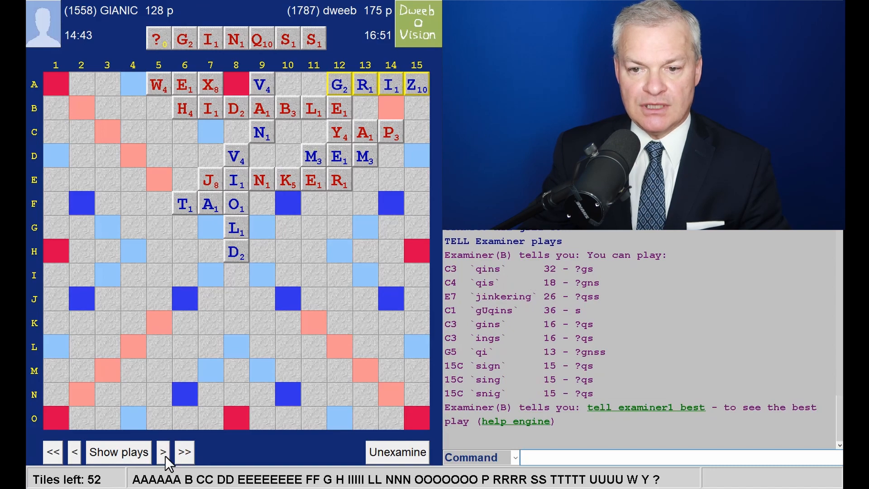
{"action": "left_click", "coordinate": [163, 452]}
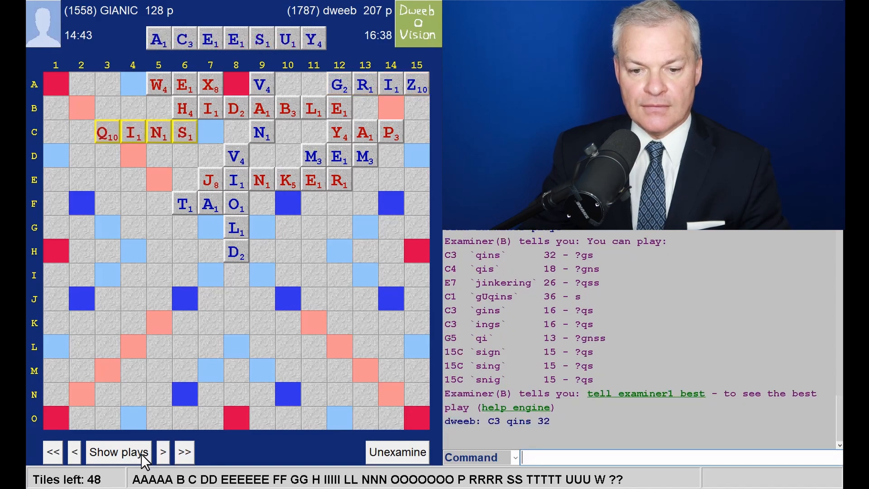
{"action": "left_click", "coordinate": [117, 451]}
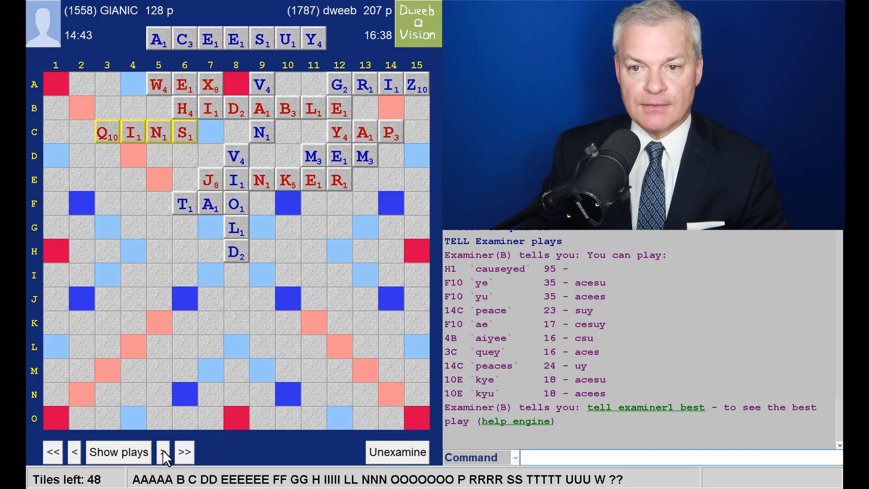
{"action": "left_click", "coordinate": [163, 452]}
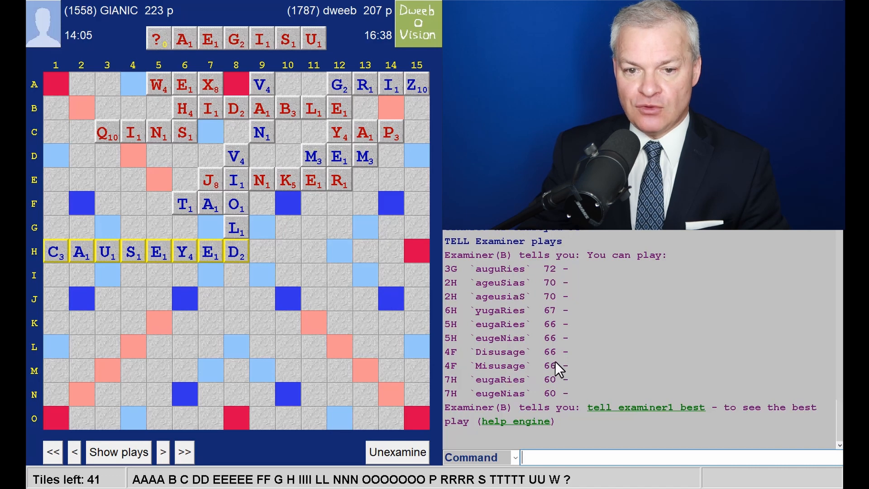
{"action": "mouse_move", "coordinate": [562, 368]}
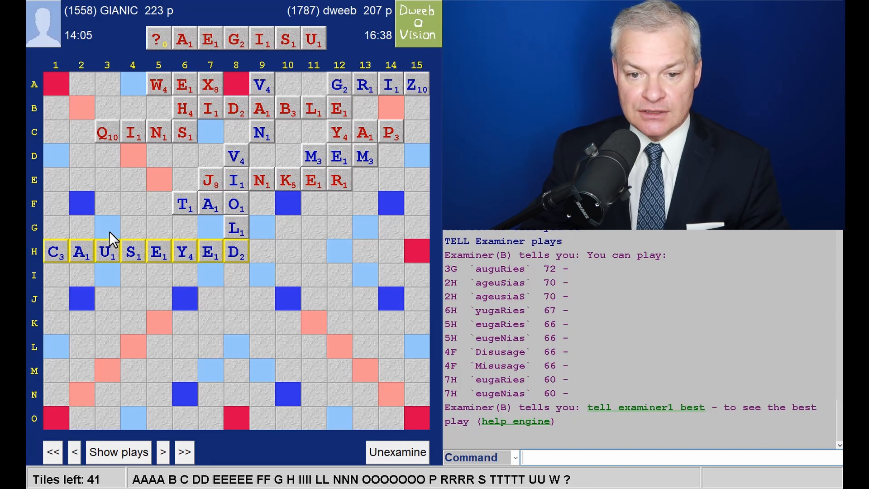
{"action": "mouse_move", "coordinate": [107, 275]}
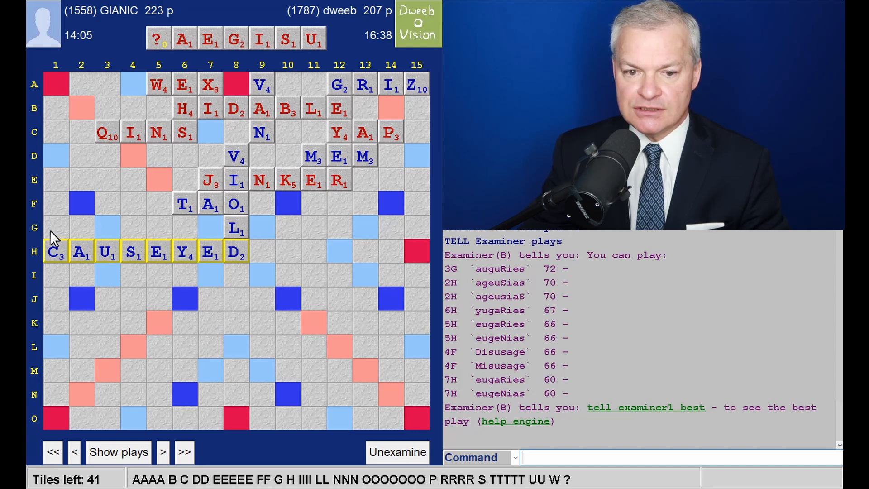
{"action": "mouse_move", "coordinate": [75, 391]}
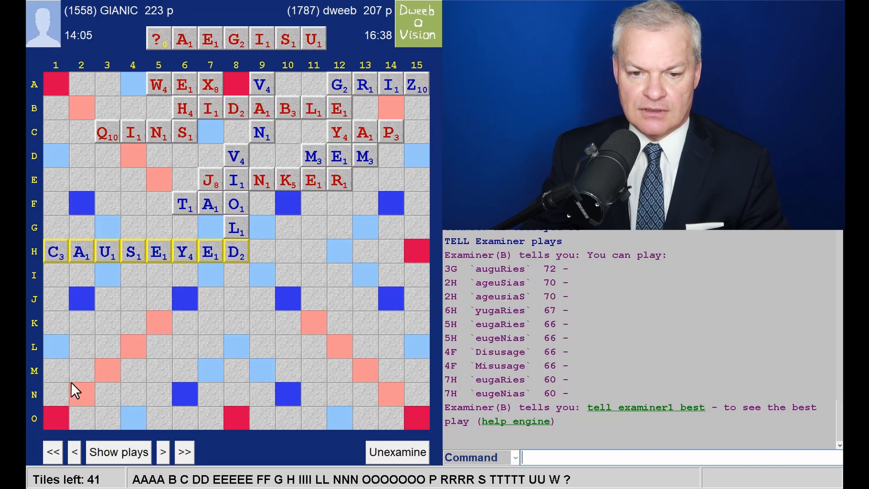
{"action": "mouse_move", "coordinate": [65, 424]}
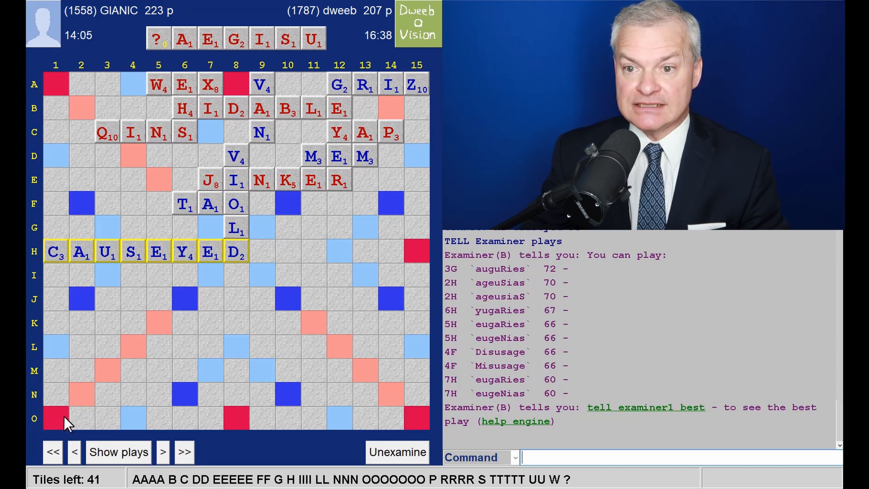
{"action": "mouse_move", "coordinate": [90, 426]}
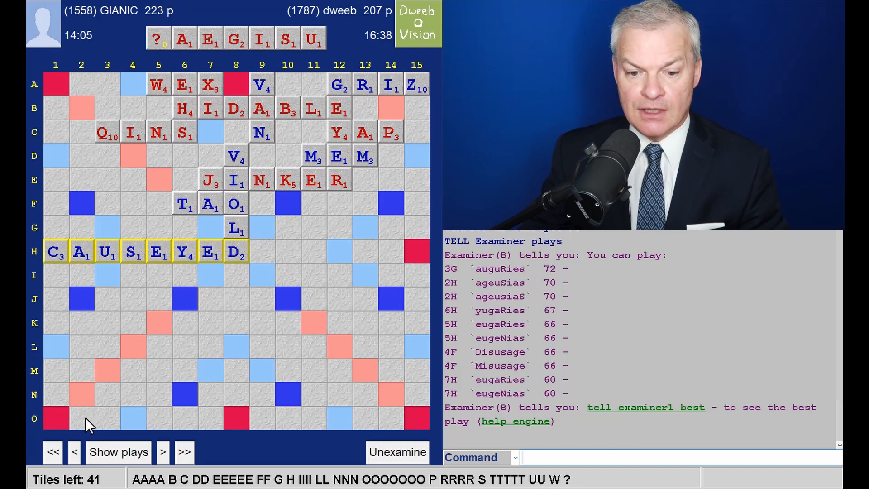
{"action": "mouse_move", "coordinate": [494, 368]}
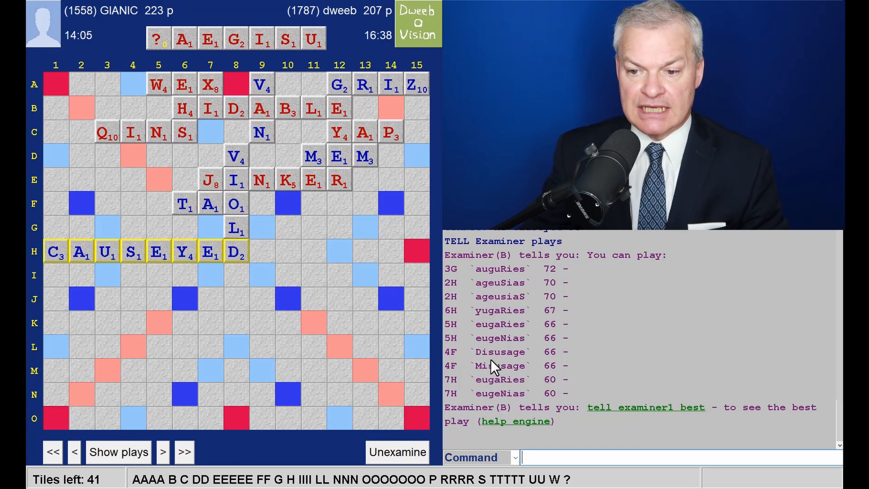
Replay DISUSAGE for 66, QUAI and CERATOID with suggestions, reaching SHONEEN for 101.
{"action": "left_click", "coordinate": [163, 452]}
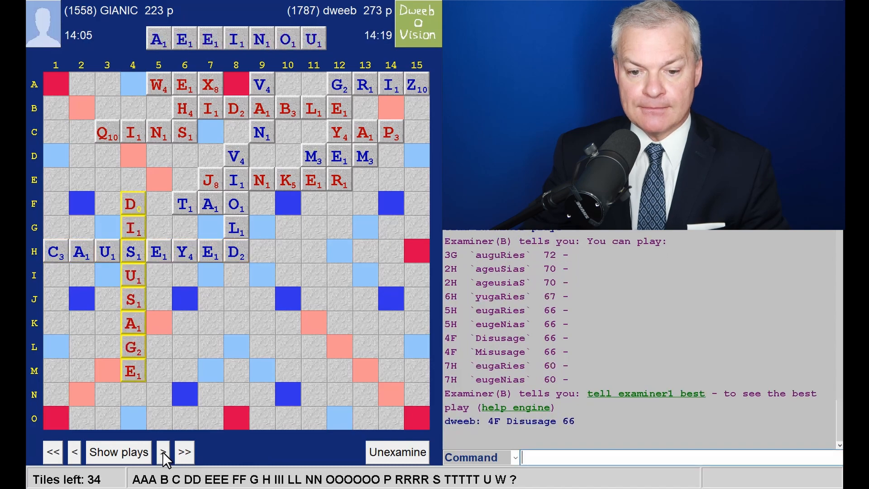
{"action": "left_click", "coordinate": [163, 452]}
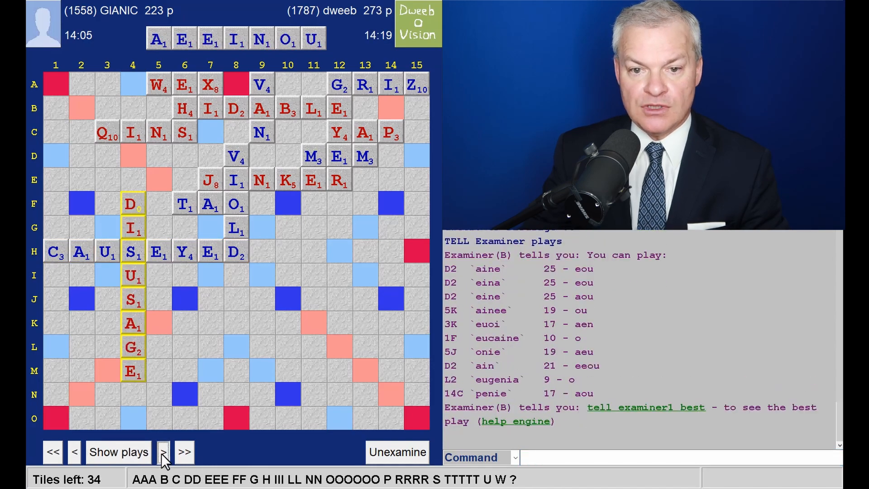
{"action": "left_click", "coordinate": [163, 452]}
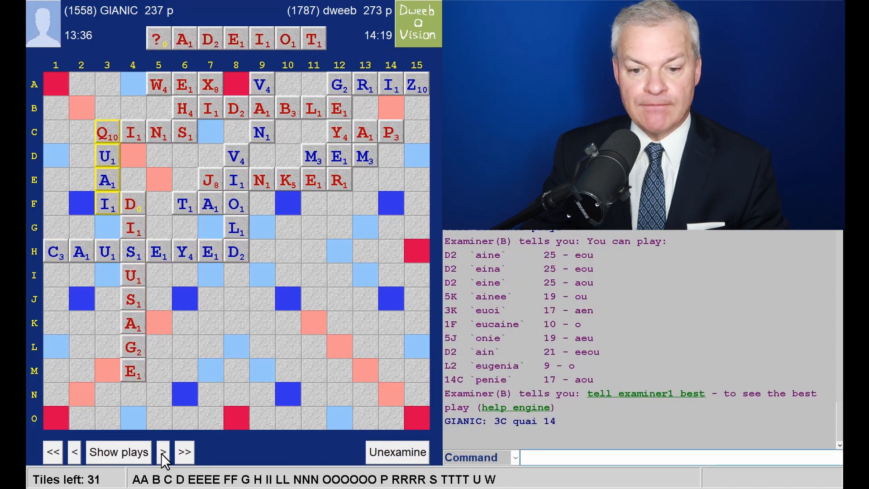
{"action": "left_click", "coordinate": [163, 452]}
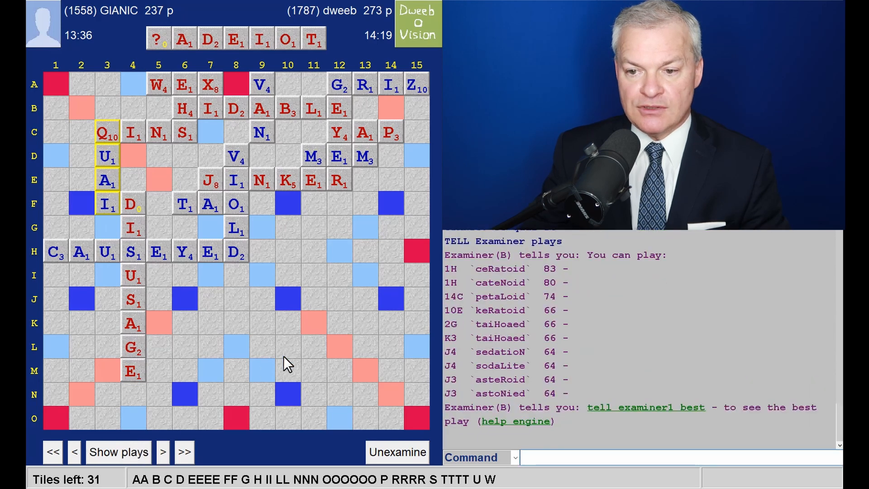
{"action": "mouse_move", "coordinate": [521, 286]}
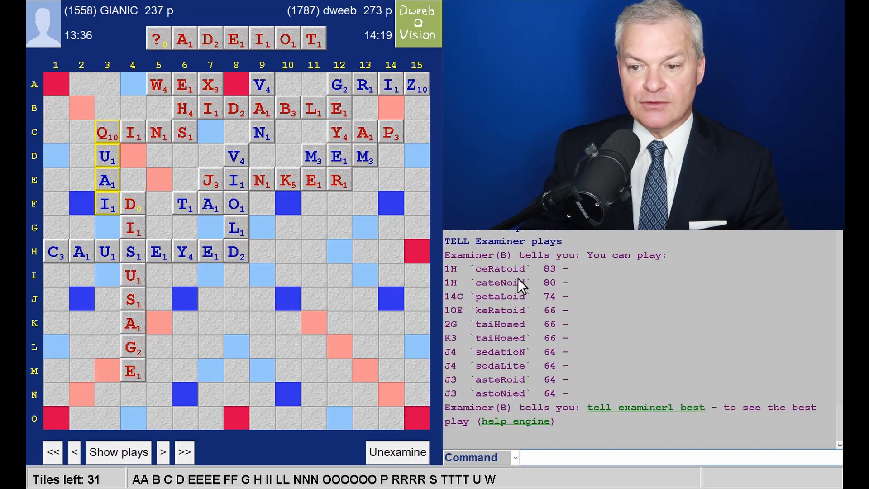
{"action": "left_click", "coordinate": [162, 451]}
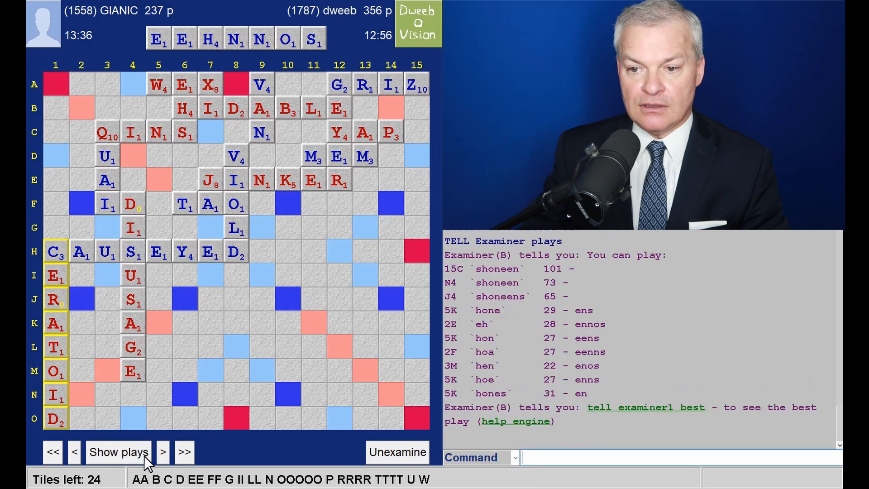
{"action": "mouse_move", "coordinate": [205, 438]}
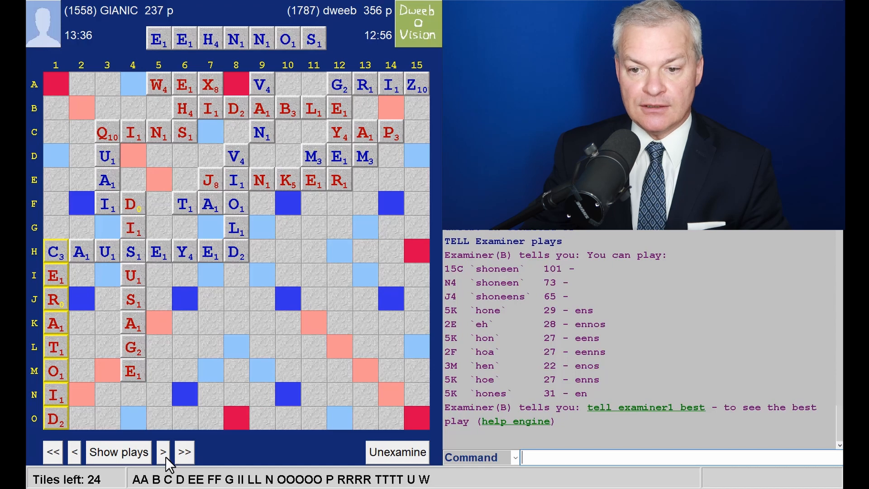
{"action": "left_click", "coordinate": [163, 451]}
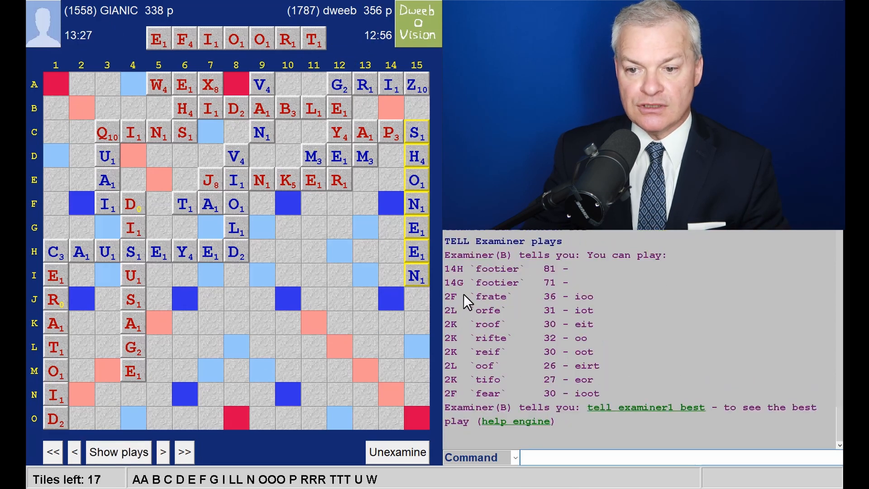
{"action": "mouse_move", "coordinate": [402, 257]}
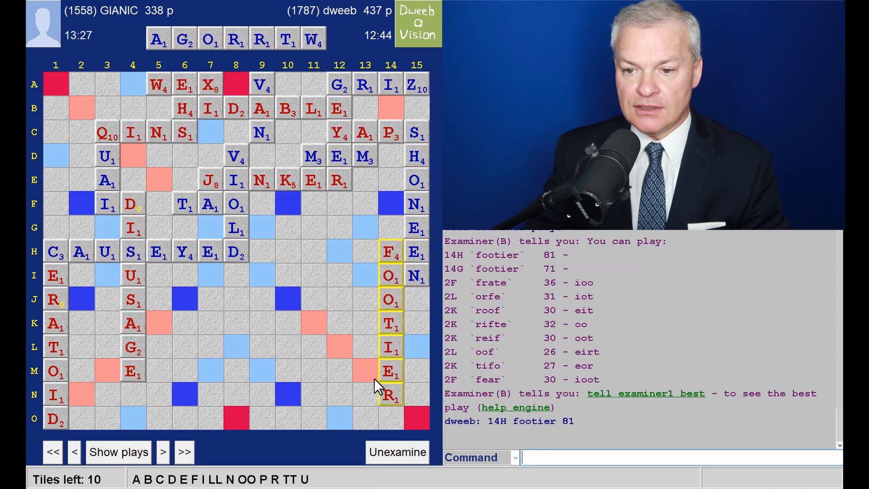
{"action": "mouse_move", "coordinate": [460, 277]}
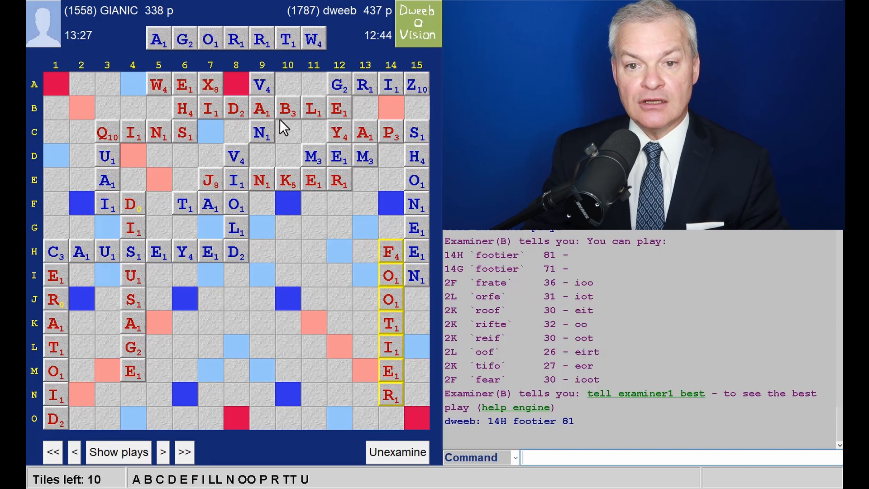
{"action": "mouse_move", "coordinate": [274, 62]}
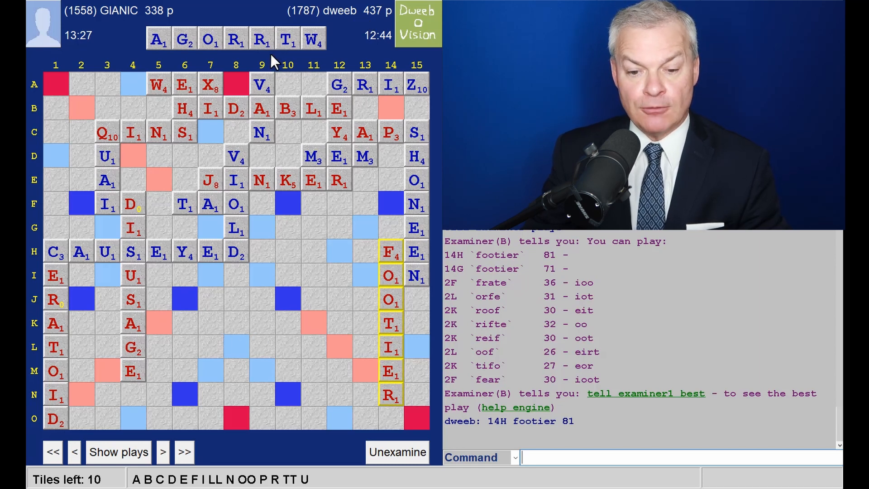
{"action": "mouse_move", "coordinate": [255, 75]}
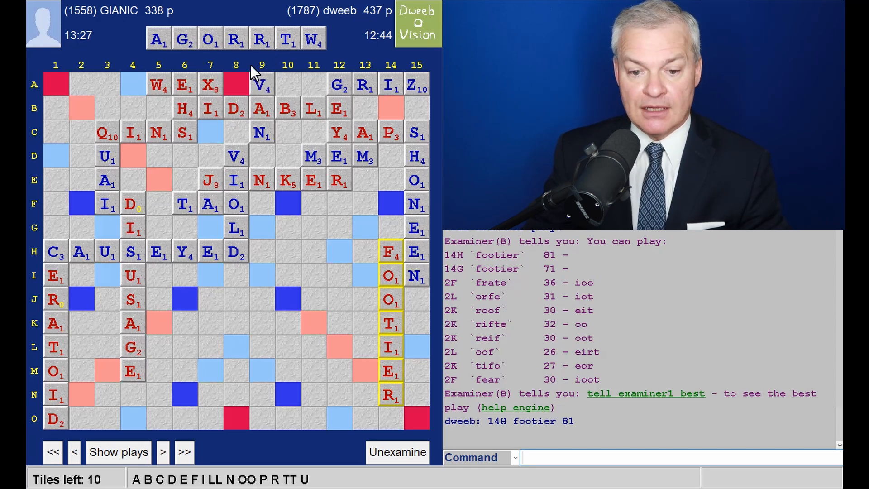
List engine plays, then step through OW, FUN at 3K and on to BLAD at 2F.
{"action": "left_click", "coordinate": [162, 451]}
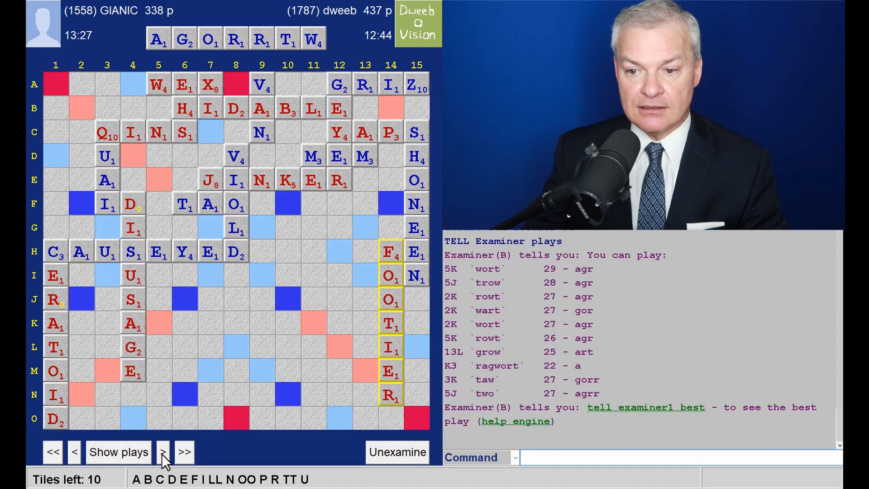
{"action": "left_click", "coordinate": [163, 452]}
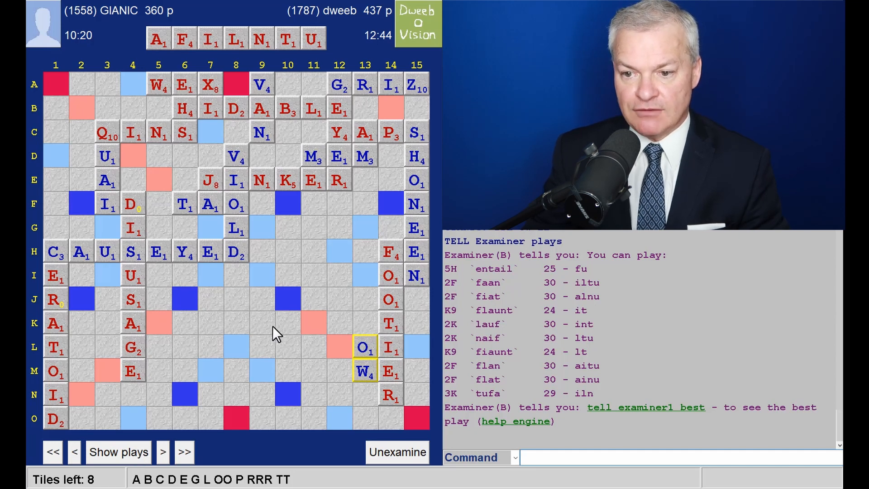
{"action": "left_click", "coordinate": [163, 451]}
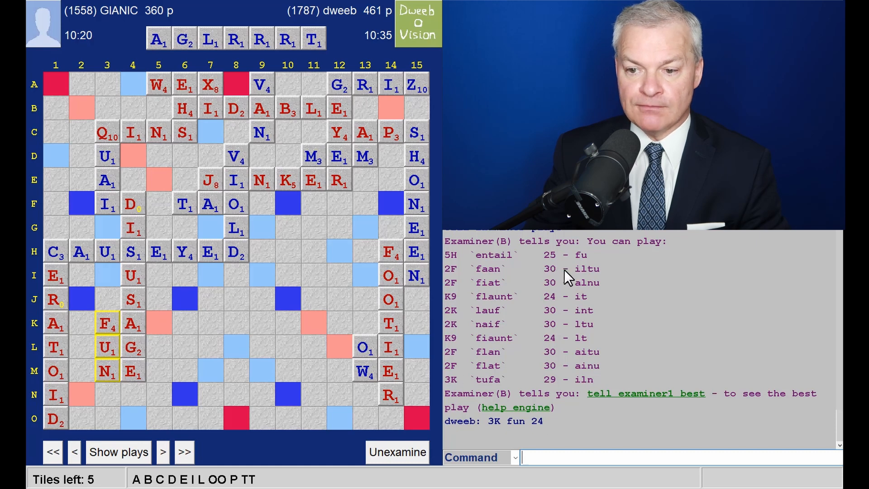
{"action": "mouse_move", "coordinate": [543, 341]}
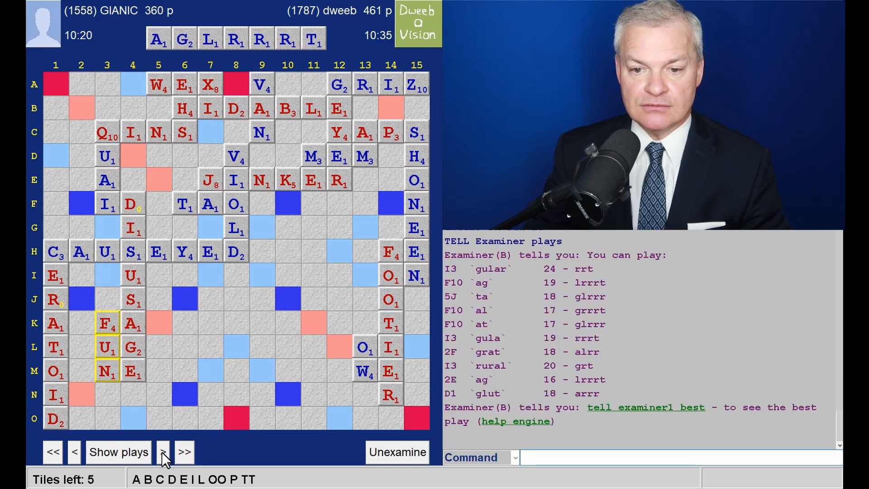
{"action": "left_click", "coordinate": [163, 451]}
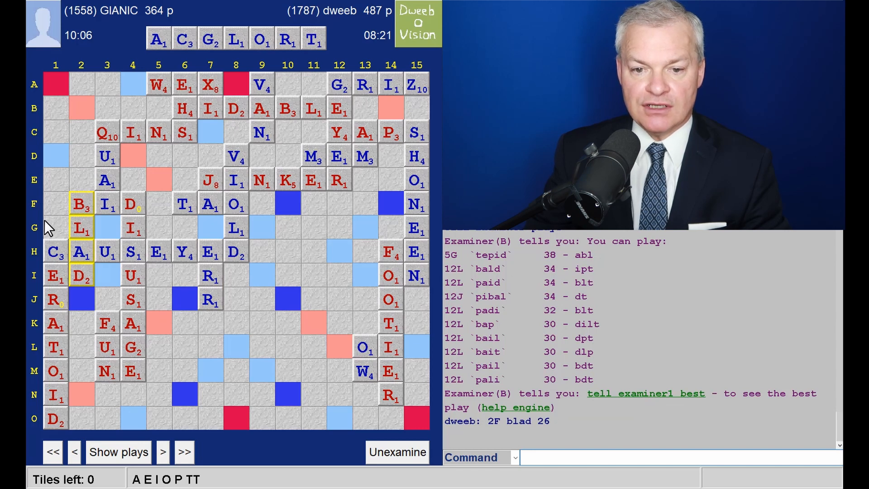
{"action": "mouse_move", "coordinate": [160, 235]}
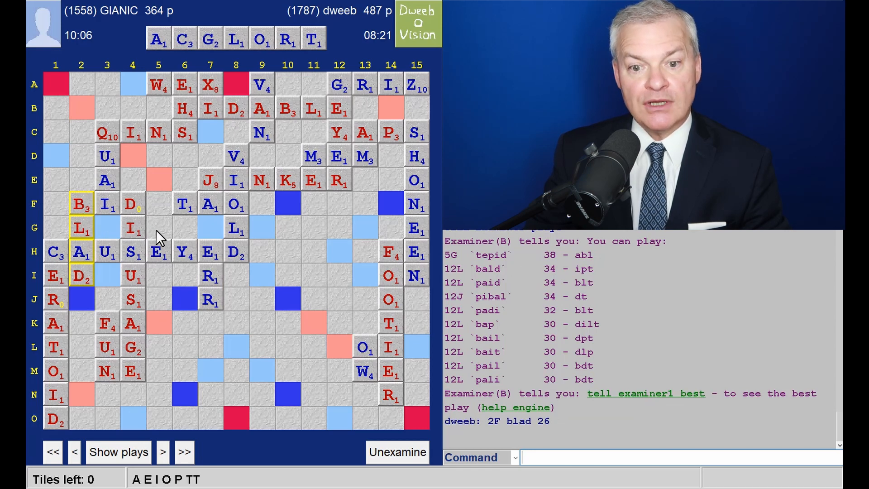
{"action": "mouse_move", "coordinate": [121, 355]}
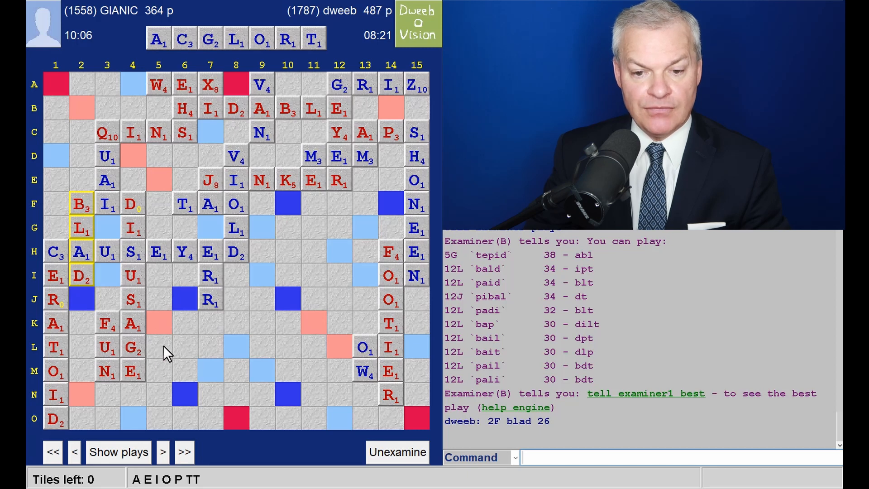
{"action": "mouse_move", "coordinate": [171, 338]}
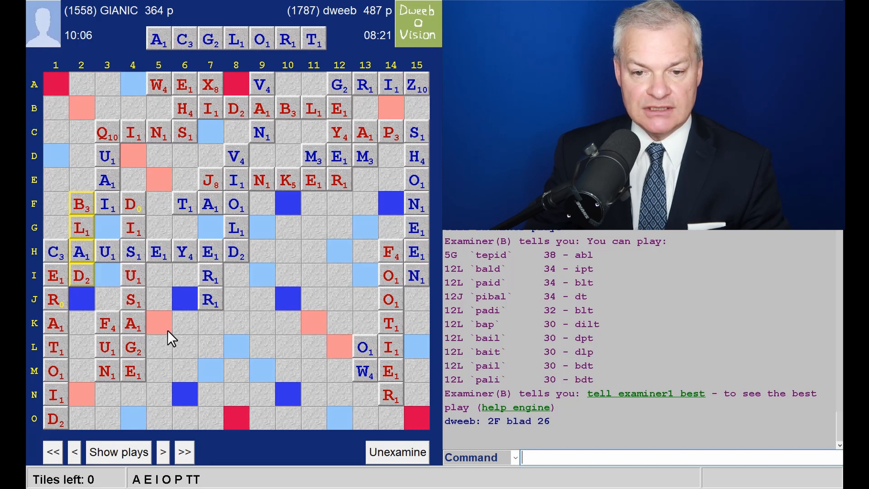
{"action": "mouse_move", "coordinate": [156, 331]}
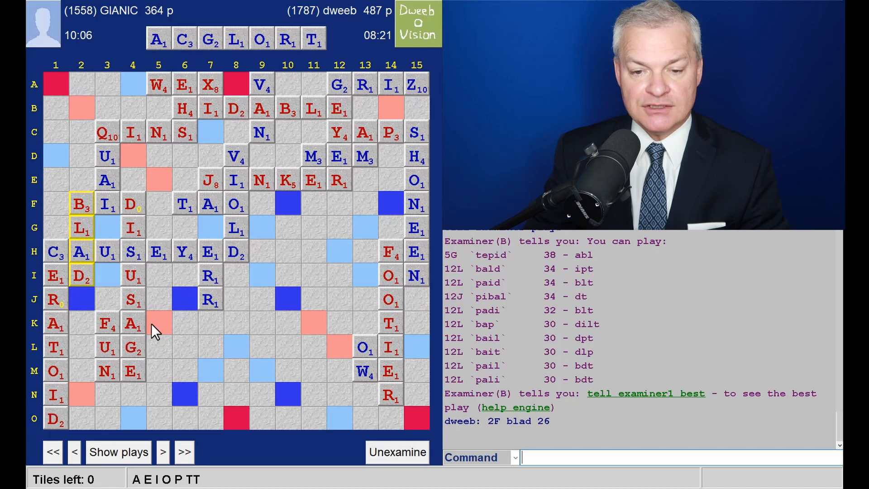
{"action": "mouse_move", "coordinate": [565, 274]}
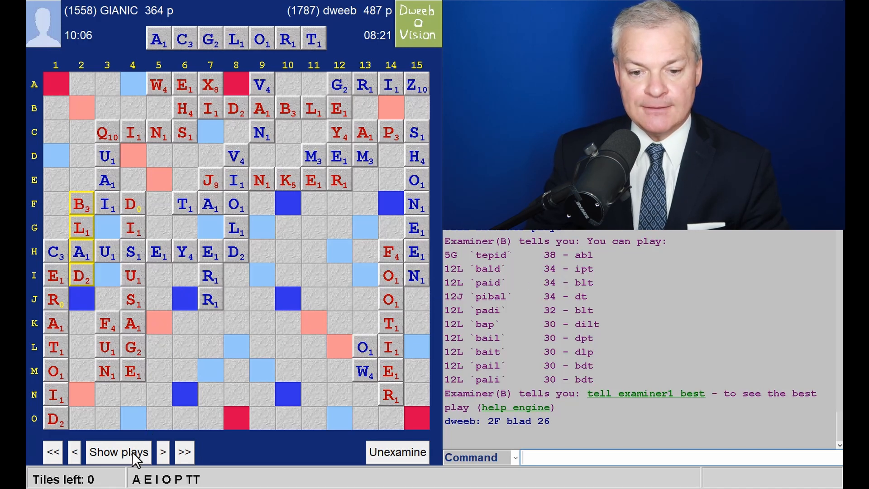
Step through TACT, PATIO and GOAL to the closing TET at 15M, checking suggested plays.
{"action": "left_click", "coordinate": [163, 451]}
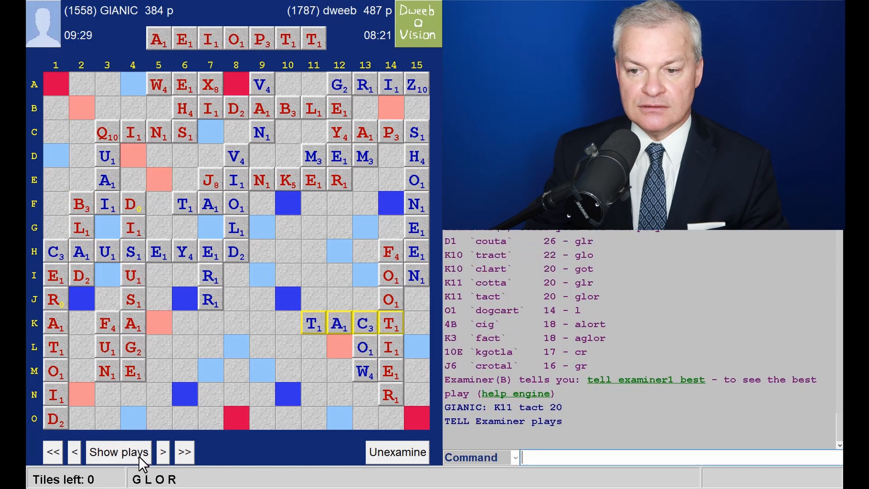
{"action": "left_click", "coordinate": [119, 451]}
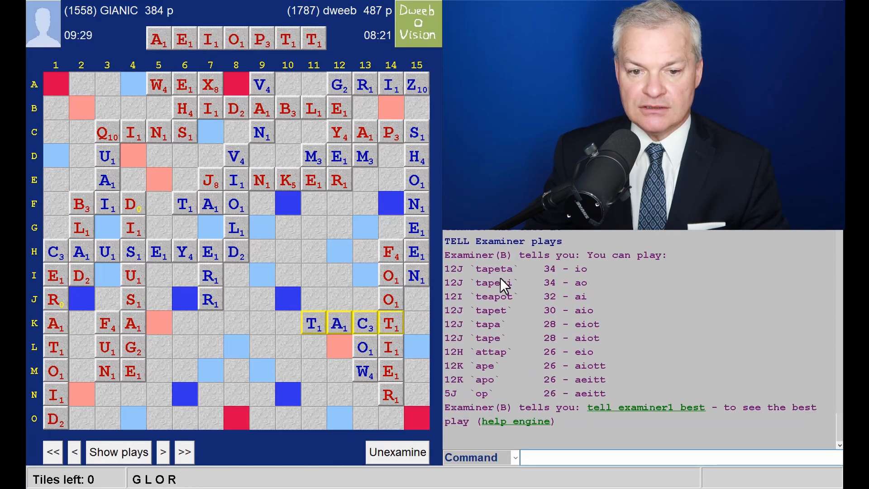
{"action": "mouse_move", "coordinate": [346, 304]}
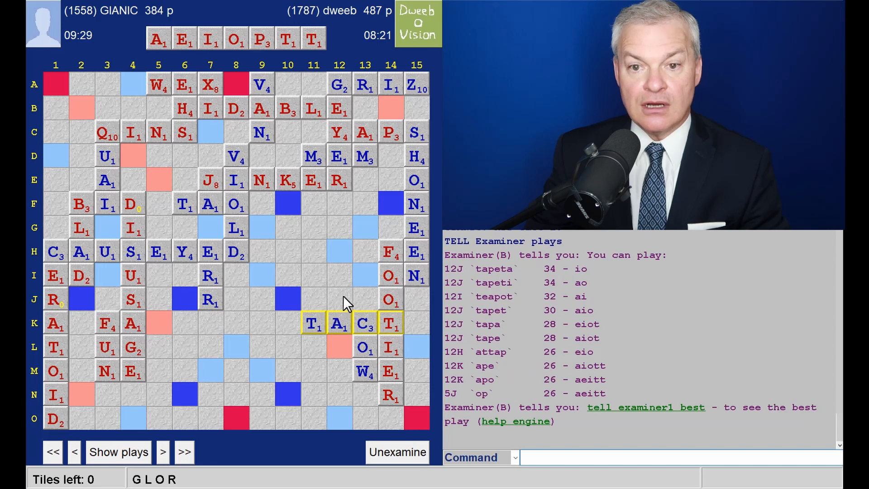
{"action": "mouse_move", "coordinate": [397, 361]}
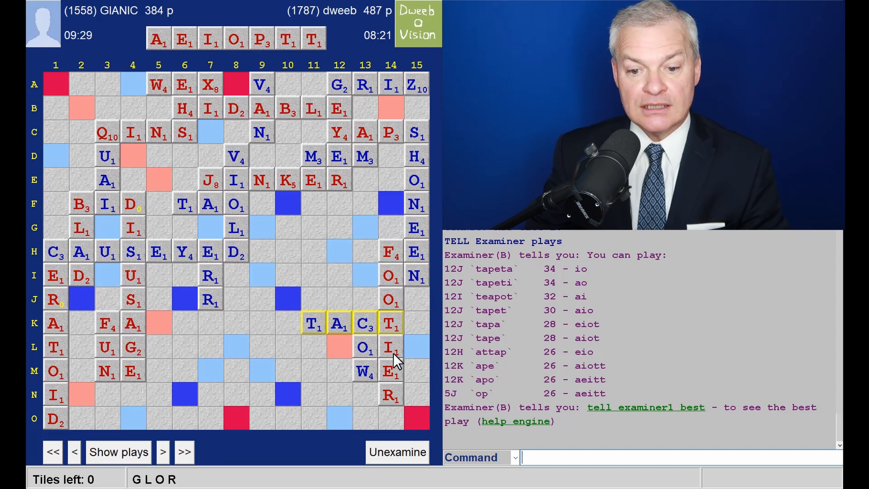
{"action": "mouse_move", "coordinate": [341, 302]}
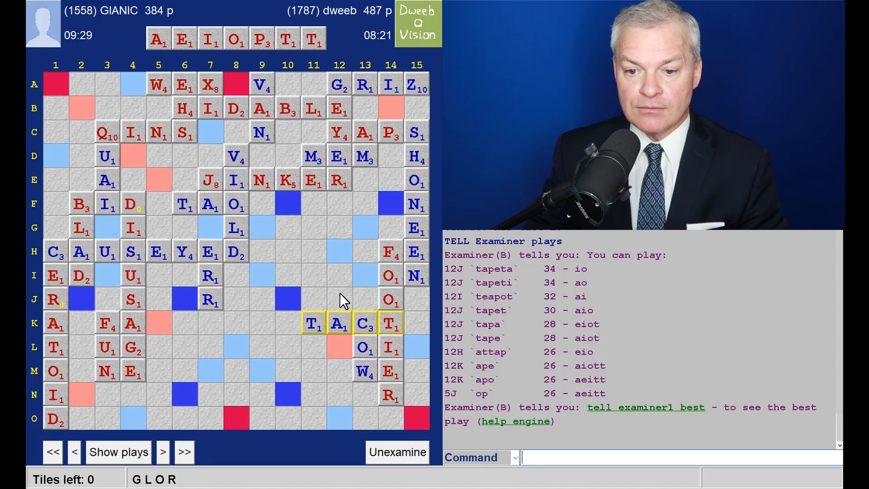
{"action": "mouse_move", "coordinate": [194, 304]}
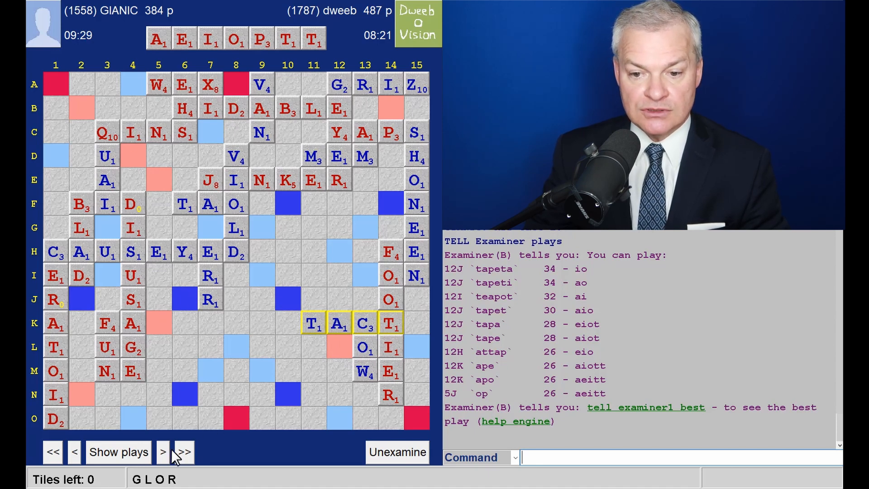
{"action": "left_click", "coordinate": [162, 452]}
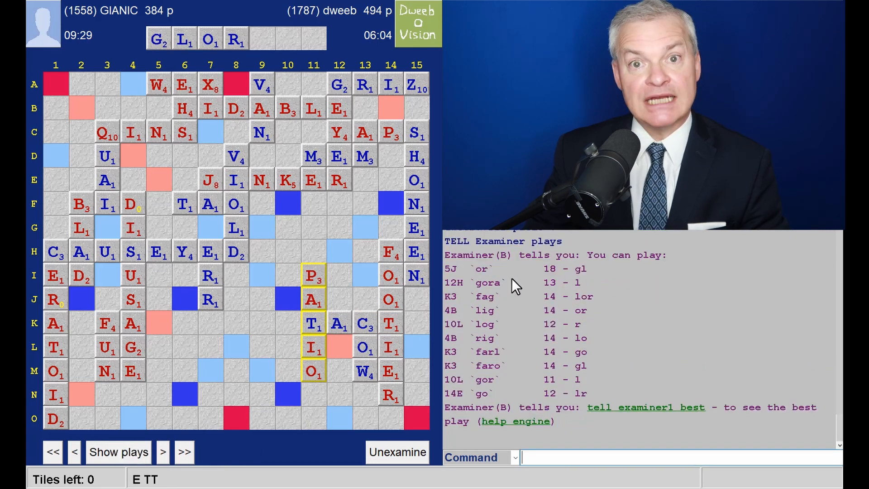
{"action": "mouse_move", "coordinate": [323, 366]}
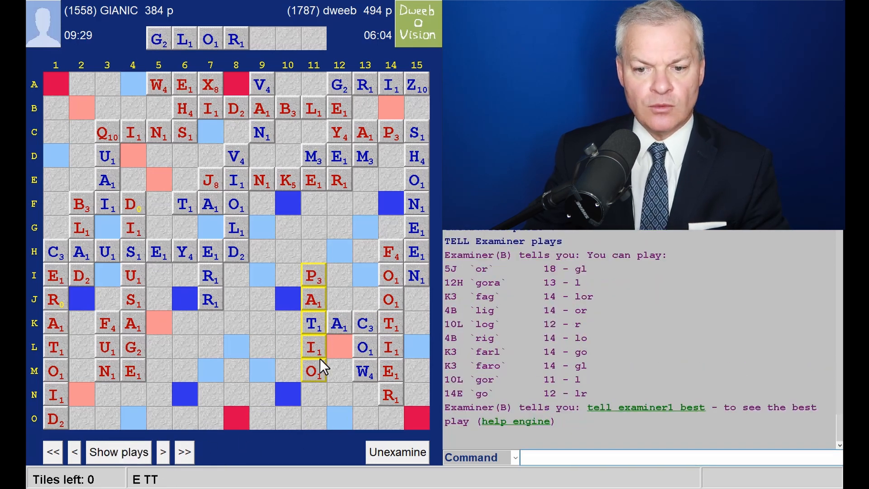
{"action": "mouse_move", "coordinate": [349, 288]}
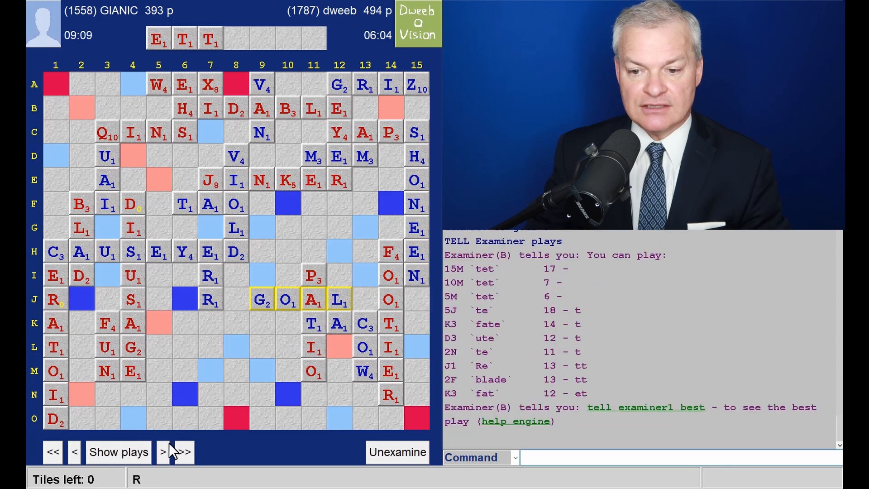
{"action": "left_click", "coordinate": [163, 452]}
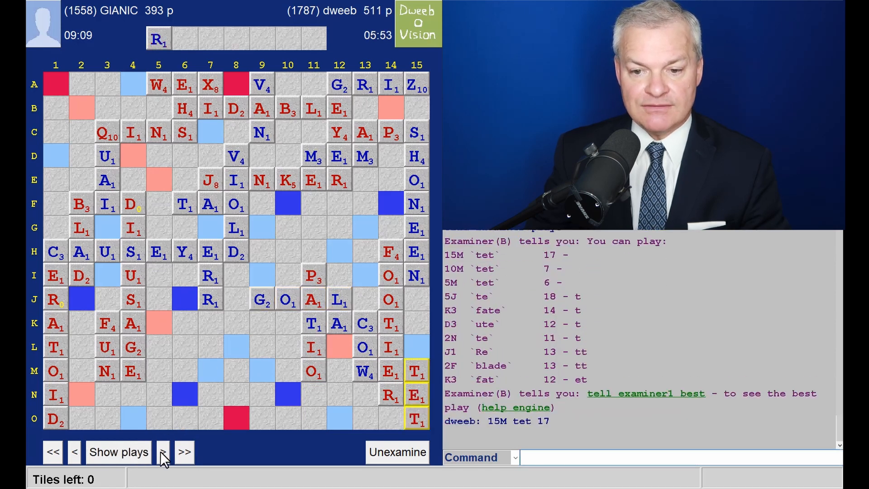
Advance past GIANIC's final pass to the end position, dweeb winning 513–393.
{"action": "left_click", "coordinate": [162, 452]}
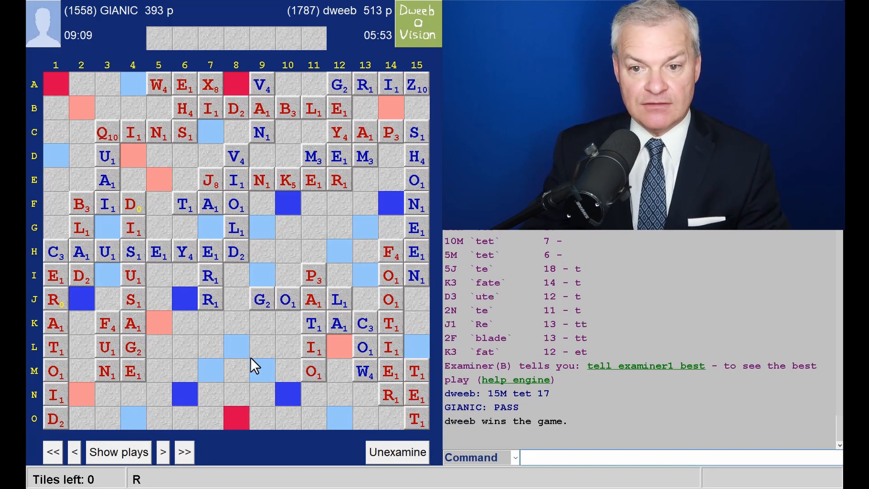
{"action": "mouse_move", "coordinate": [318, 271]}
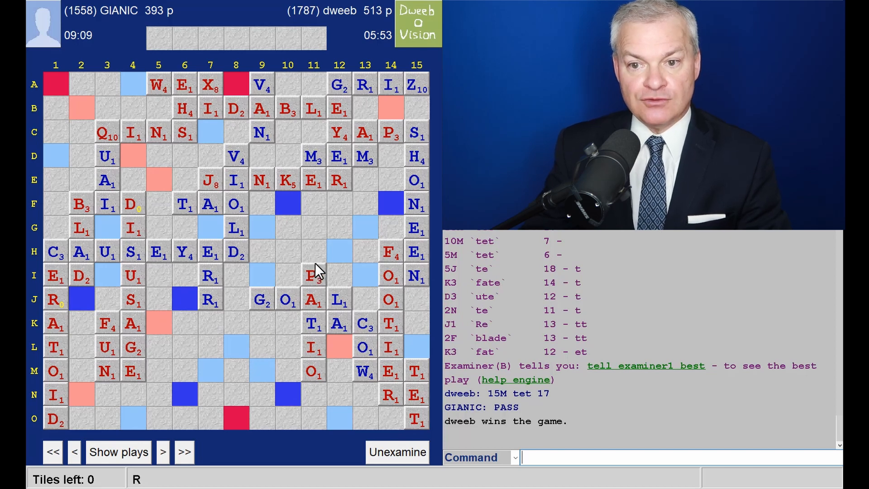
{"action": "mouse_move", "coordinate": [105, 279]}
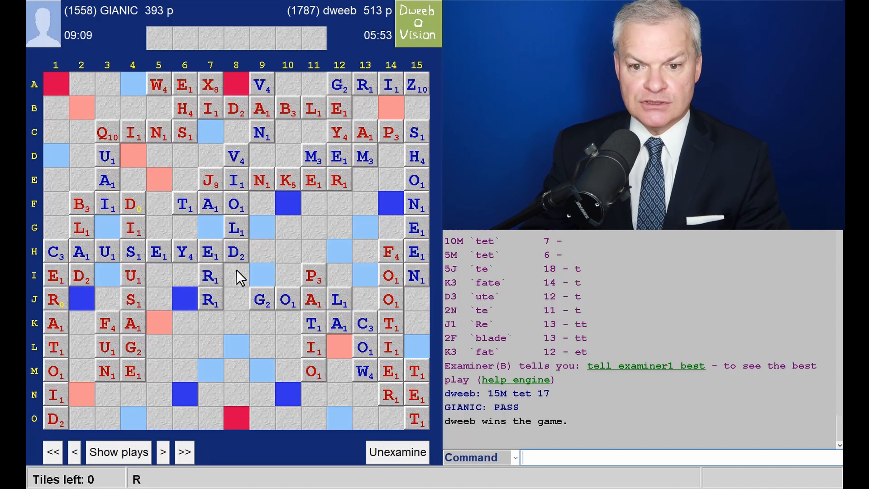
{"action": "mouse_move", "coordinate": [245, 281]}
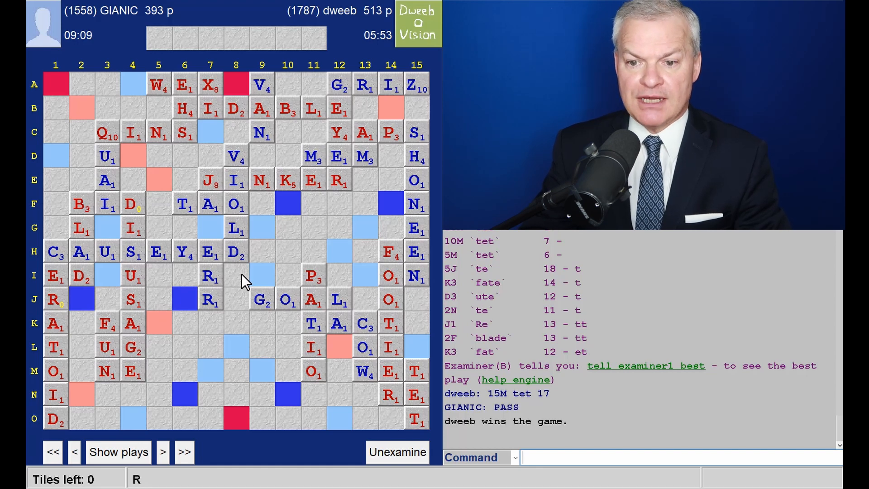
{"action": "mouse_move", "coordinate": [395, 148]}
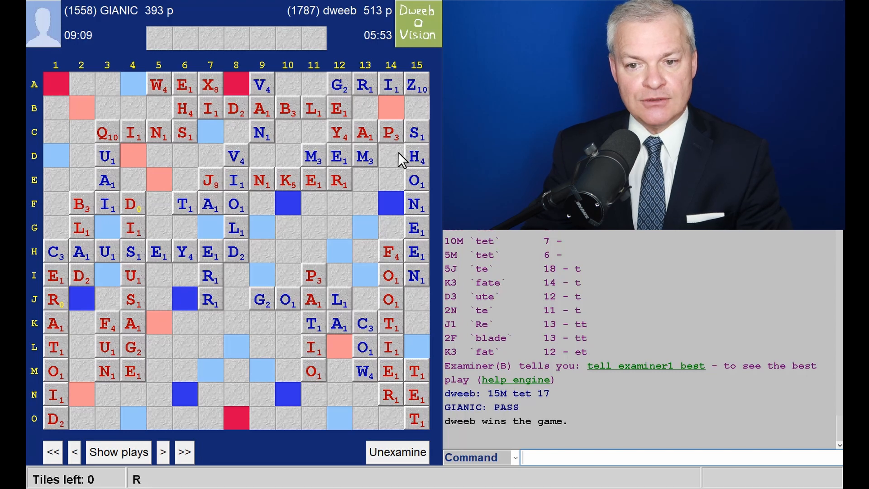
{"action": "mouse_move", "coordinate": [393, 186]}
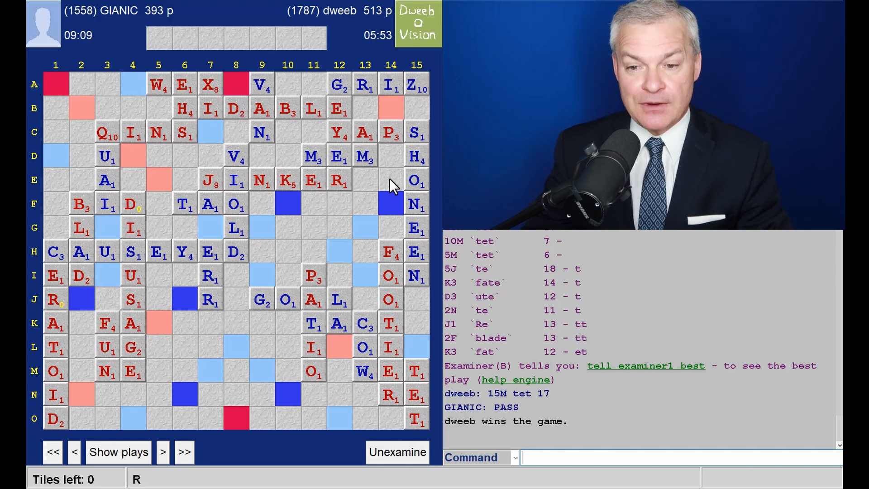